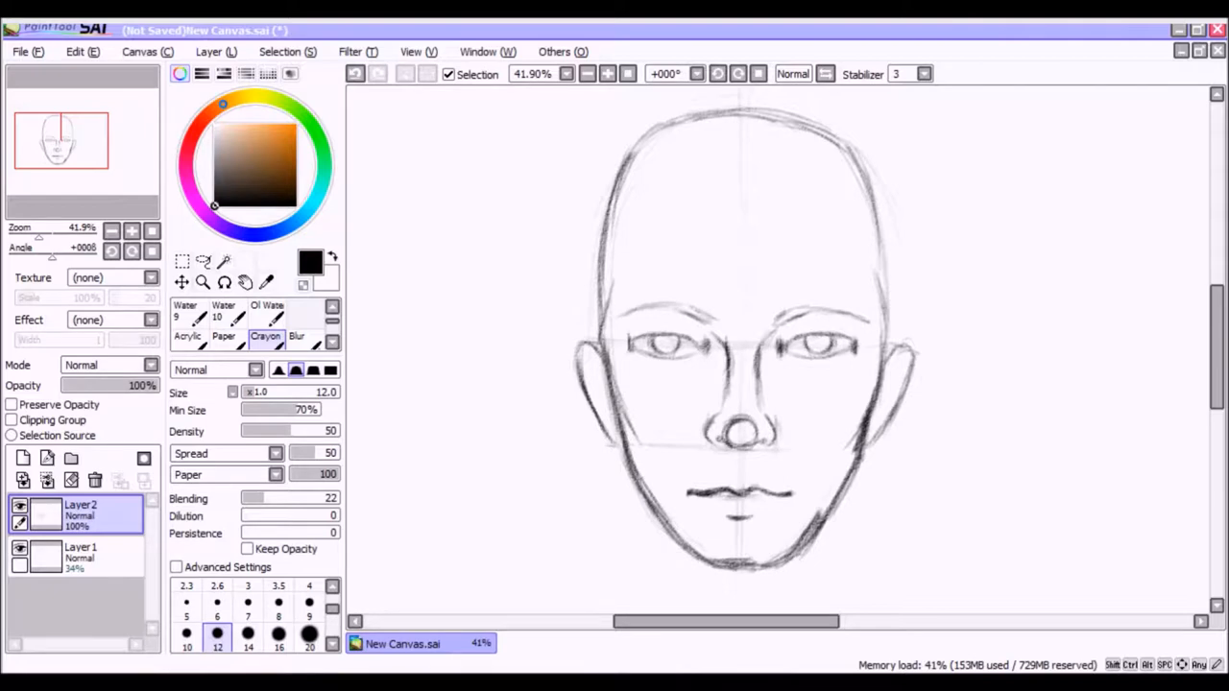
mouse_move(407, 372)
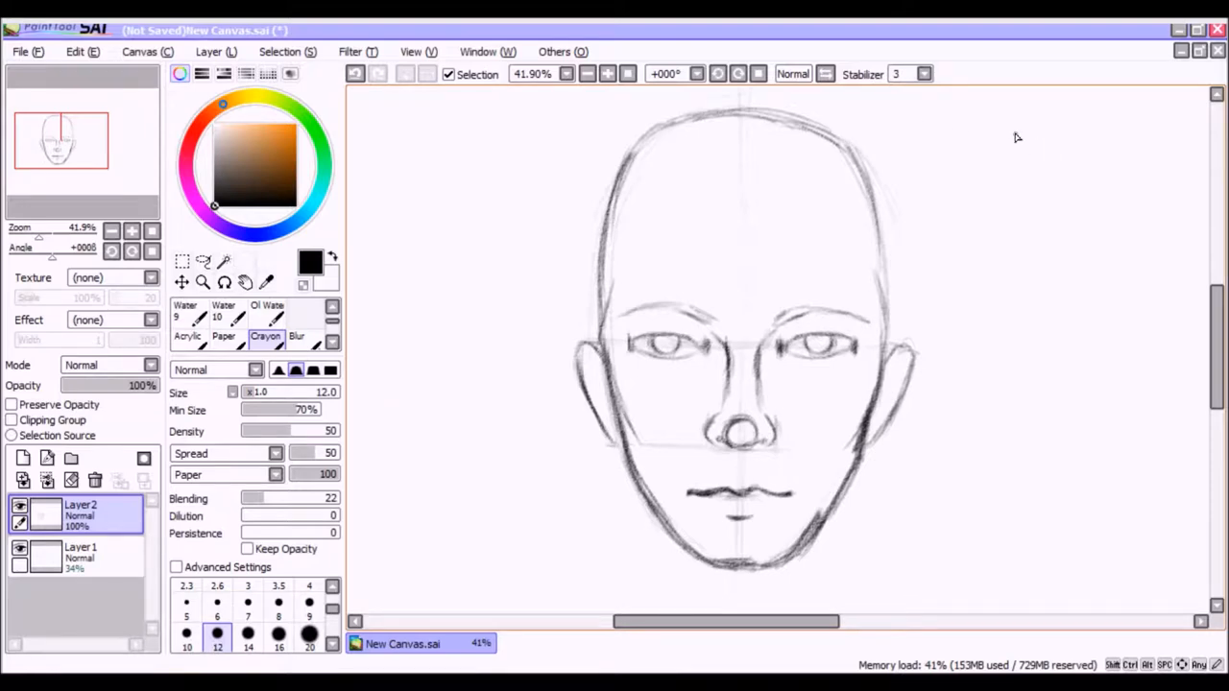
mouse_move(922, 175)
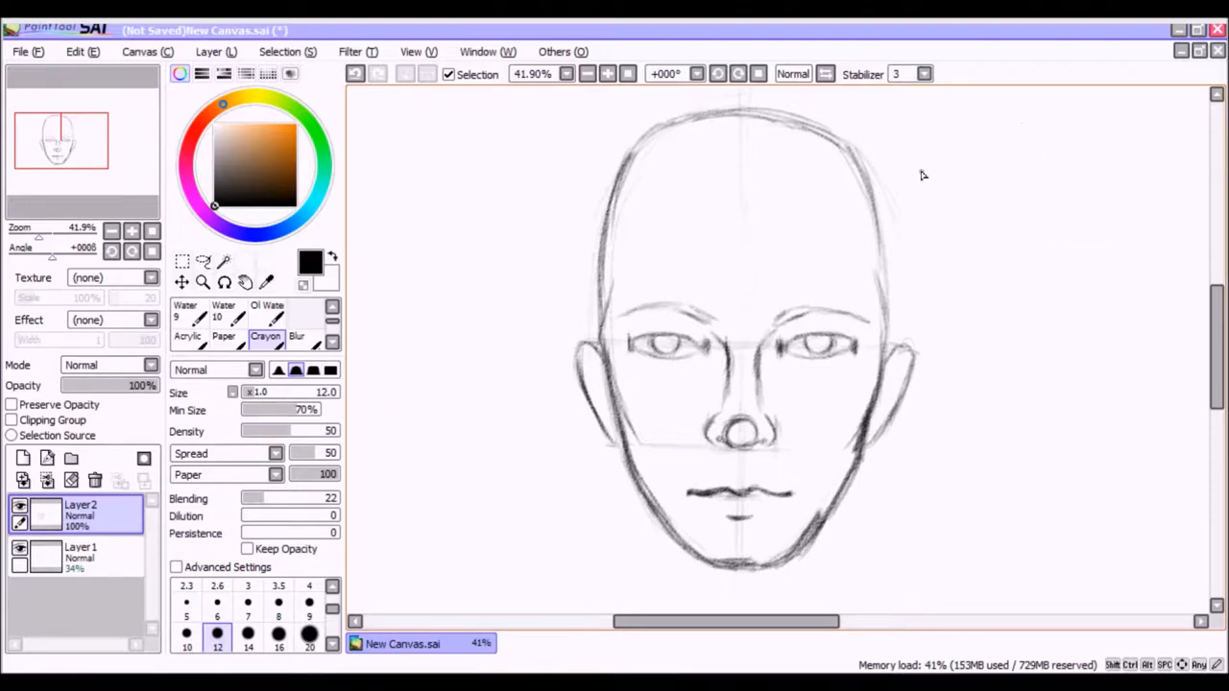
mouse_move(883, 219)
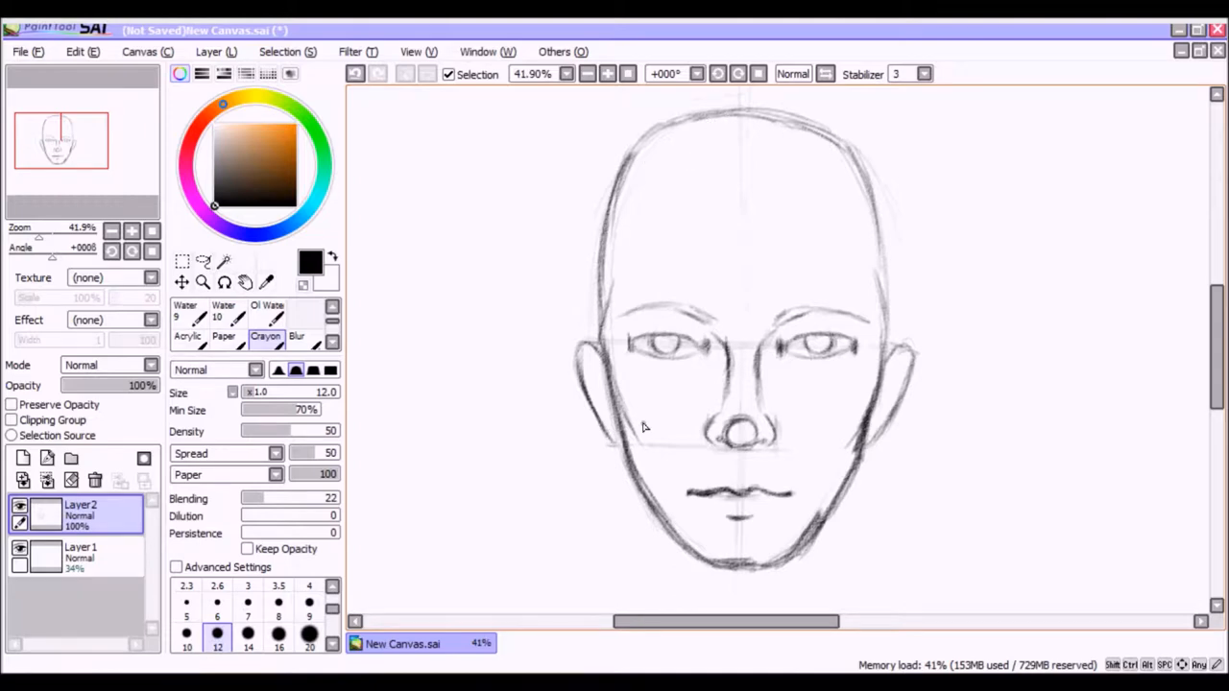
mouse_move(753, 361)
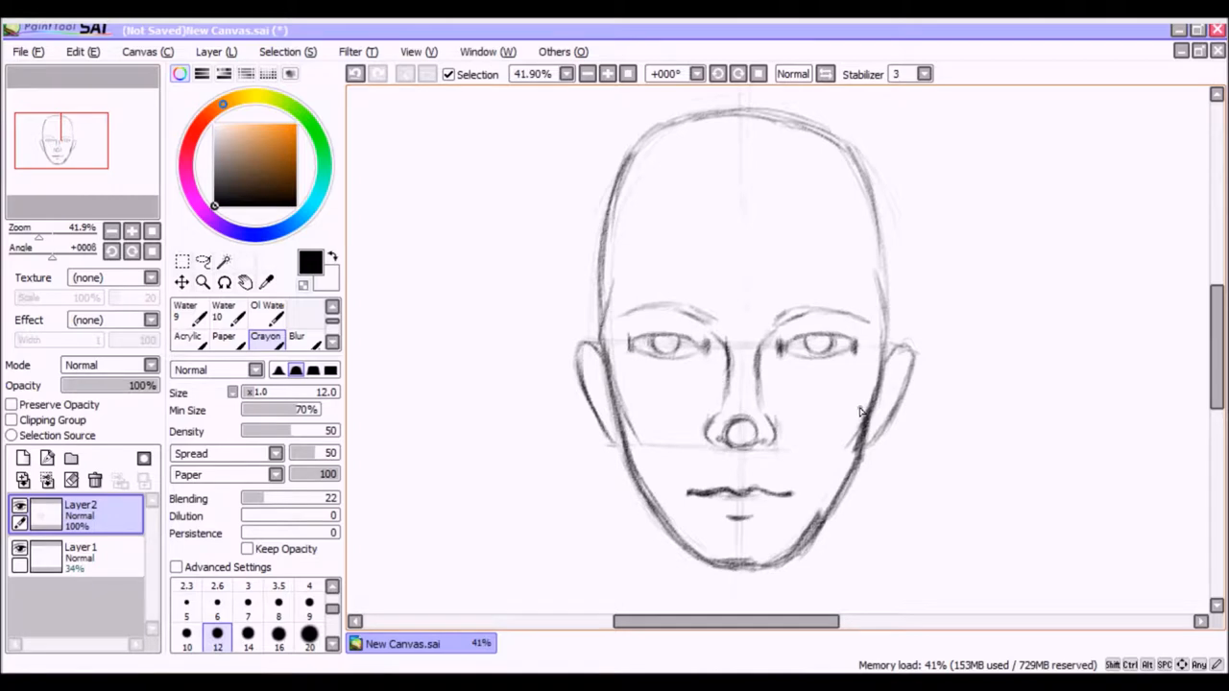
mouse_move(828, 138)
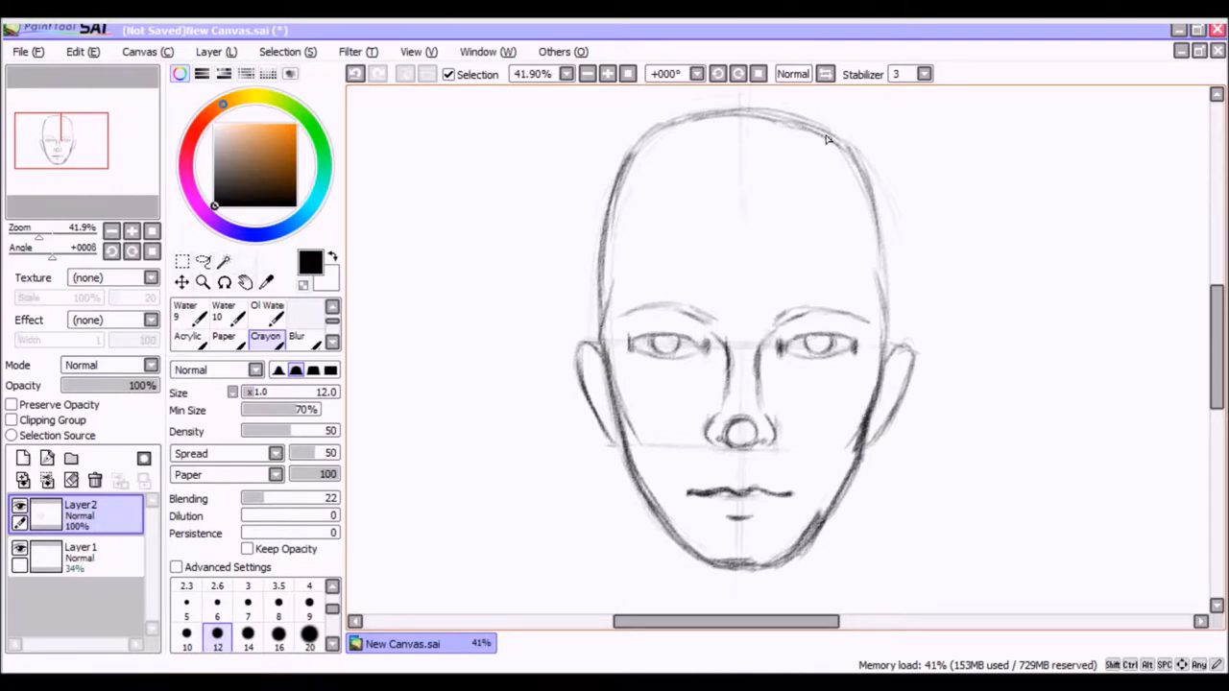
mouse_move(461, 518)
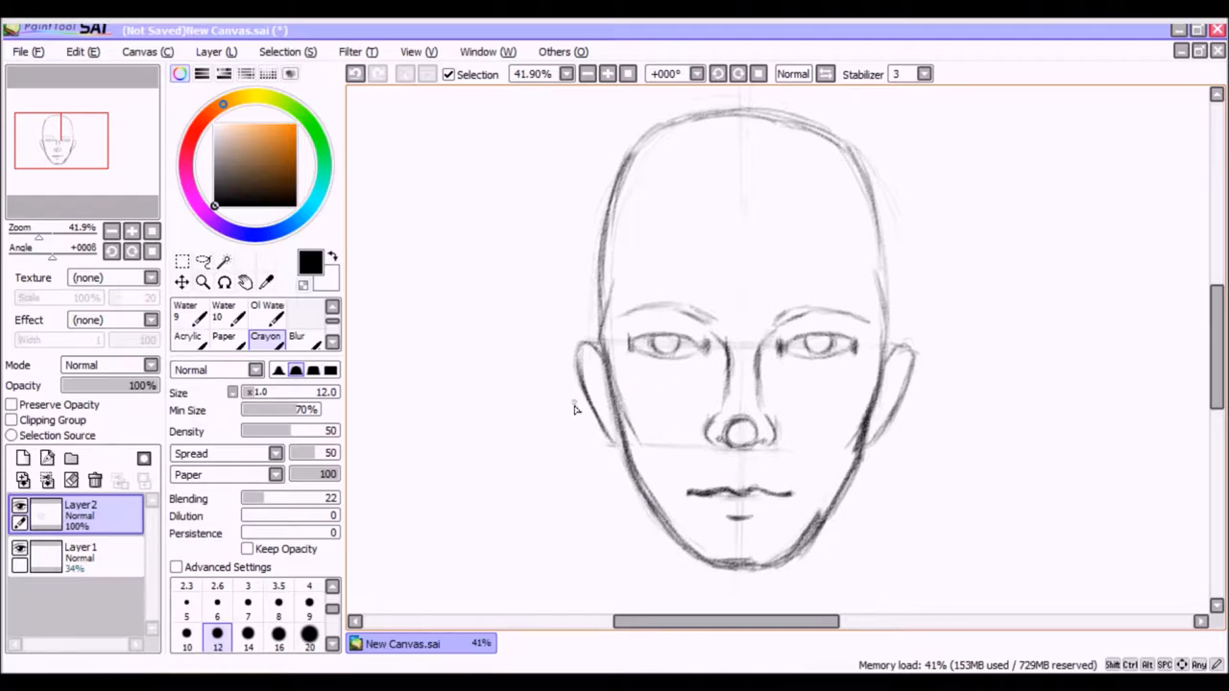
mouse_move(446, 450)
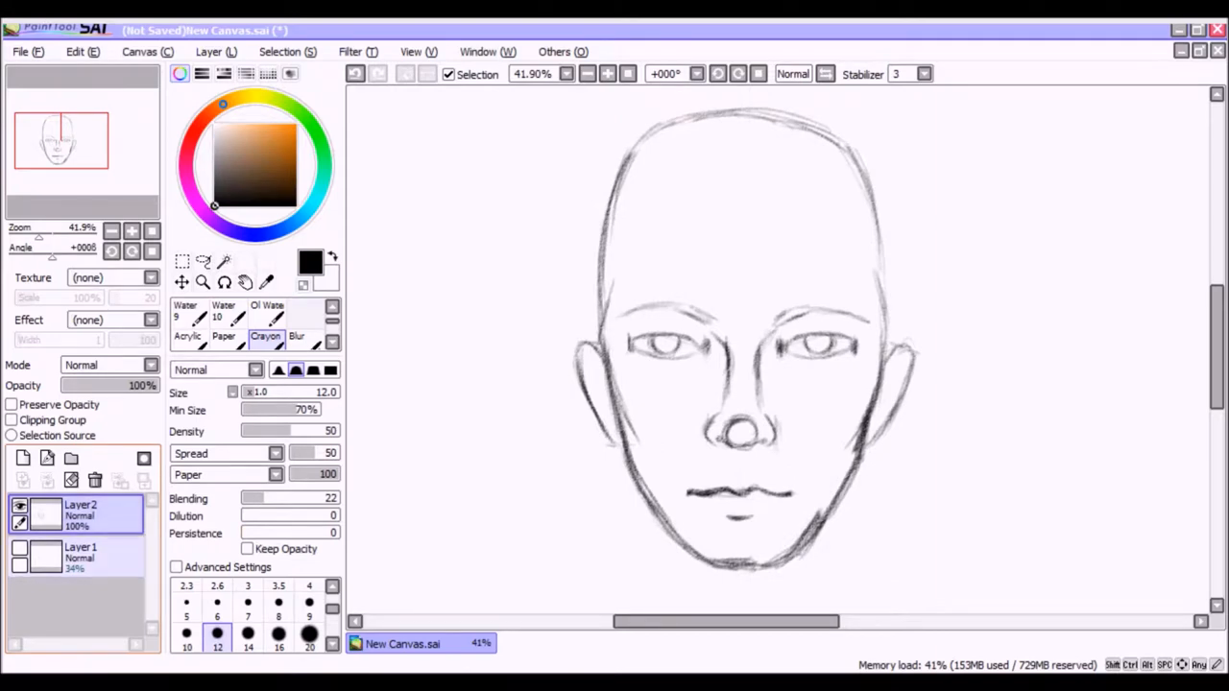
Fade the face sketch layer to about 30% opacity and add a blank layer above it
click(80, 557)
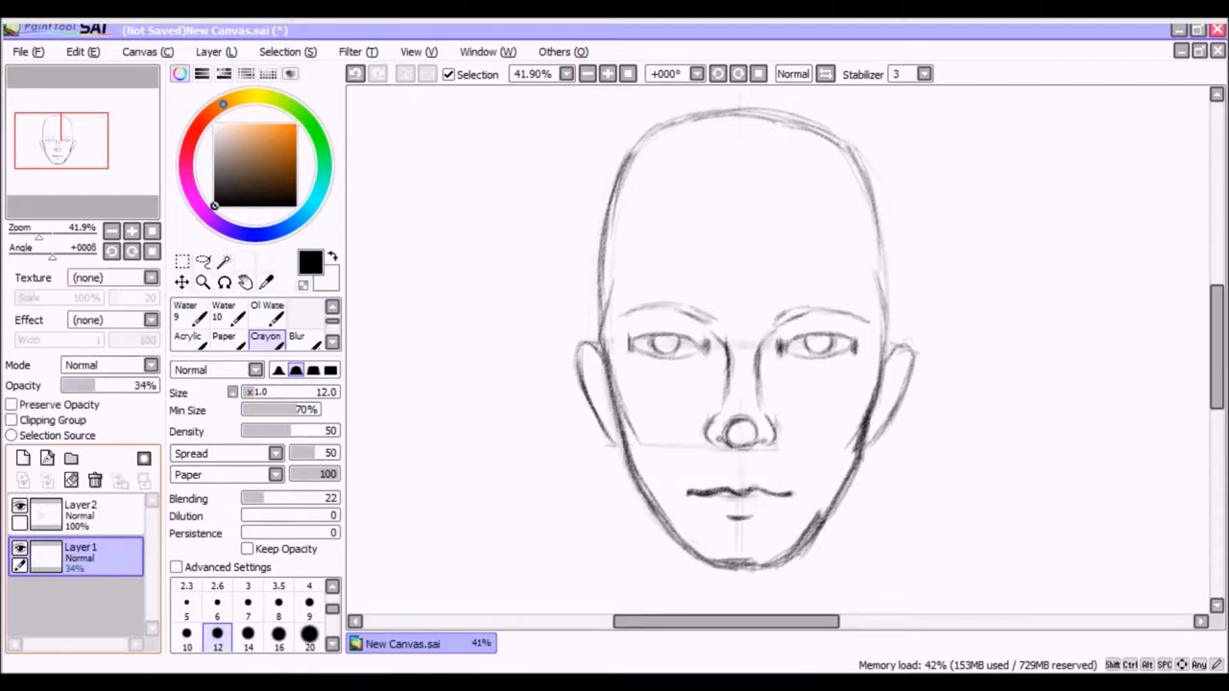
click(80, 508)
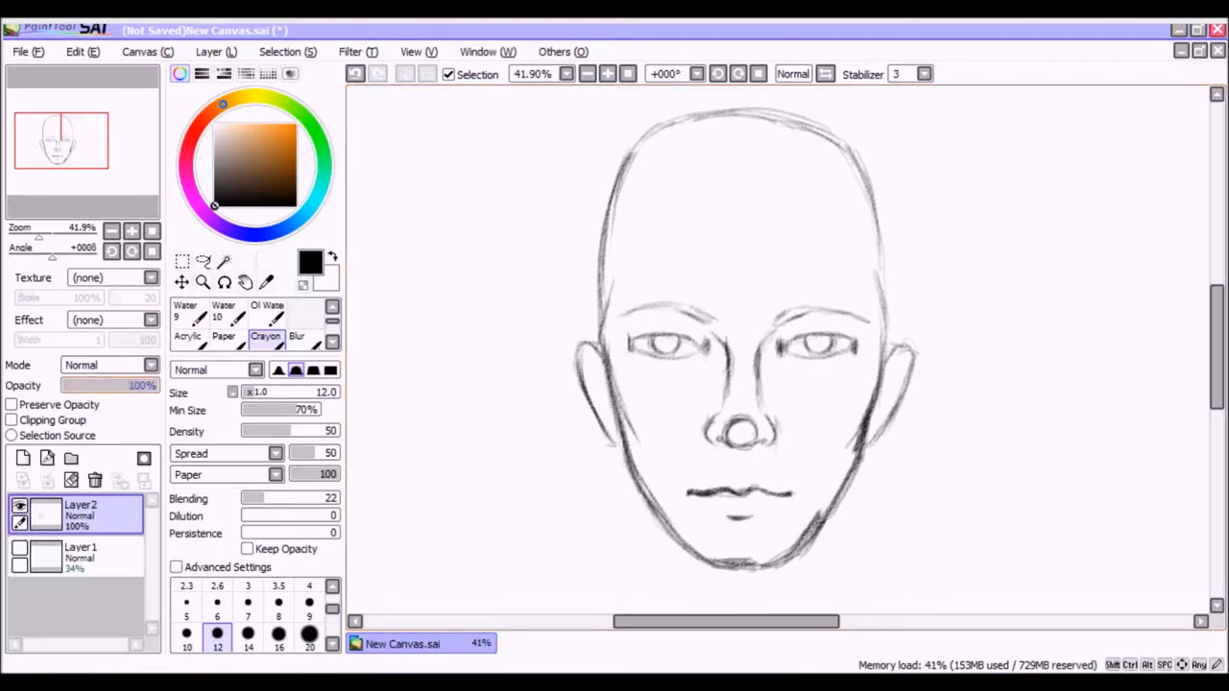
drag(138, 384, 77, 384)
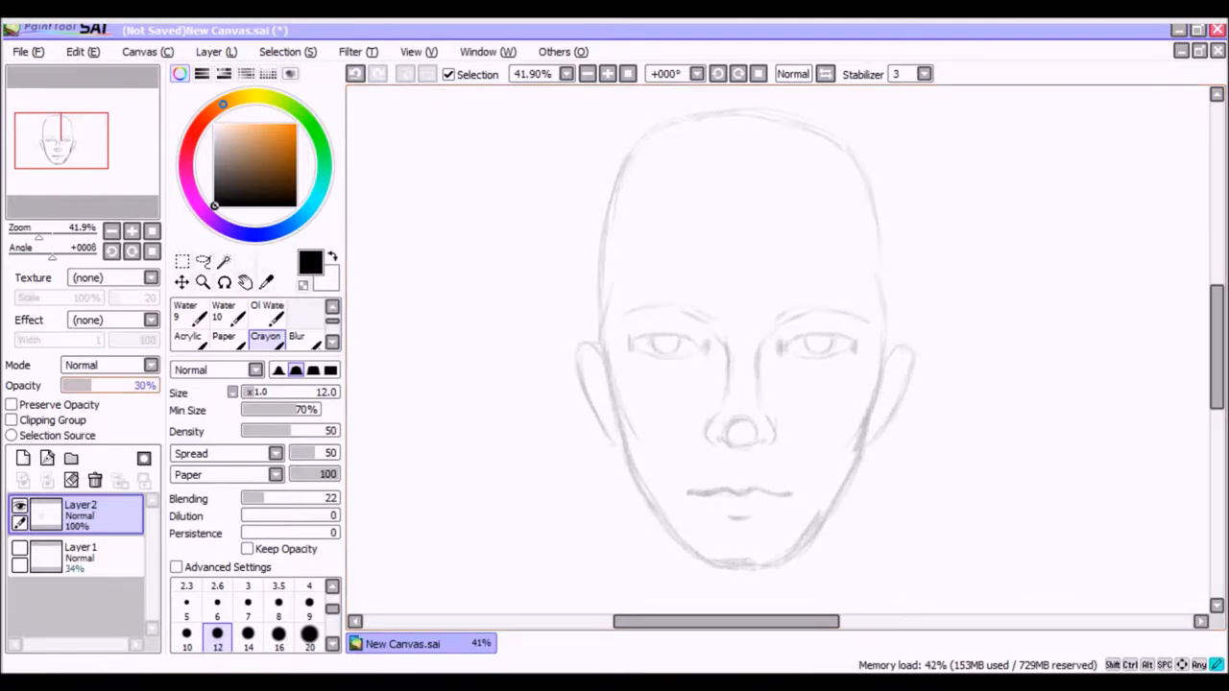
click(23, 457)
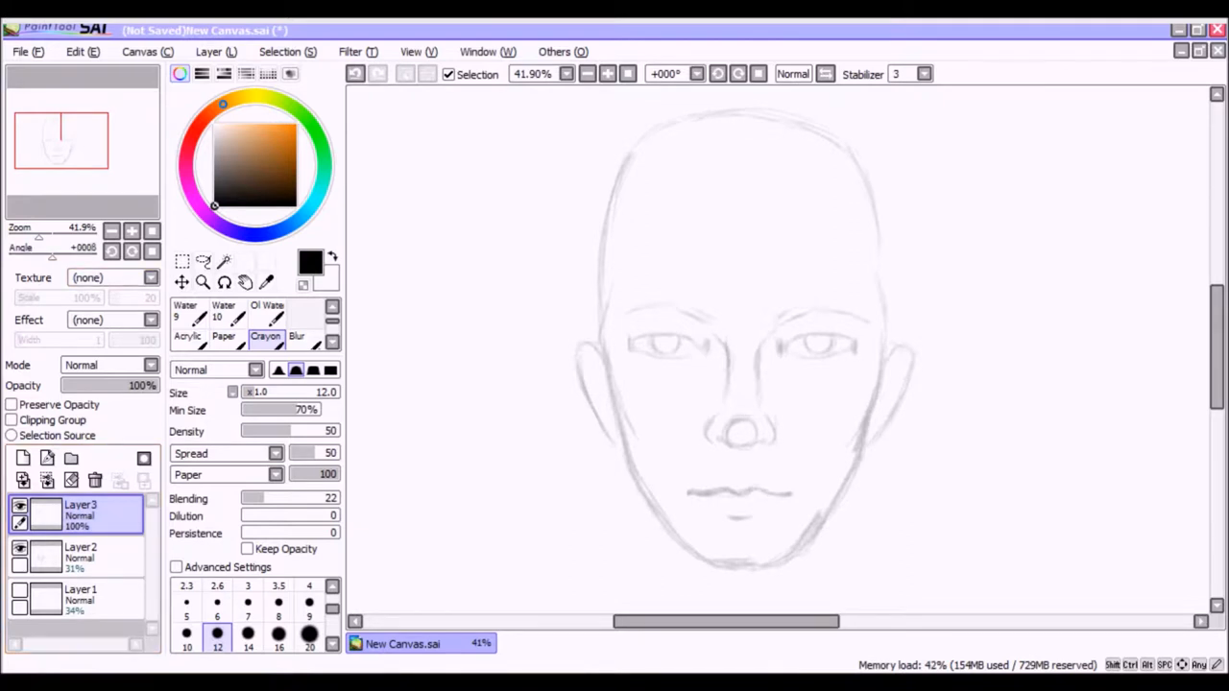
mouse_move(545, 361)
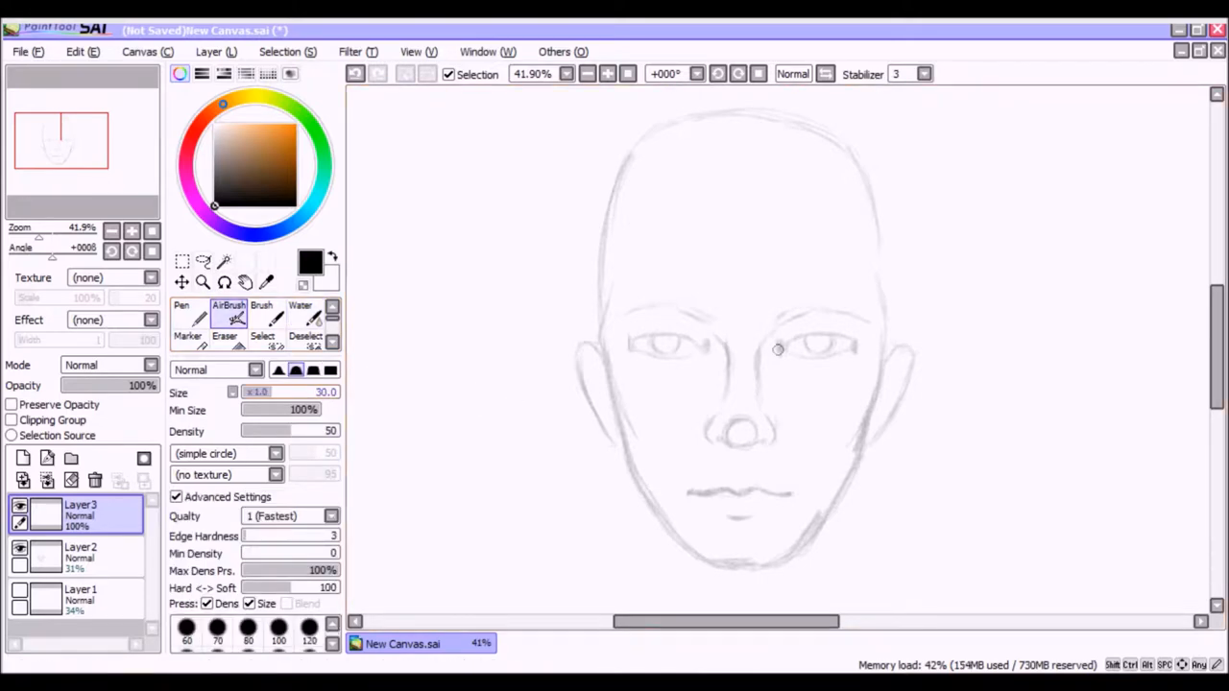
Shrink the airbrush to a small size for fine line work
drag(403, 317, 442, 461)
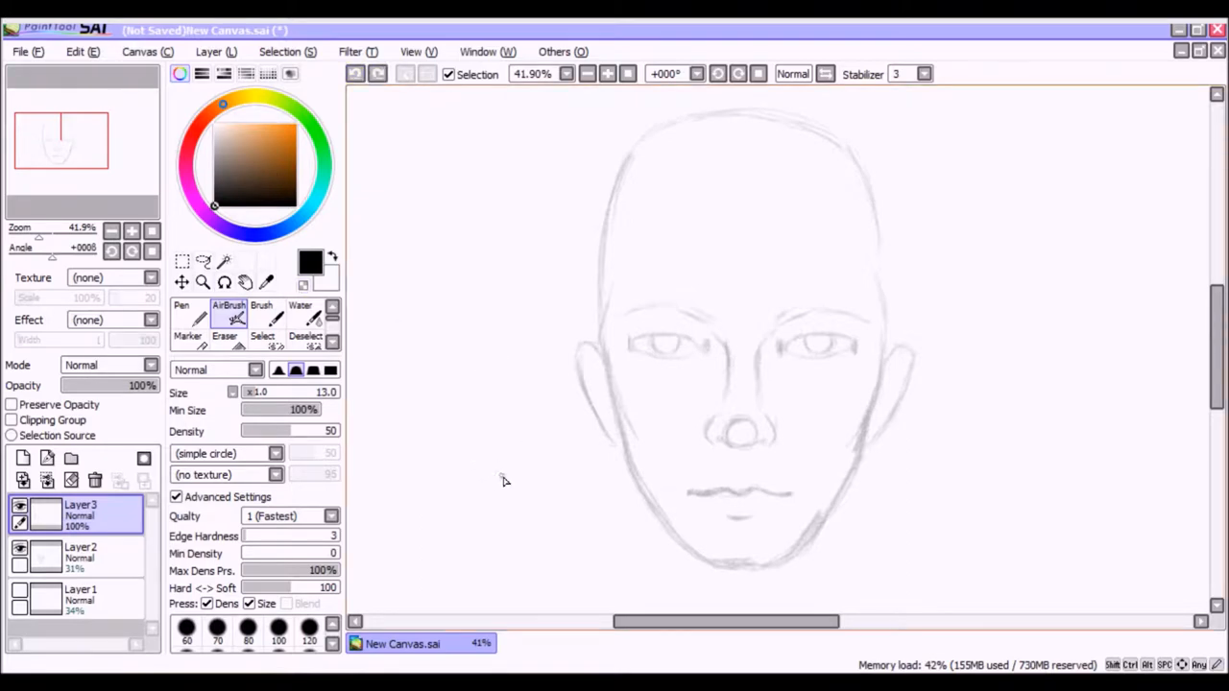
drag(465, 457, 515, 483)
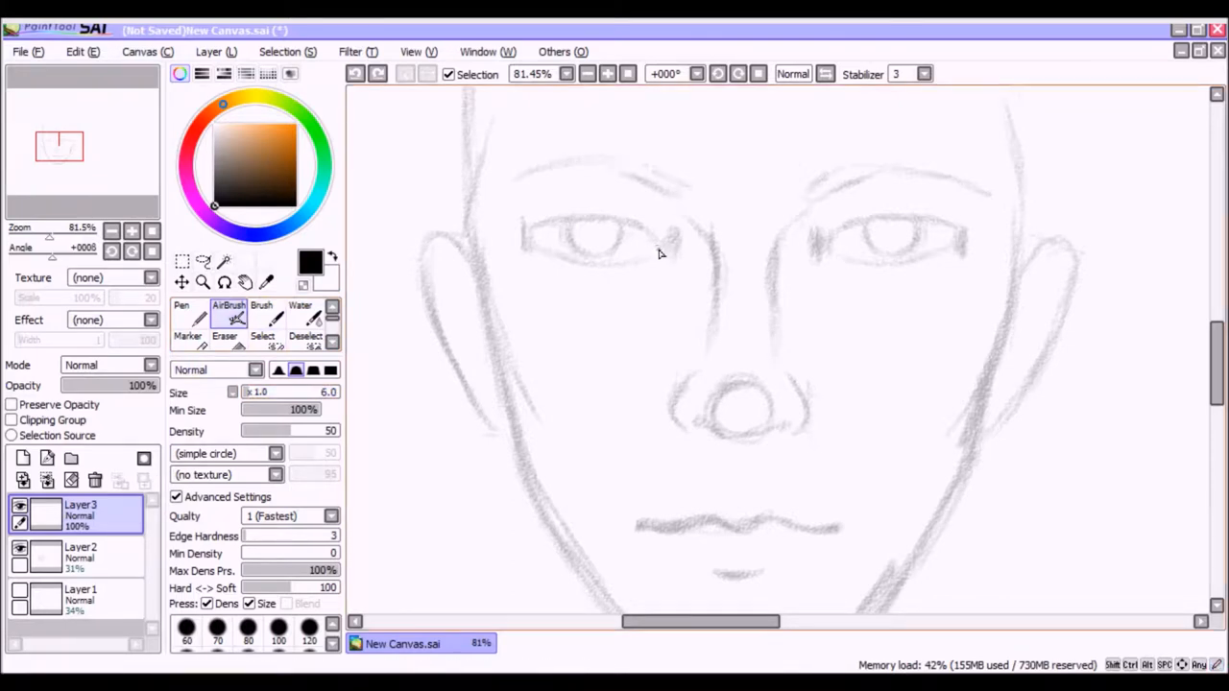
mouse_move(672, 257)
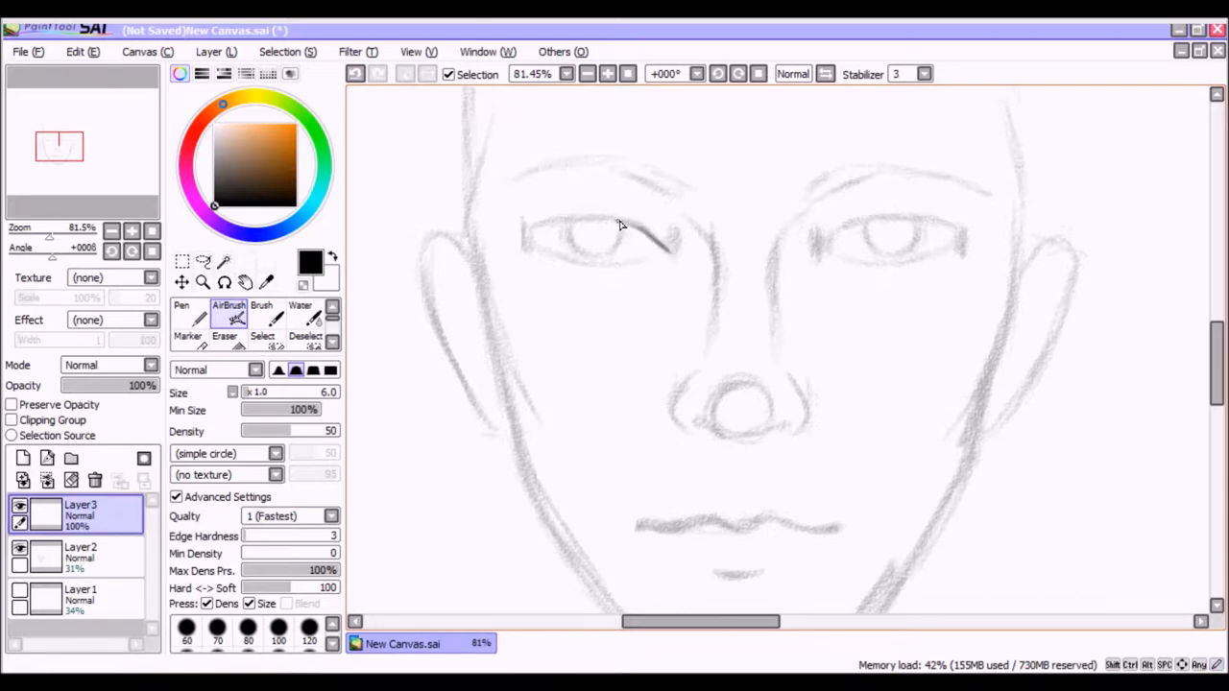
mouse_move(541, 215)
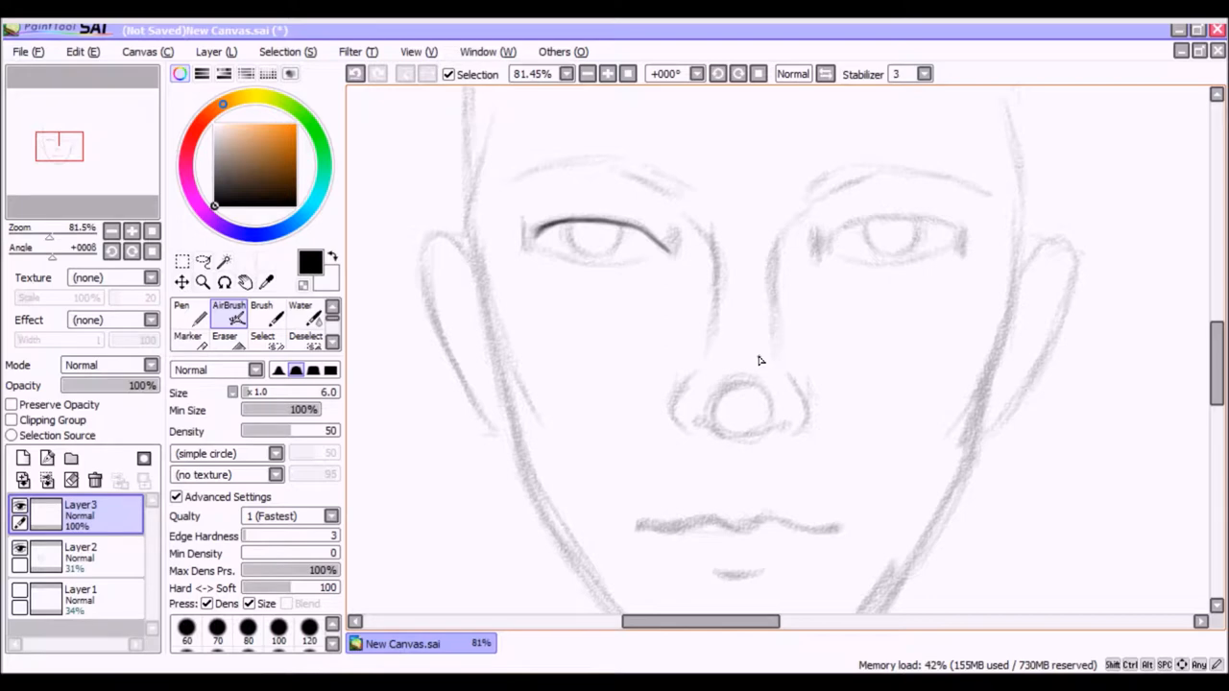
mouse_move(536, 238)
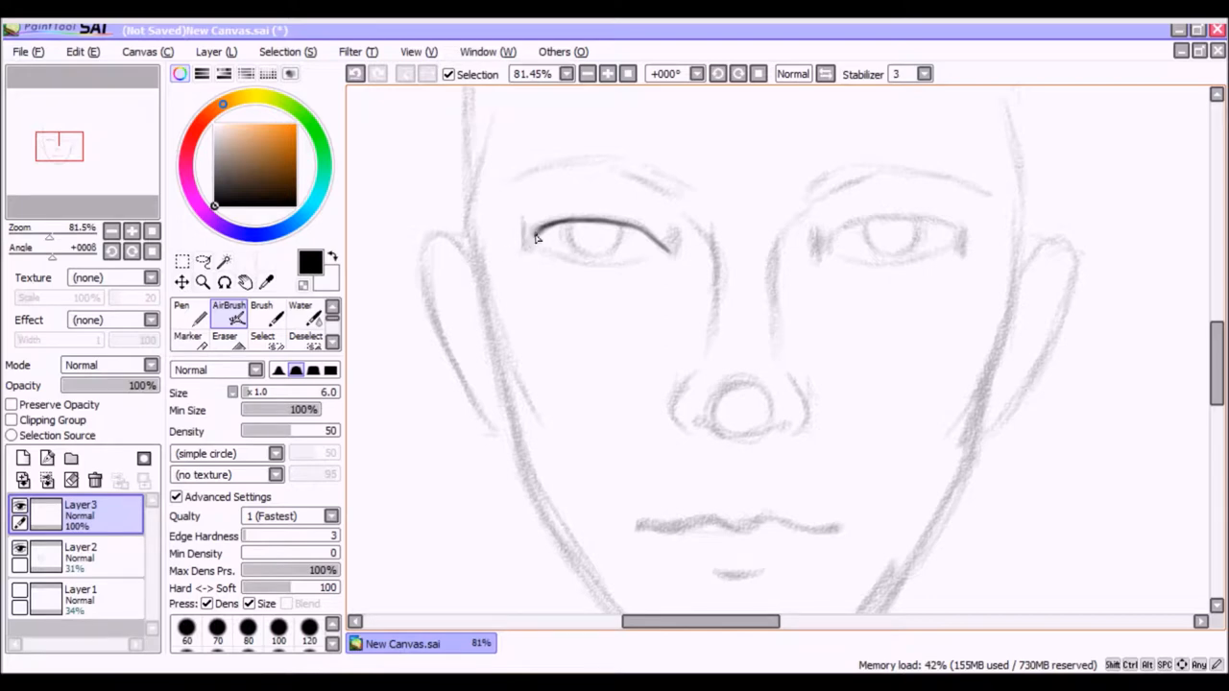
mouse_move(537, 240)
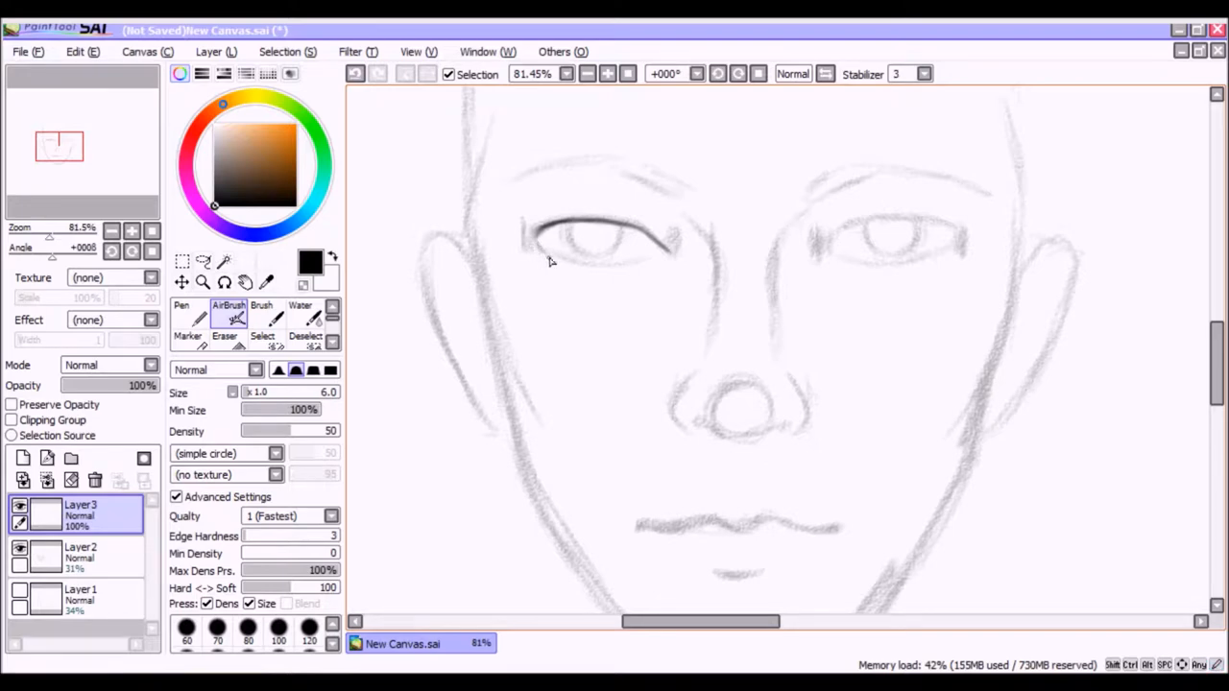
mouse_move(545, 258)
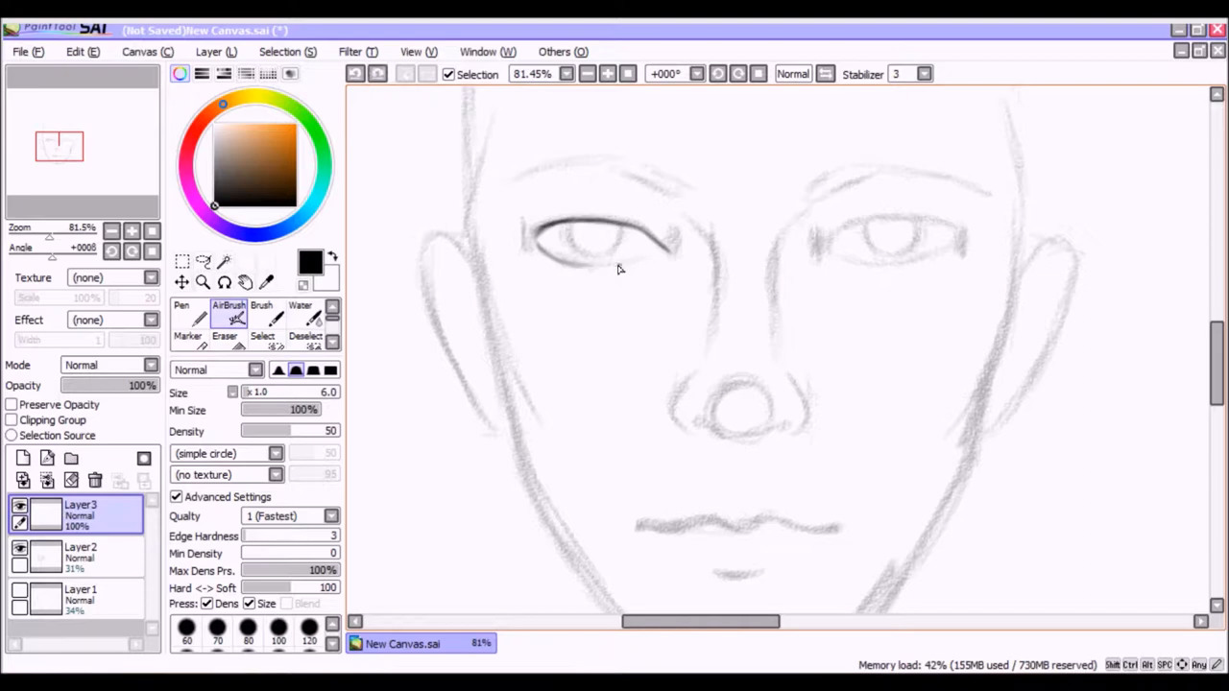
mouse_move(593, 271)
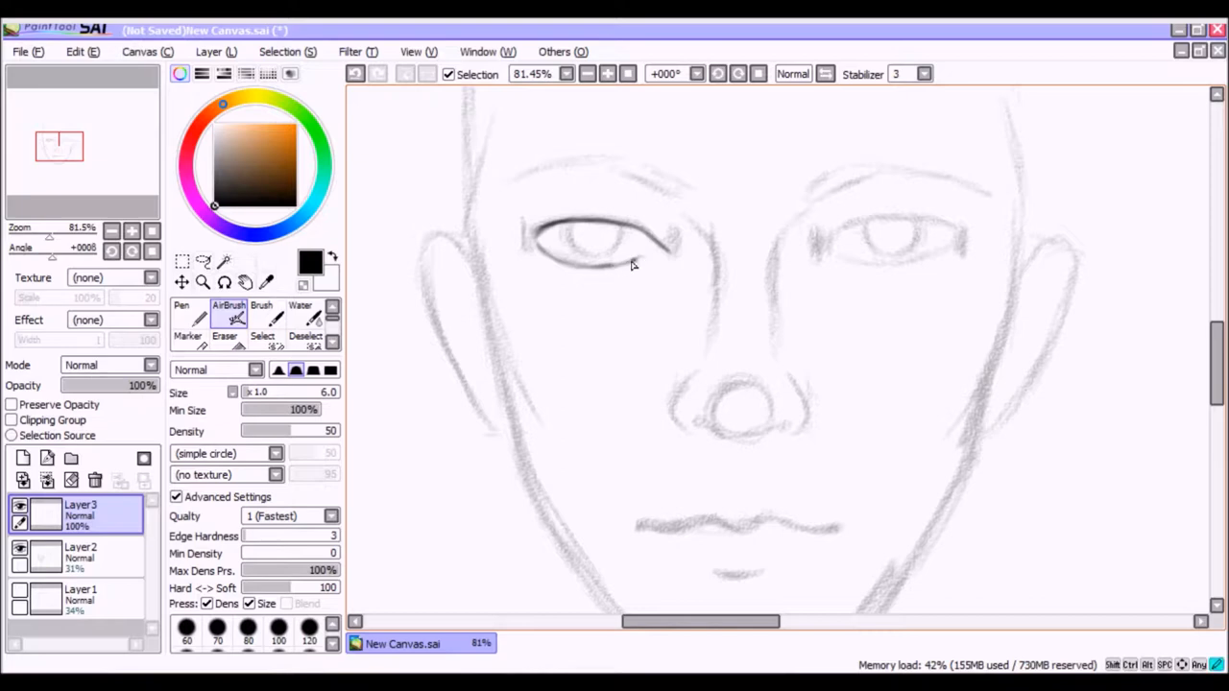
mouse_move(607, 265)
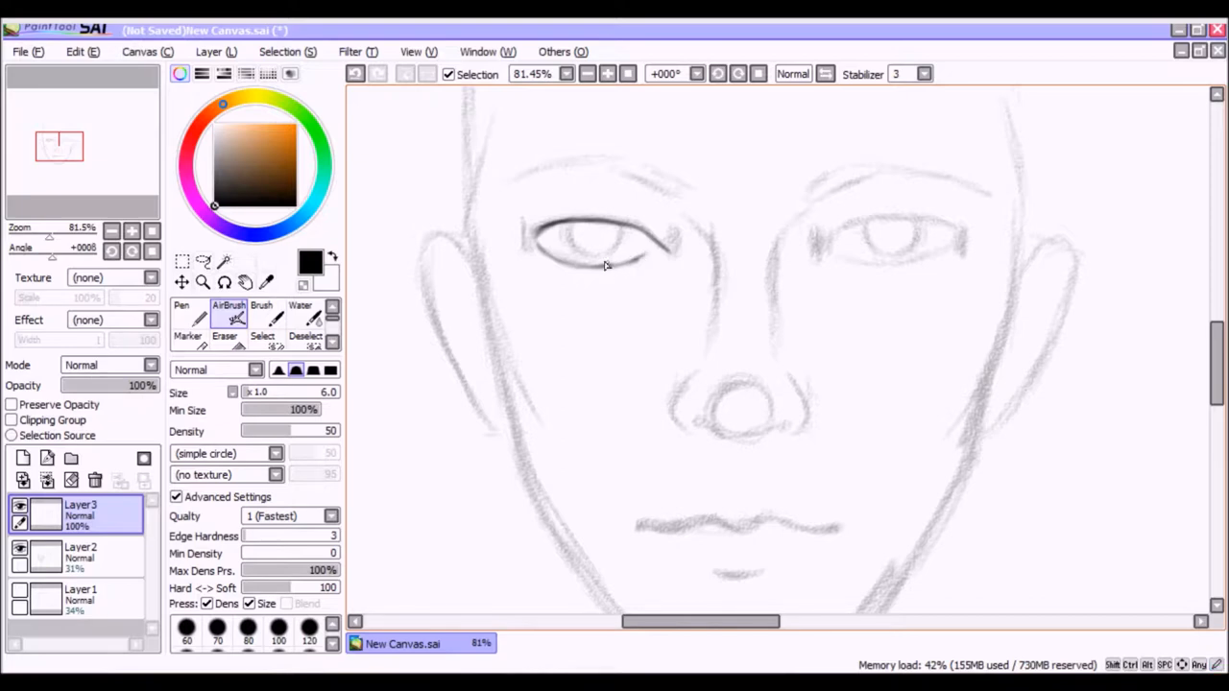
mouse_move(645, 259)
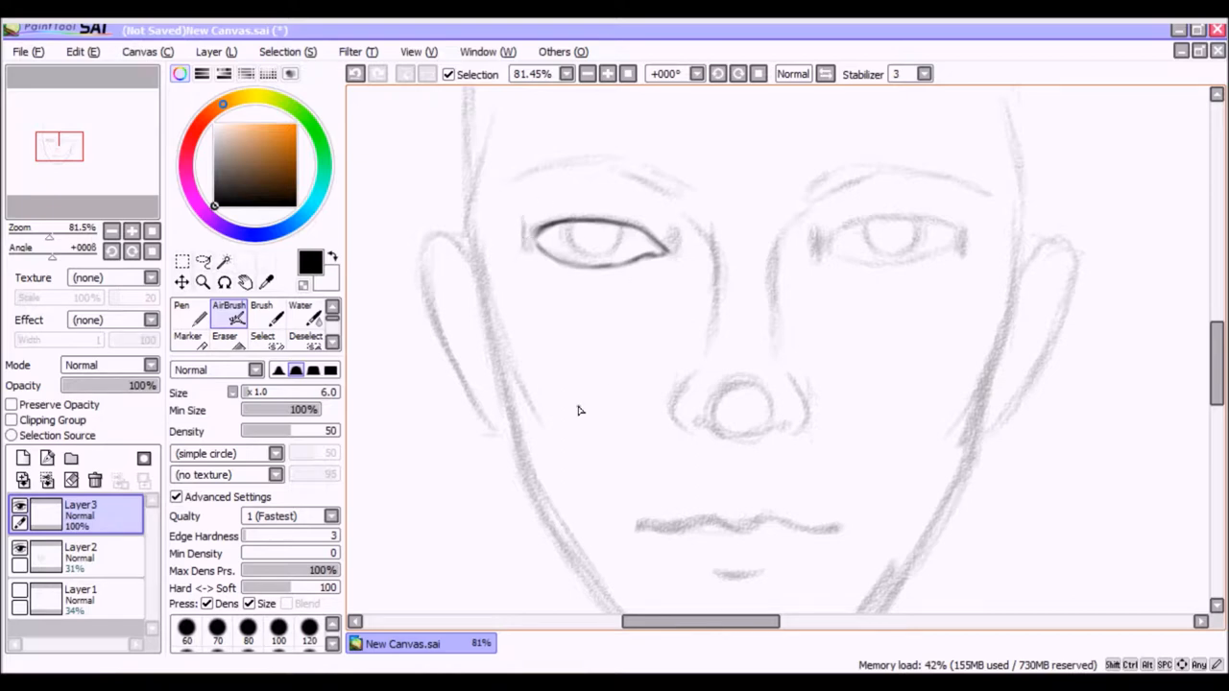
mouse_move(695, 242)
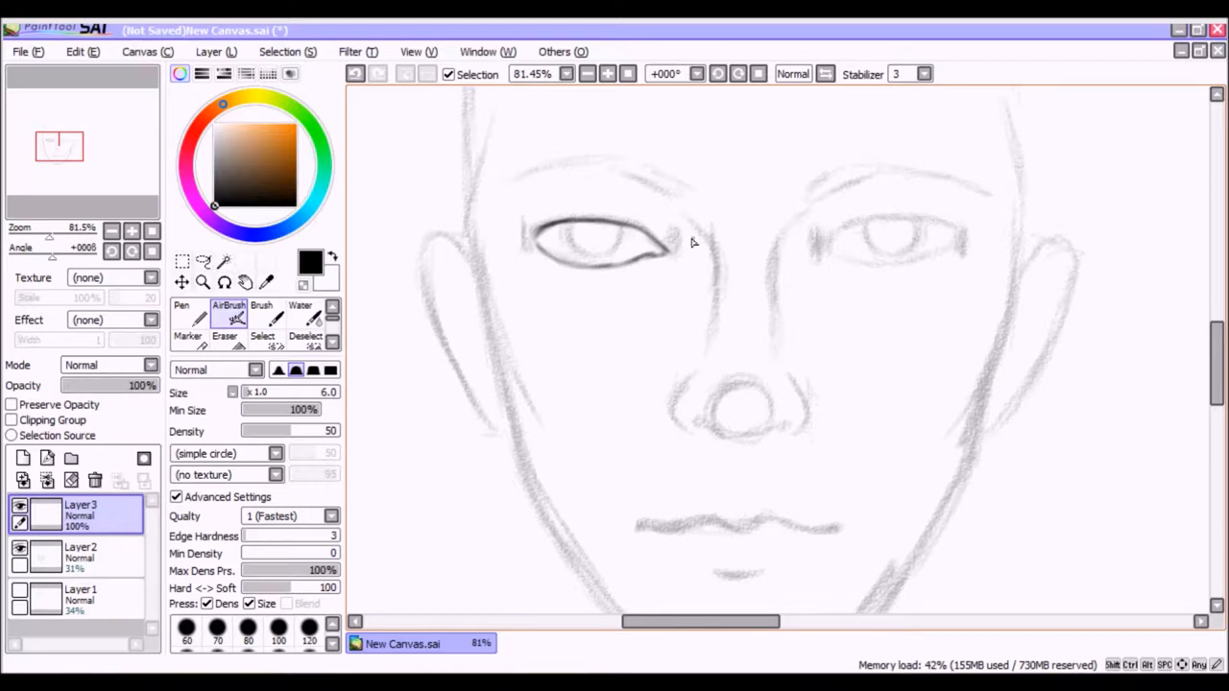
Ink the upper and lower lids of the right eye over the faint sketch
drag(822, 254, 883, 215)
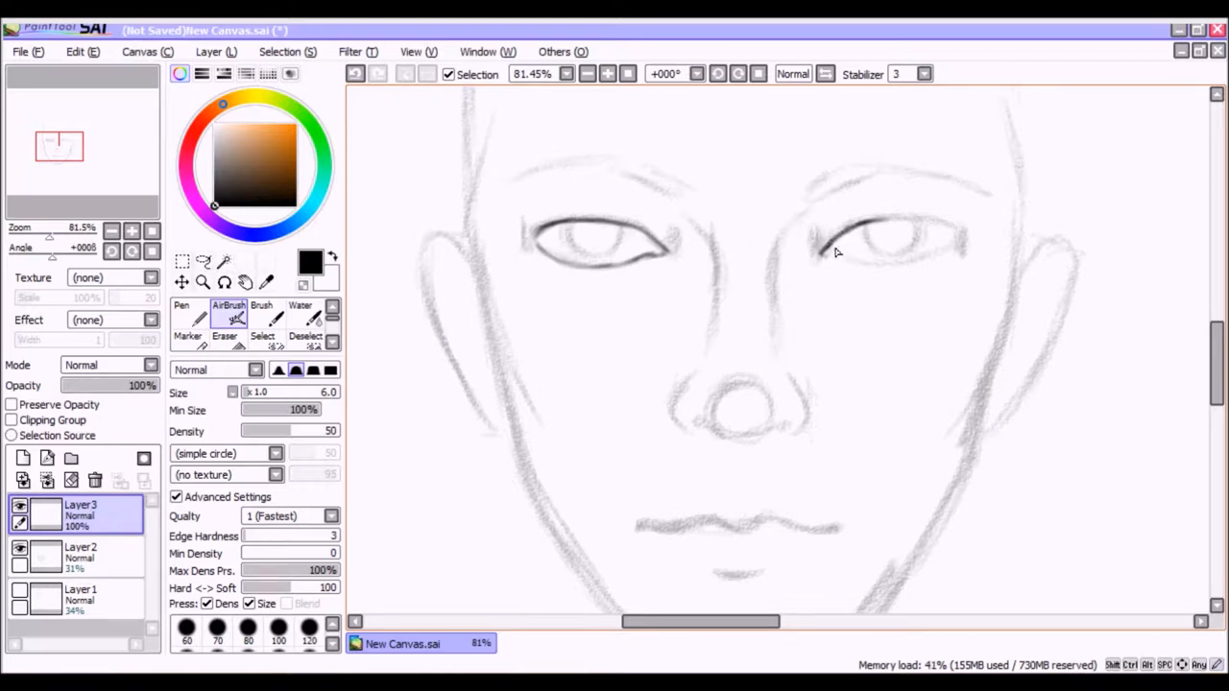
drag(826, 245, 960, 240)
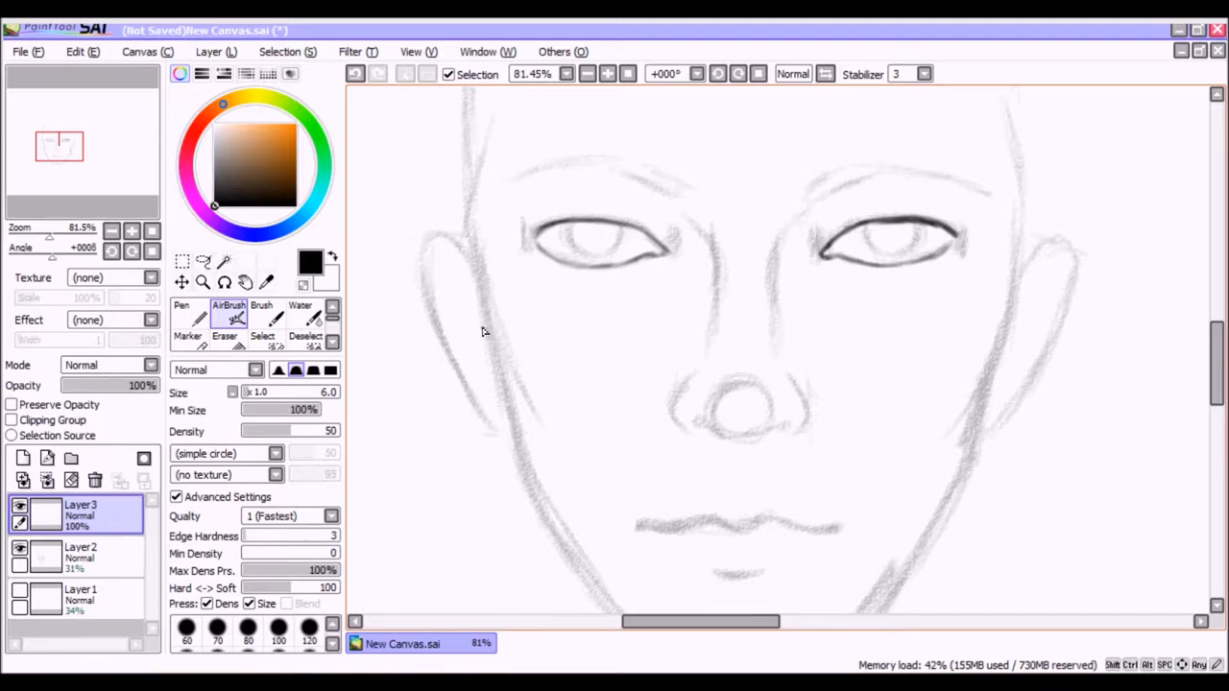
mouse_move(613, 286)
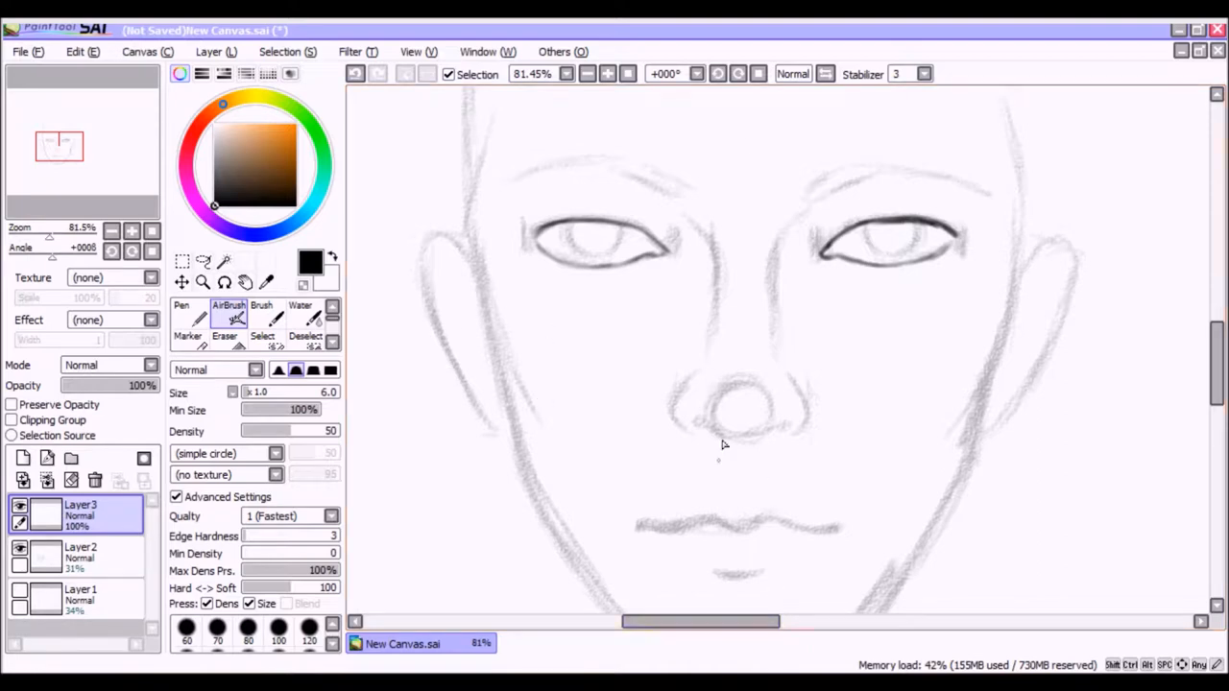
mouse_move(764, 146)
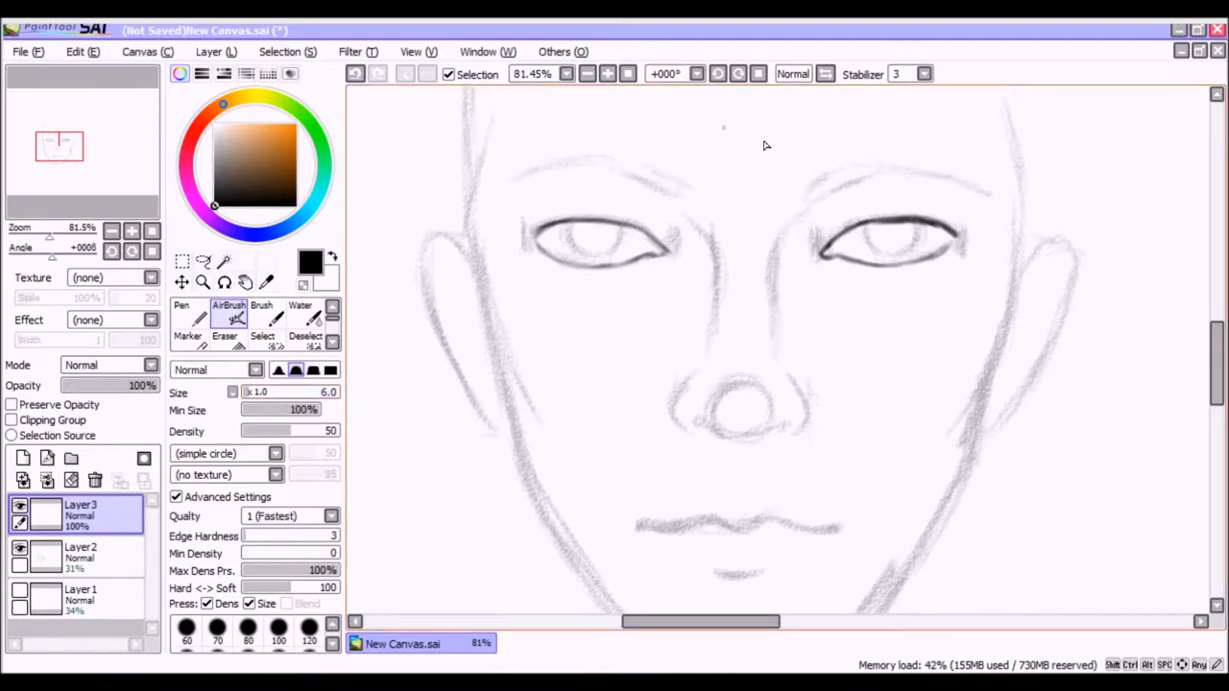
mouse_move(585, 227)
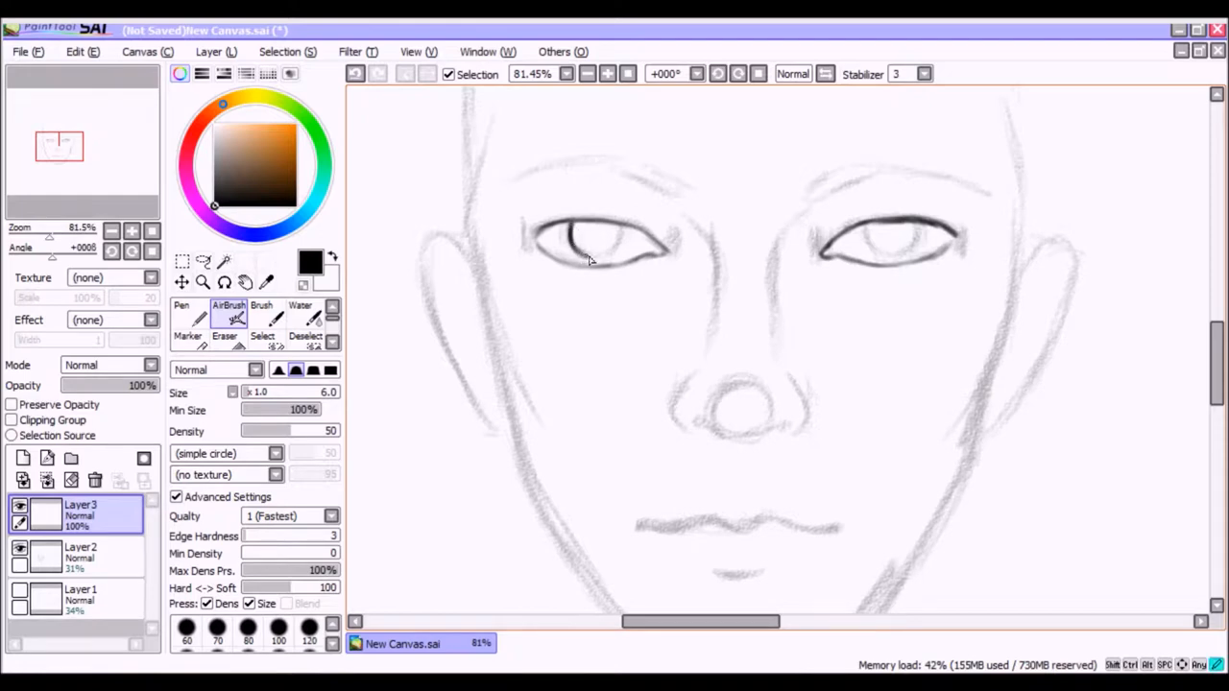
Draw and shape the round iris inside the left eye
drag(576, 227, 591, 265)
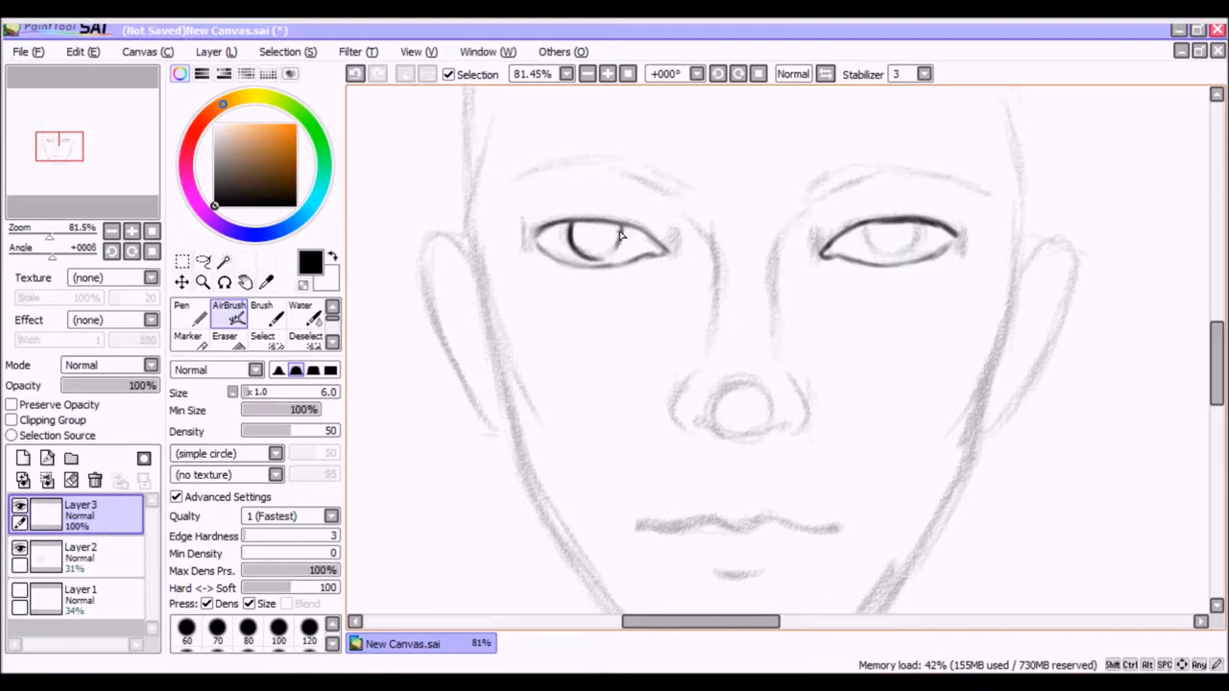
drag(618, 234, 586, 259)
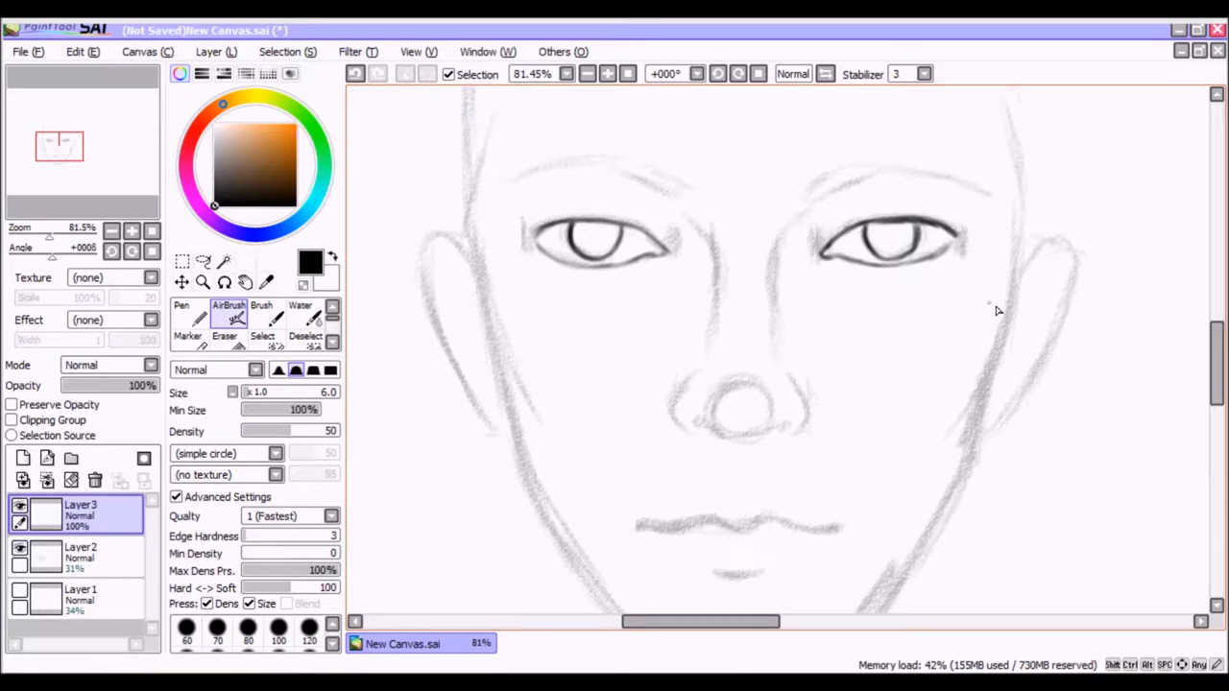
mouse_move(682, 228)
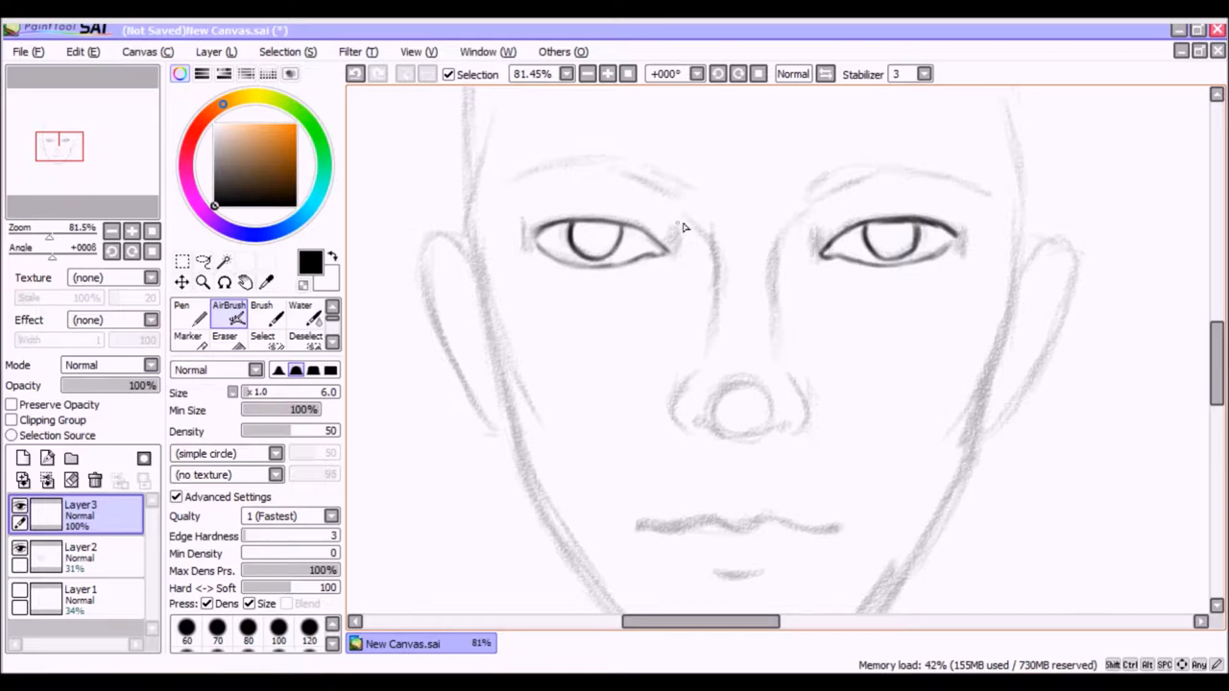
mouse_move(695, 277)
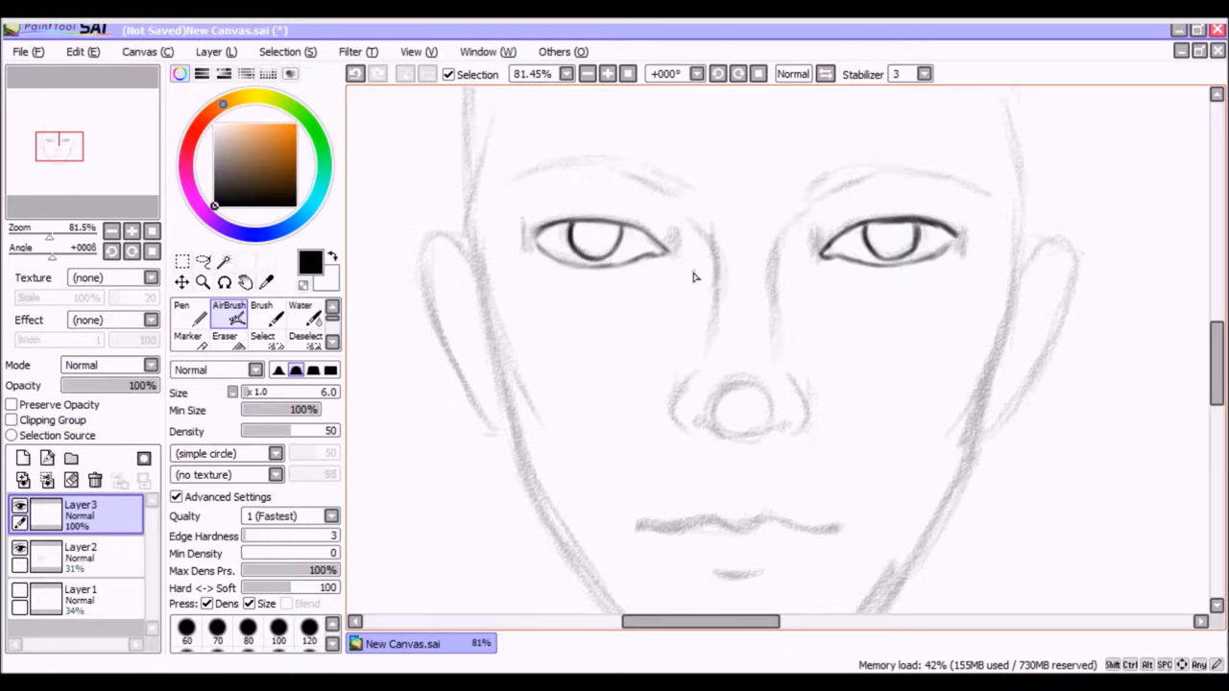
mouse_move(681, 461)
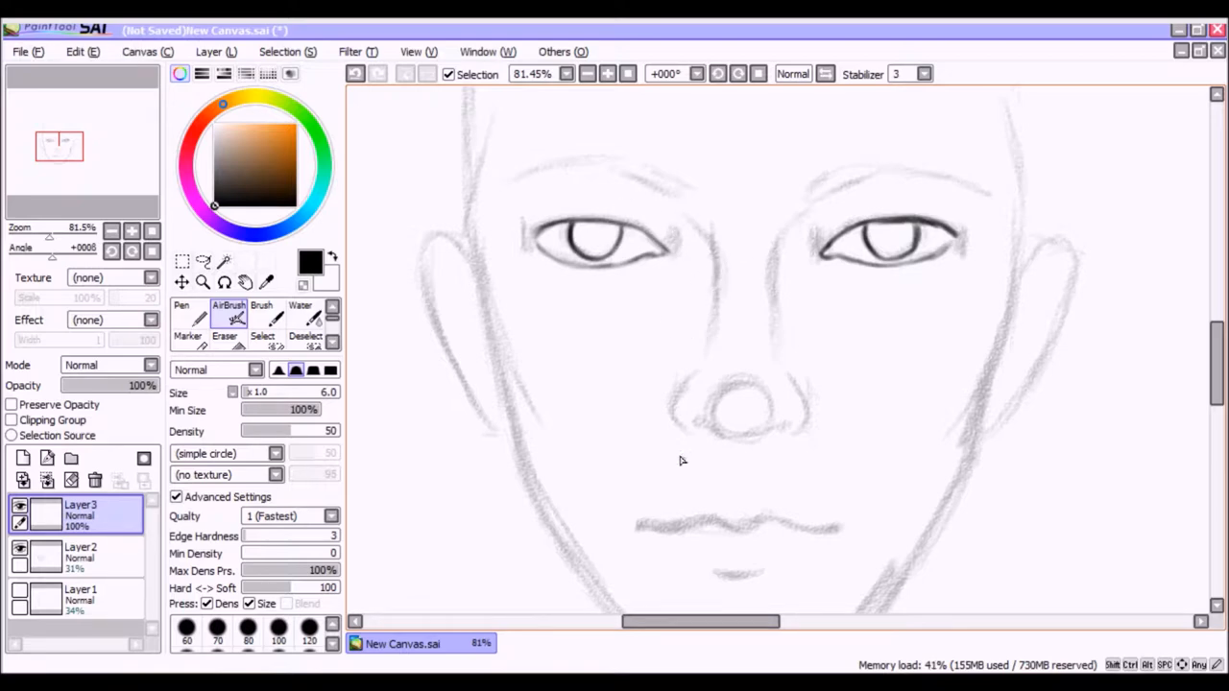
mouse_move(690, 284)
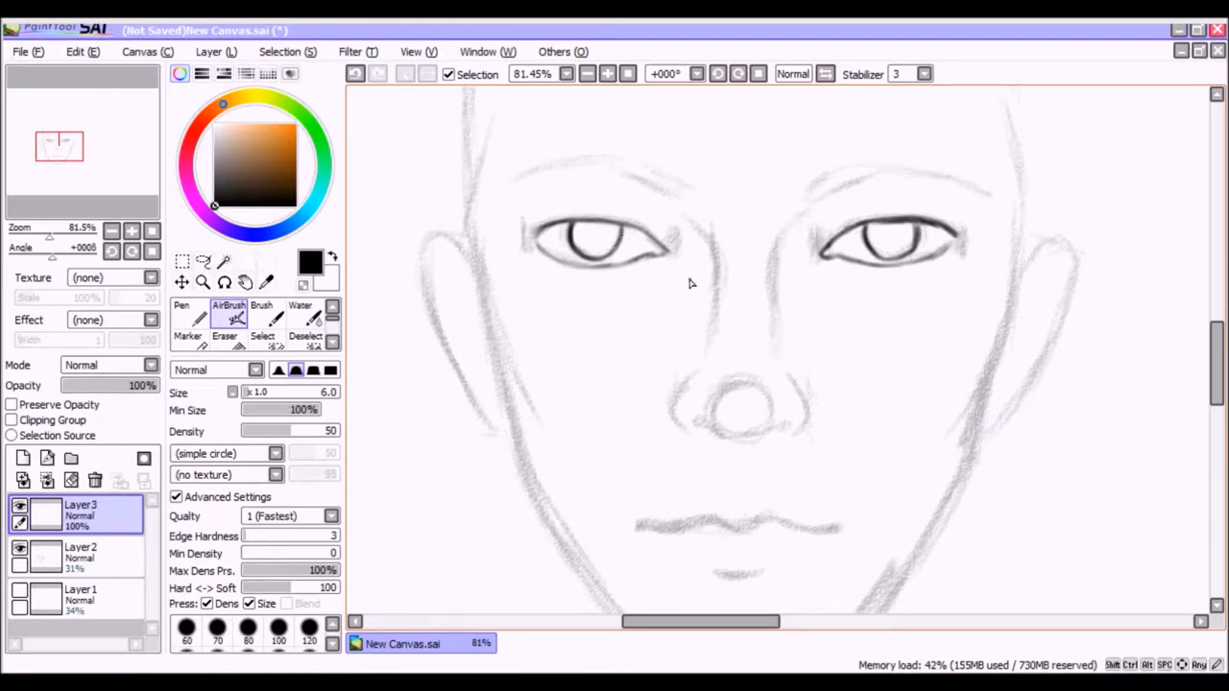
mouse_move(622, 338)
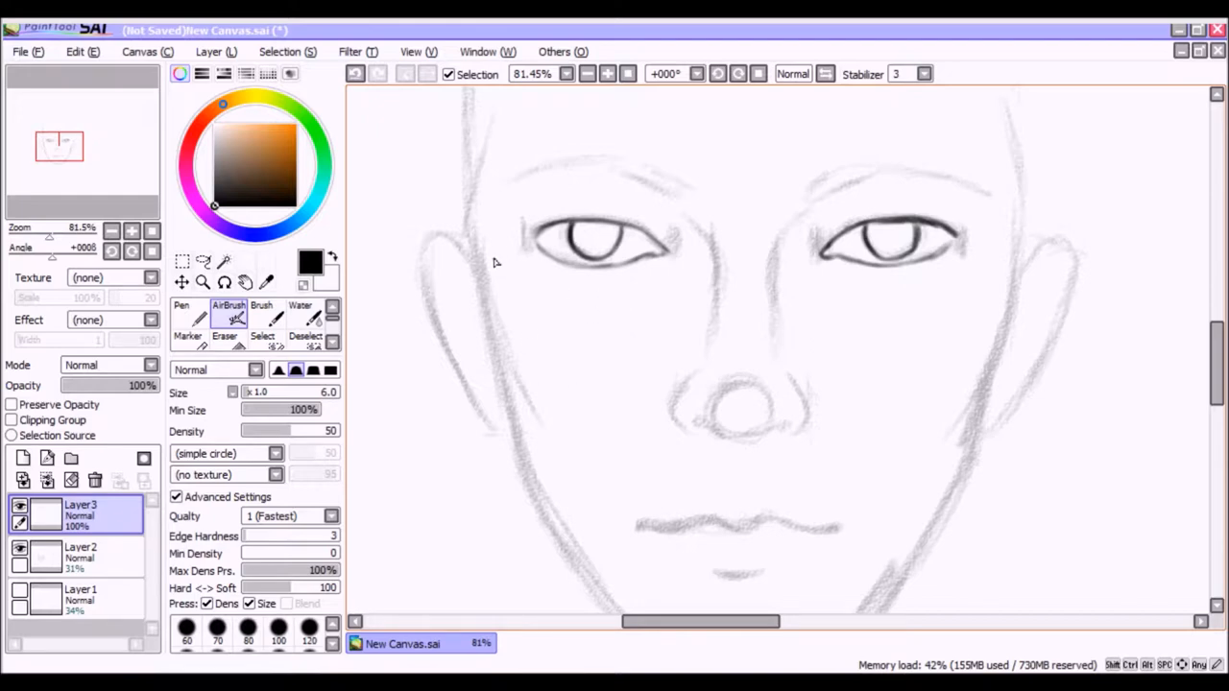
mouse_move(688, 226)
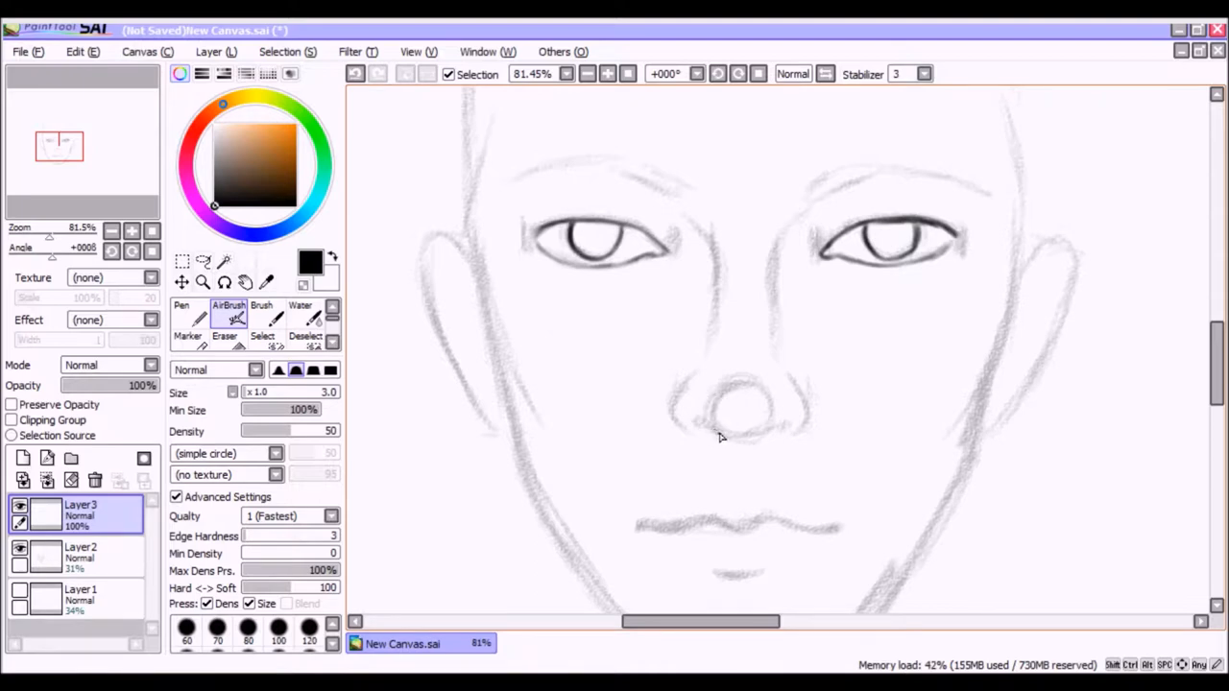
mouse_move(727, 439)
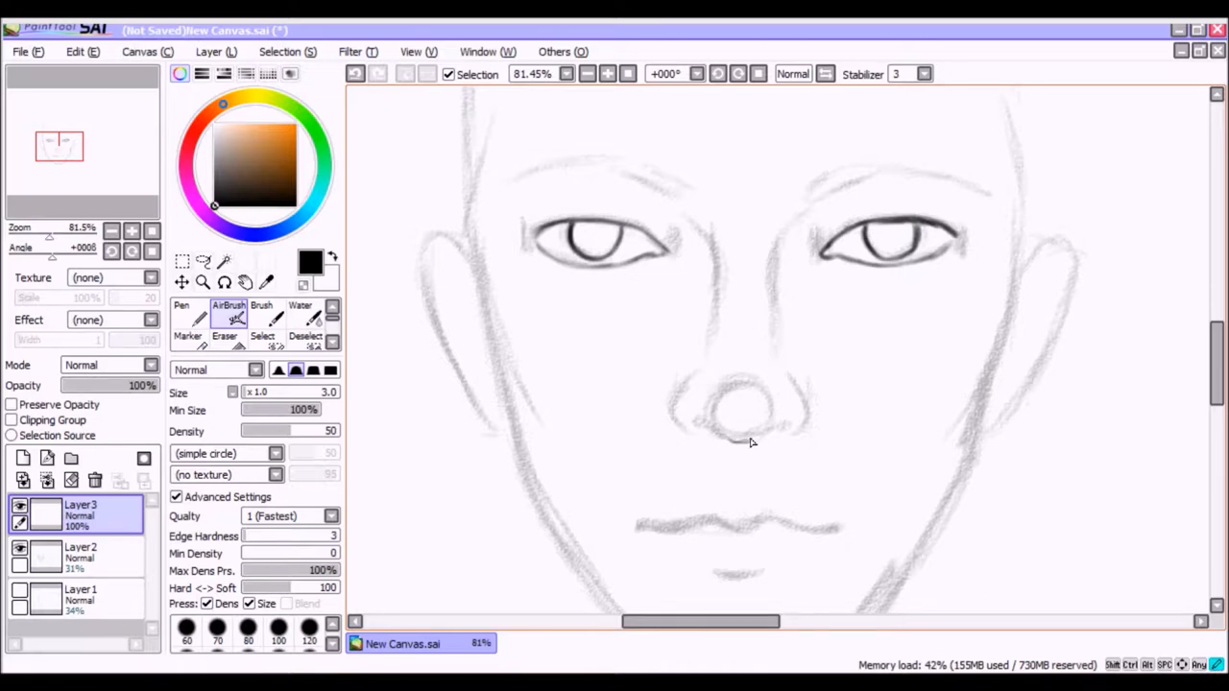
mouse_move(734, 442)
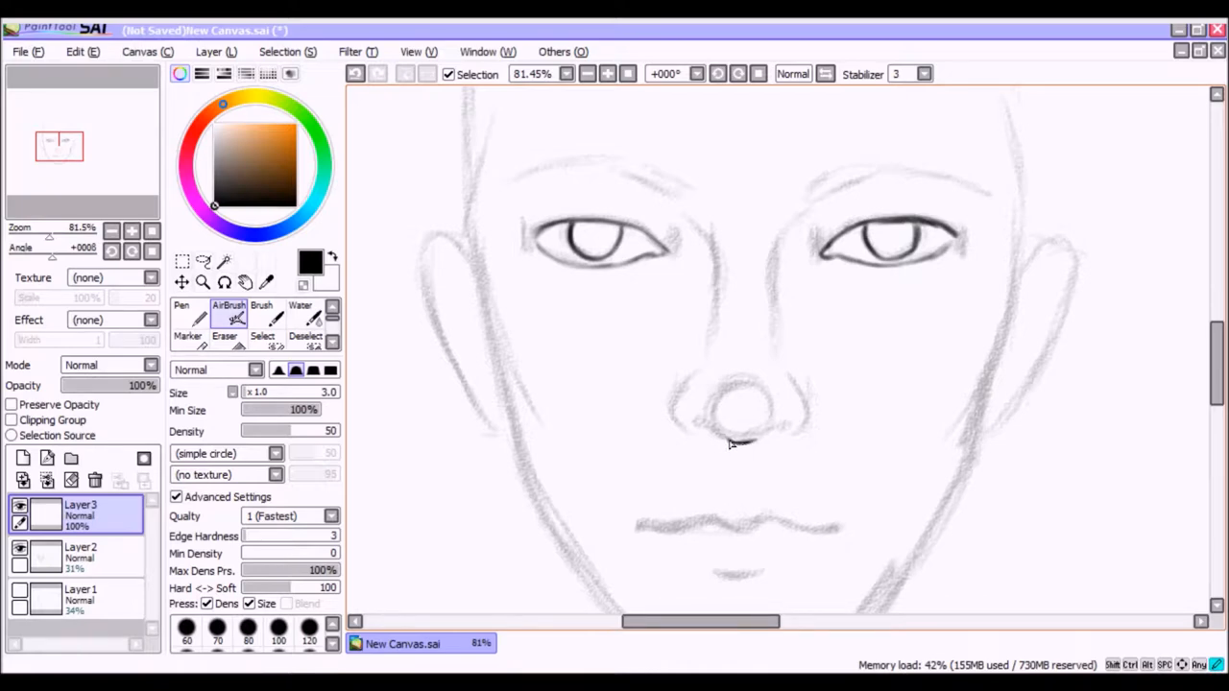
mouse_move(729, 442)
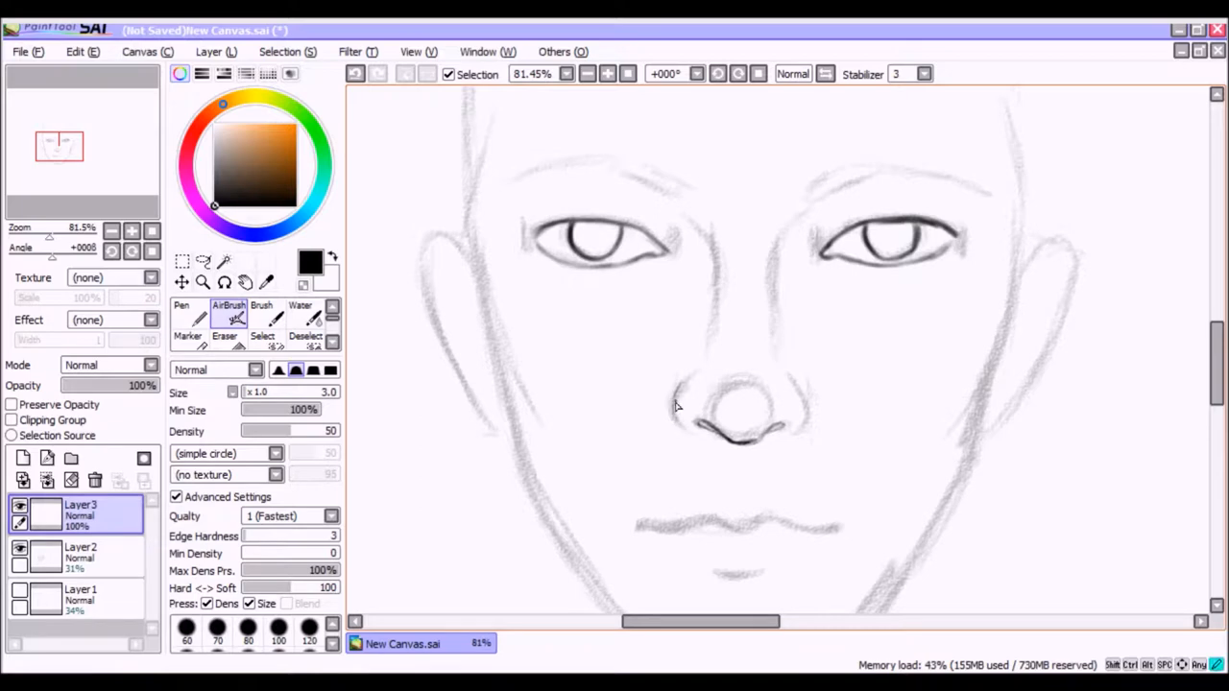
mouse_move(679, 415)
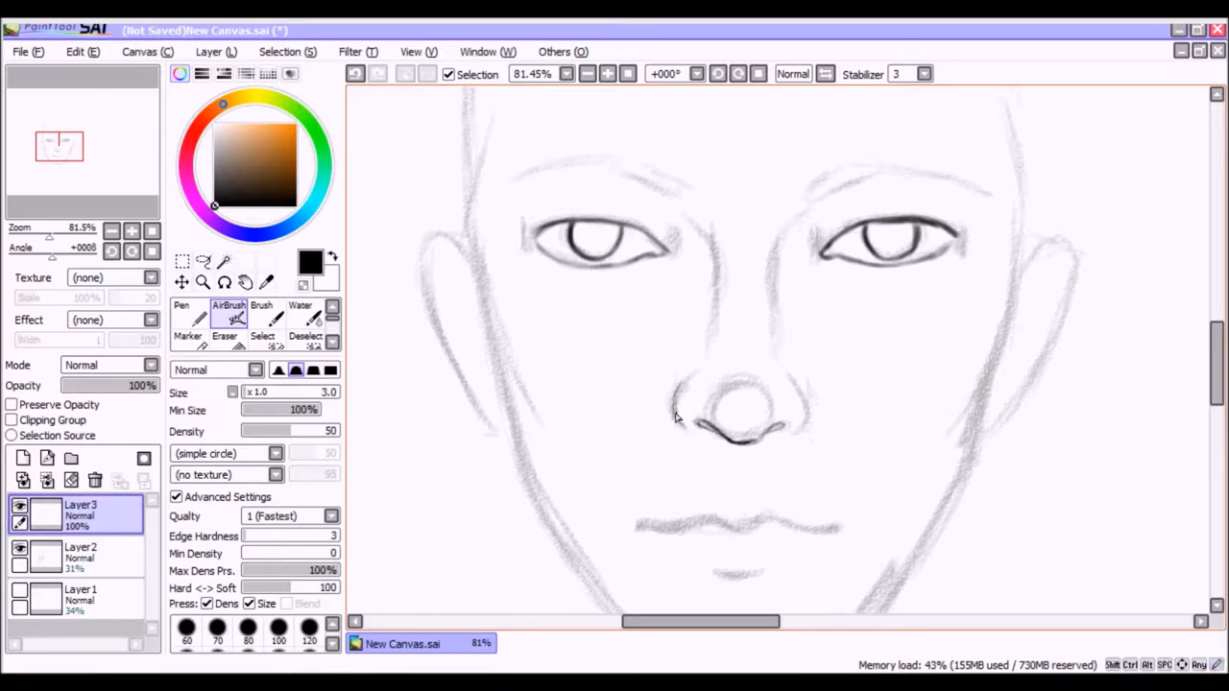
mouse_move(667, 337)
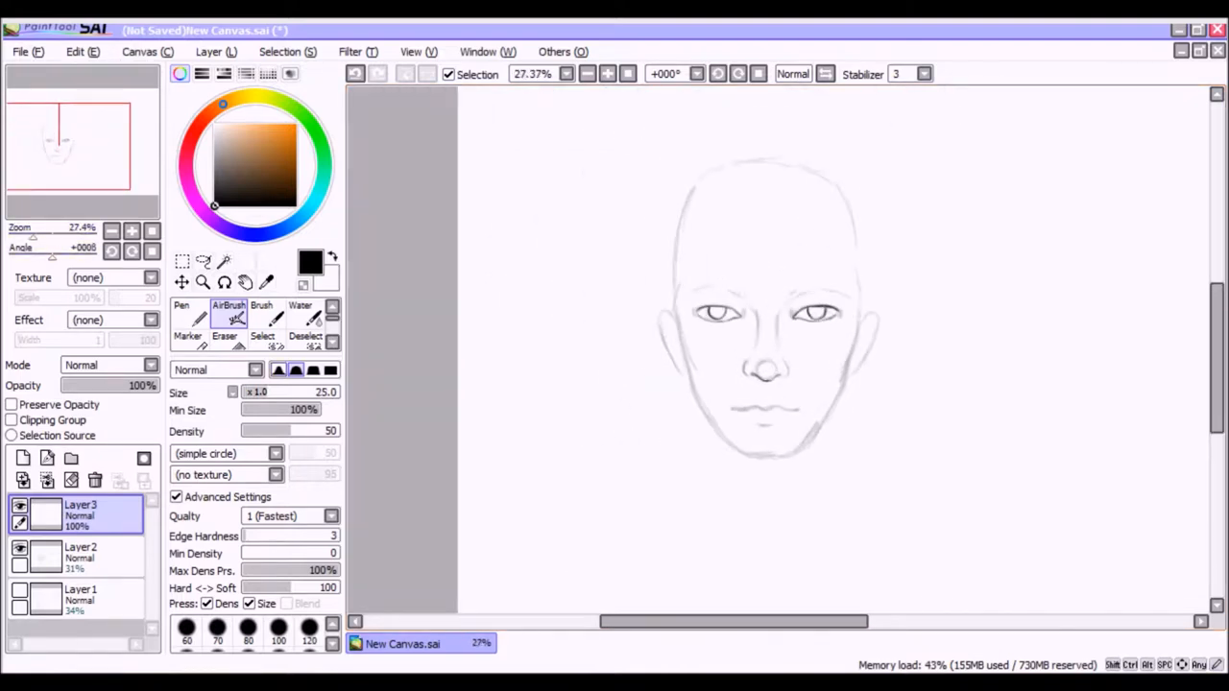
Darken the mouth line from its left corner across to the right corner
drag(983, 169, 931, 250)
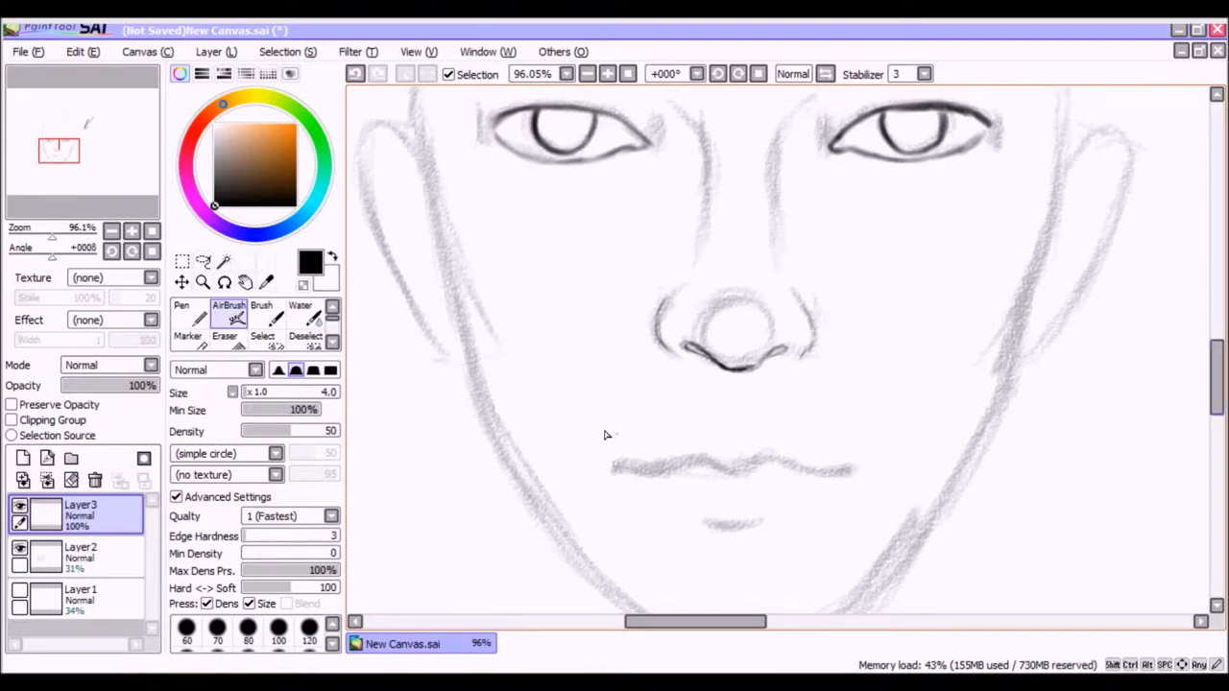
mouse_move(699, 467)
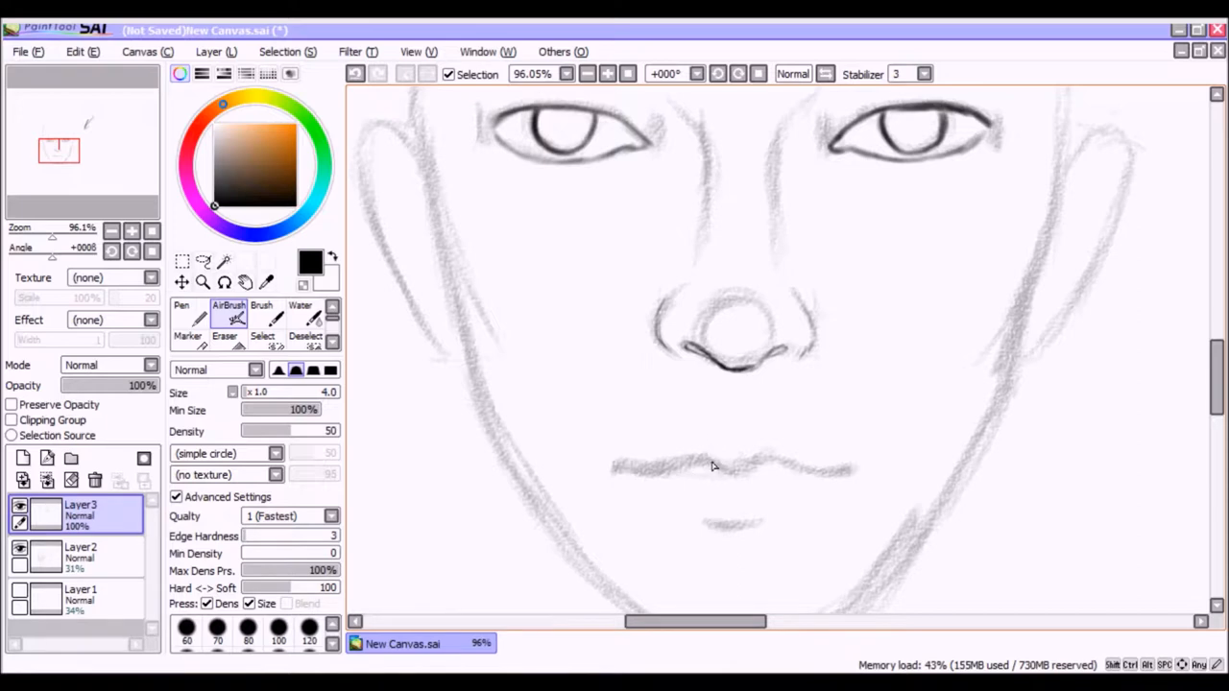
mouse_move(718, 469)
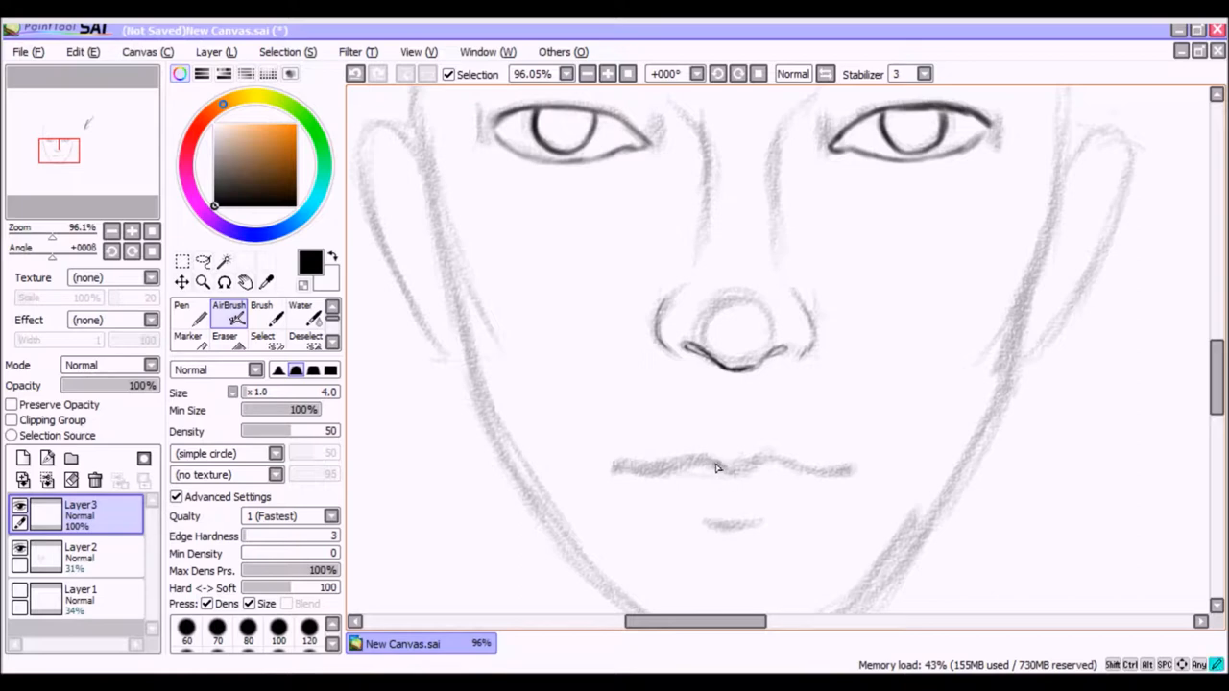
mouse_move(728, 471)
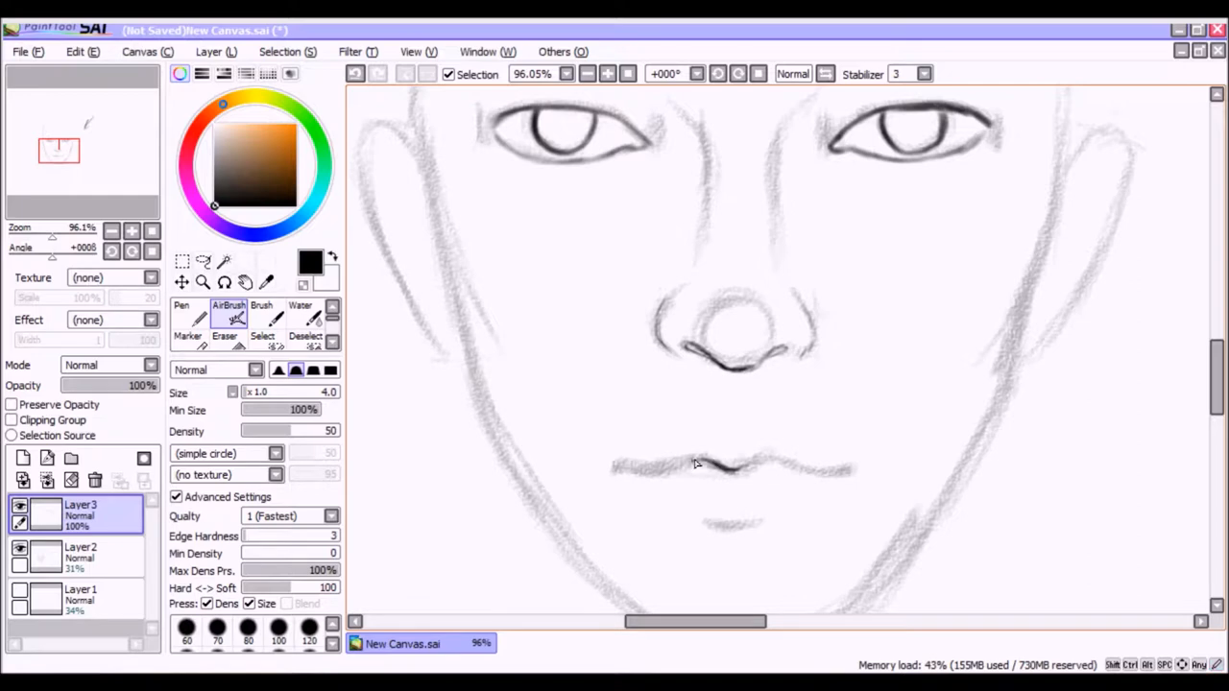
mouse_move(675, 470)
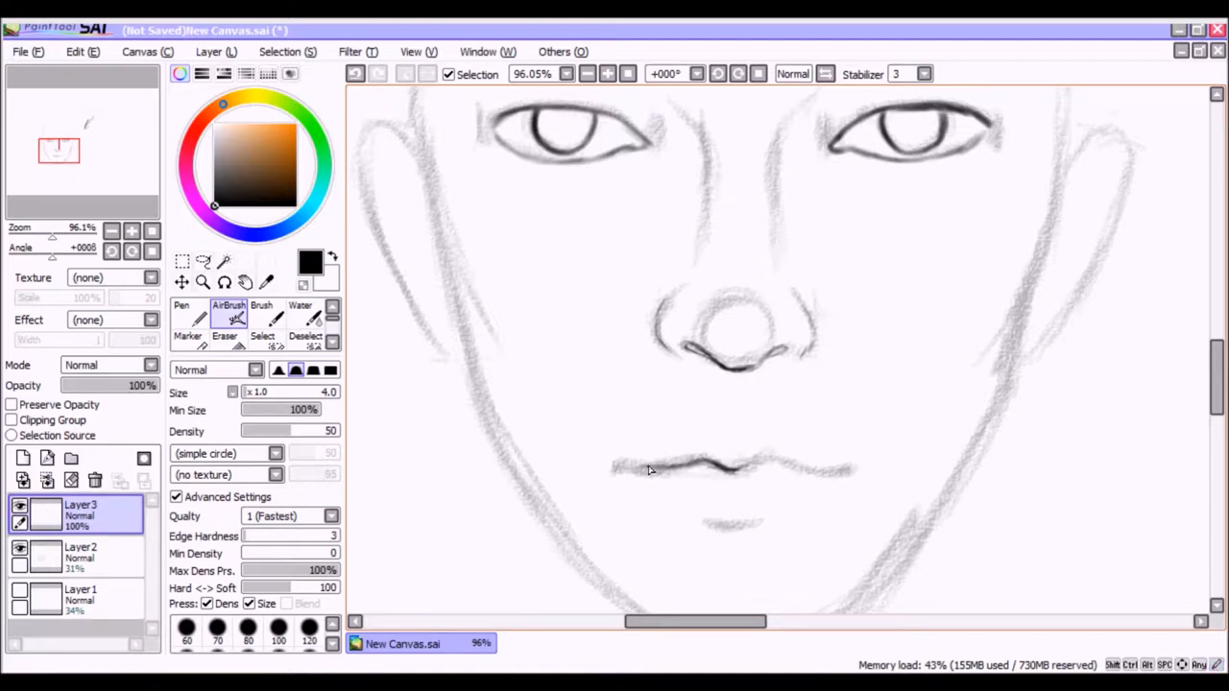
mouse_move(618, 470)
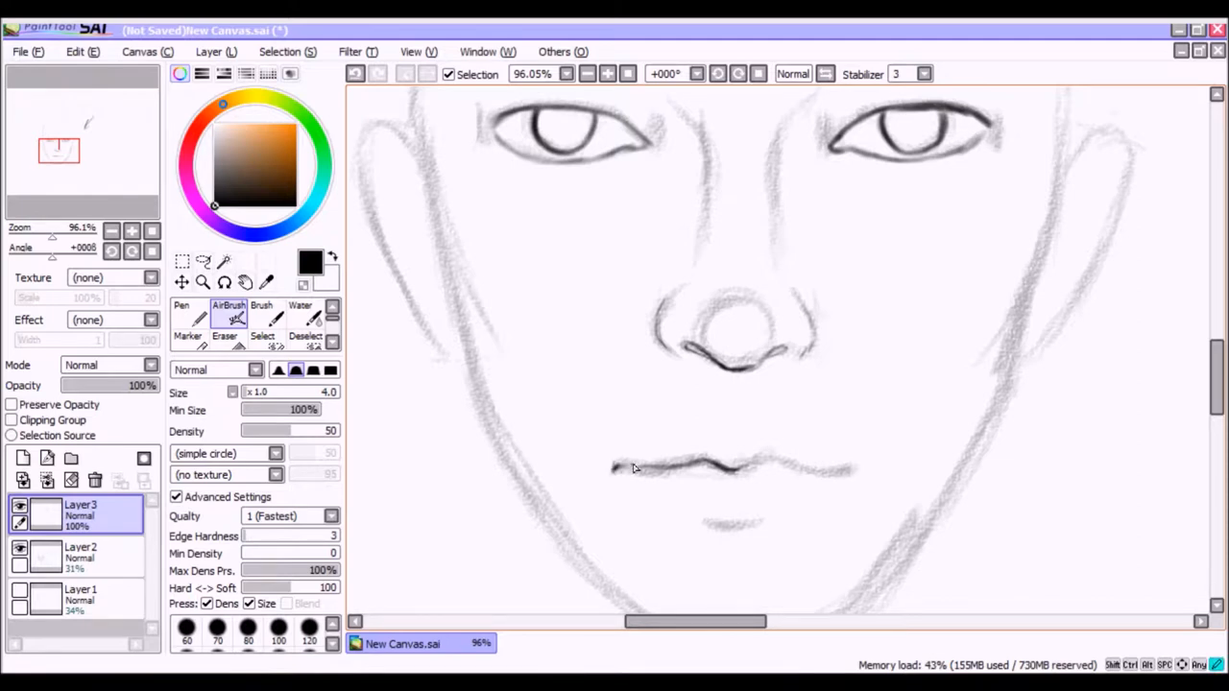
drag(614, 471, 691, 470)
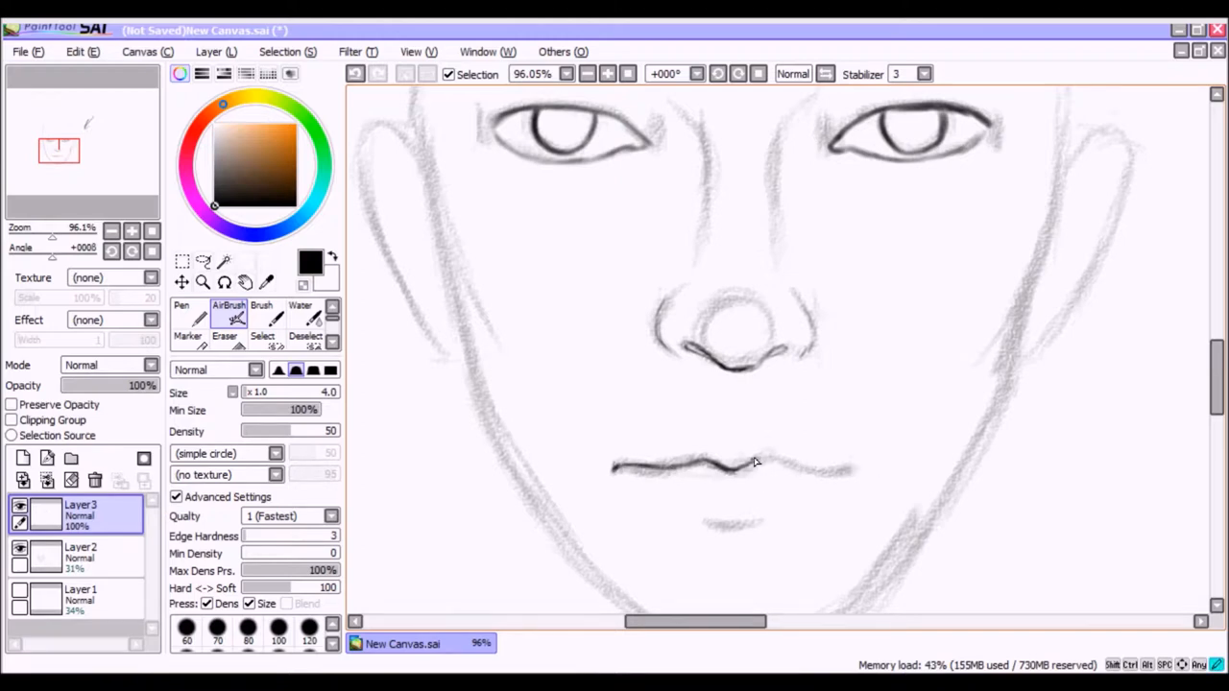
drag(729, 461, 787, 470)
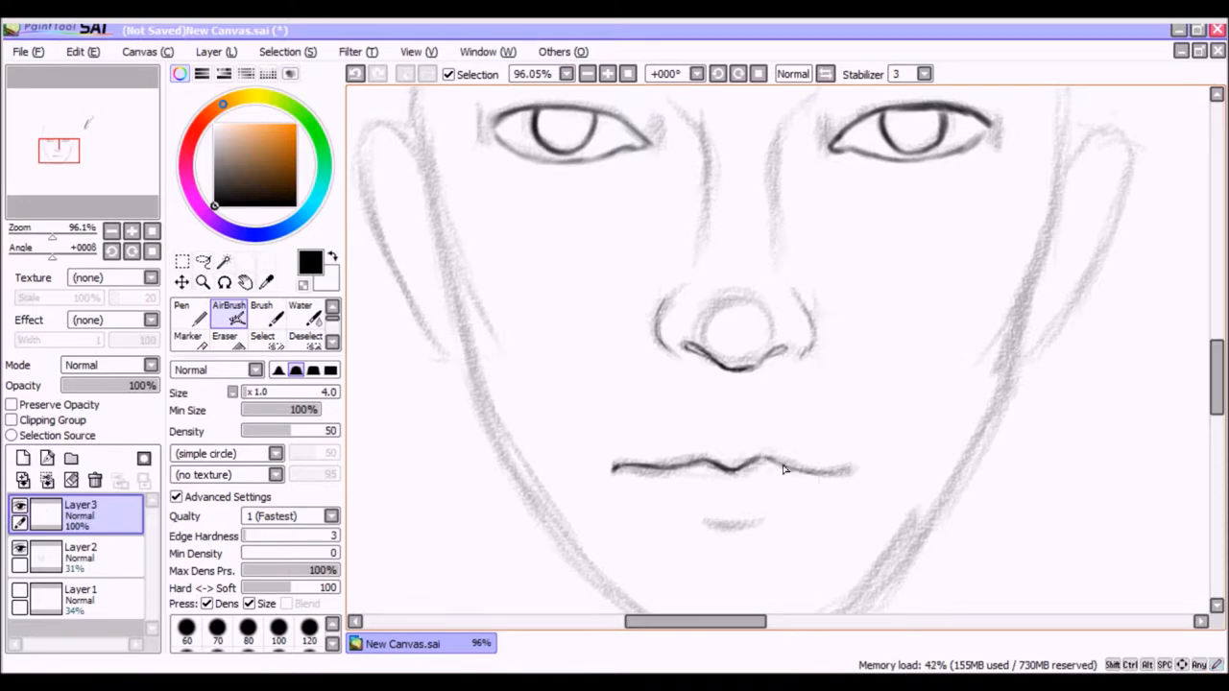
drag(784, 470, 848, 470)
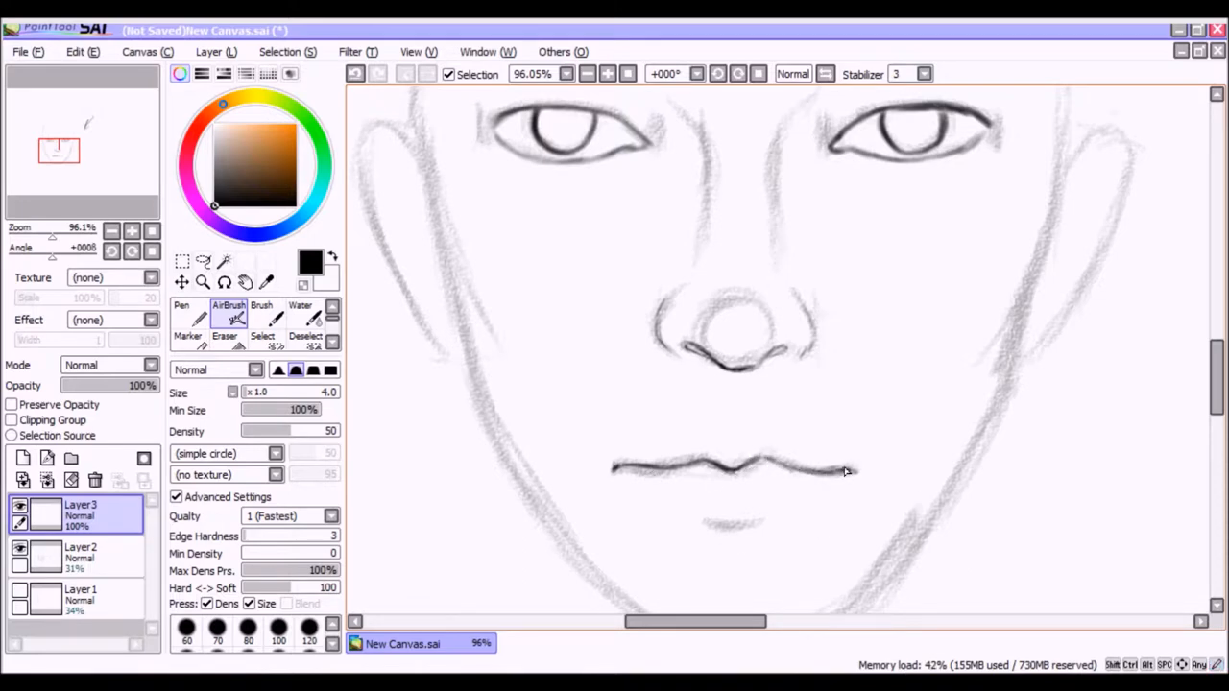
mouse_move(614, 480)
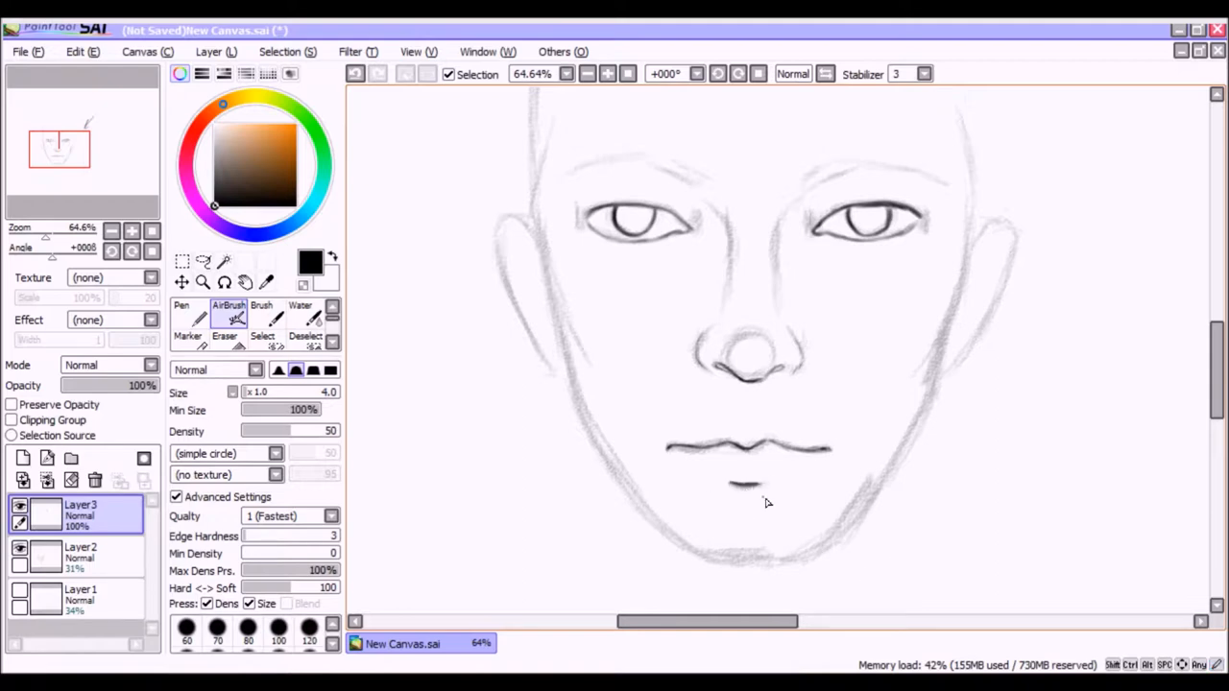
mouse_move(786, 563)
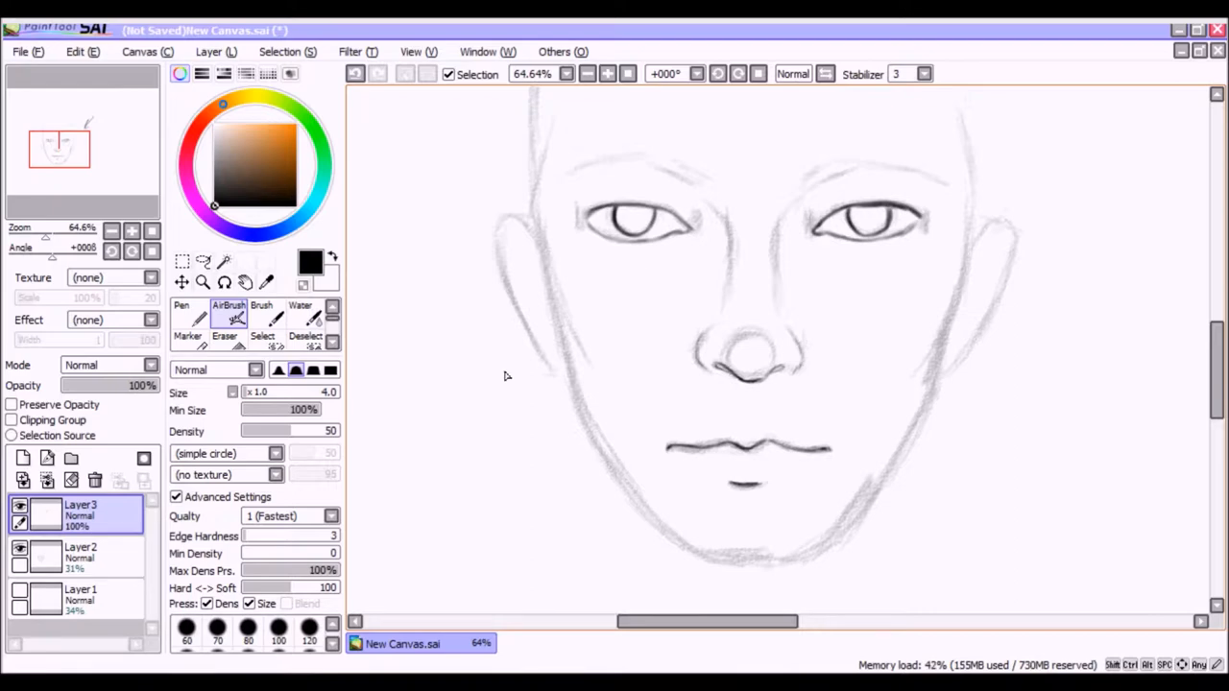
mouse_move(540, 219)
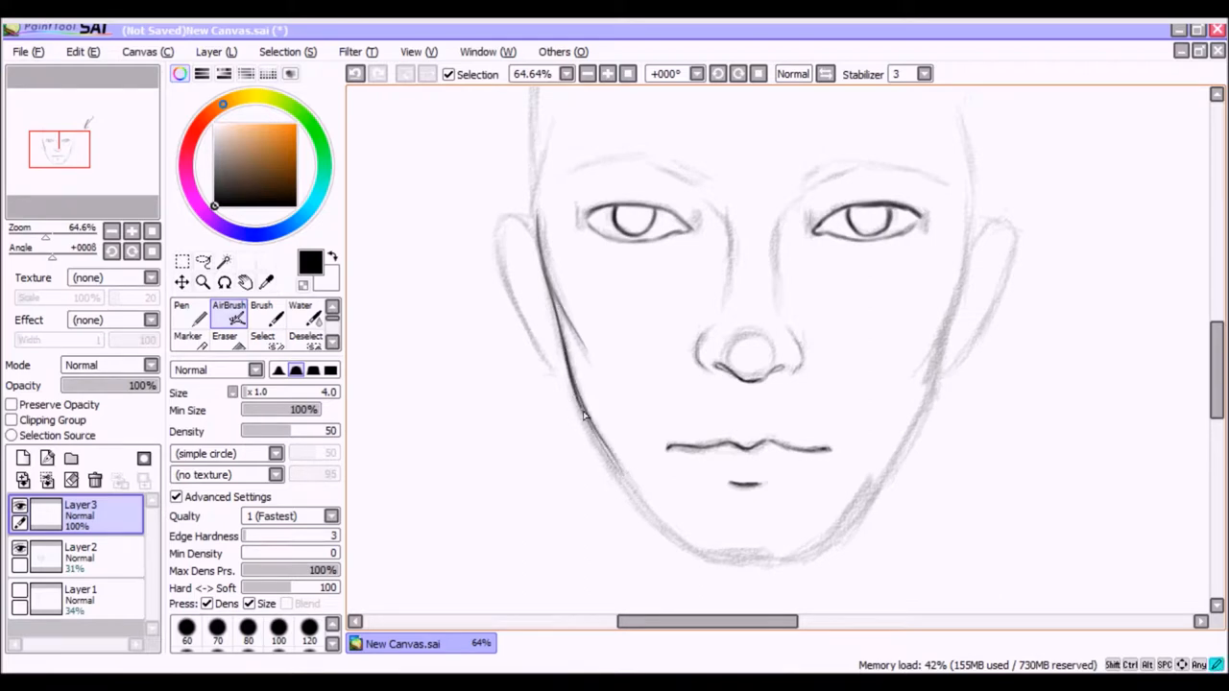
Ink the left cheek and jawline down under the chin, starting the right ear
drag(572, 413, 681, 534)
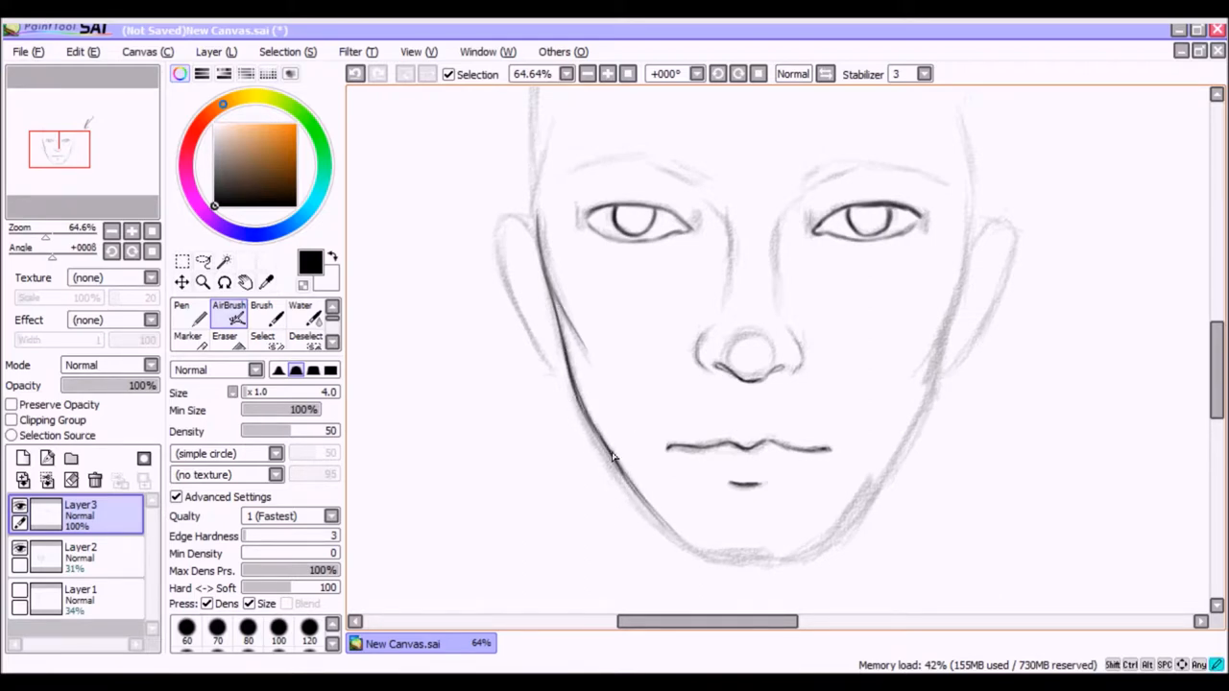
drag(614, 457, 682, 541)
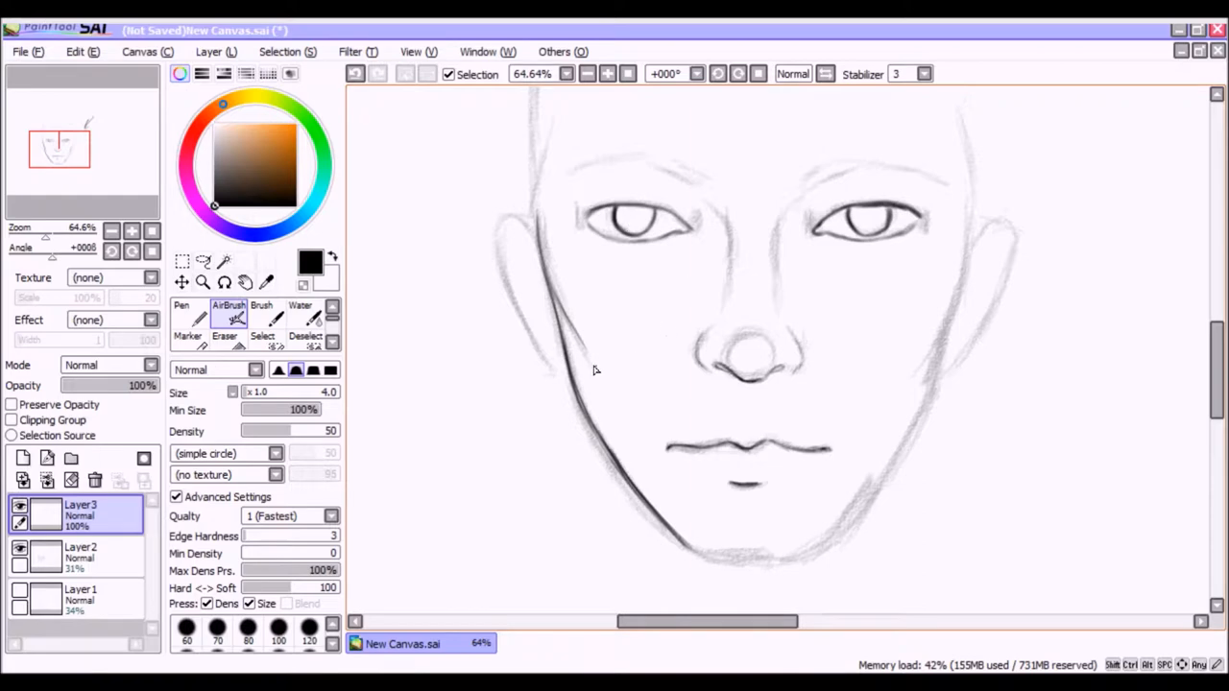
mouse_move(583, 509)
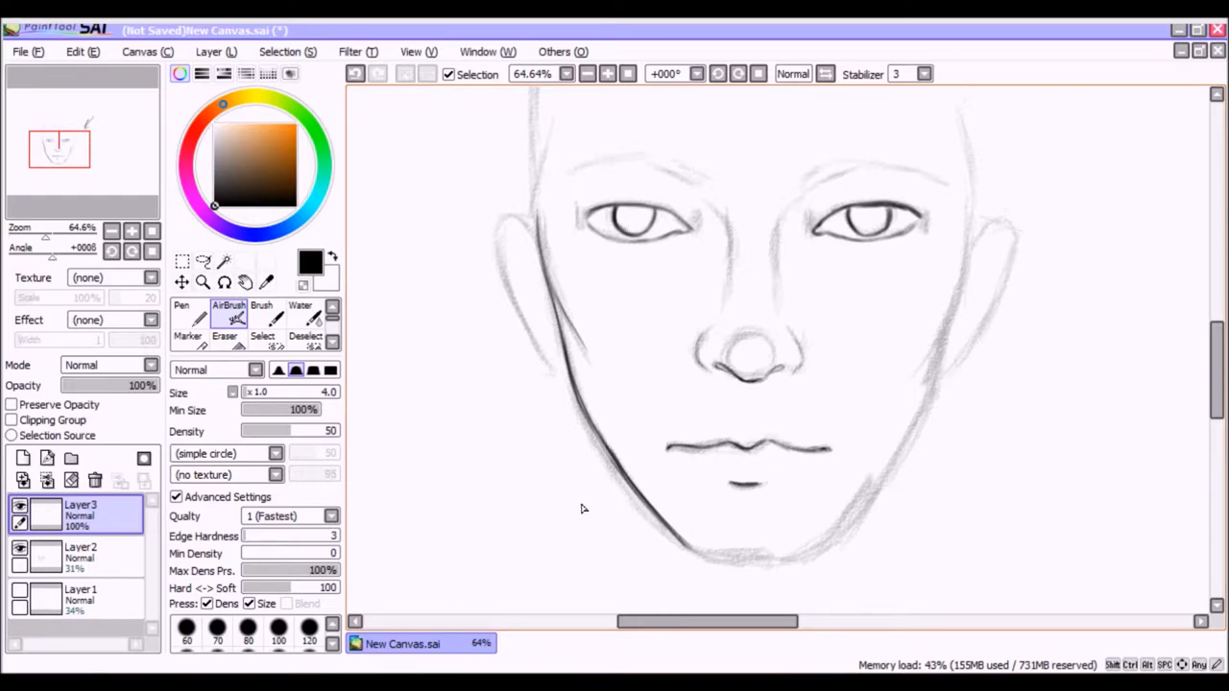
mouse_move(540, 273)
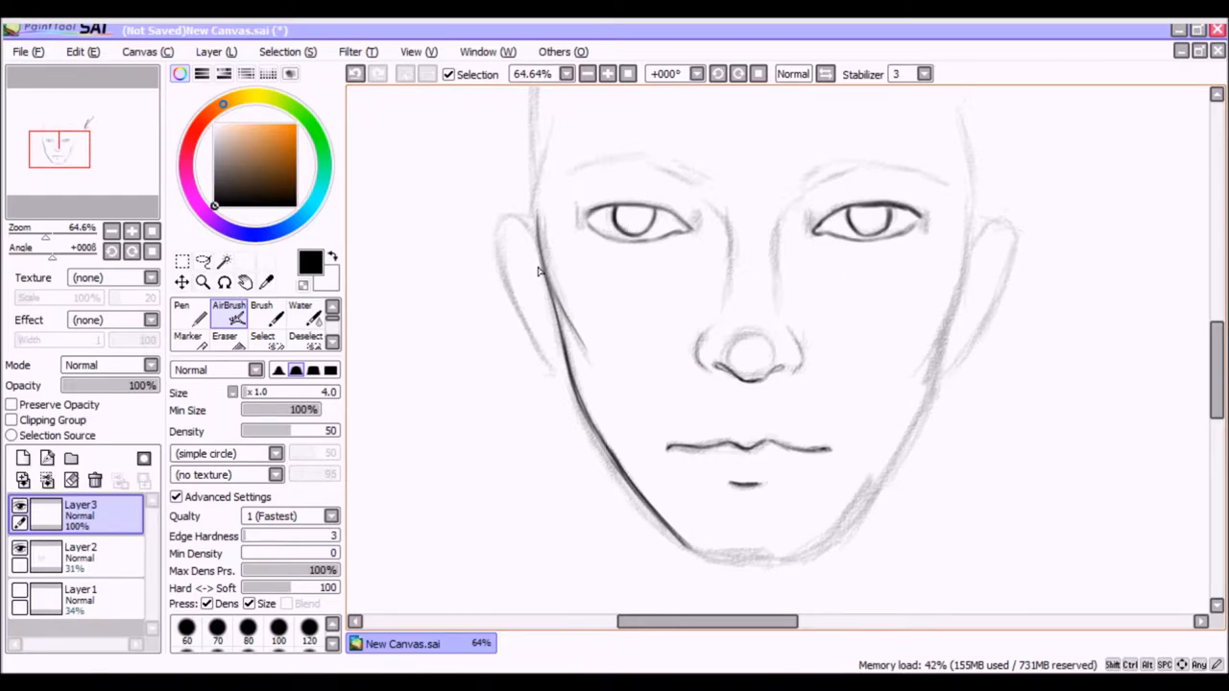
drag(538, 271, 701, 558)
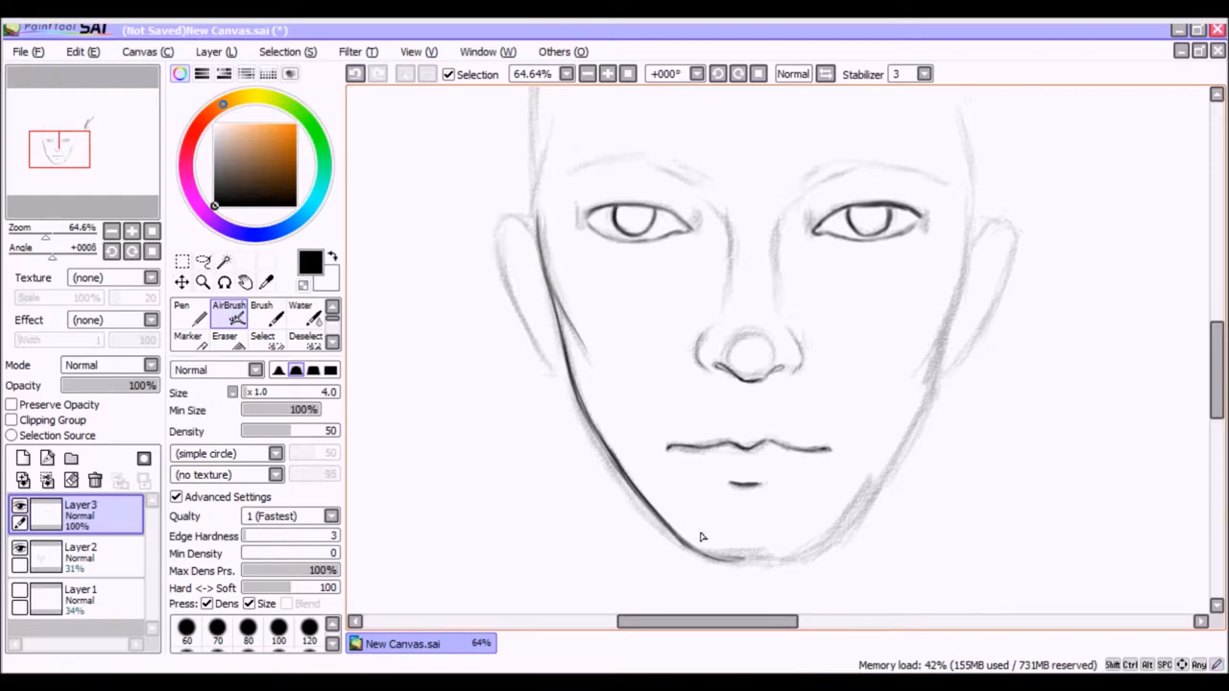
drag(701, 536, 759, 564)
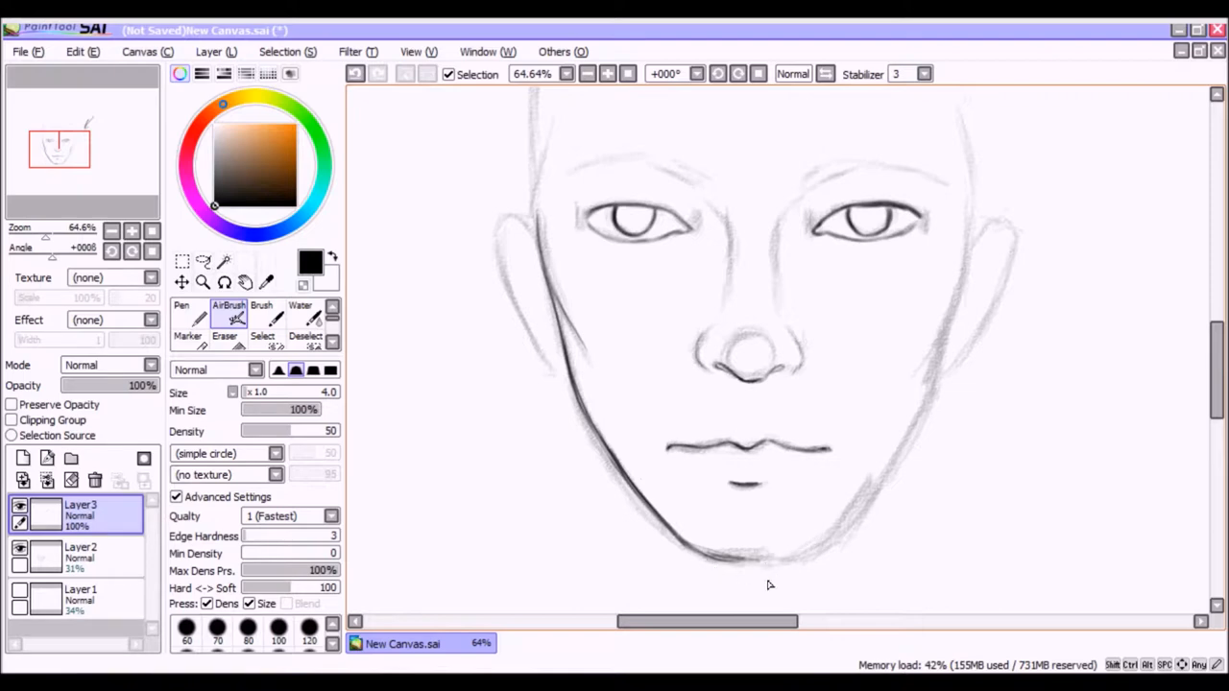
mouse_move(580, 225)
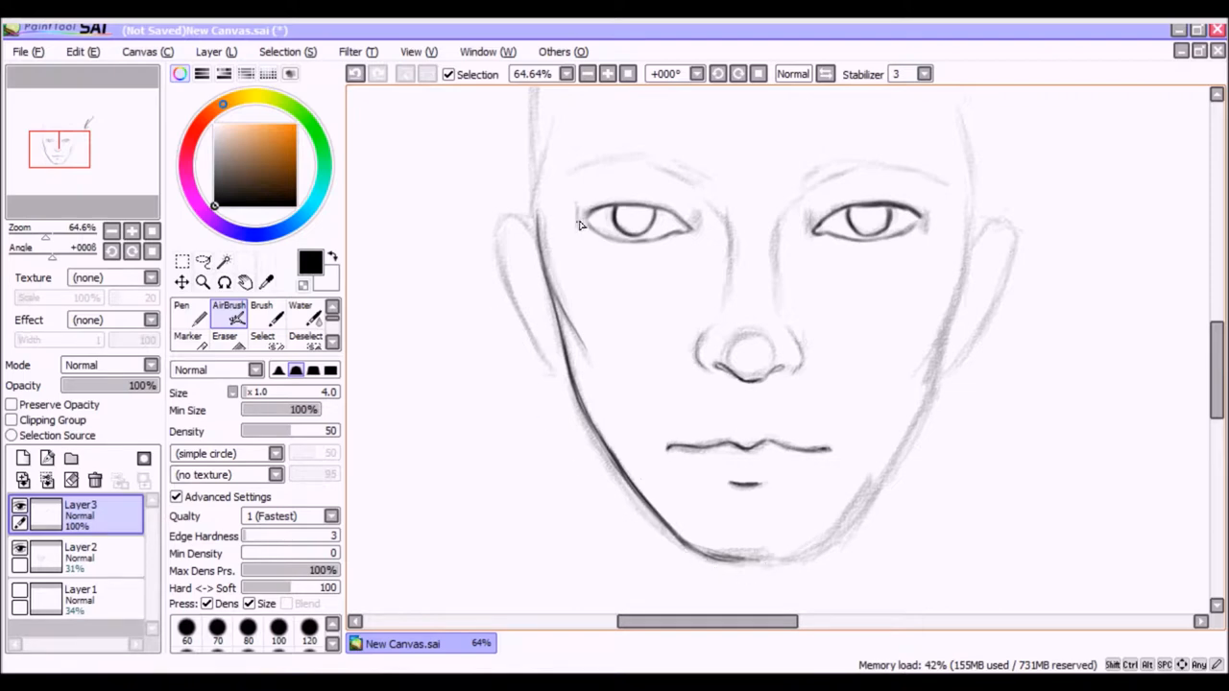
mouse_move(565, 234)
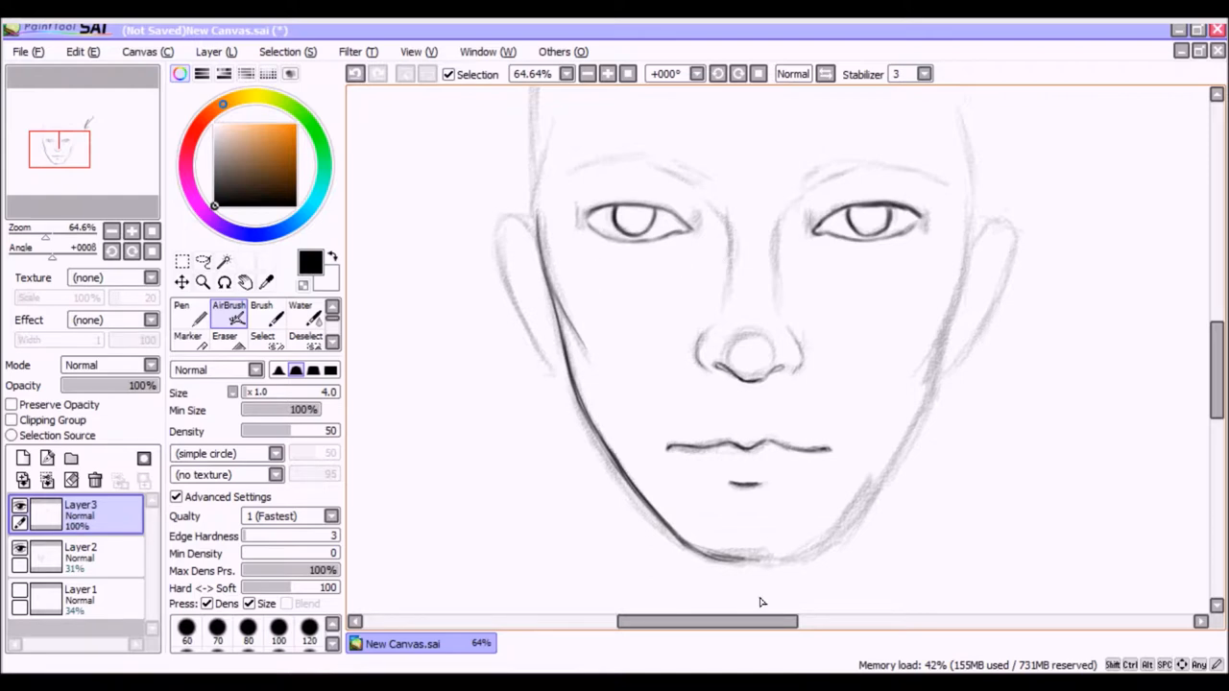
mouse_move(688, 280)
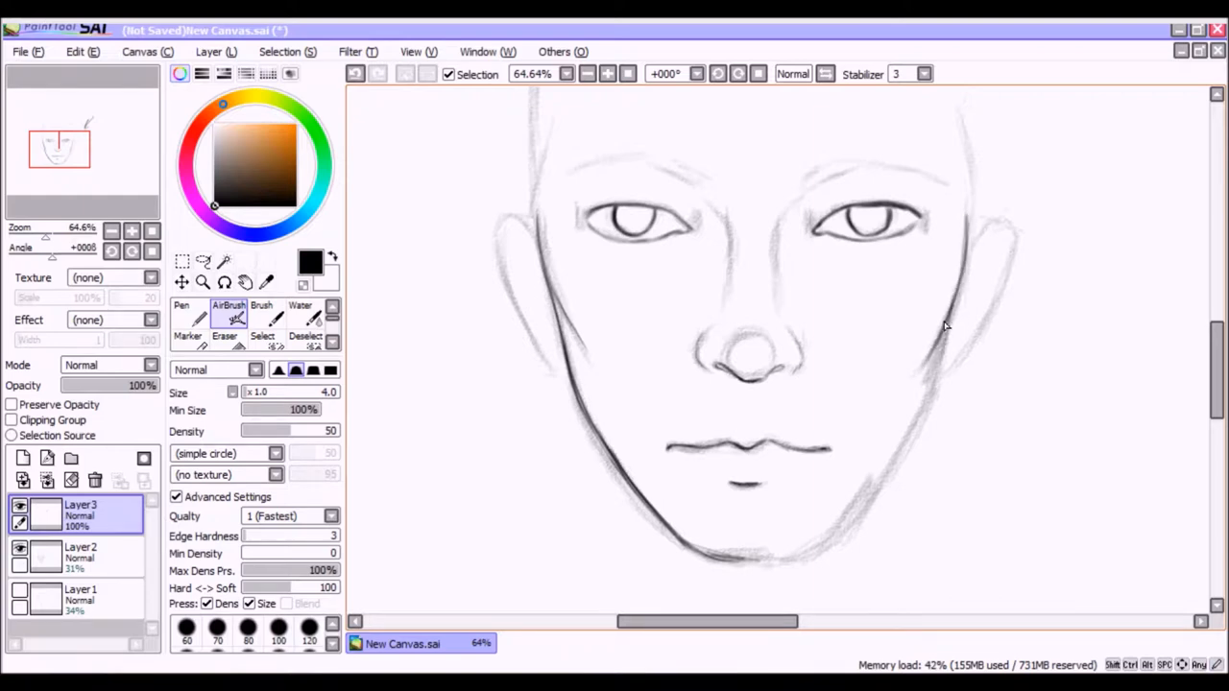
drag(945, 326, 745, 560)
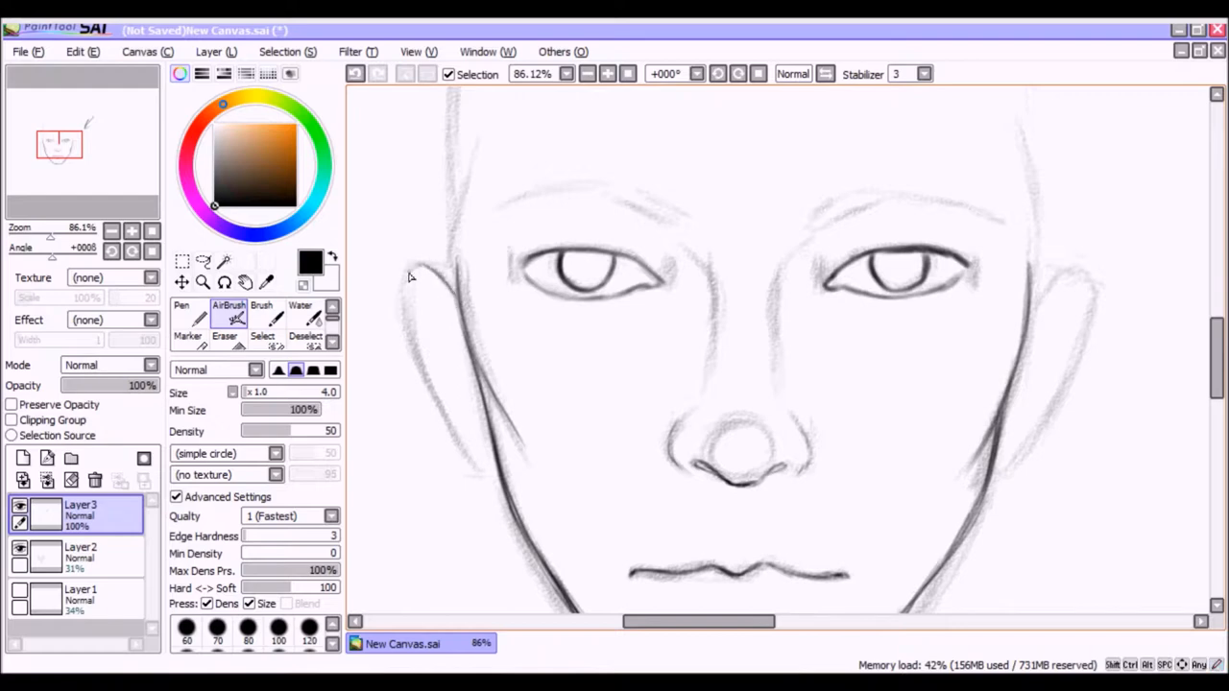
Outline both ears in dark lines
drag(413, 273, 484, 470)
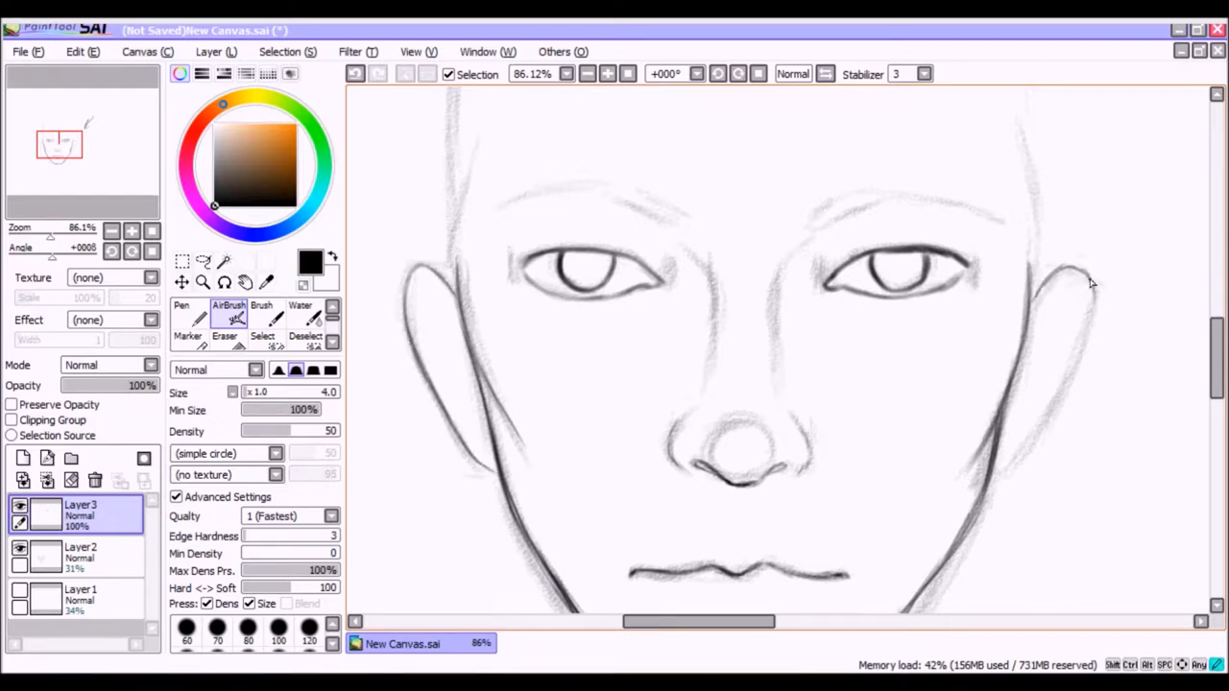
drag(1091, 284, 1008, 471)
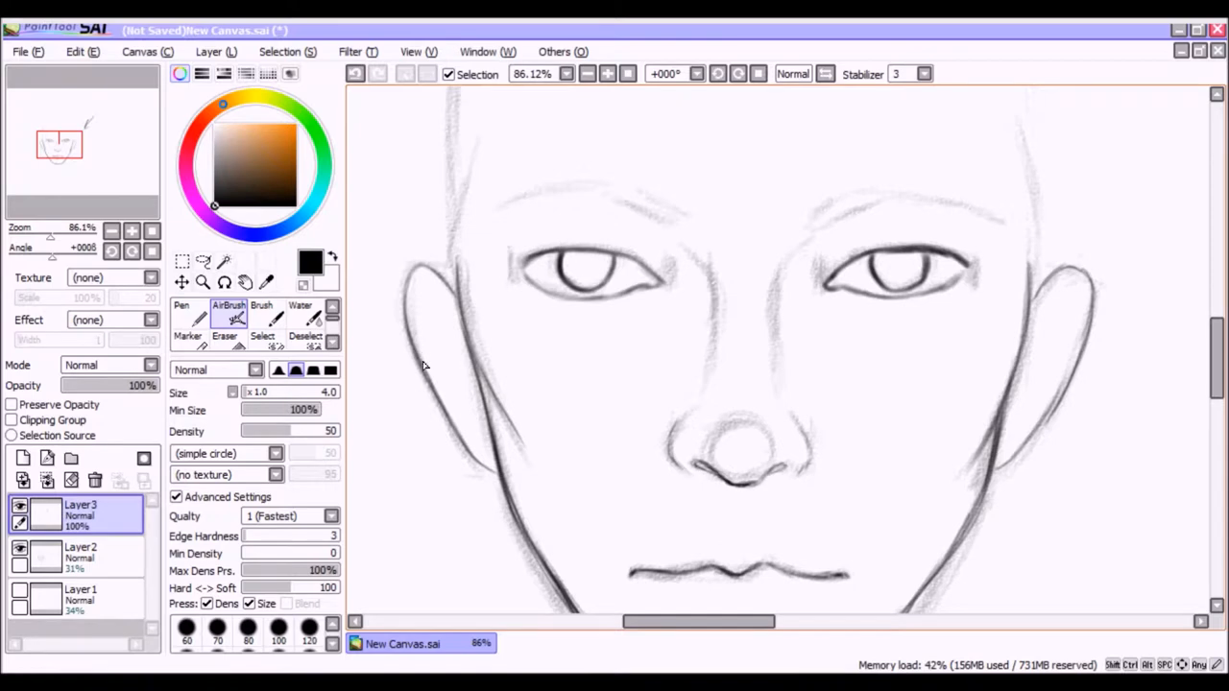
mouse_move(411, 297)
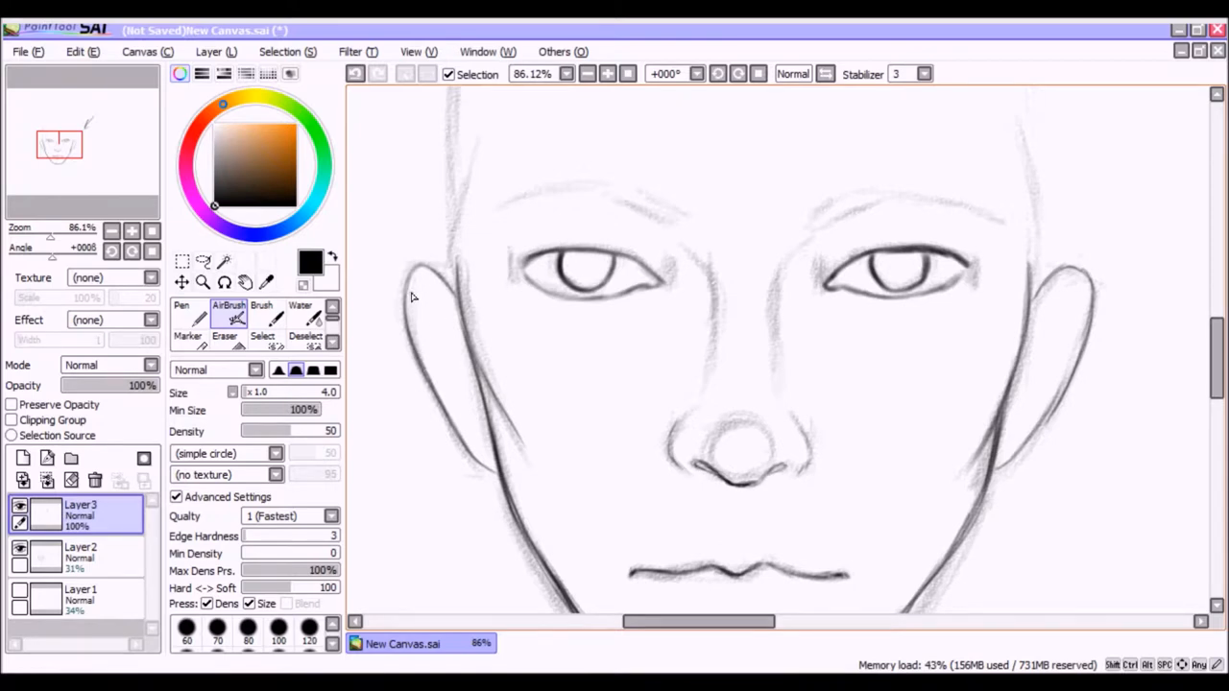
mouse_move(437, 307)
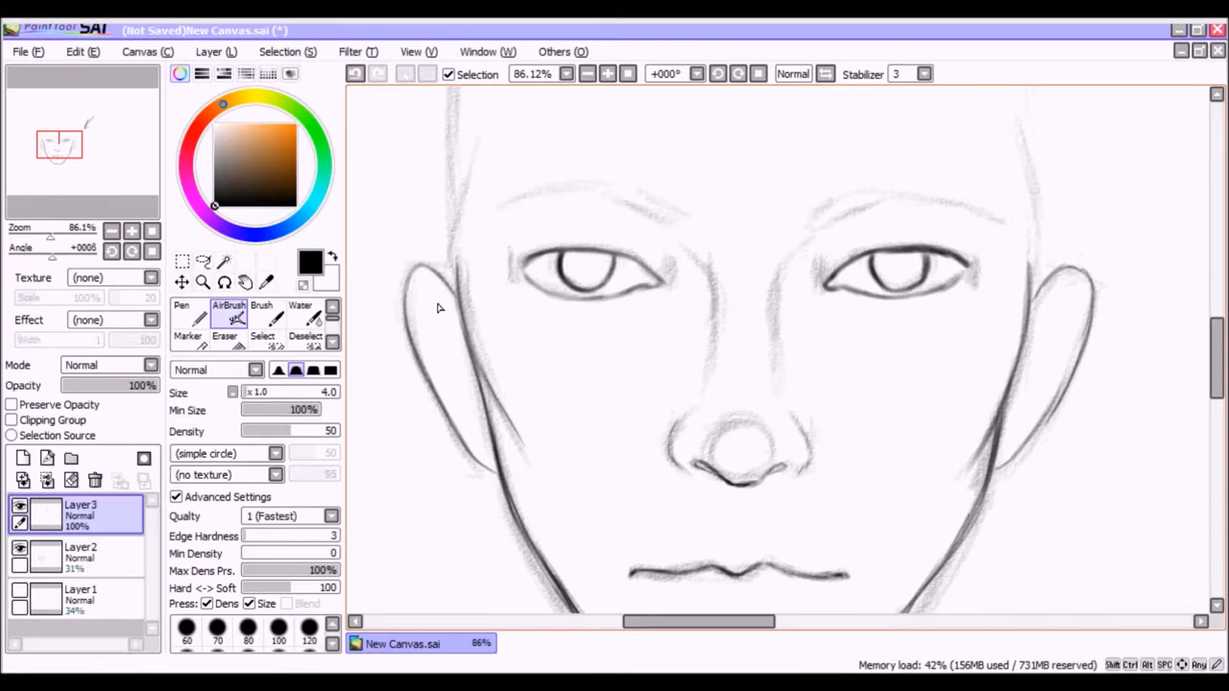
mouse_move(446, 323)
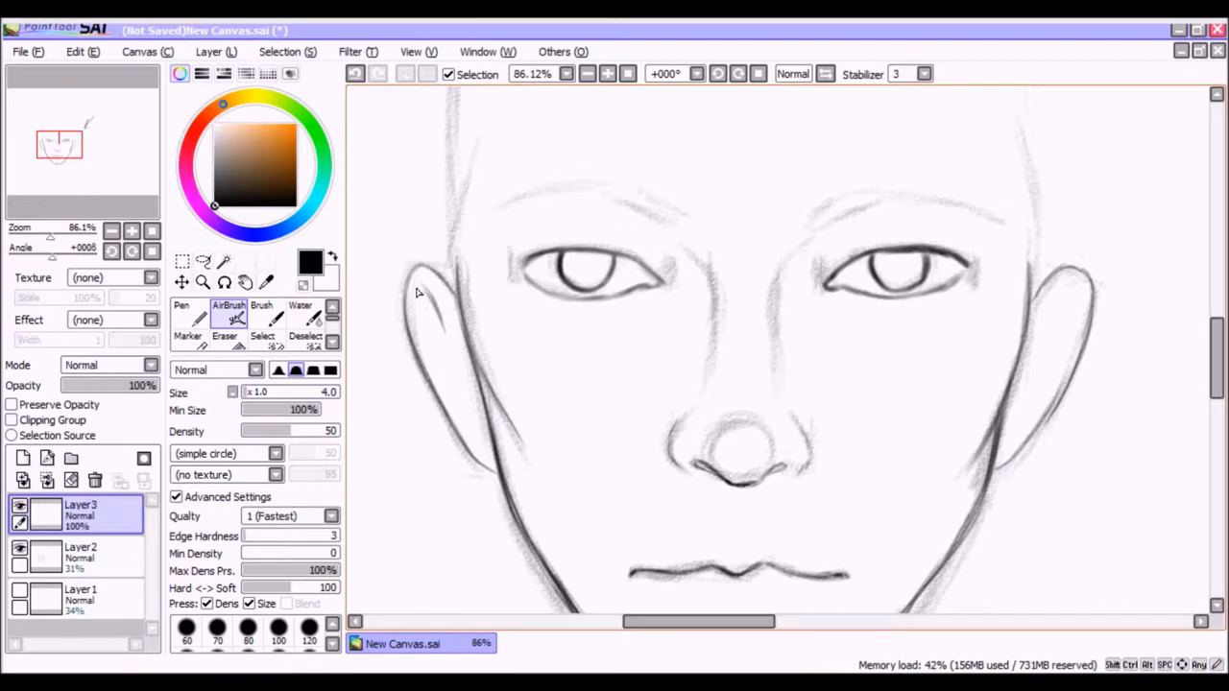
mouse_move(428, 307)
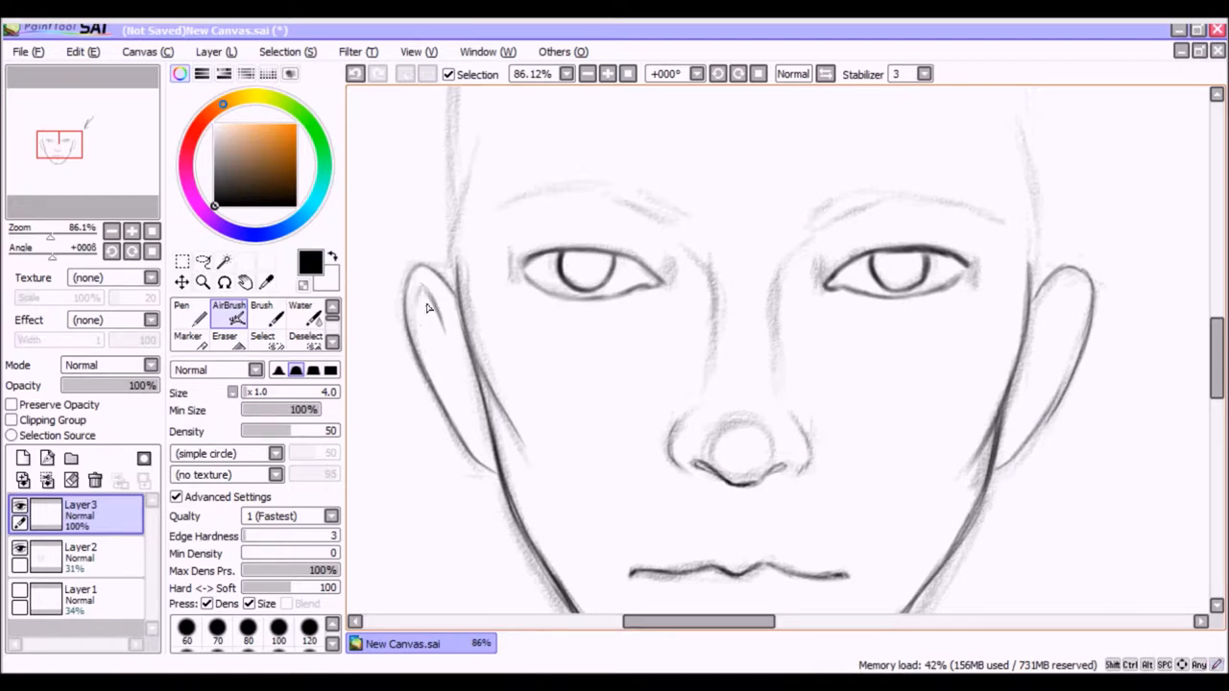
Add inner fold details to the left and right ears
drag(427, 288, 442, 330)
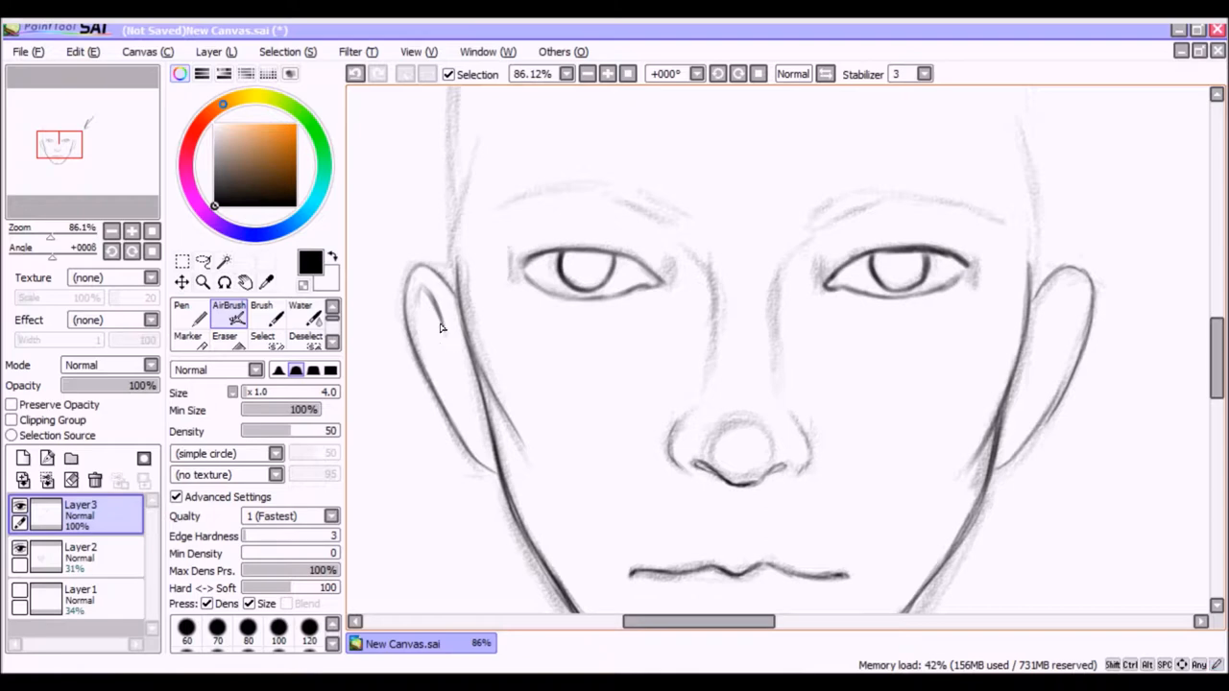
mouse_move(437, 322)
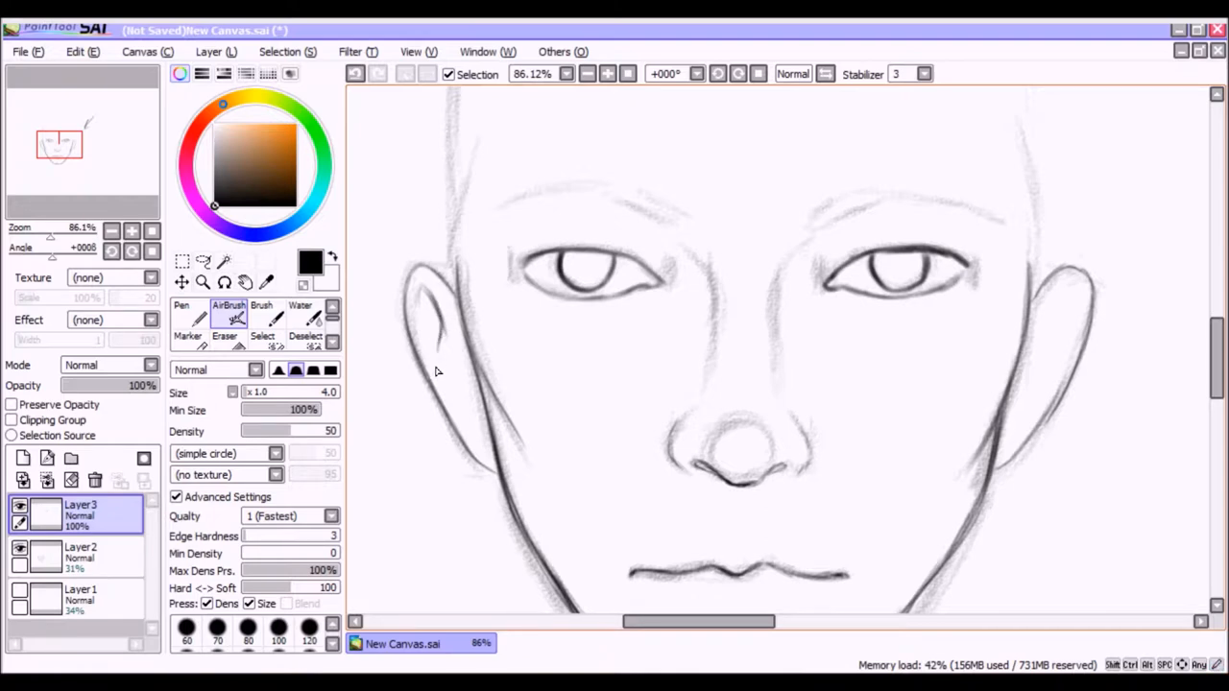
drag(440, 326, 438, 375)
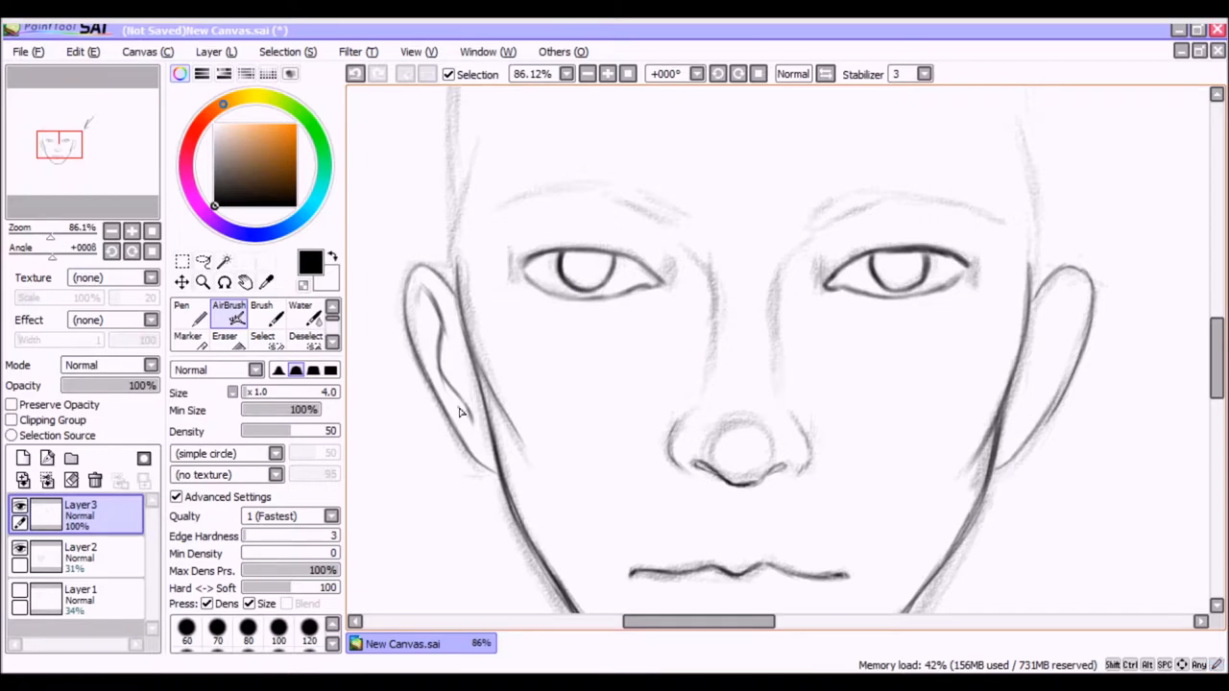
mouse_move(419, 299)
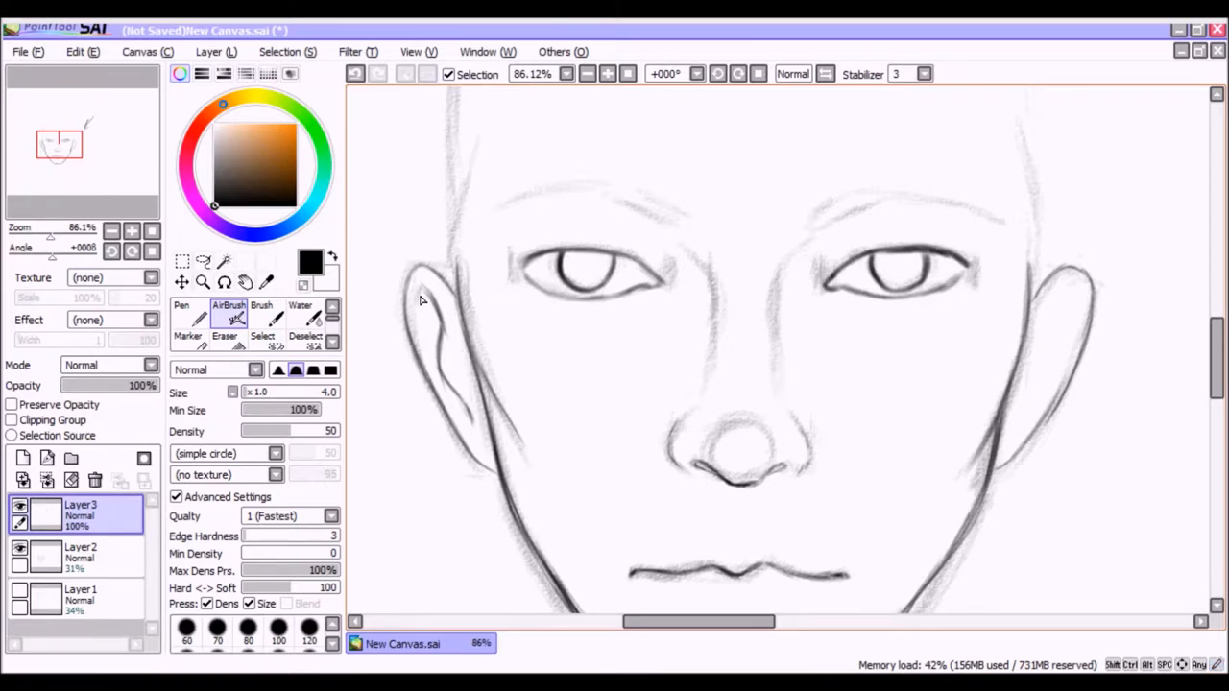
mouse_move(419, 323)
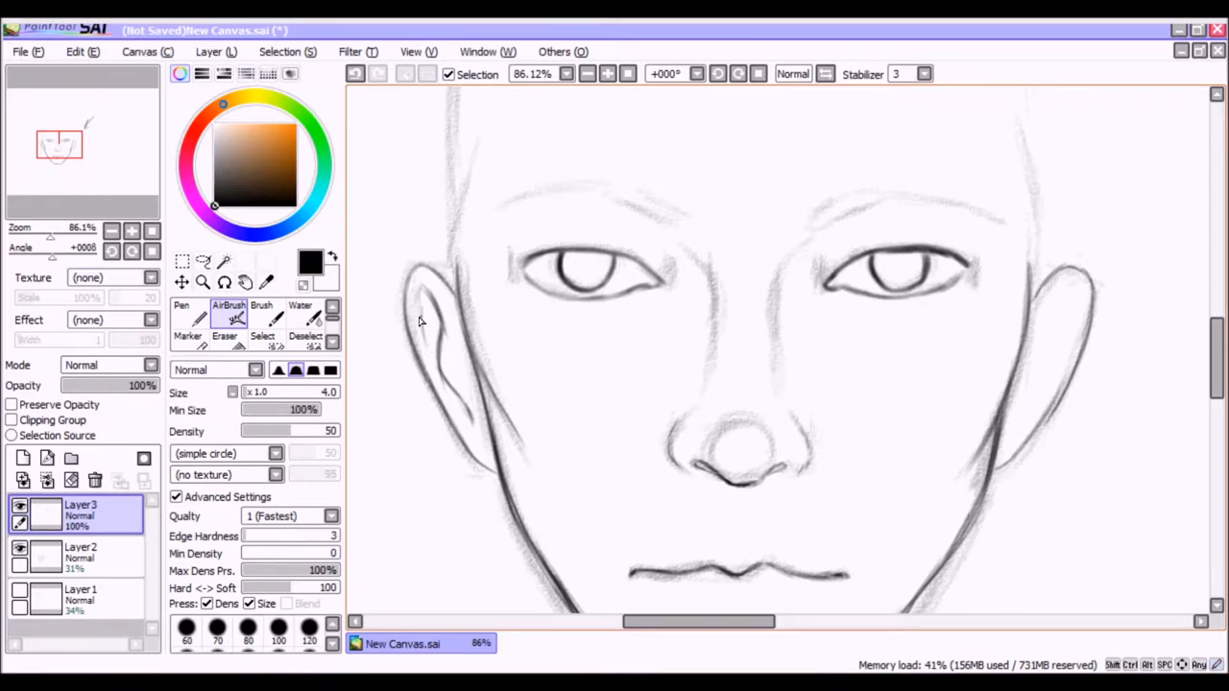
drag(419, 322, 470, 419)
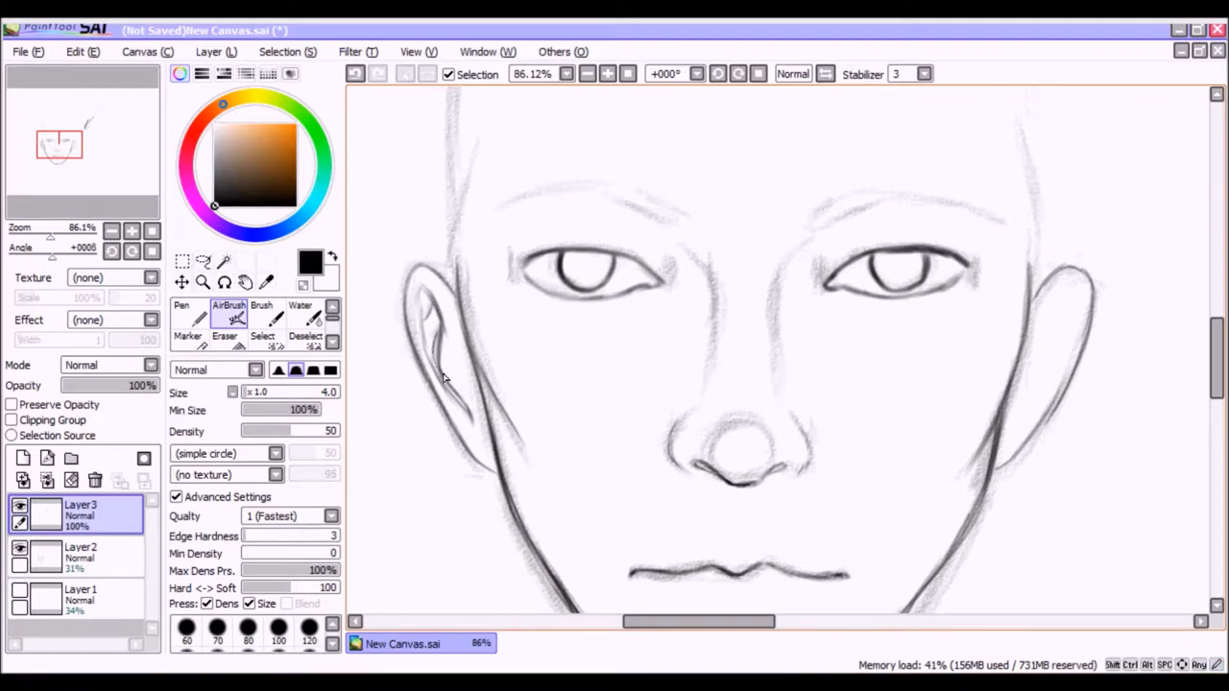
drag(426, 336, 459, 419)
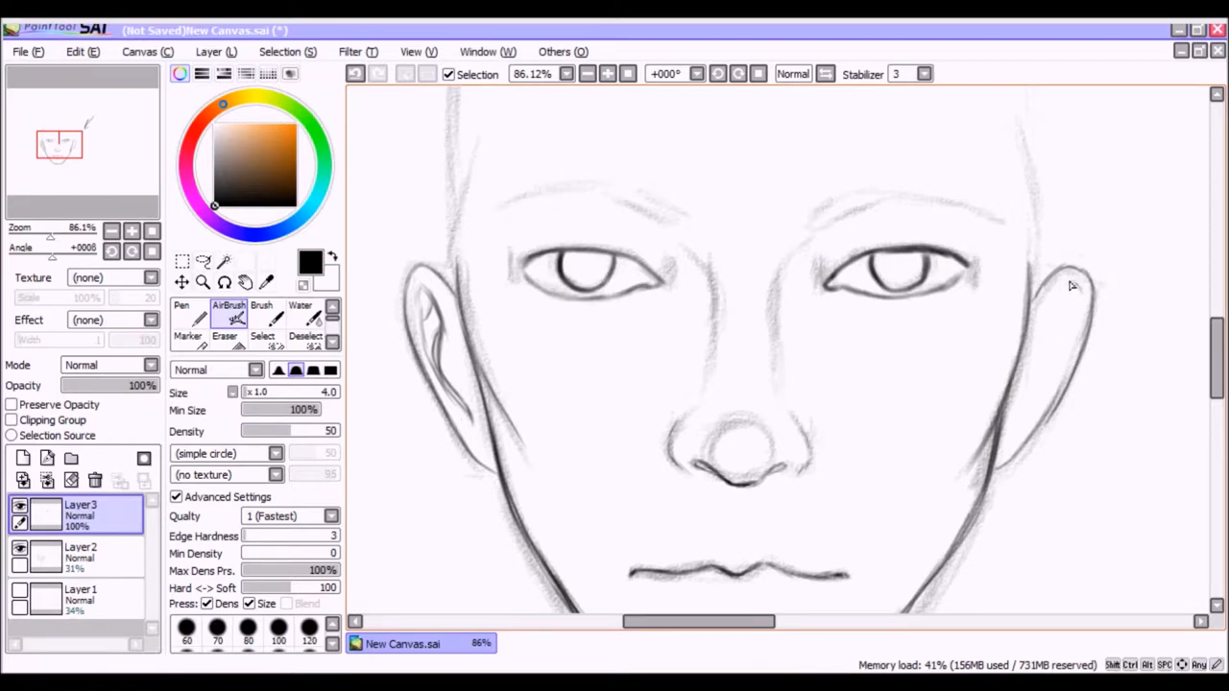
drag(1071, 285, 1041, 392)
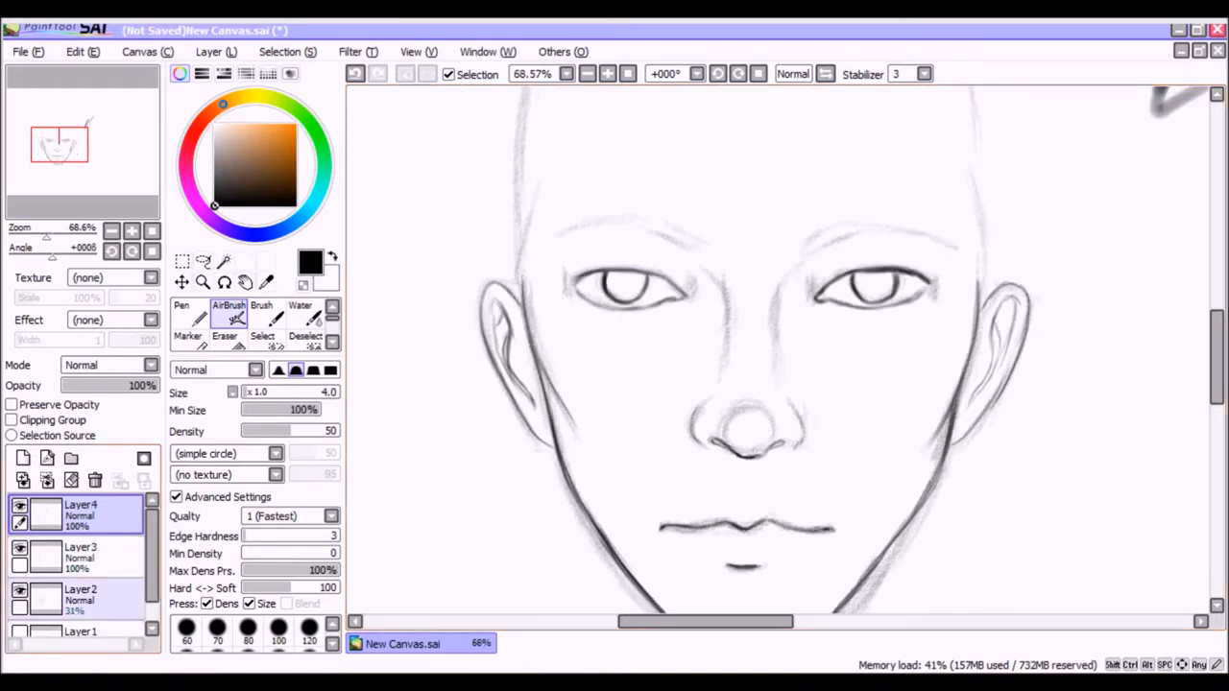
On the new top layer, draw the eyebrow strokes above the left eye
click(81, 557)
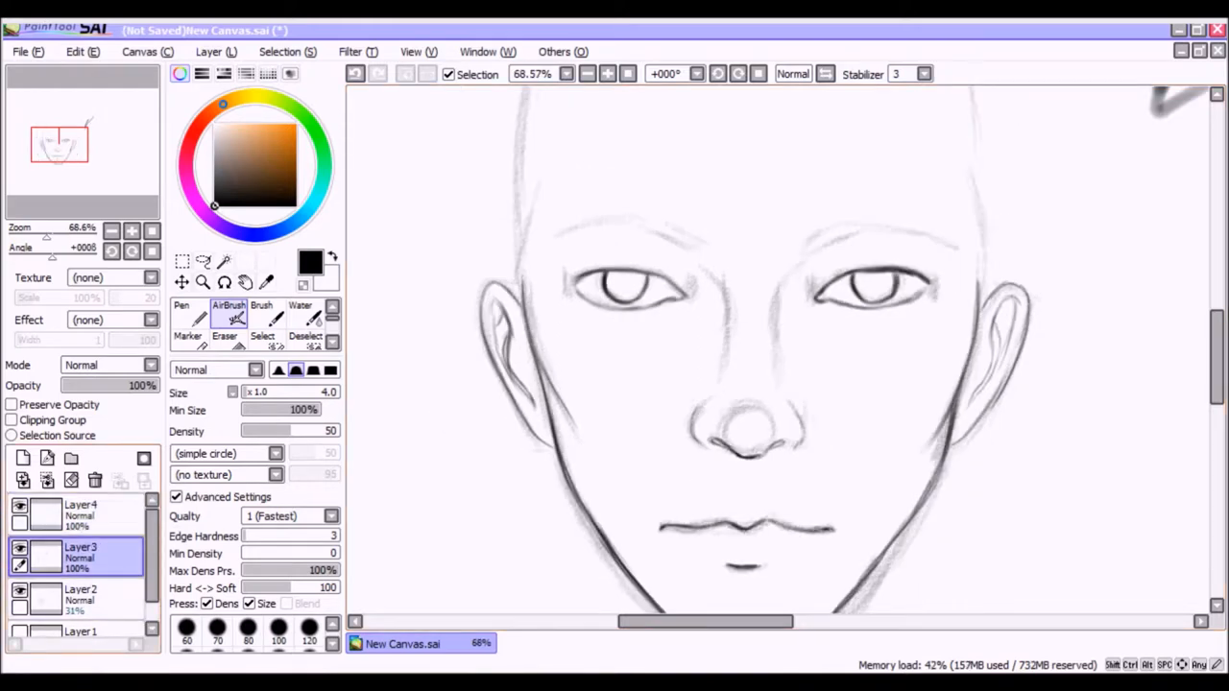
click(80, 508)
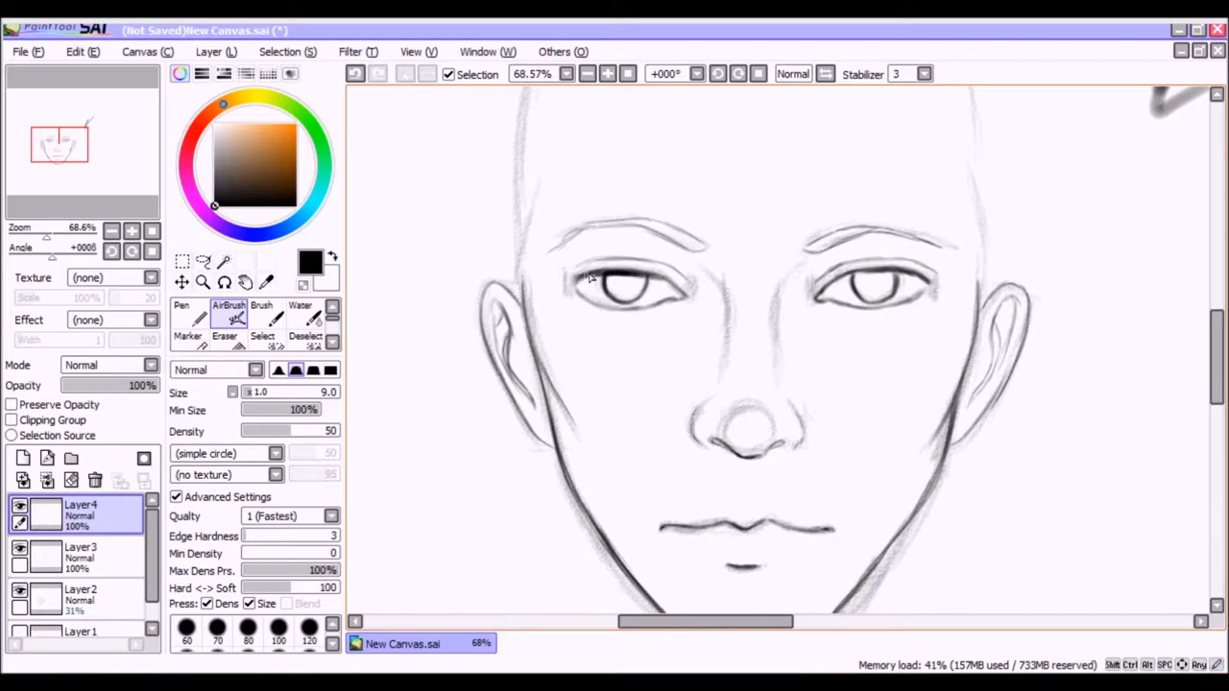
drag(576, 284, 672, 284)
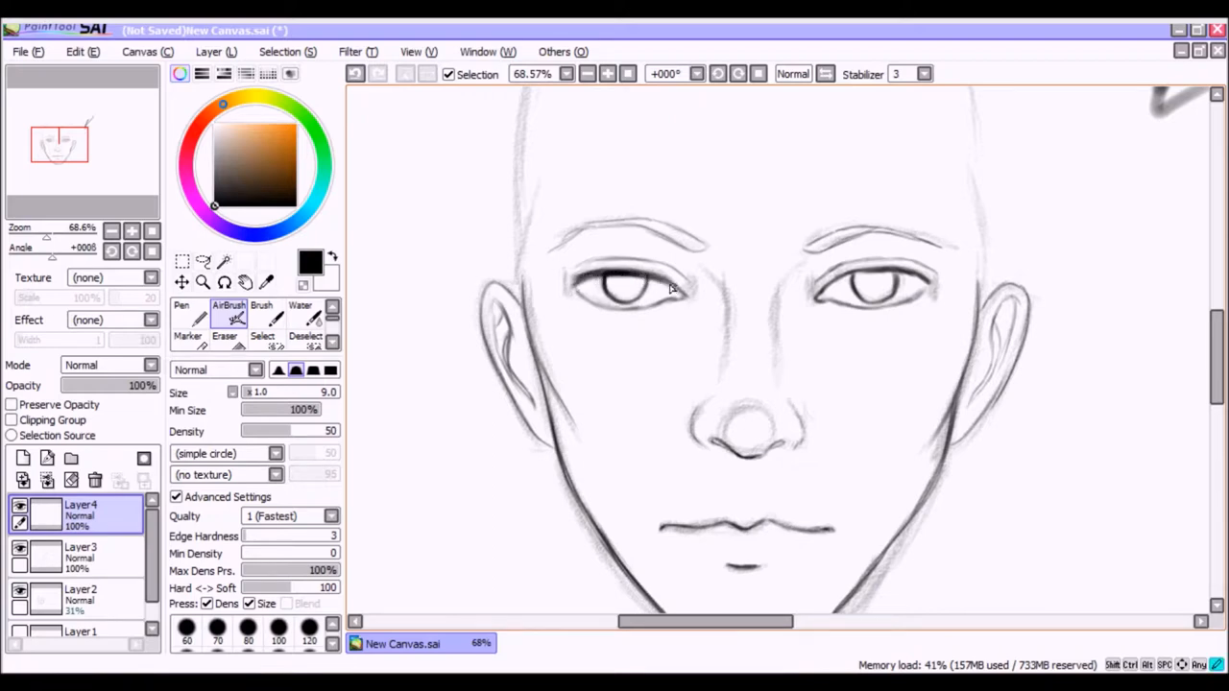
drag(672, 290, 568, 292)
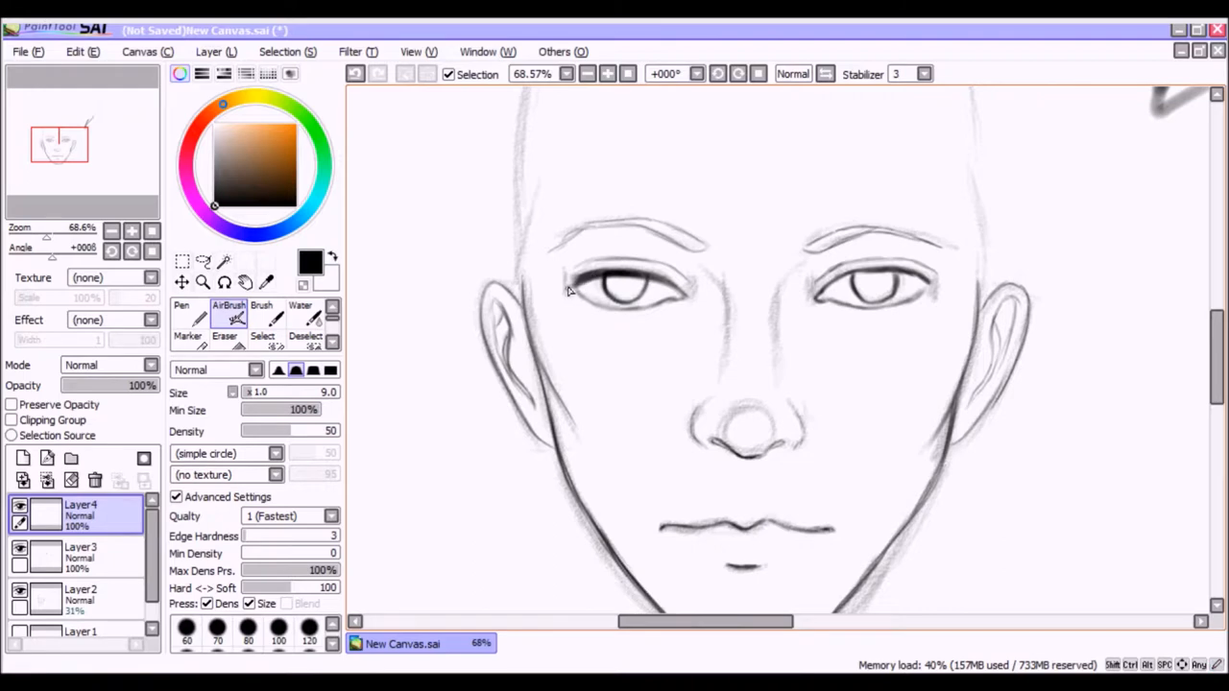
mouse_move(912, 280)
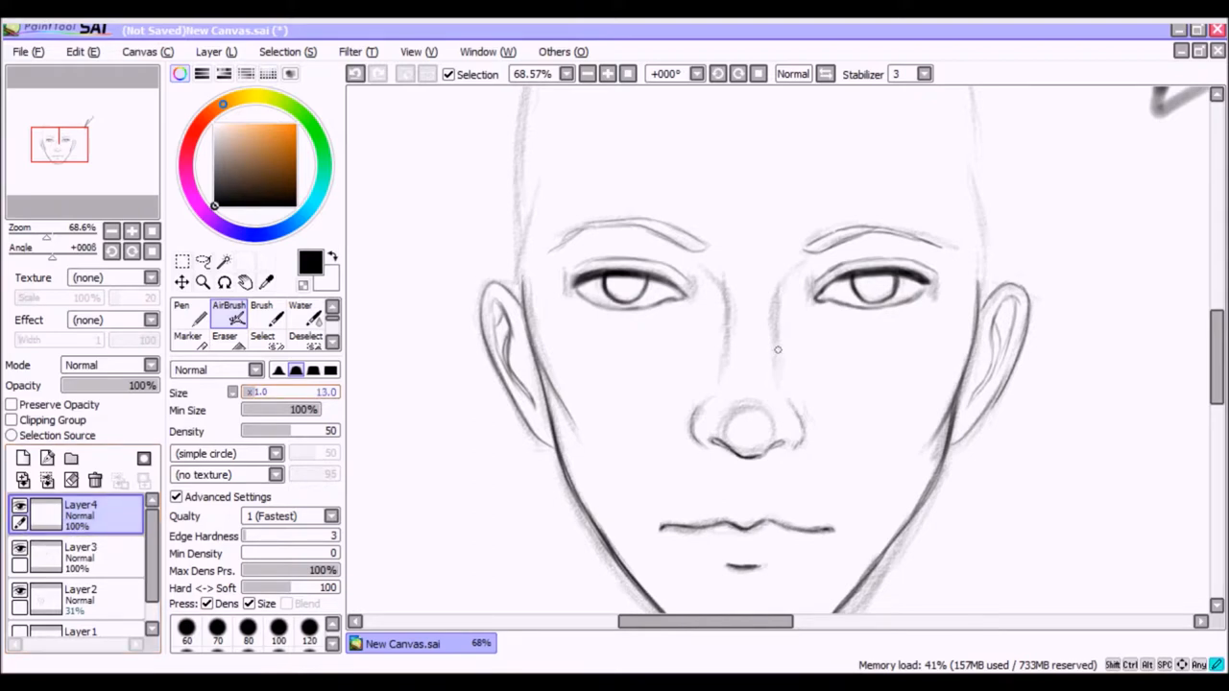
Switch to the eye sketch layer for iris and pupil work
click(81, 557)
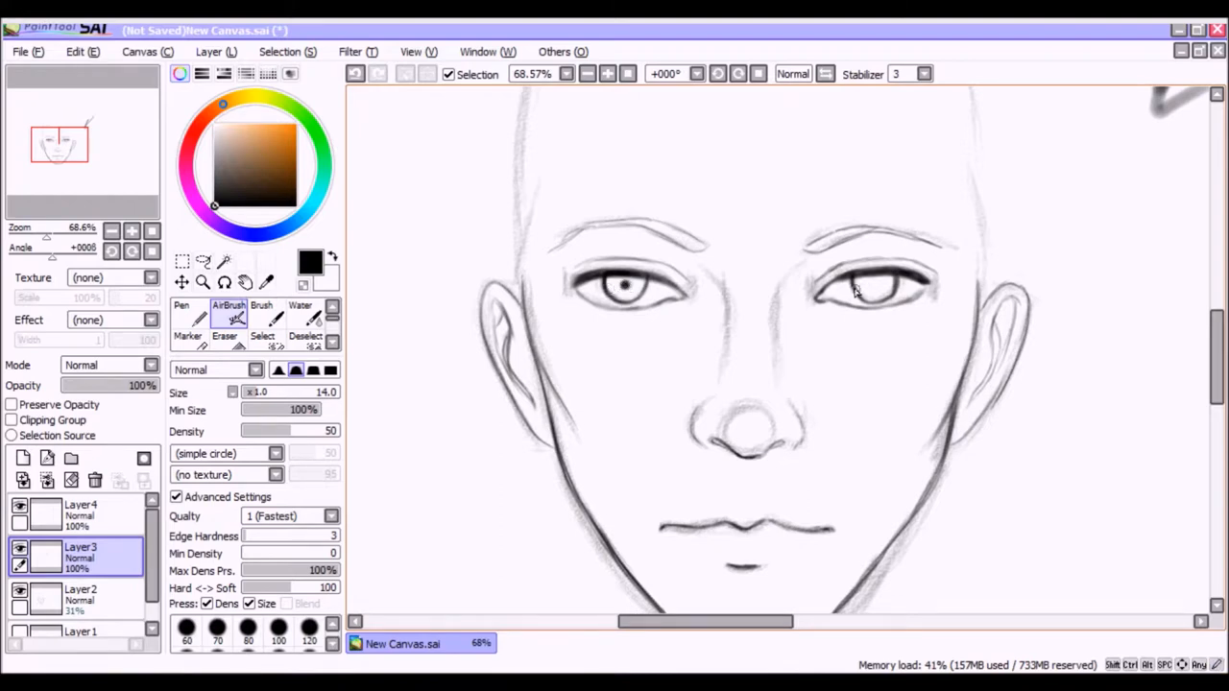
mouse_move(868, 288)
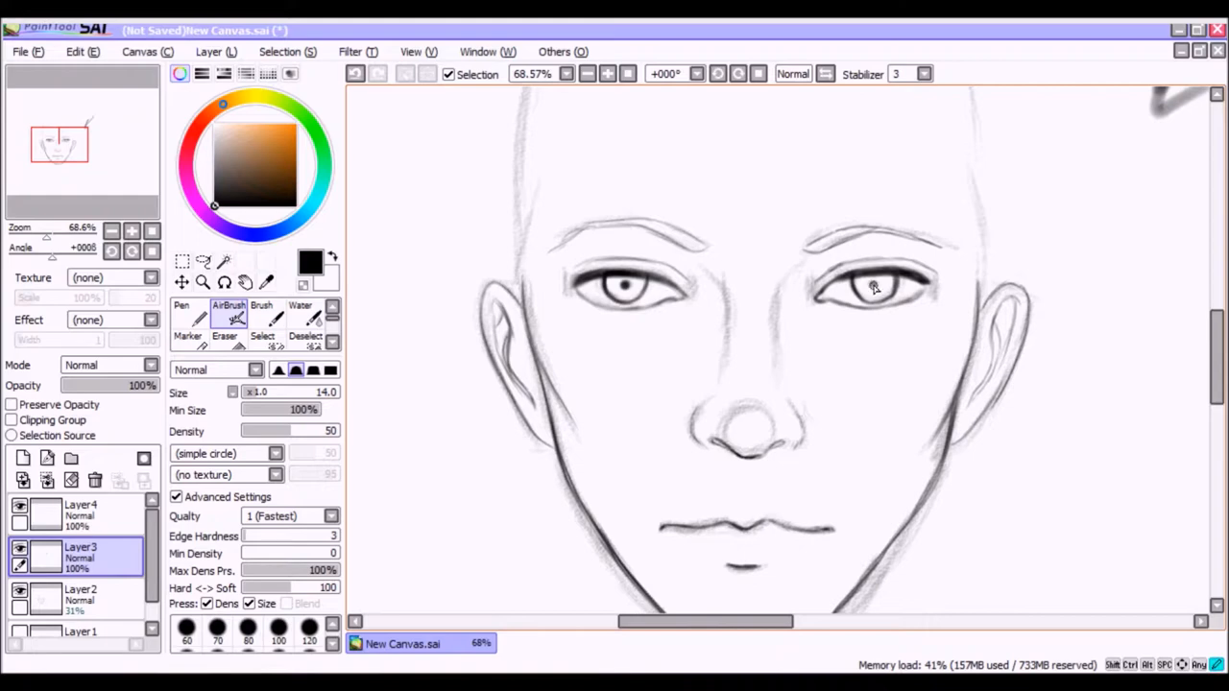
mouse_move(957, 553)
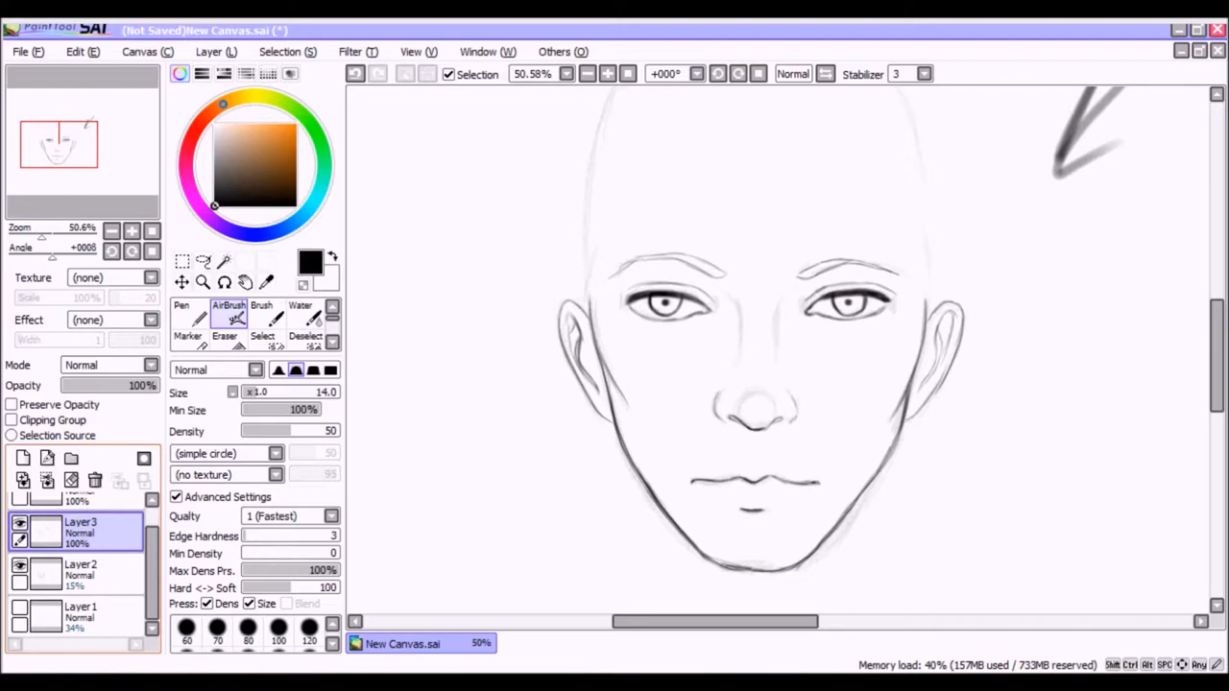
Select the faint guideline layer and a soft blending marker for grey shading
click(81, 572)
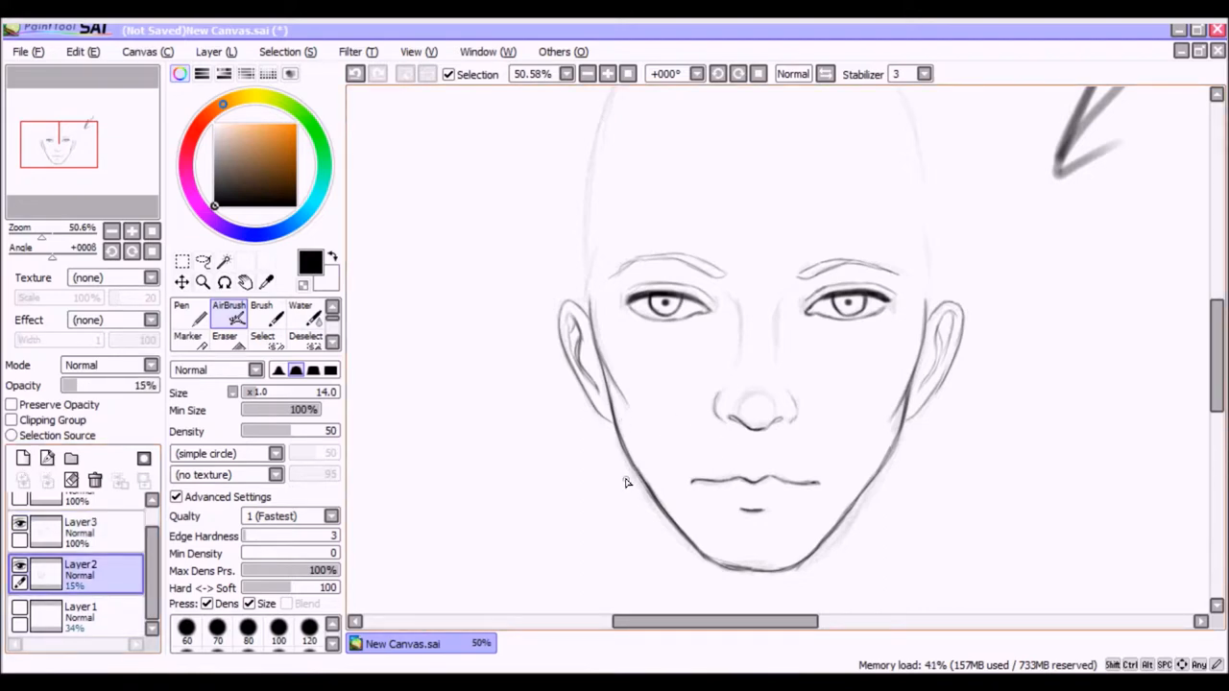
mouse_move(578, 449)
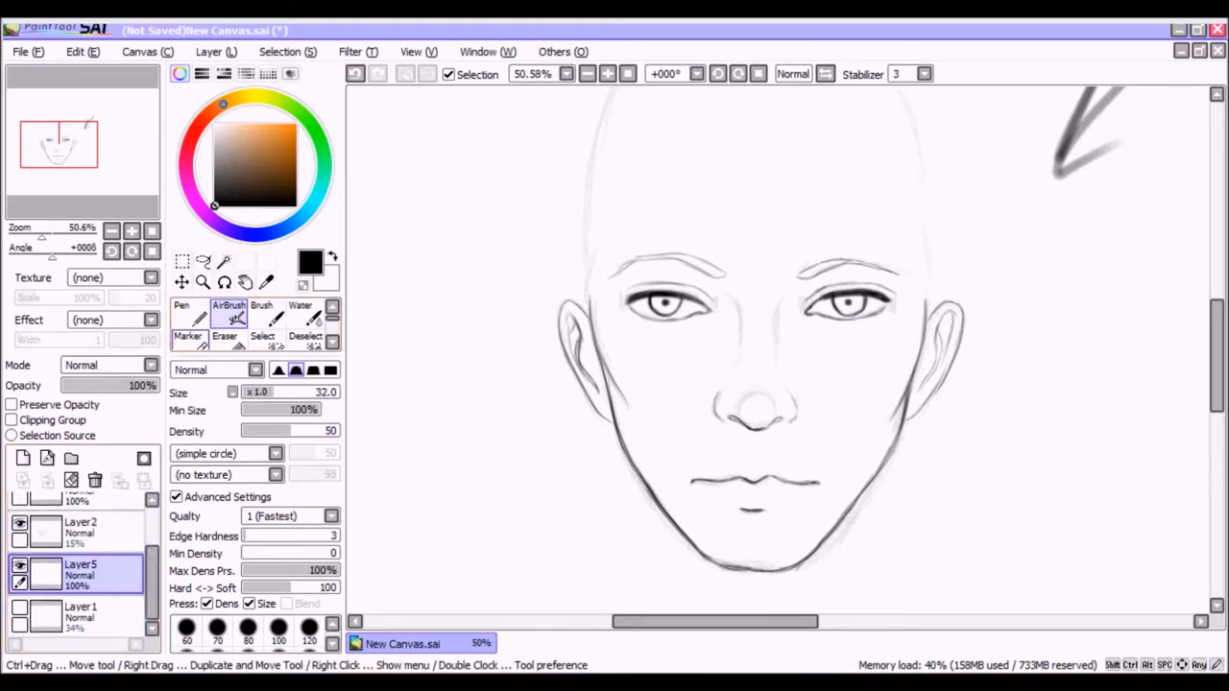
click(188, 330)
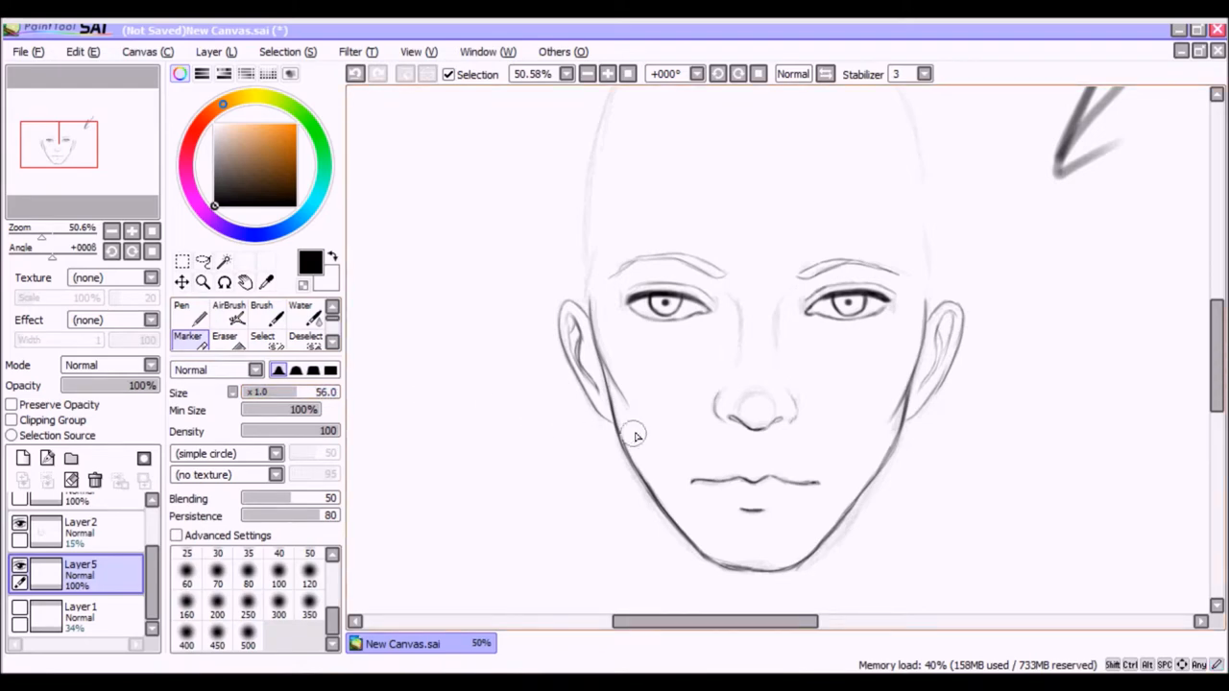
drag(633, 434, 681, 514)
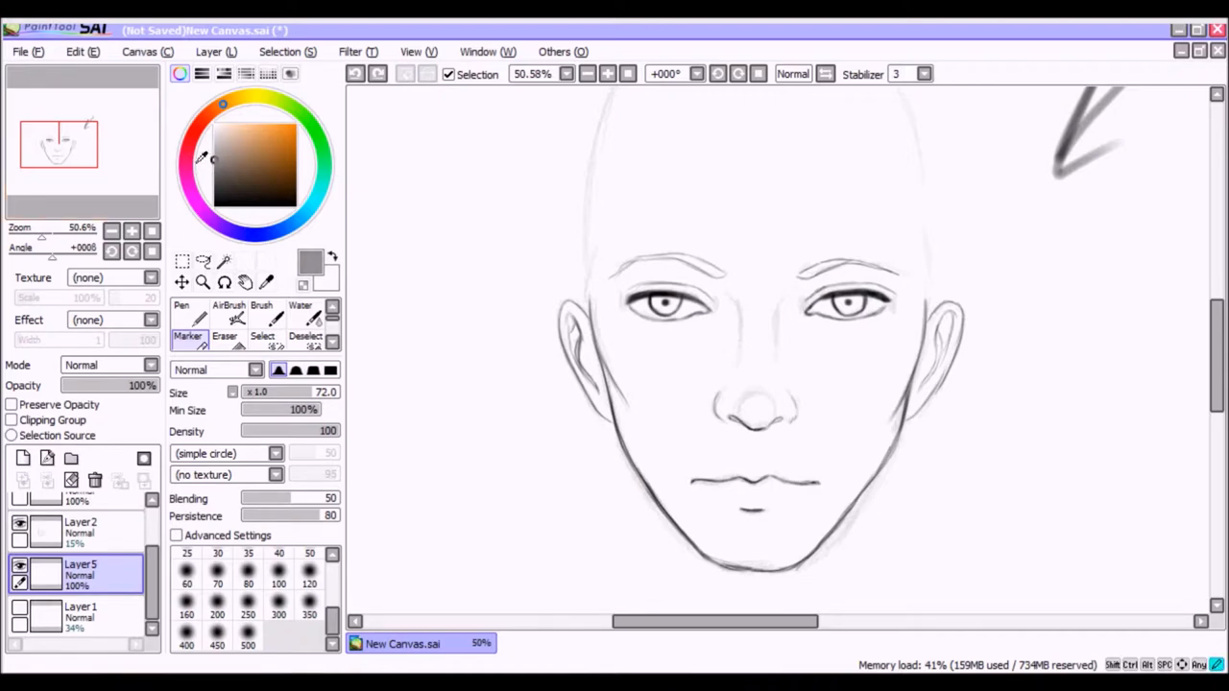
Enlarge the Marker to a very large size for cheek shading
click(277, 584)
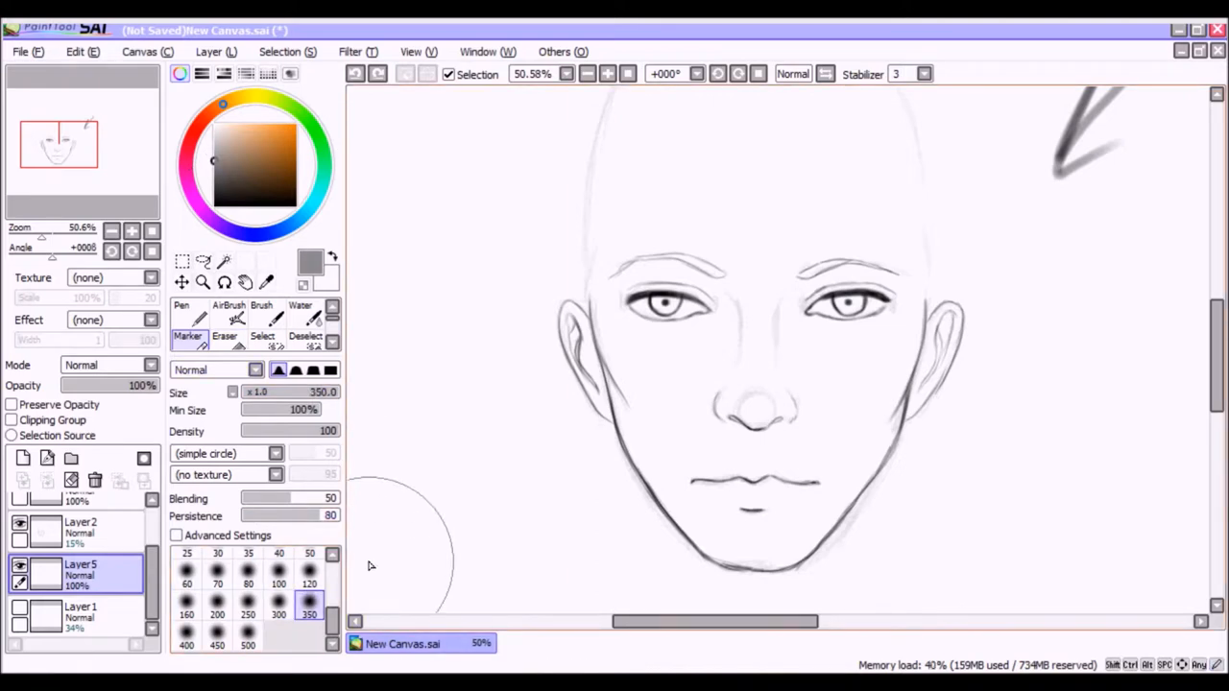
mouse_move(741, 427)
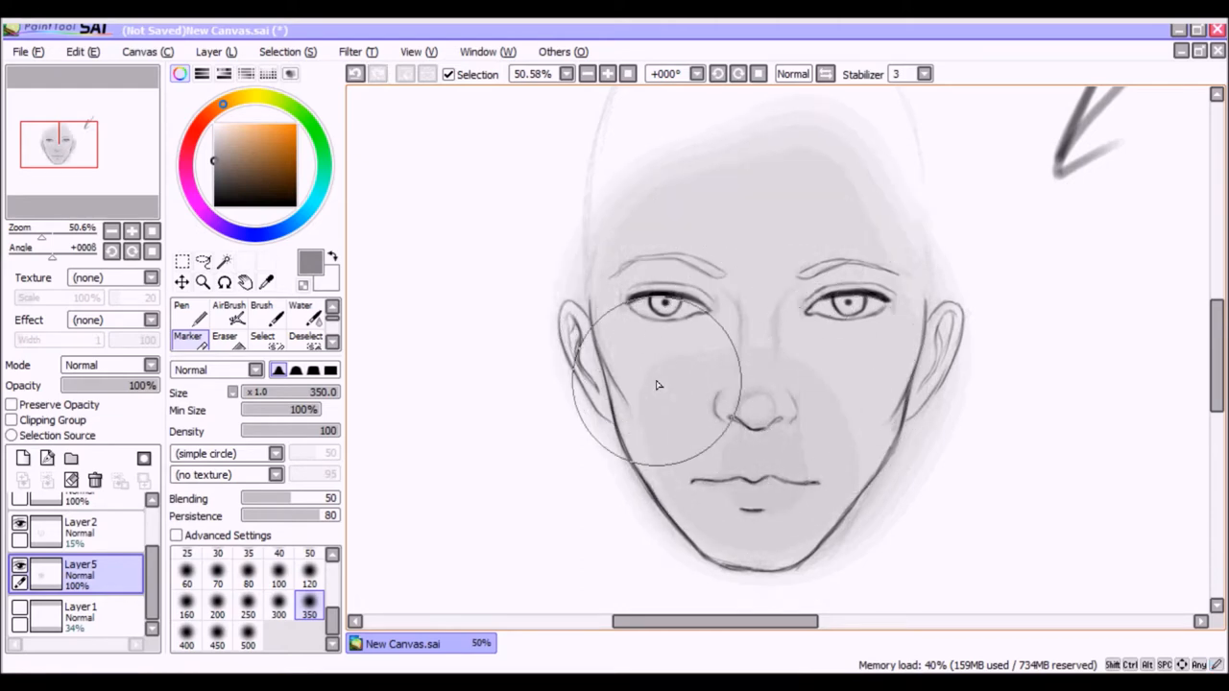
mouse_move(489, 361)
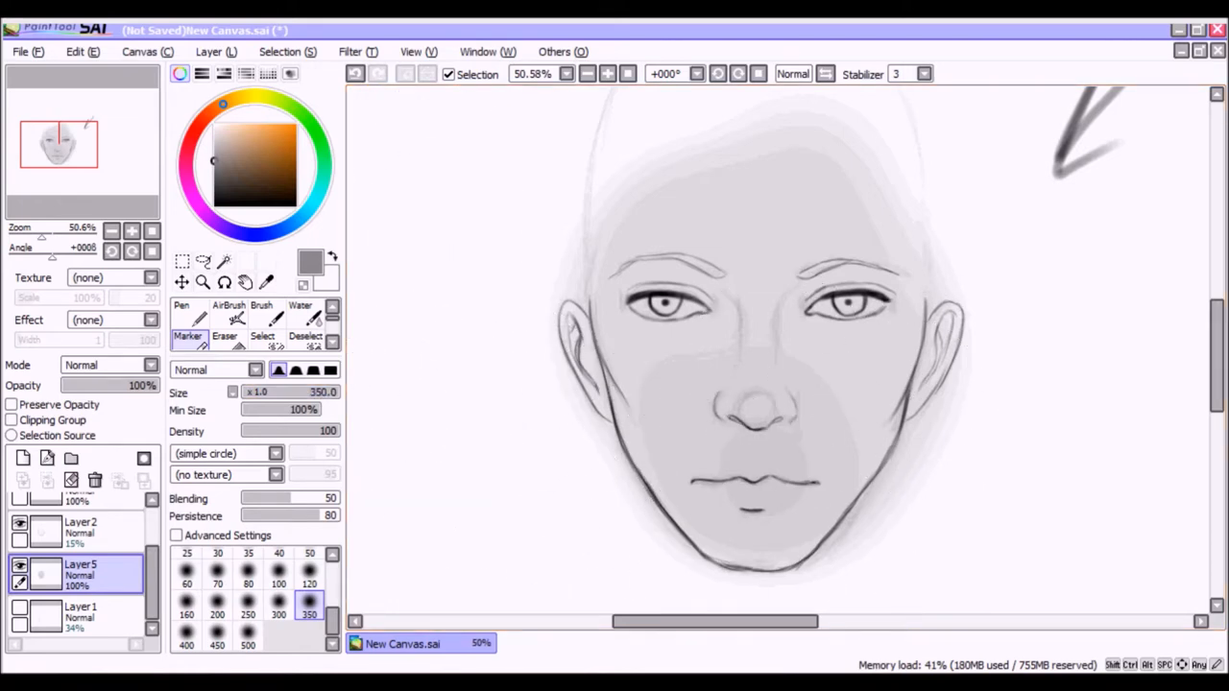
mouse_move(710, 432)
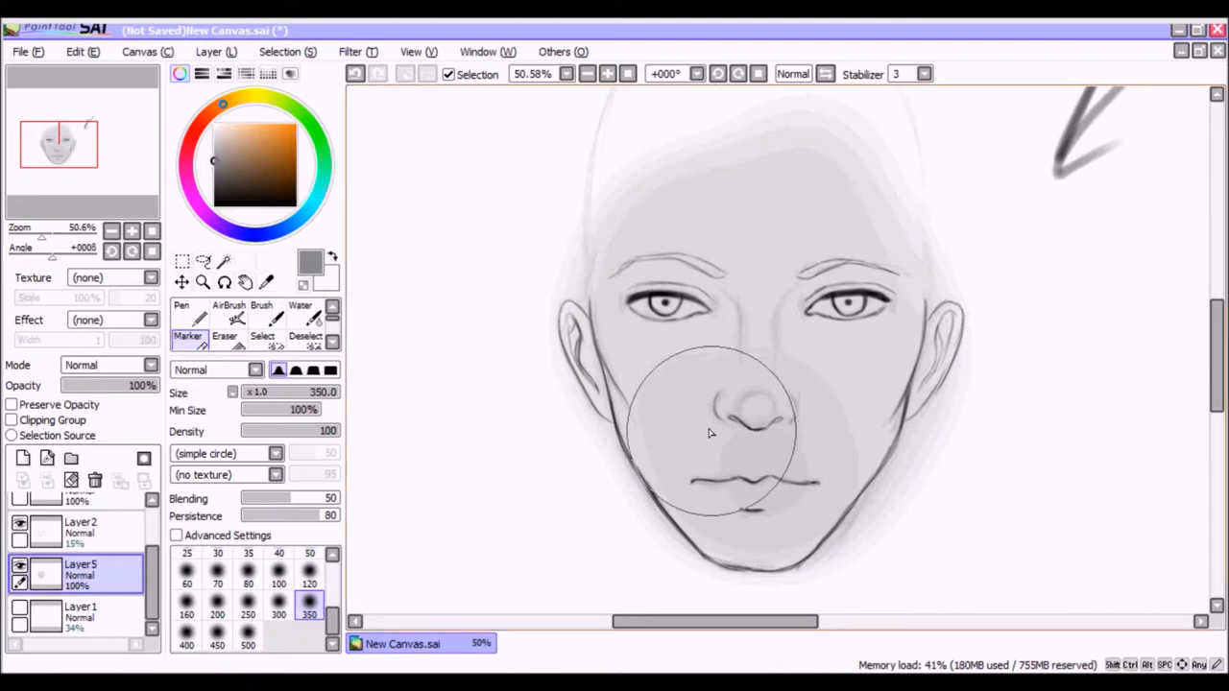
mouse_move(745, 306)
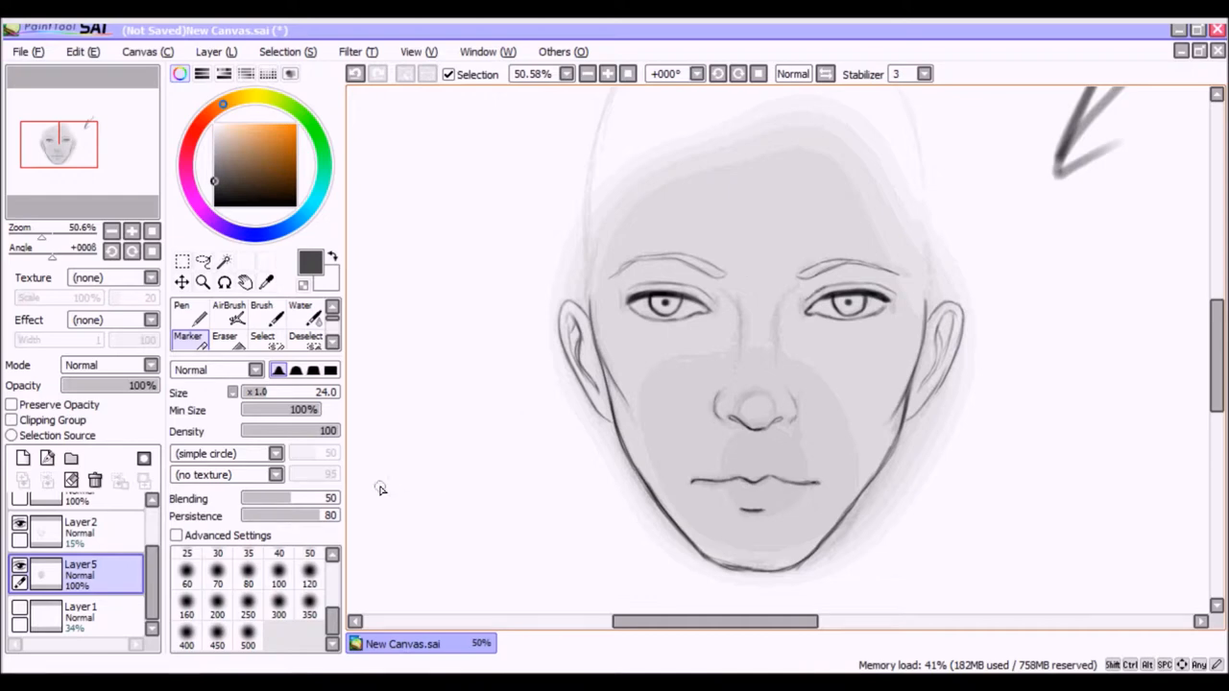
mouse_move(672, 422)
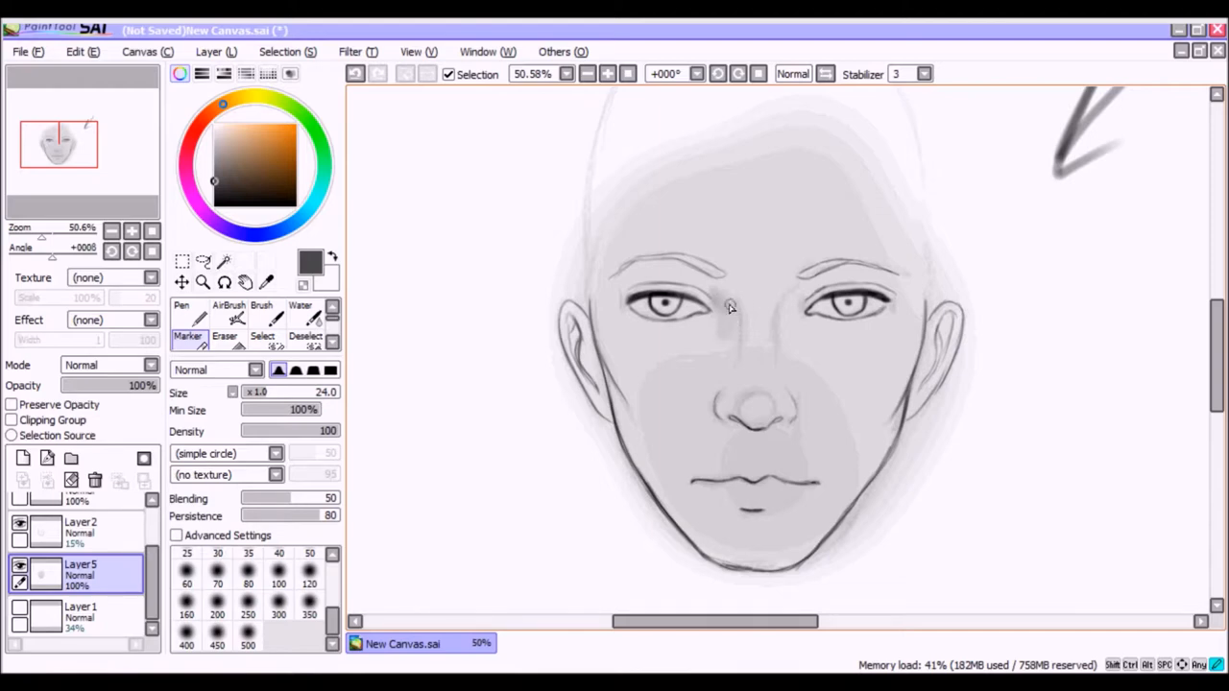
mouse_move(729, 344)
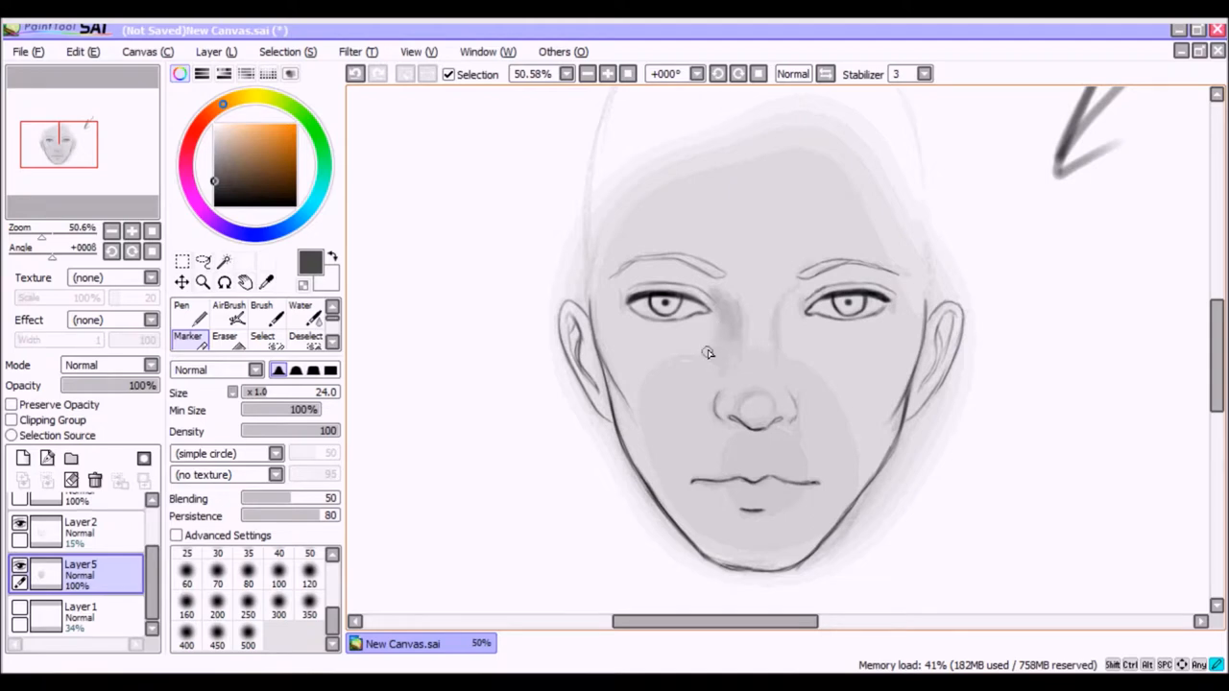
mouse_move(722, 336)
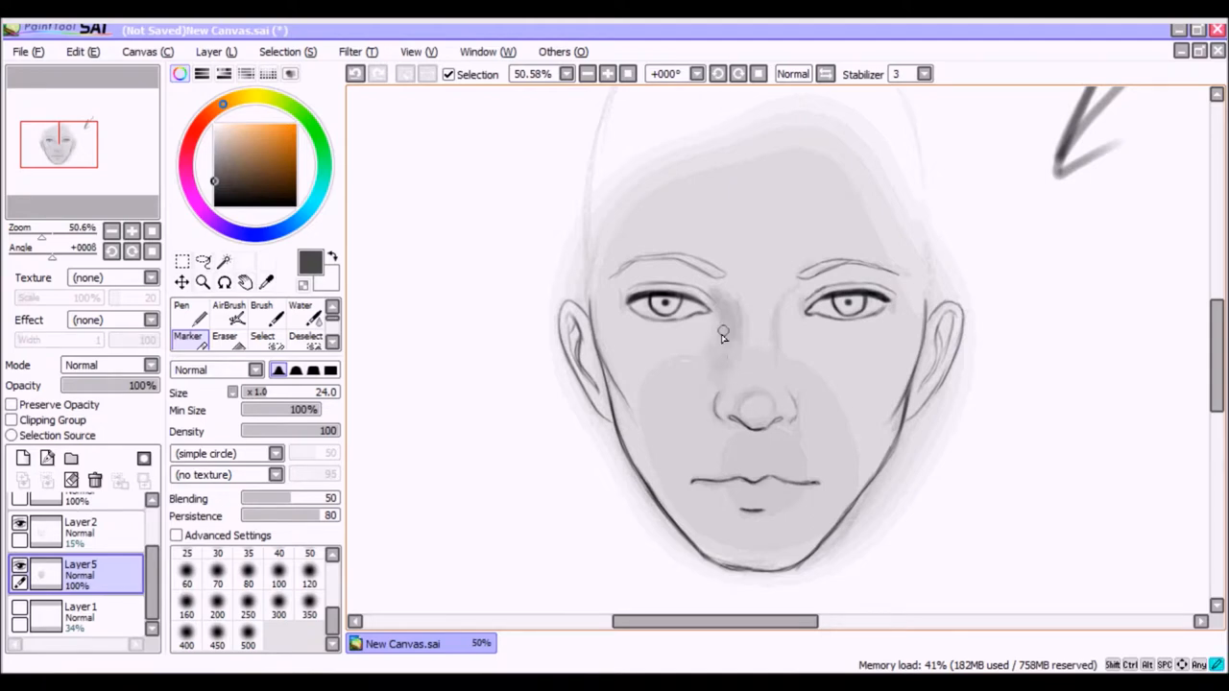
mouse_move(706, 350)
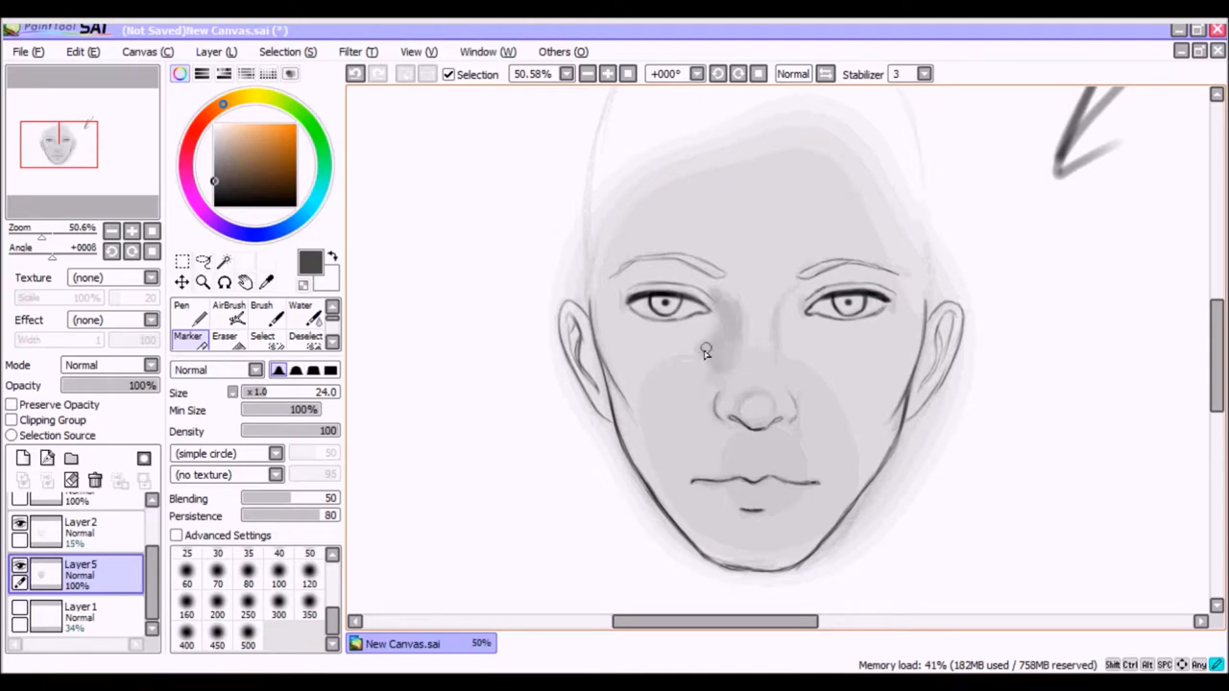
mouse_move(676, 404)
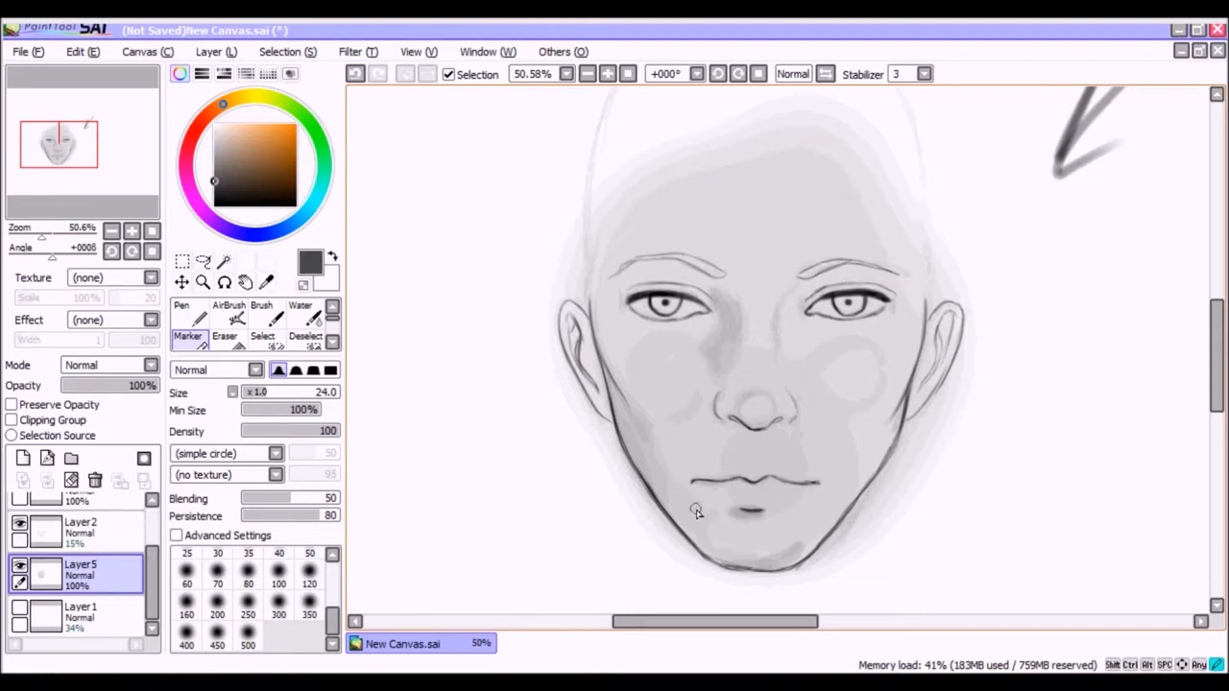
mouse_move(724, 426)
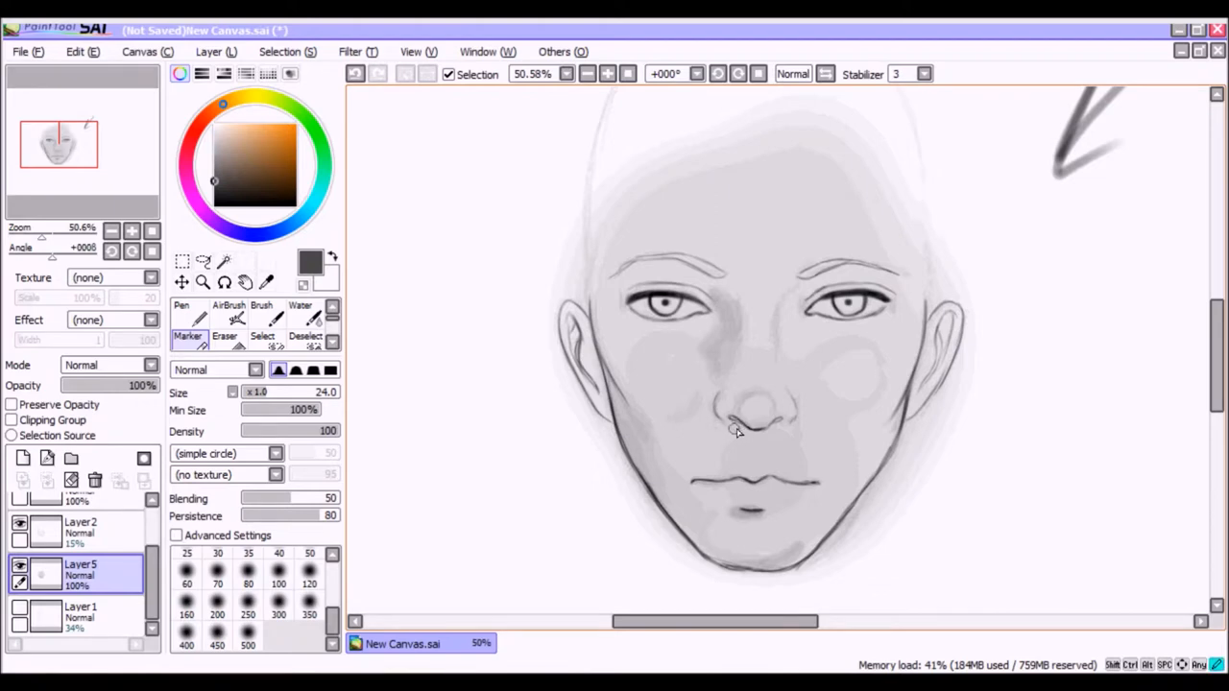
mouse_move(722, 422)
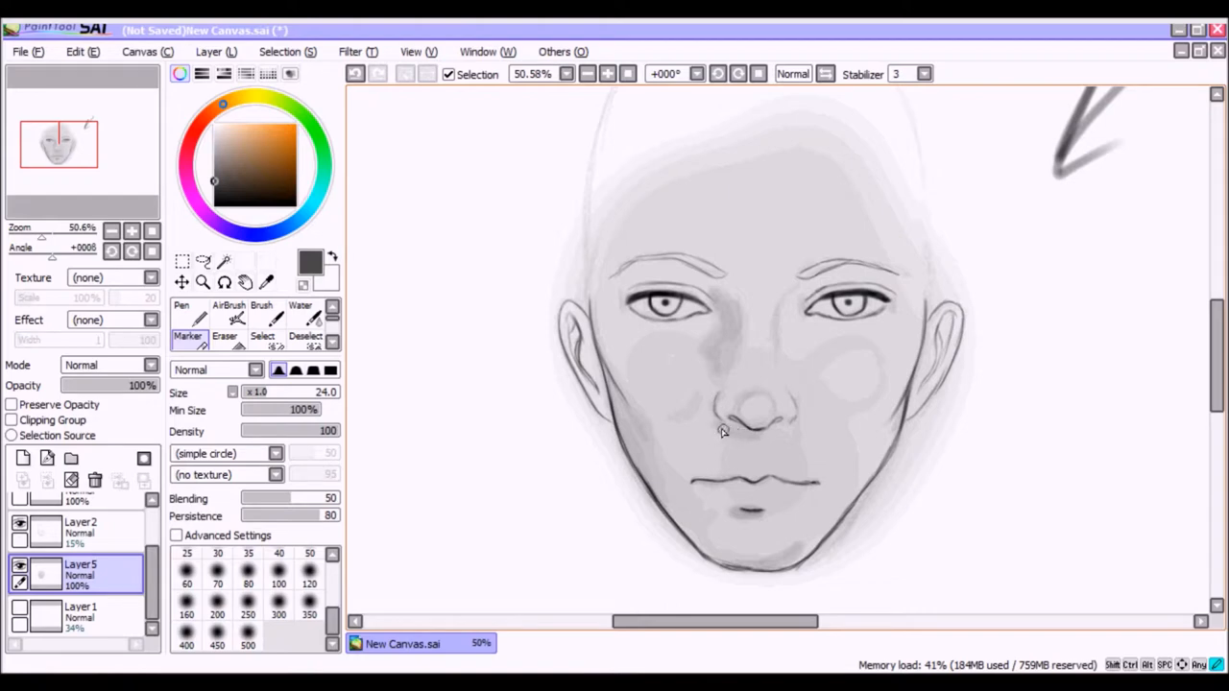
mouse_move(707, 415)
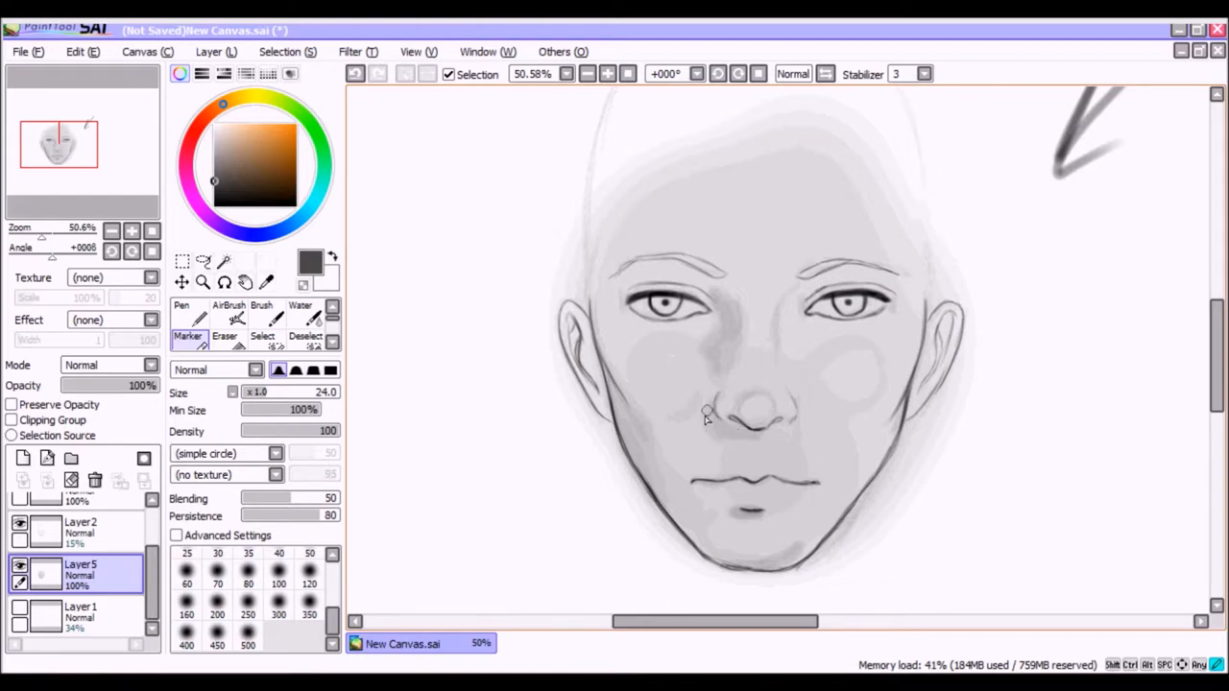
mouse_move(695, 472)
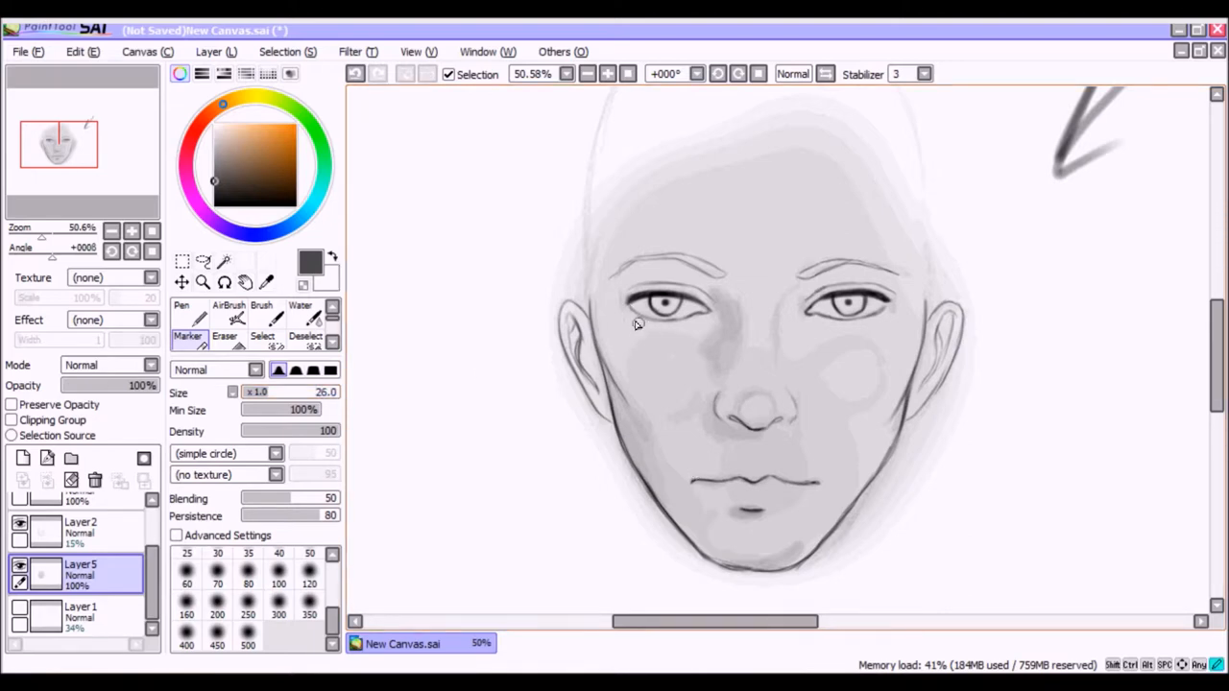
mouse_move(654, 338)
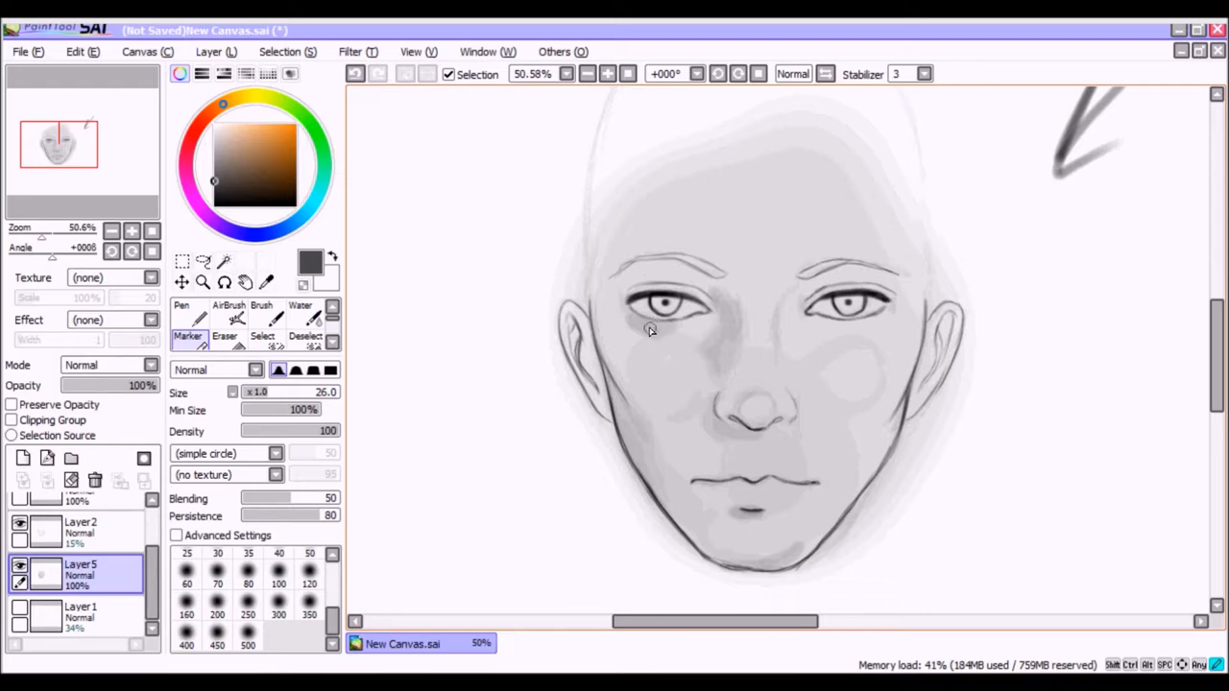
mouse_move(629, 319)
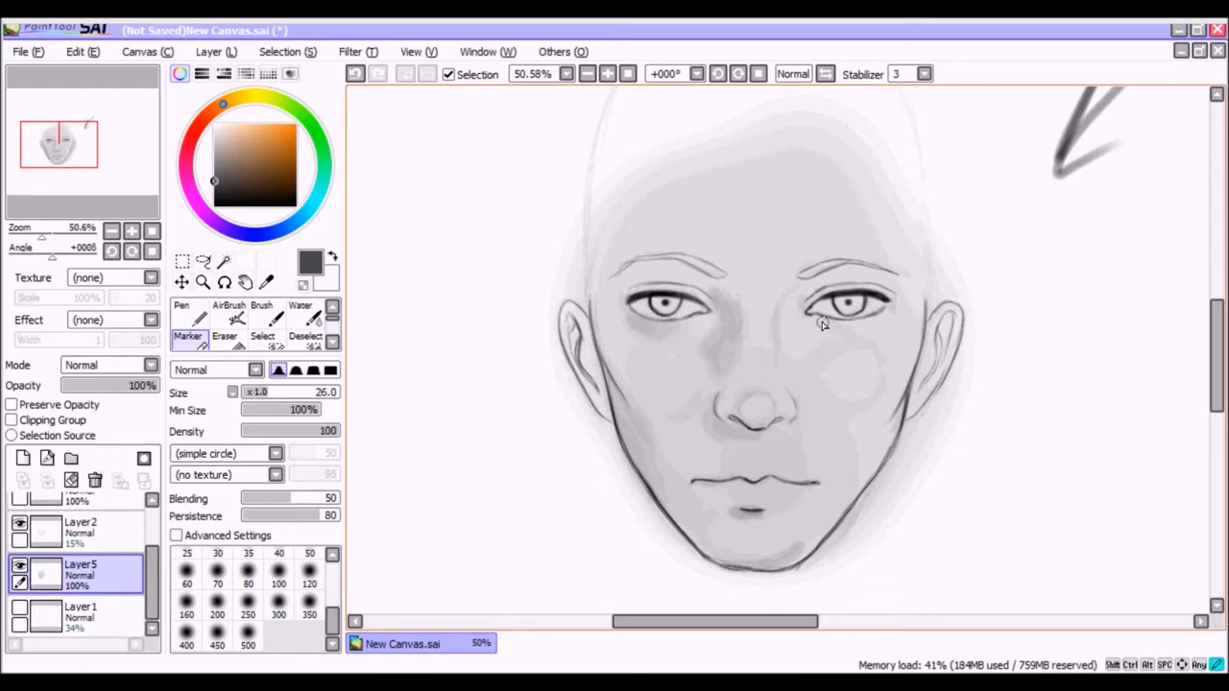
mouse_move(848, 331)
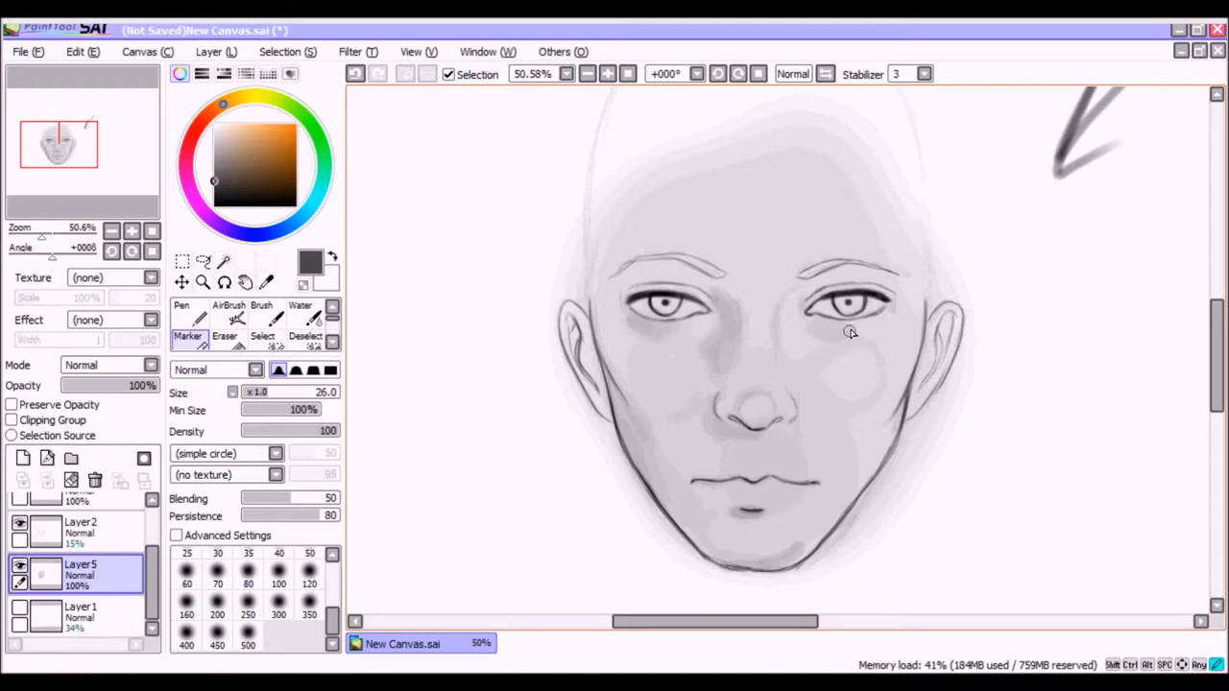
mouse_move(856, 326)
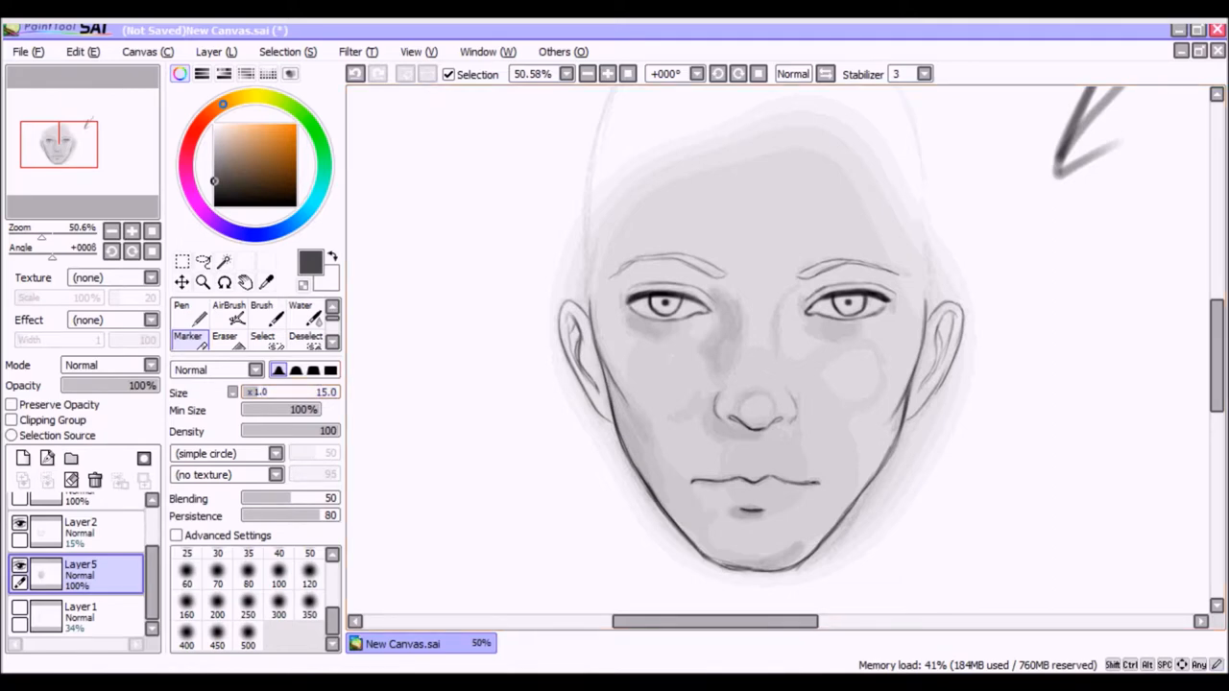
mouse_move(739, 423)
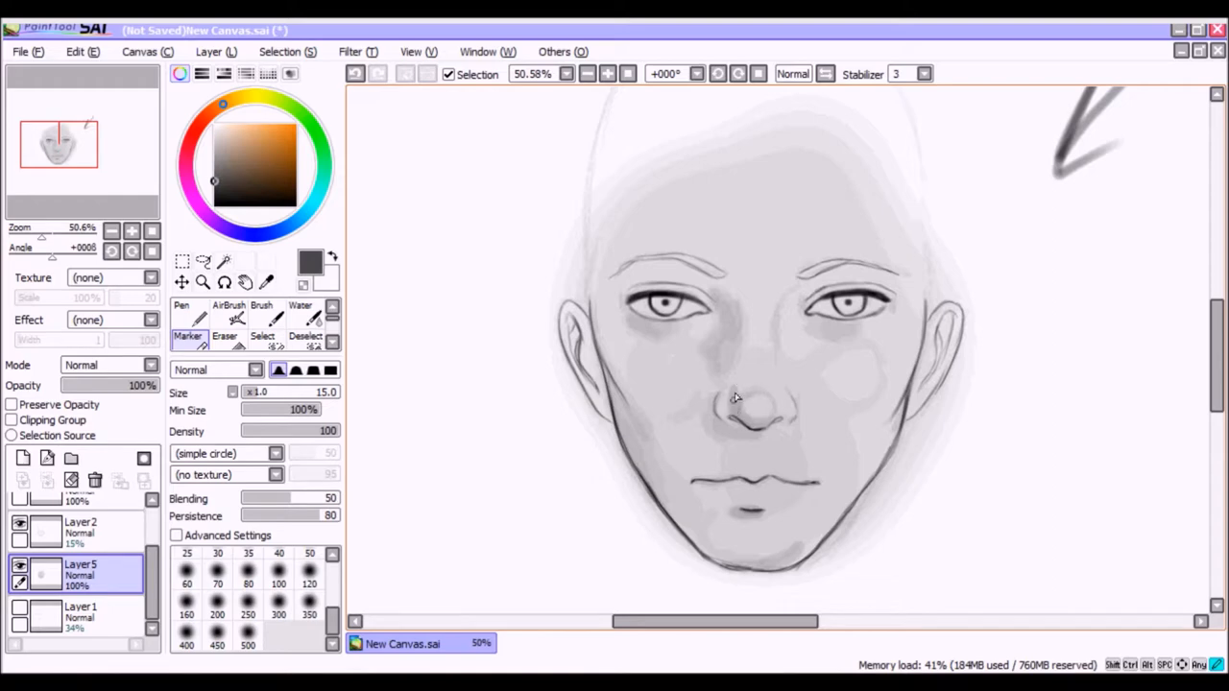
mouse_move(720, 410)
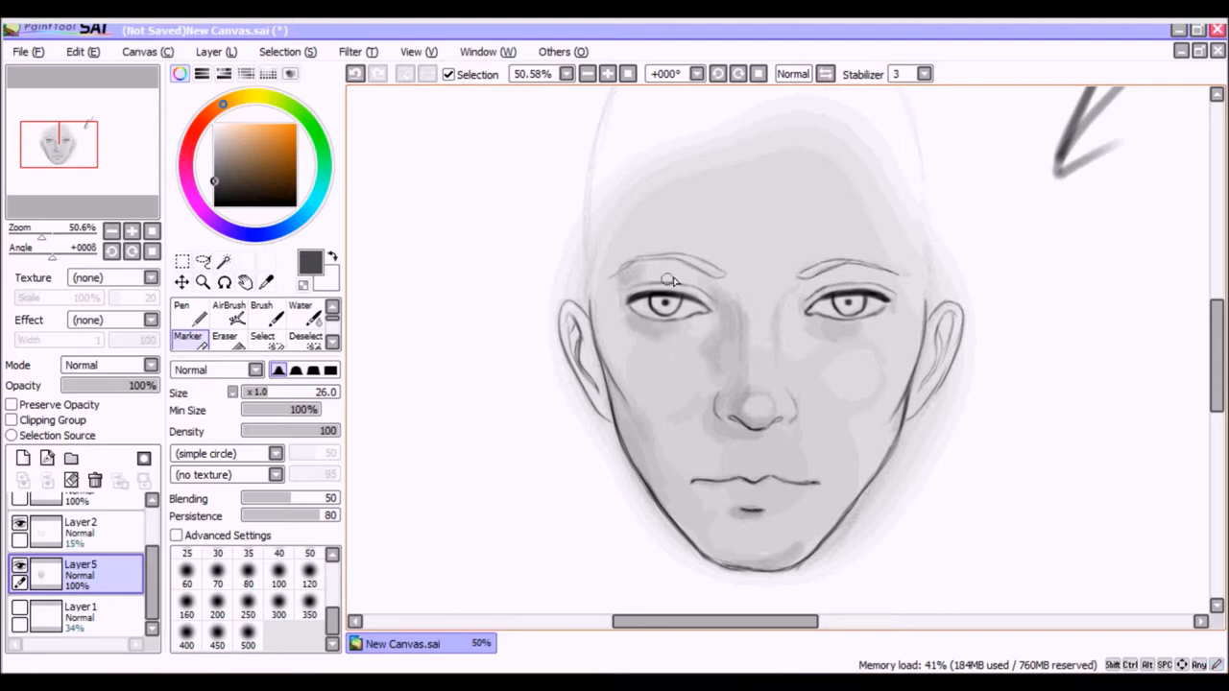
mouse_move(622, 288)
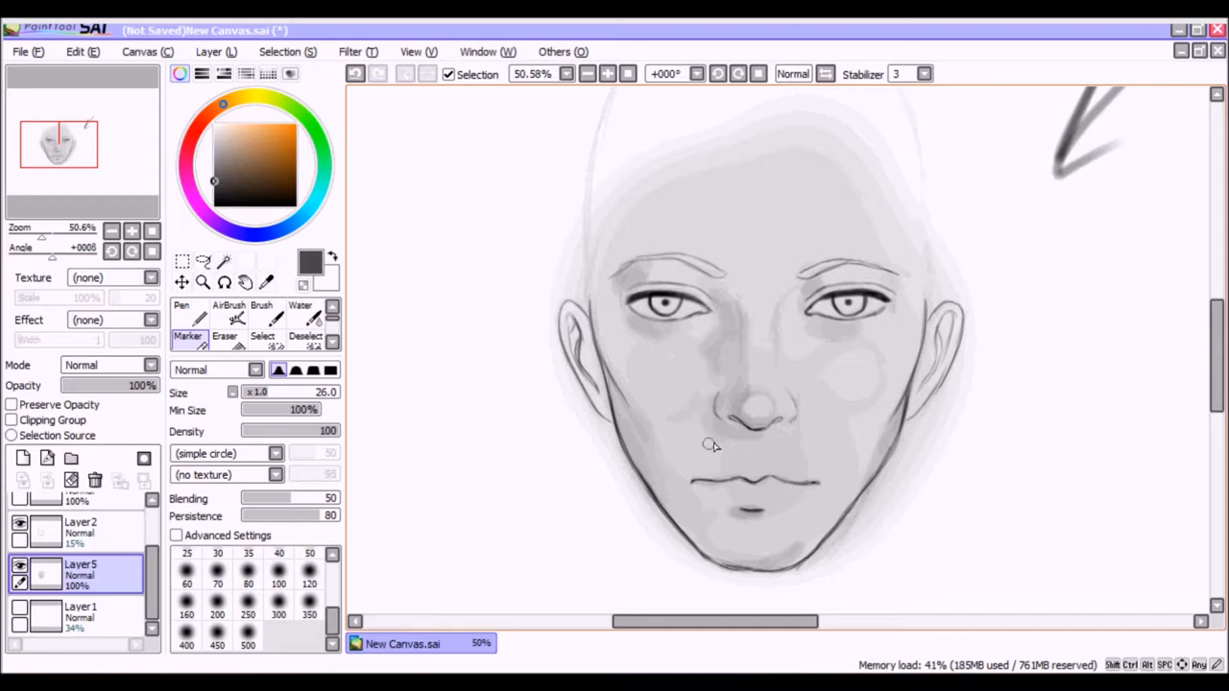
mouse_move(758, 457)
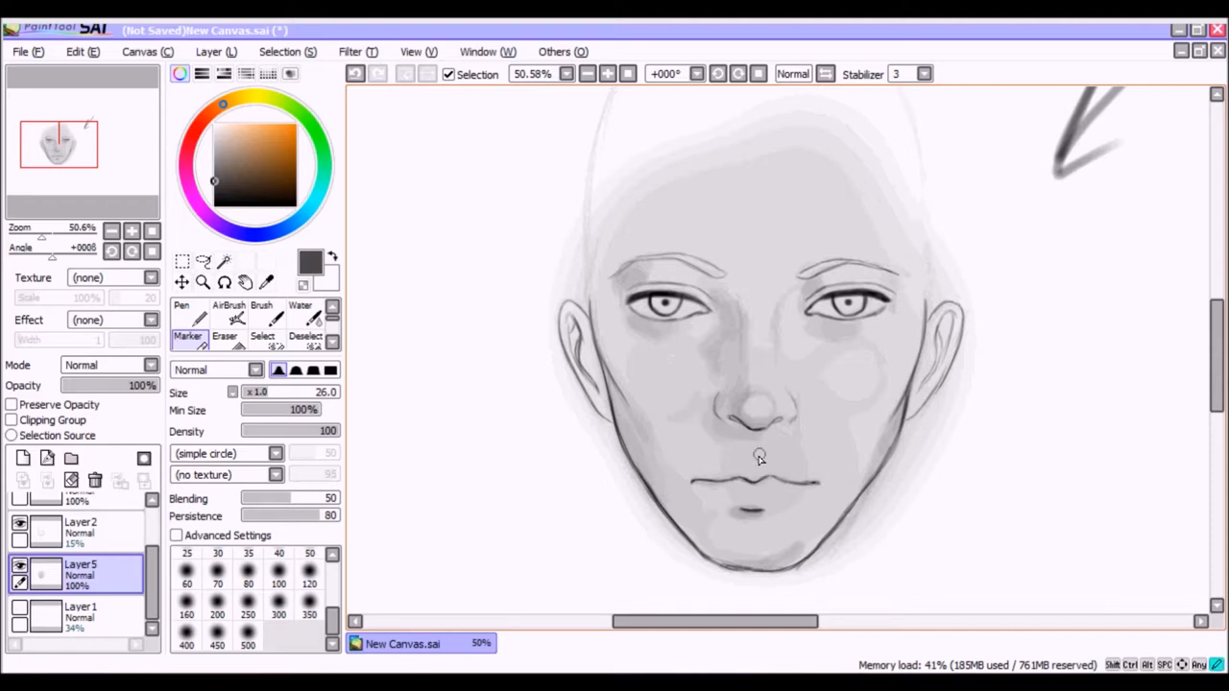
mouse_move(760, 449)
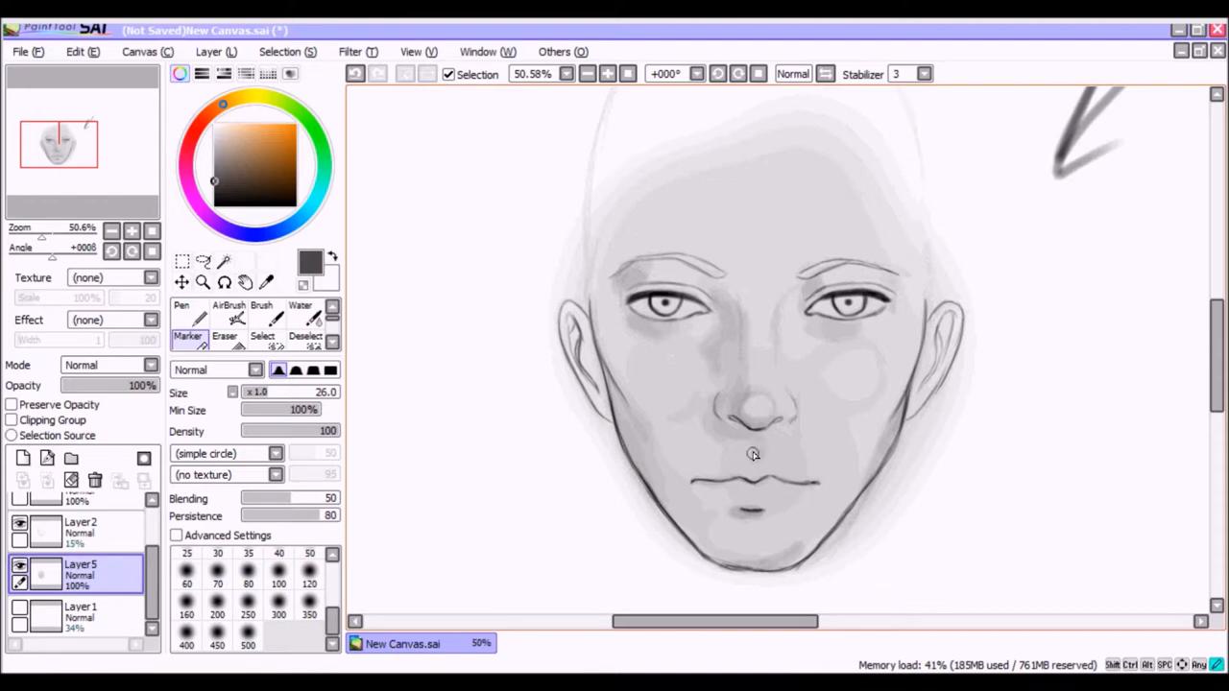
mouse_move(749, 457)
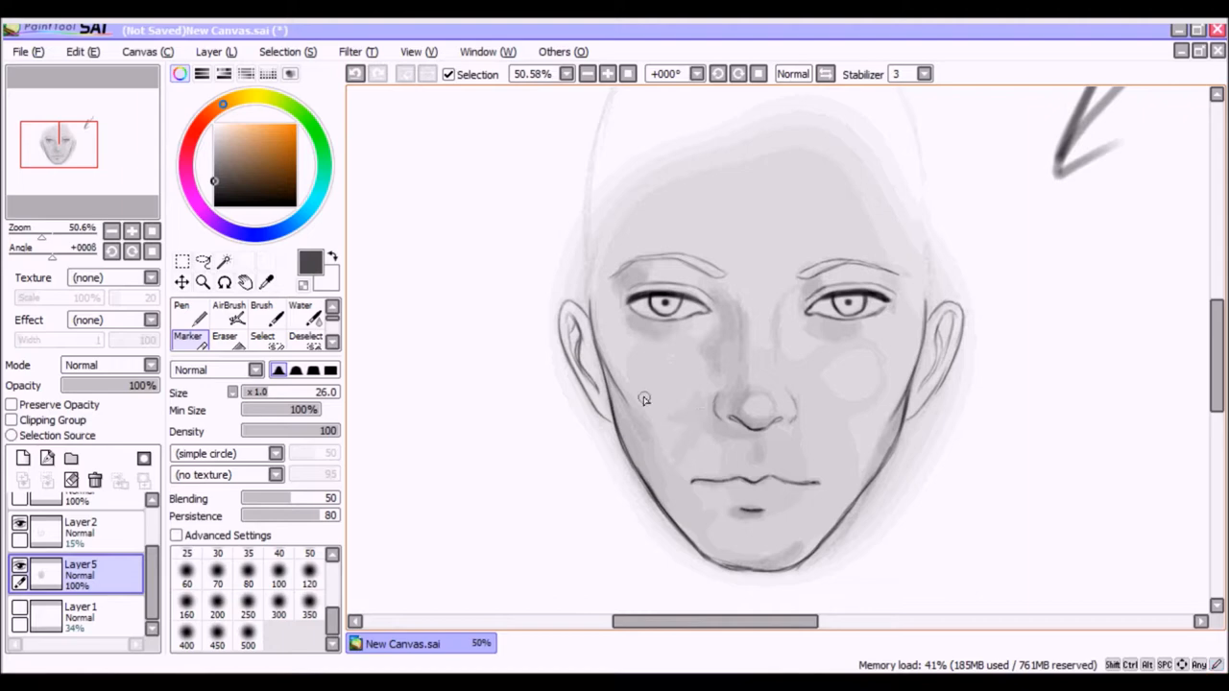
mouse_move(687, 415)
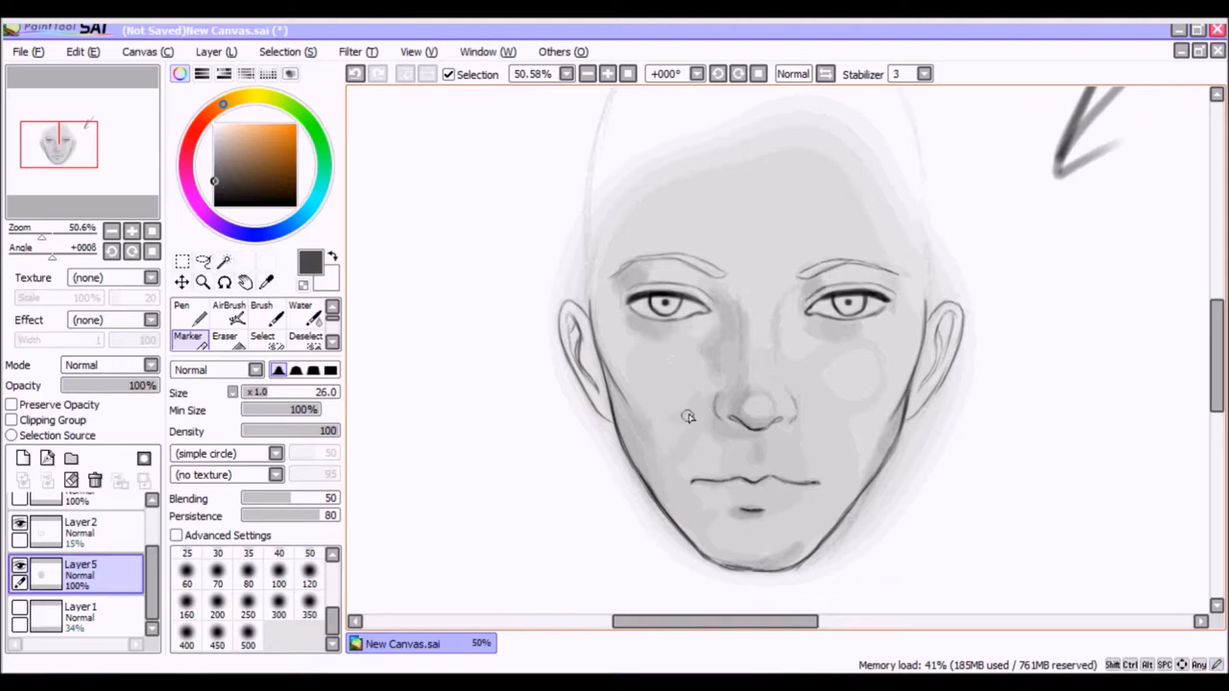
mouse_move(689, 430)
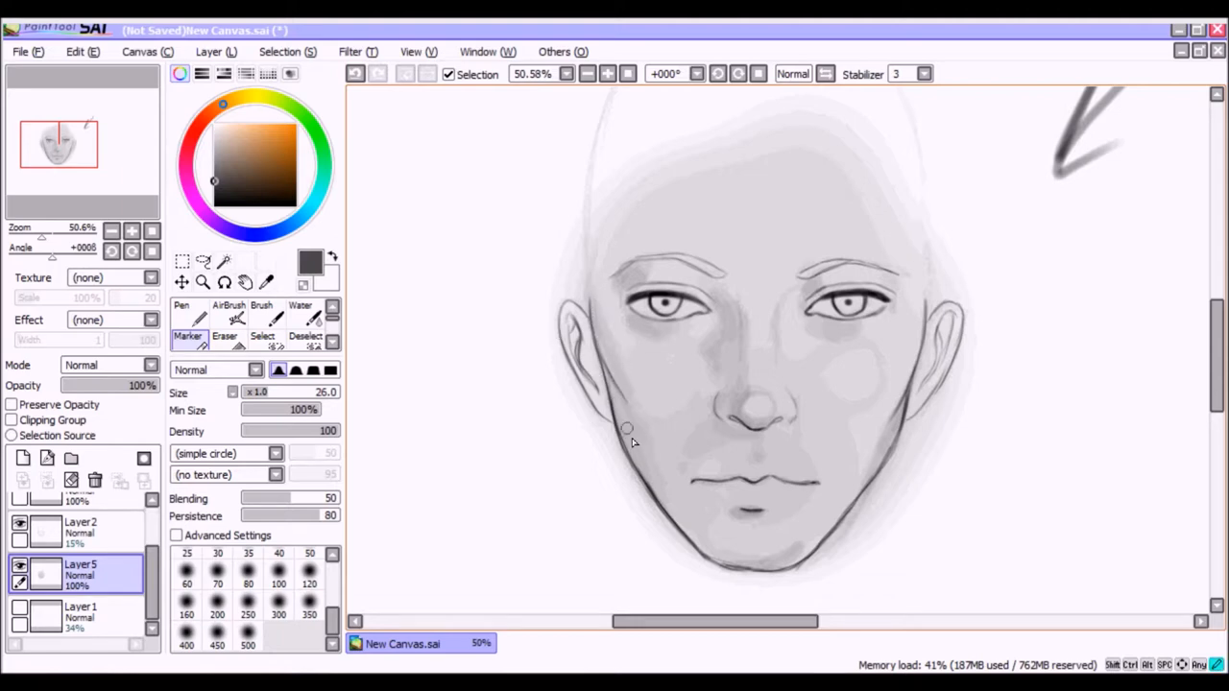
Shade the left corner of the mouth with the size-26 Marker
drag(626, 426, 689, 493)
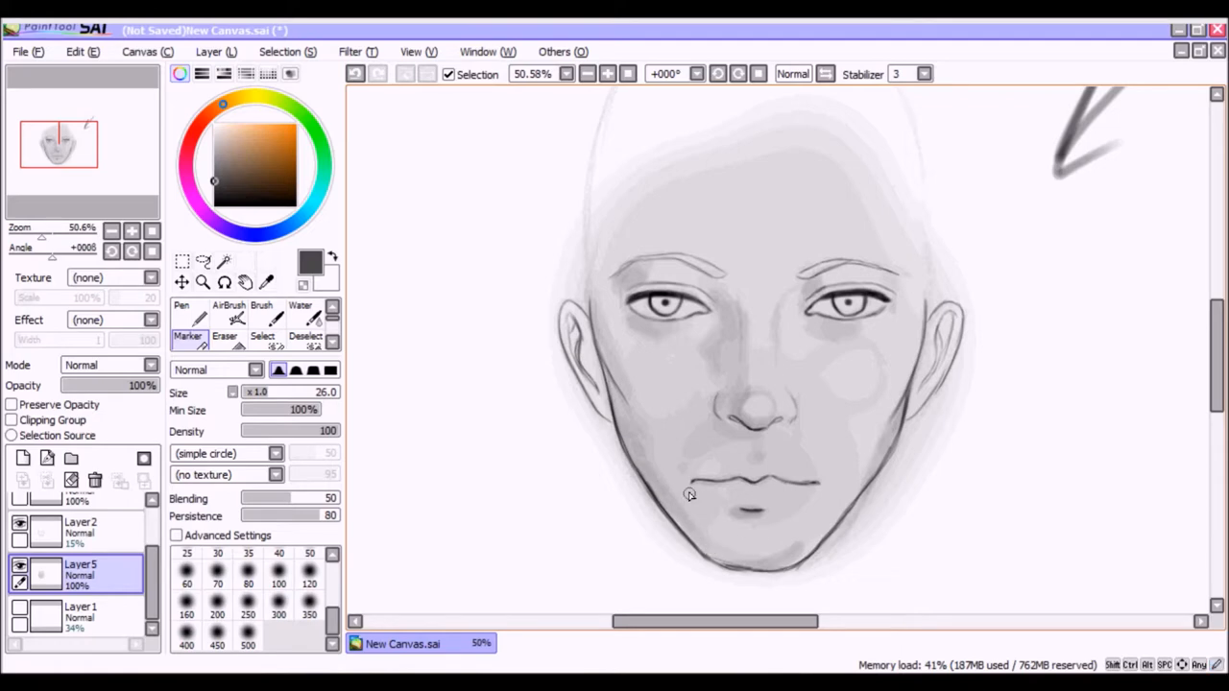
mouse_move(642, 463)
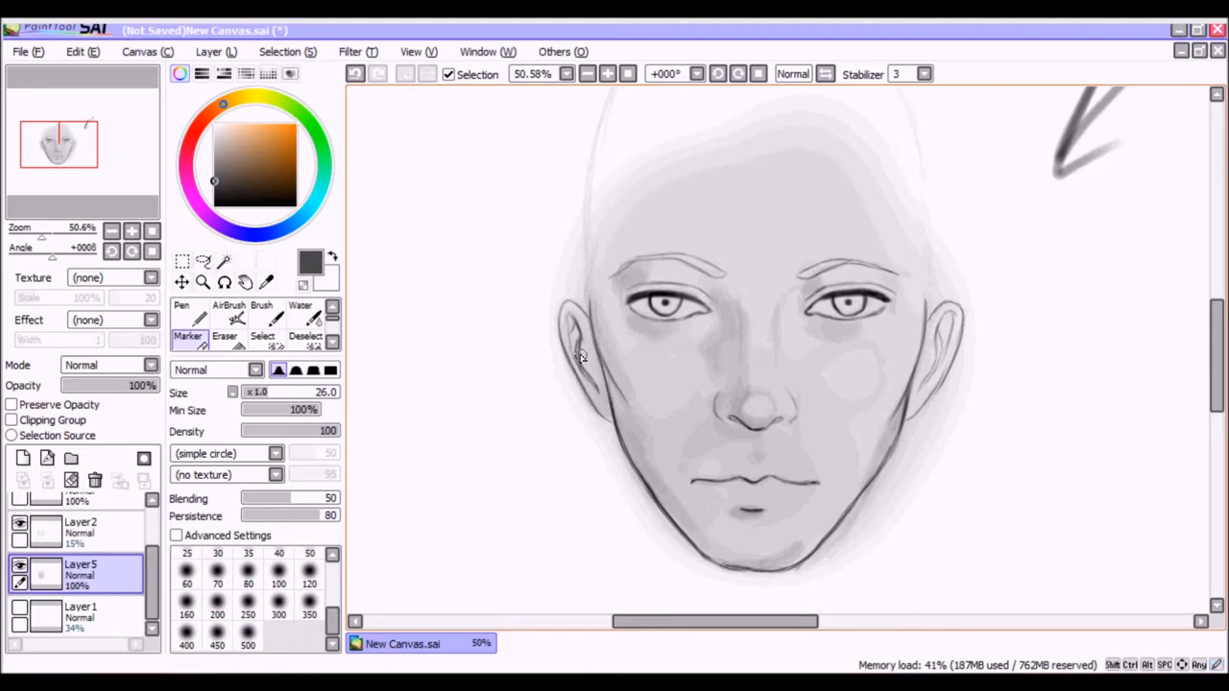
mouse_move(580, 357)
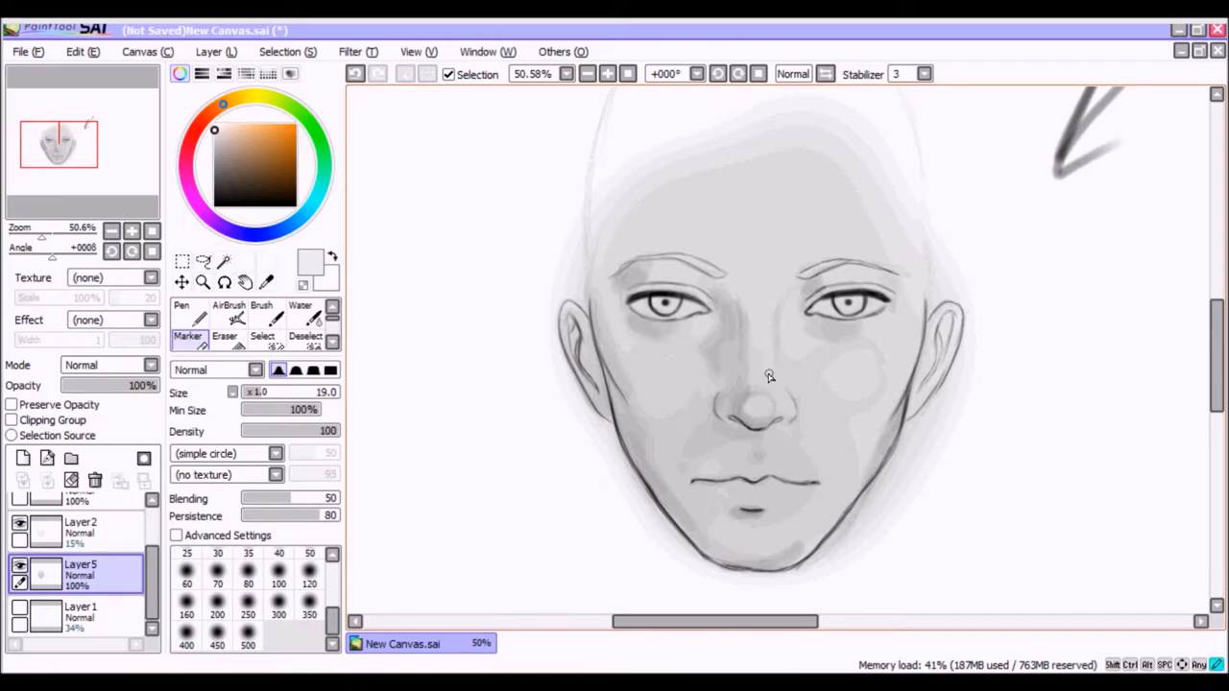
mouse_move(776, 397)
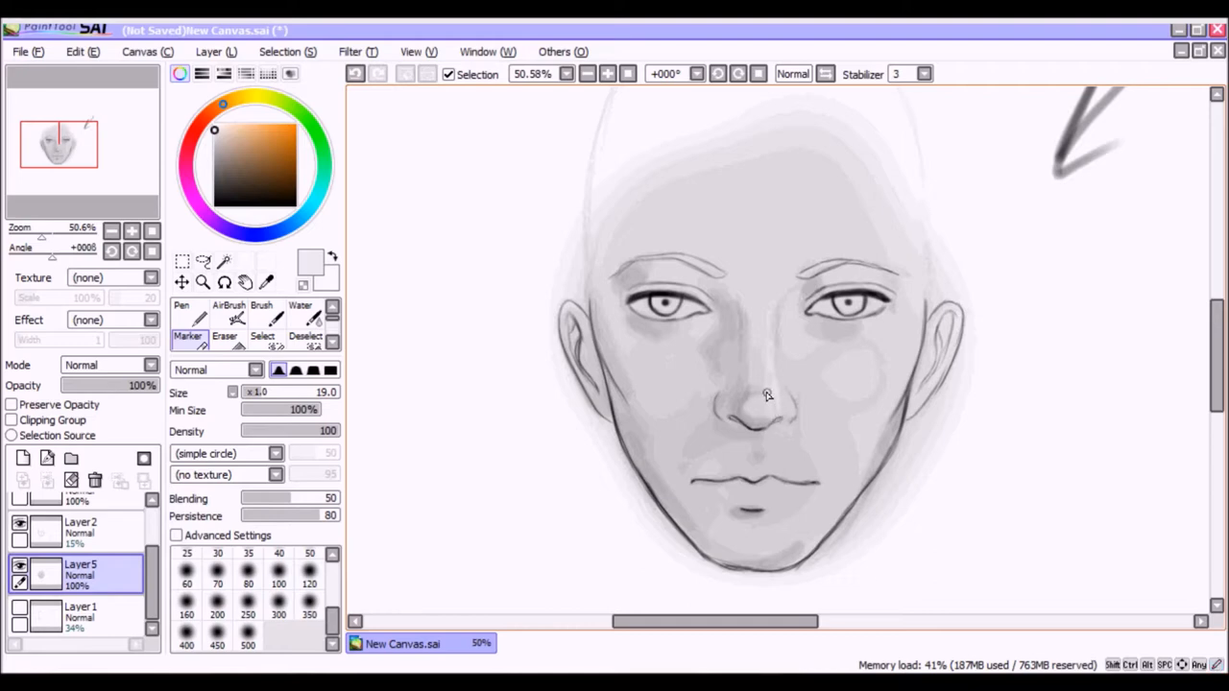
mouse_move(787, 402)
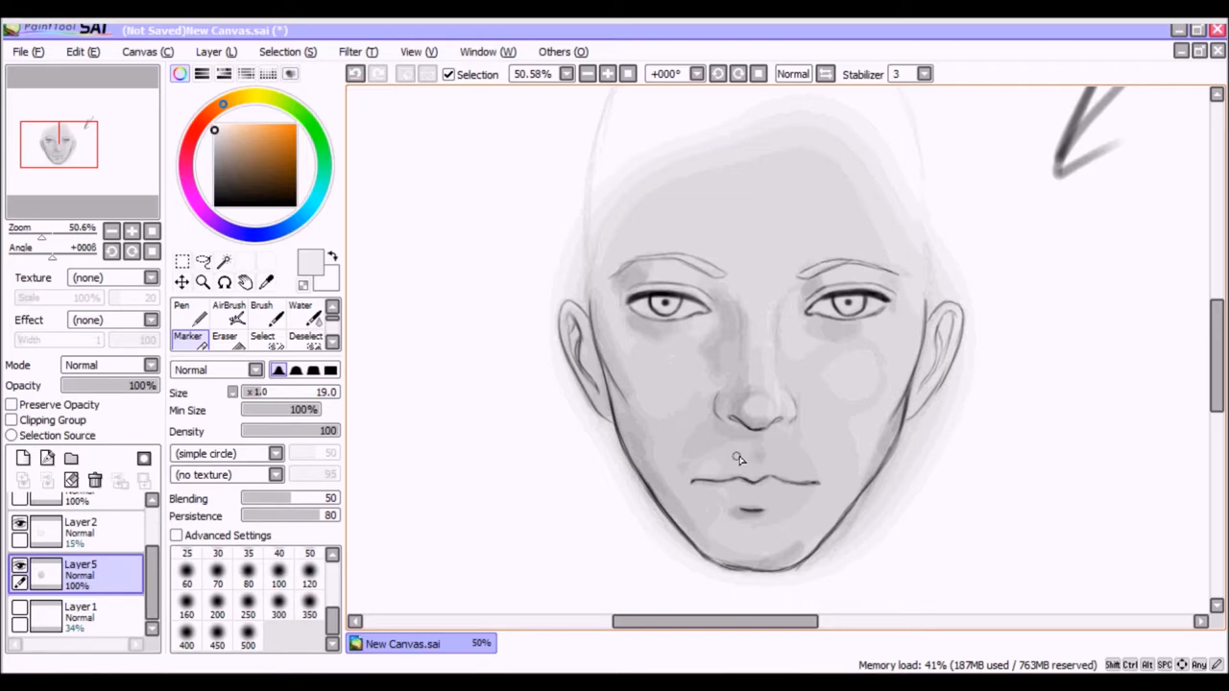
mouse_move(791, 467)
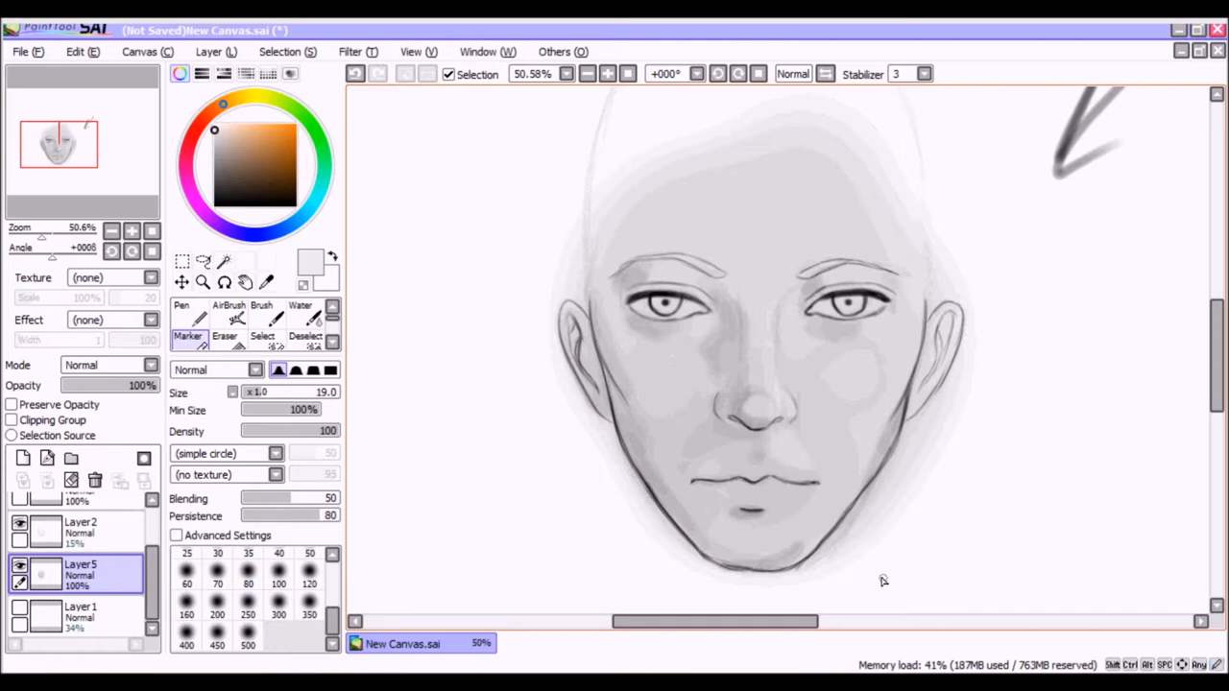
mouse_move(914, 343)
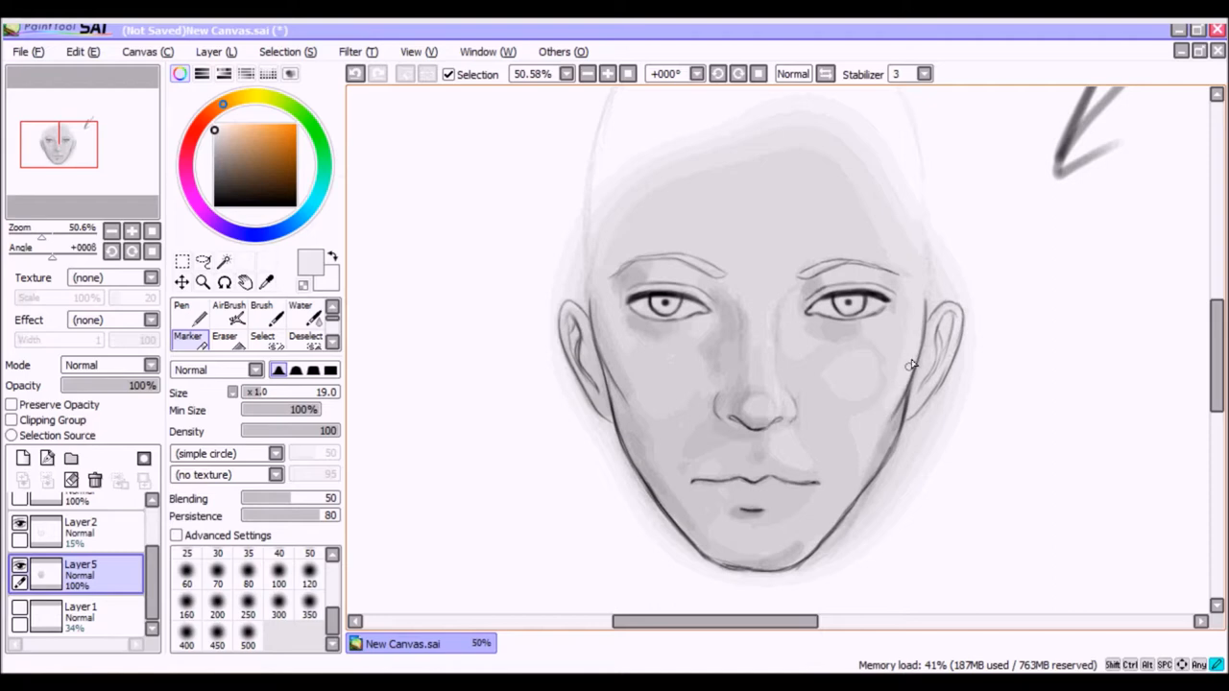
mouse_move(887, 318)
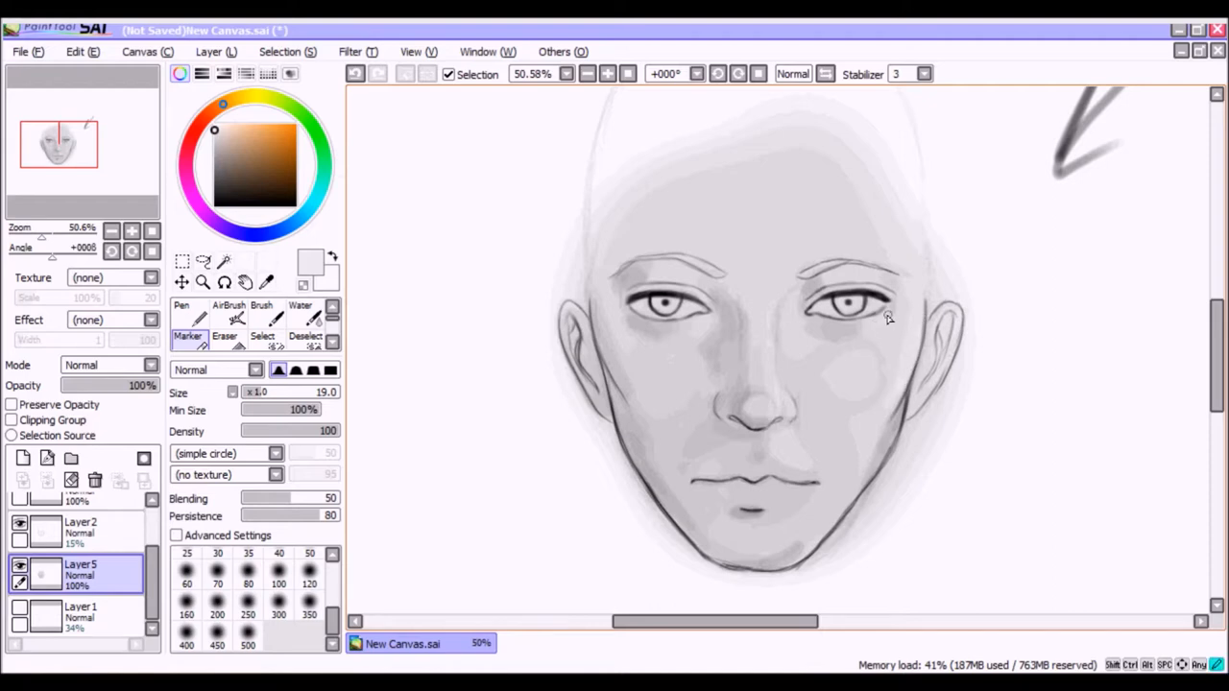
mouse_move(699, 330)
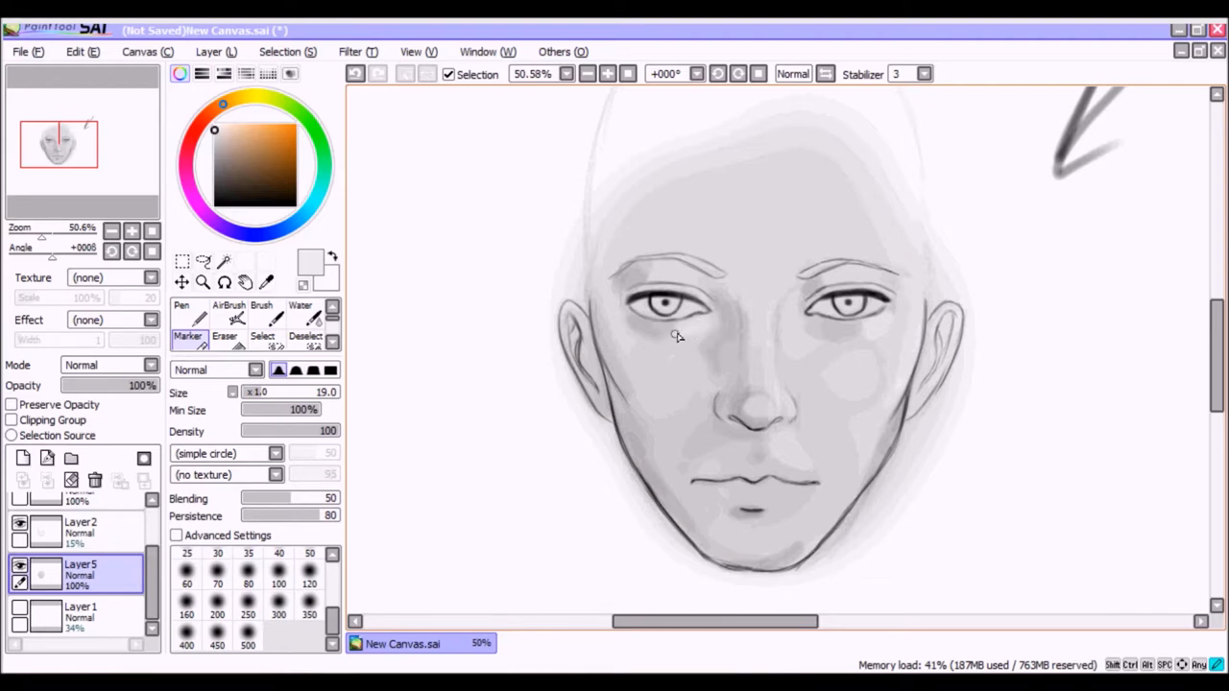
mouse_move(602, 280)
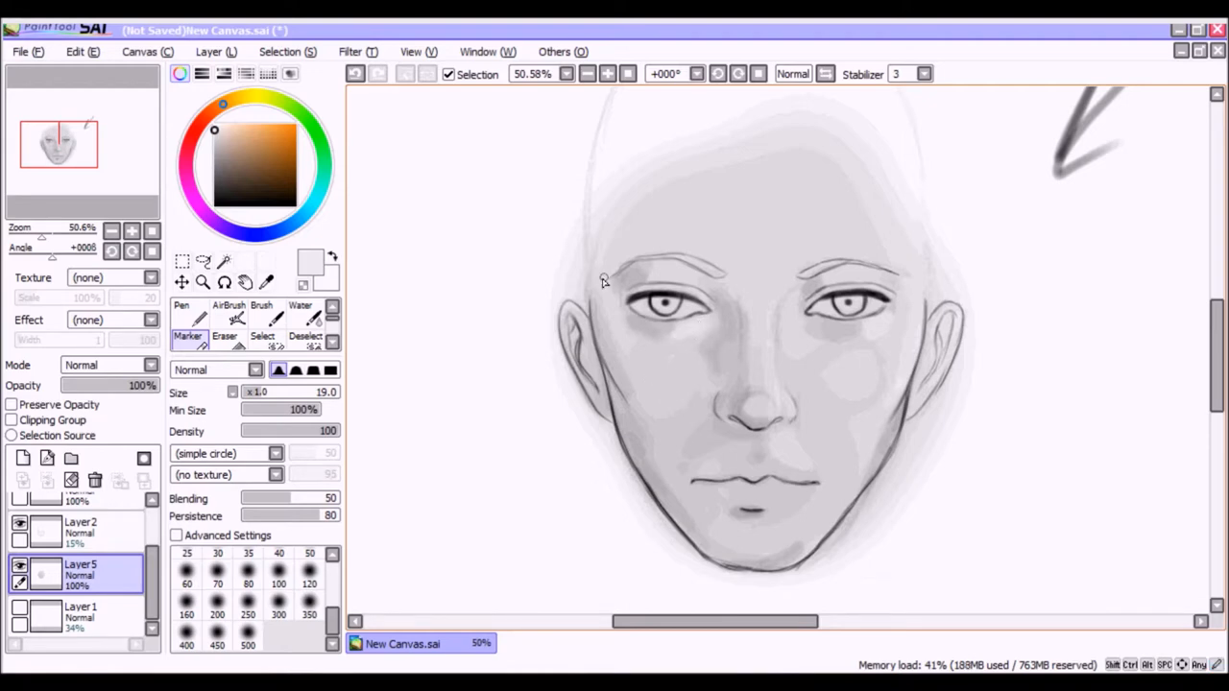
mouse_move(843, 276)
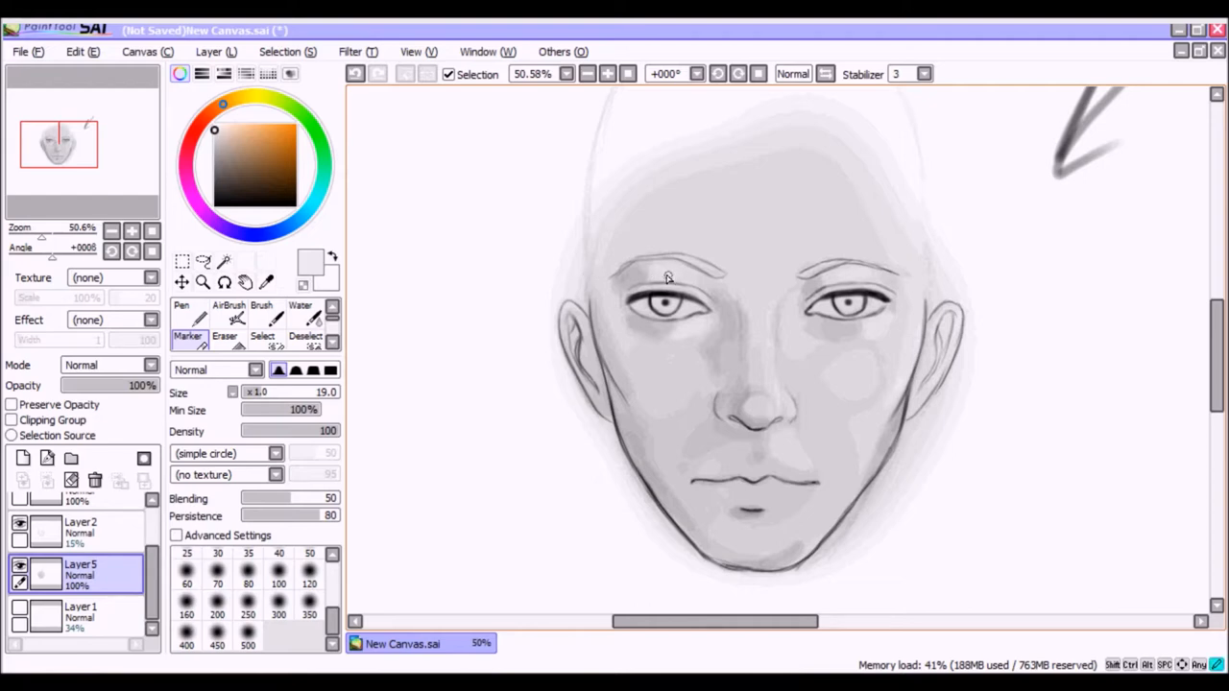
mouse_move(672, 388)
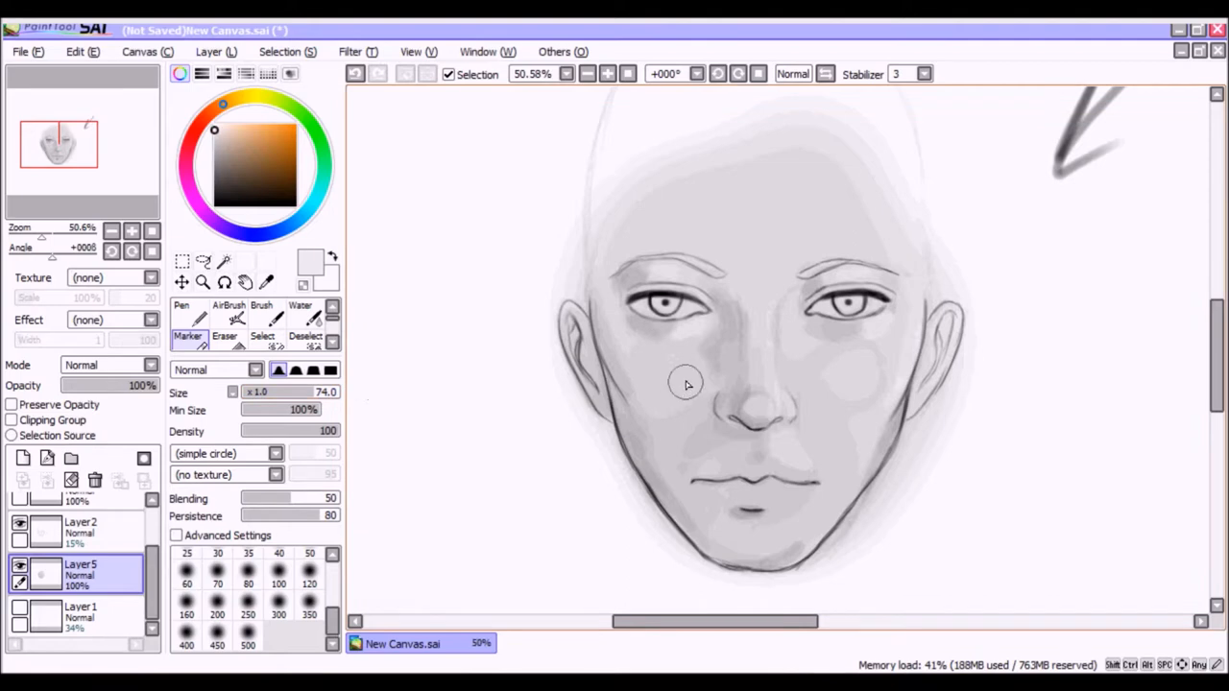
mouse_move(679, 377)
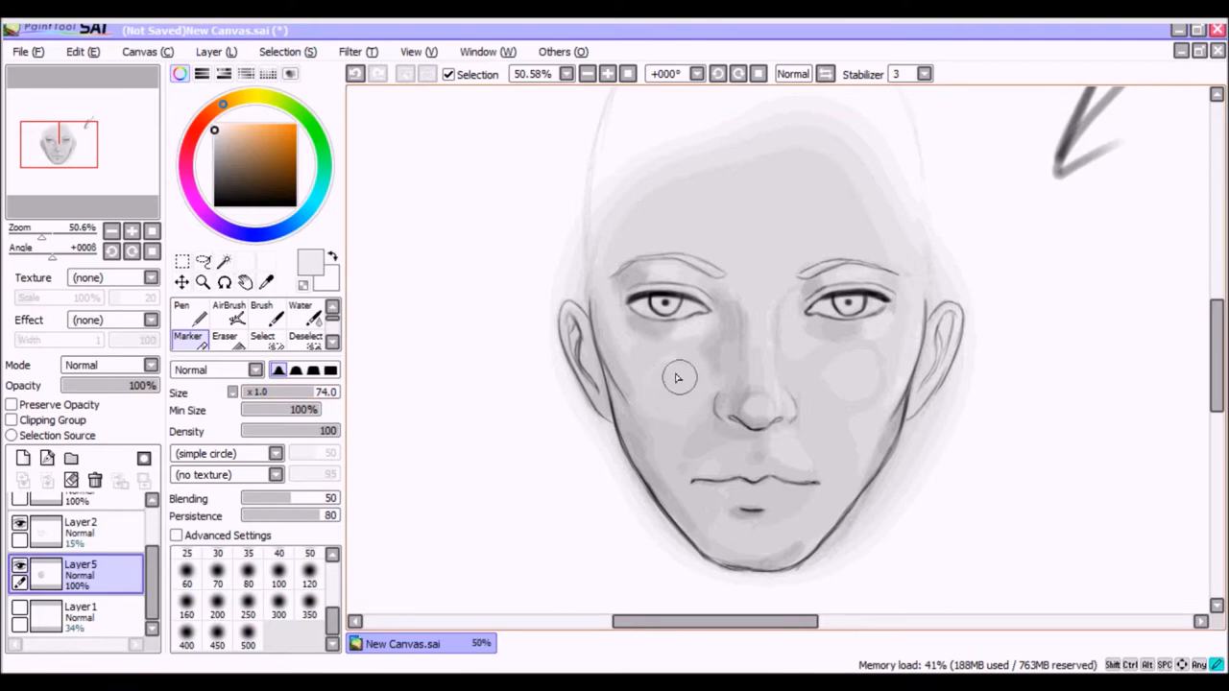
mouse_move(848, 373)
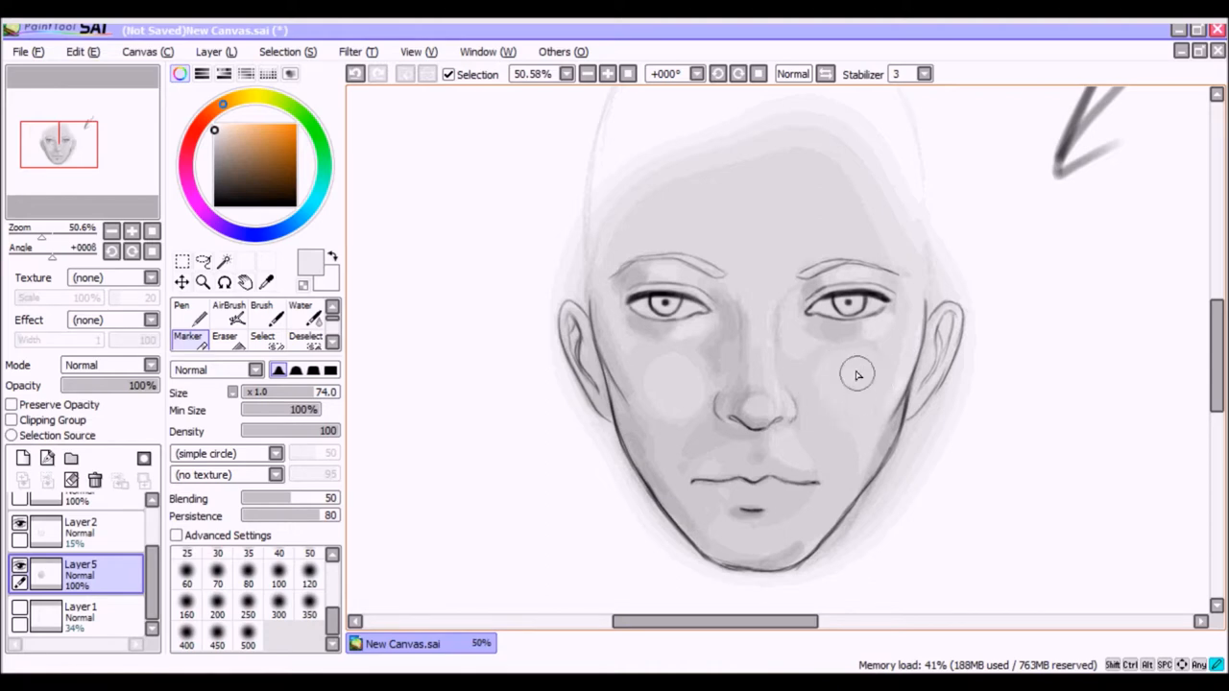
mouse_move(853, 433)
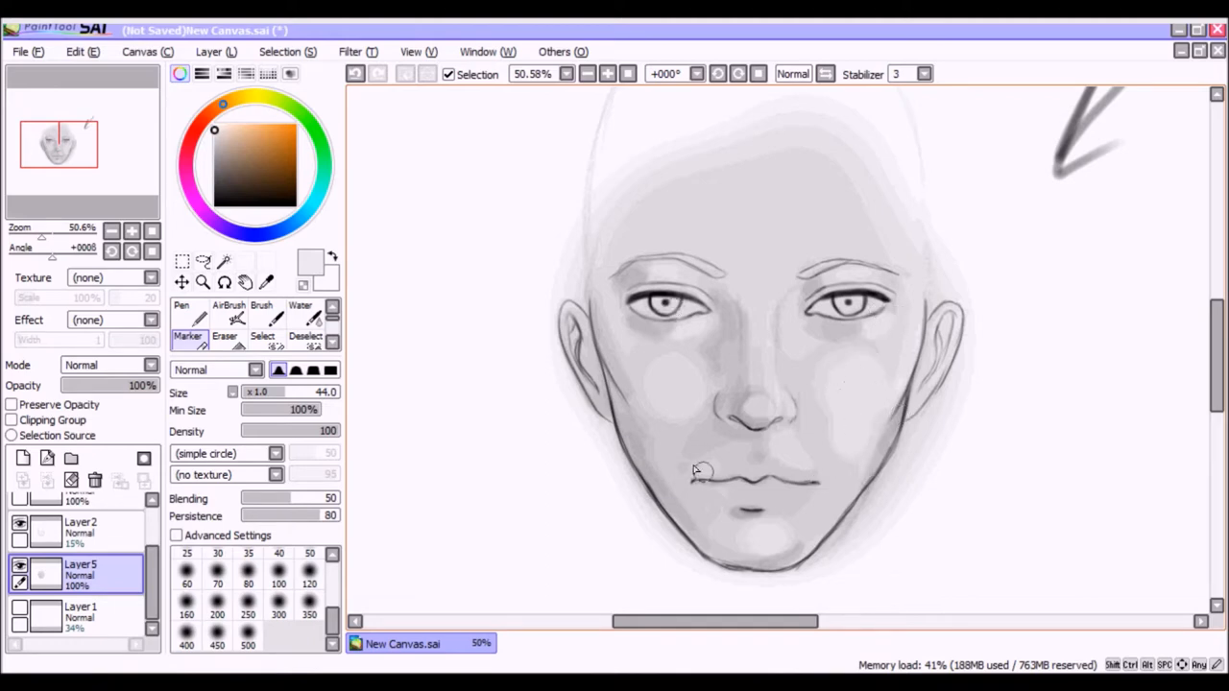
mouse_move(744, 395)
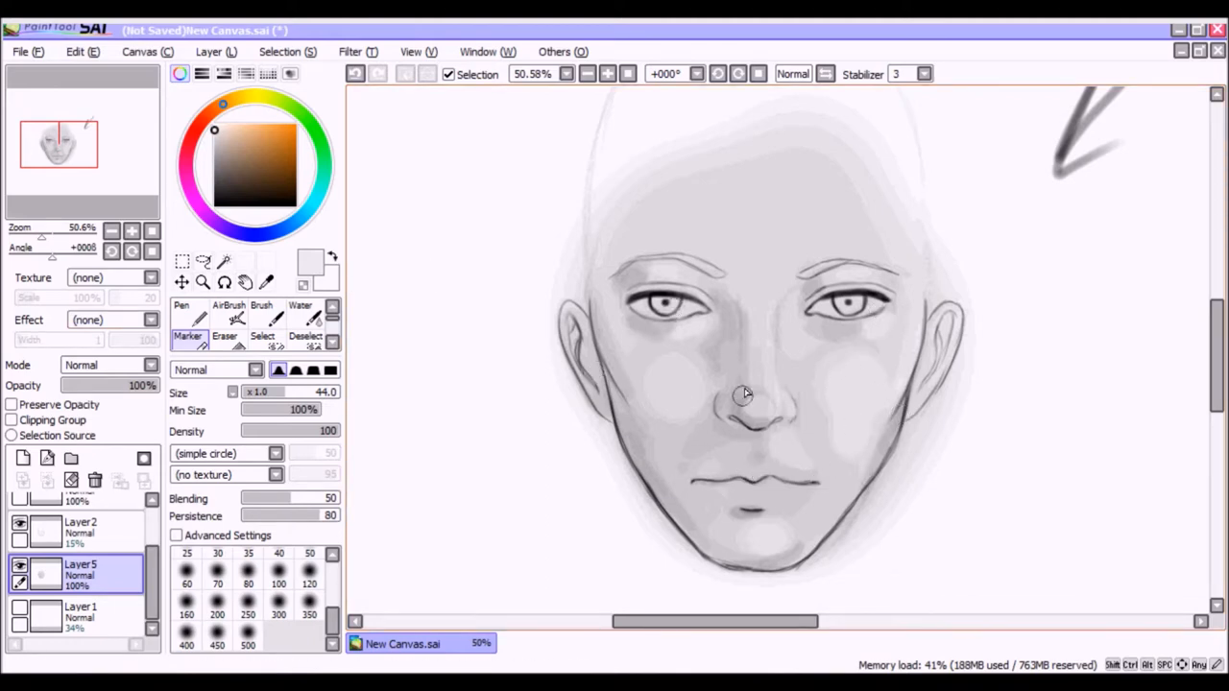
Add shading beside the nose and along the left side of the jaw
click(226, 180)
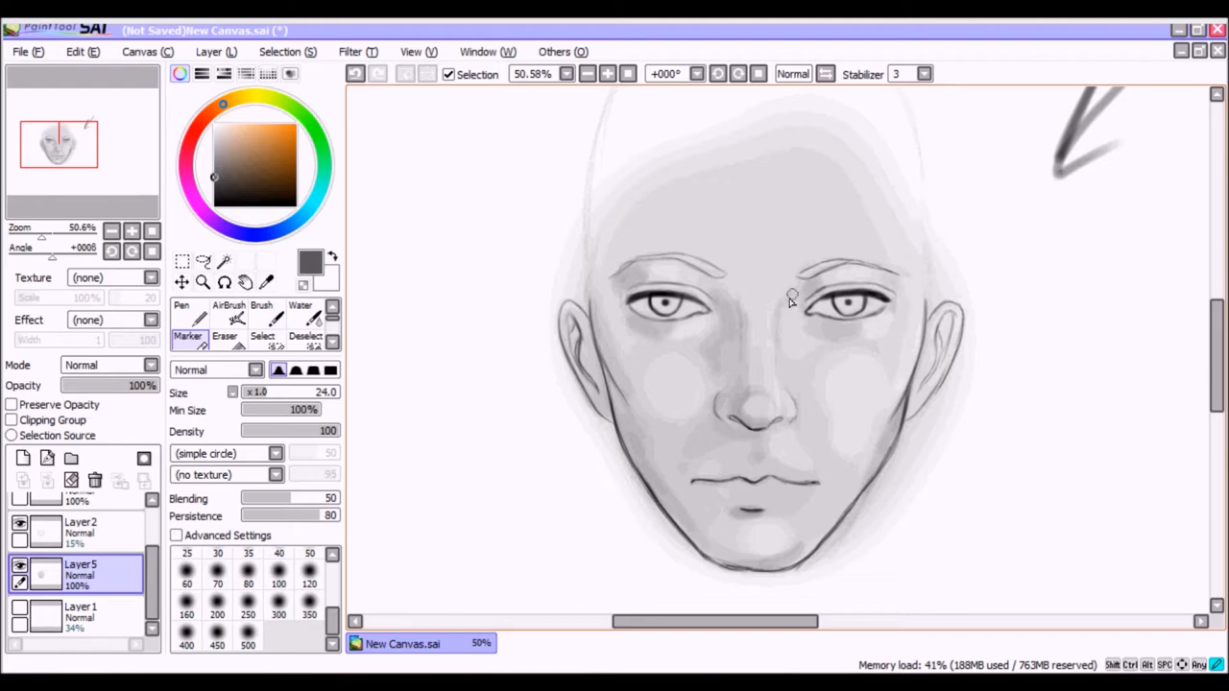
mouse_move(795, 292)
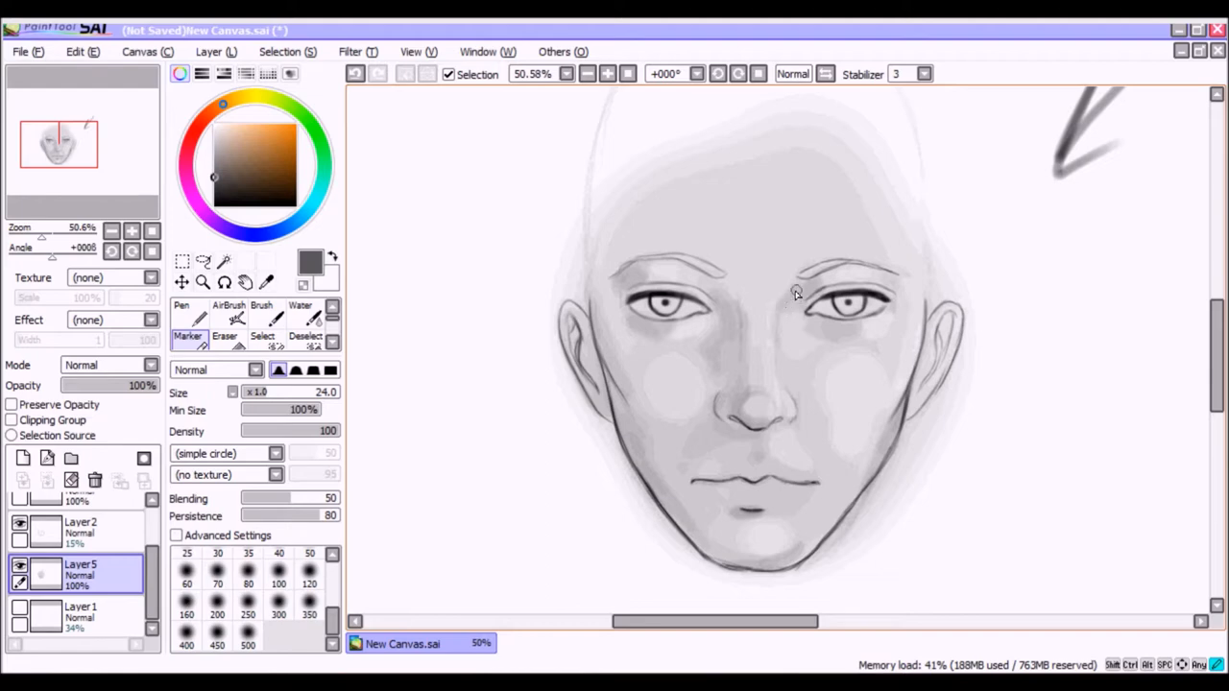
mouse_move(718, 280)
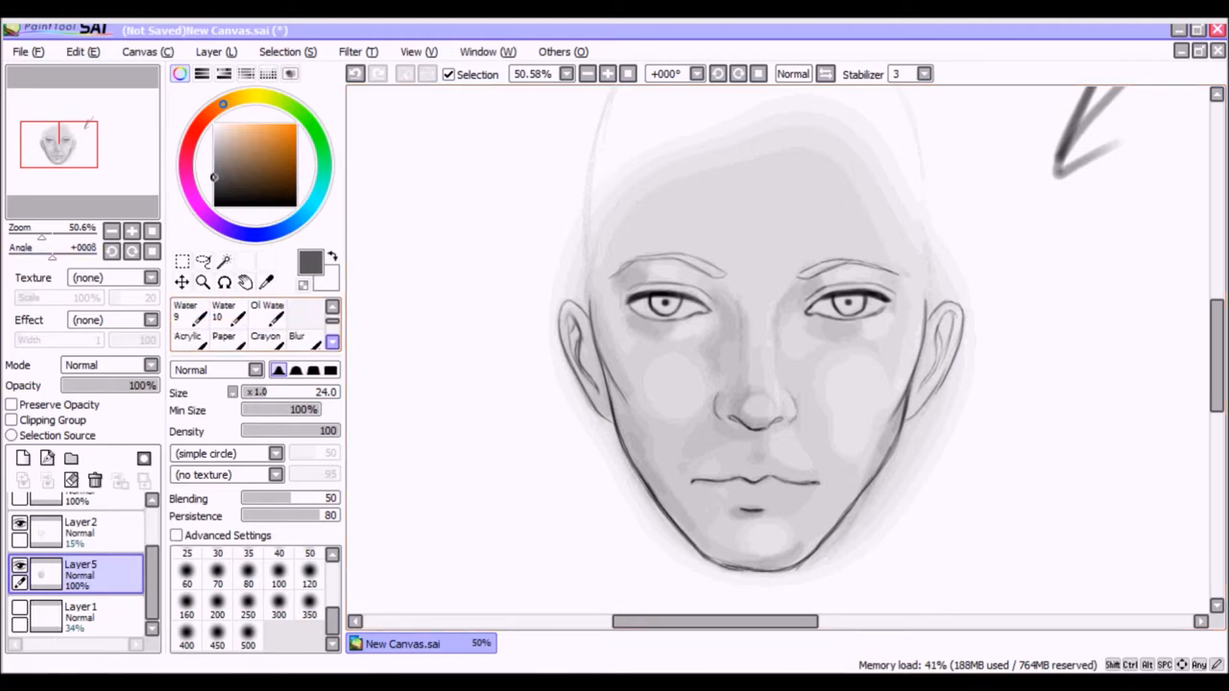
click(299, 311)
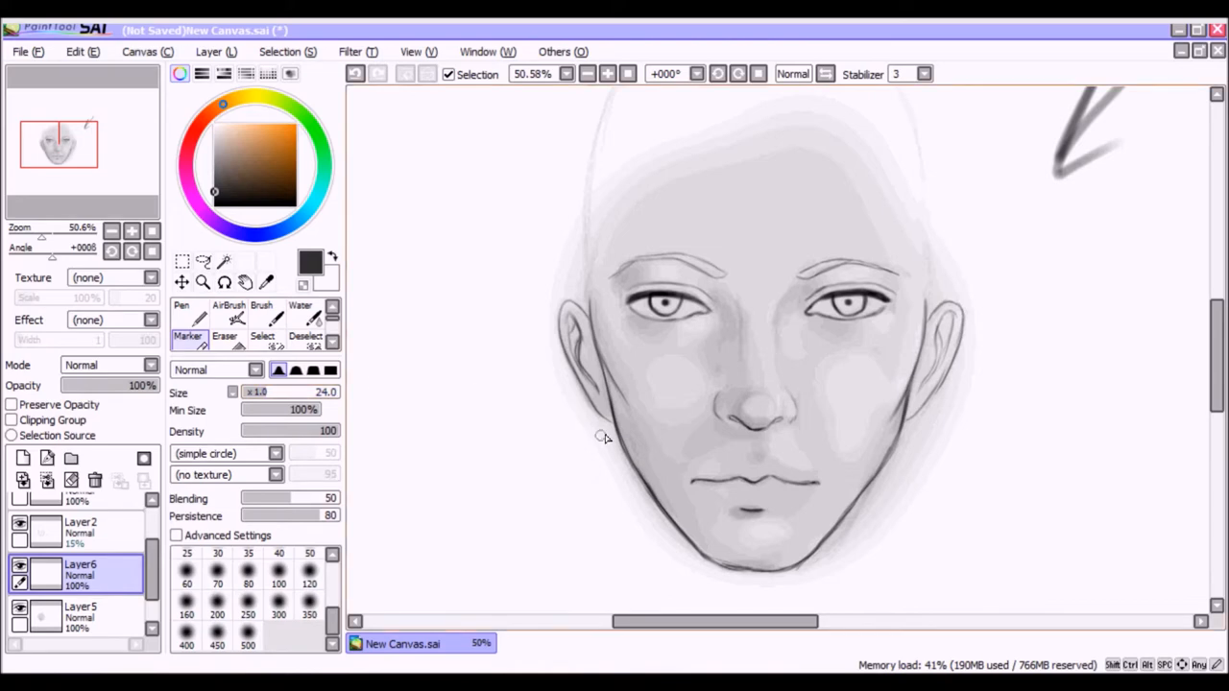
drag(603, 438, 709, 549)
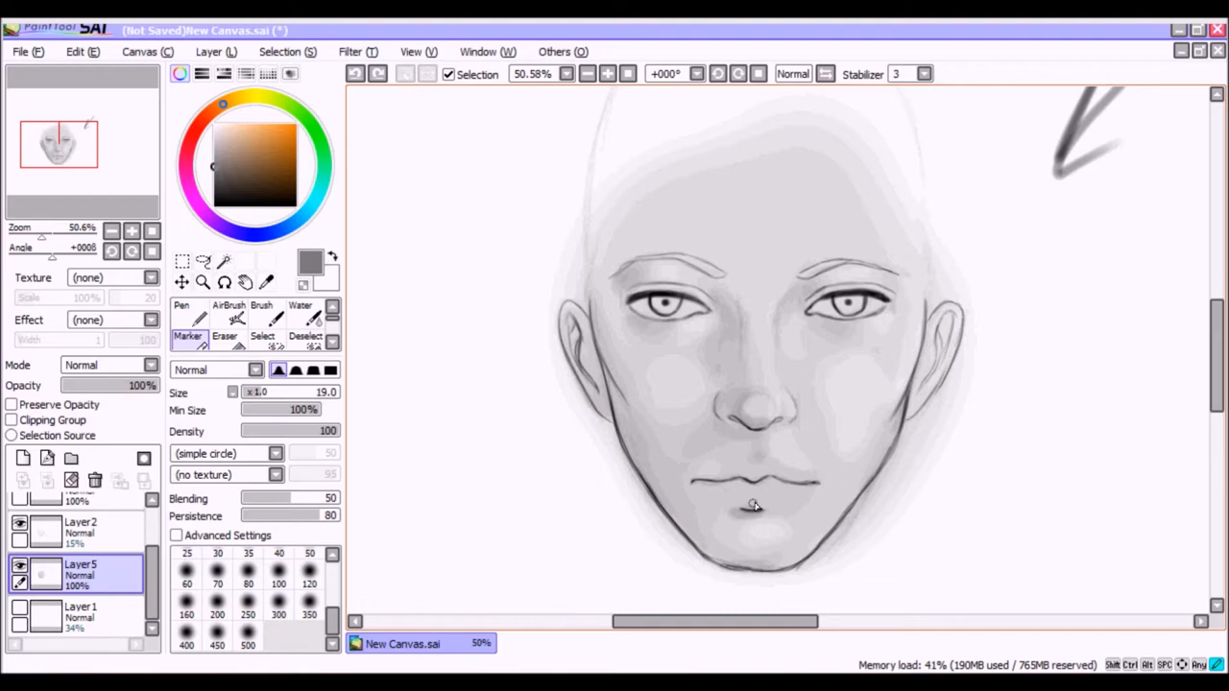
mouse_move(739, 507)
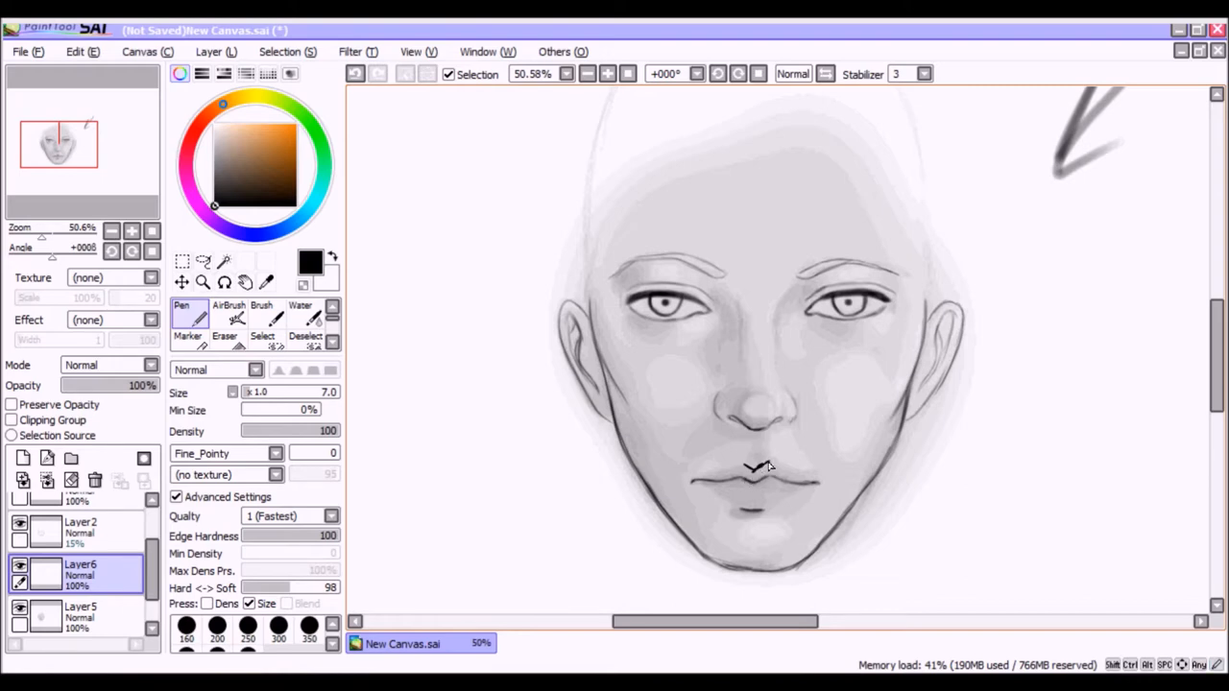
Ink black Pen outlines of the upper and lower lip on Layer6
drag(759, 468, 791, 477)
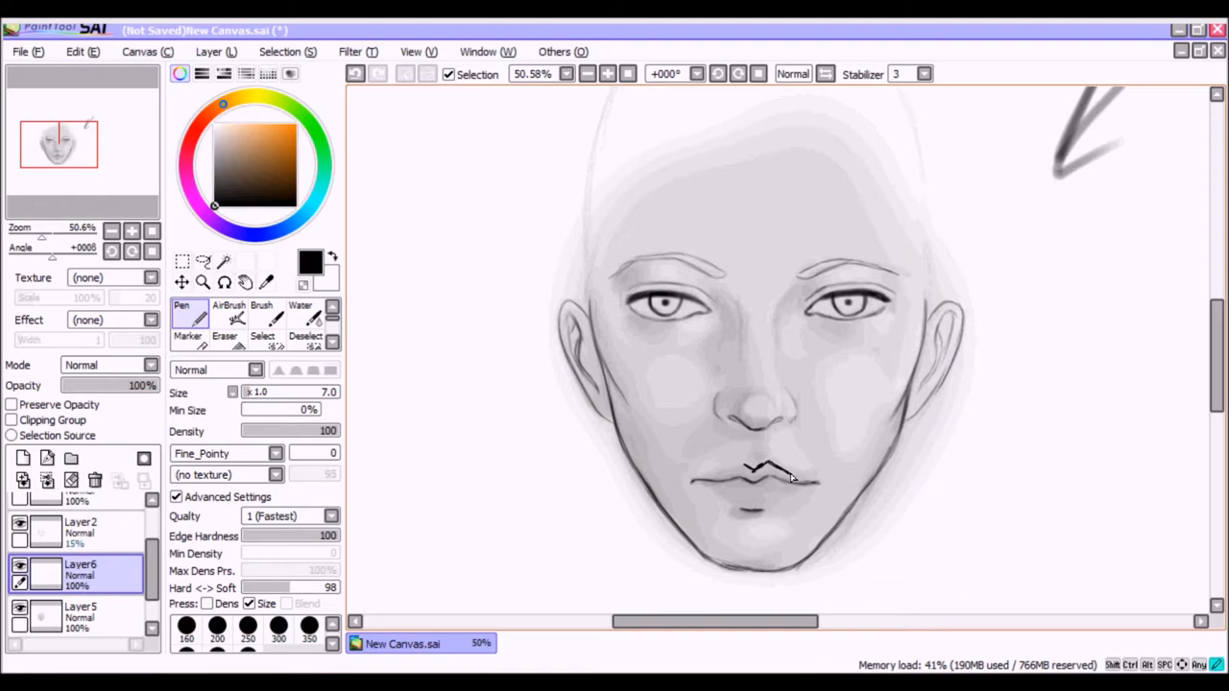
mouse_move(805, 480)
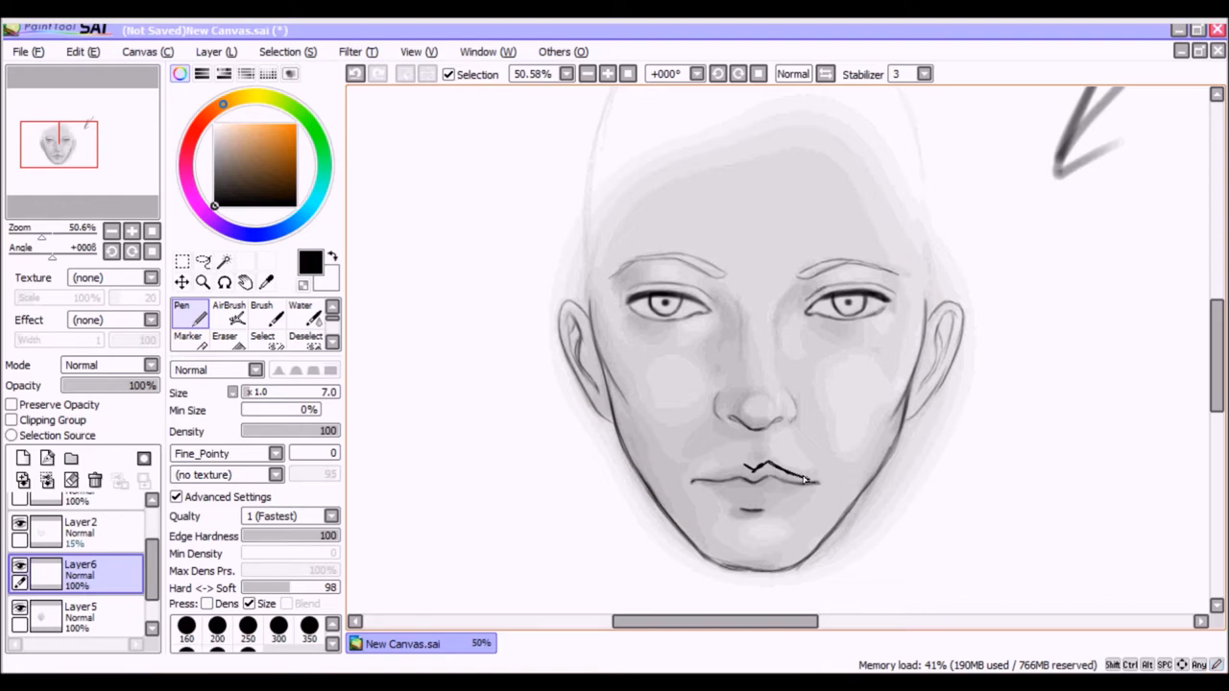
drag(806, 480, 776, 480)
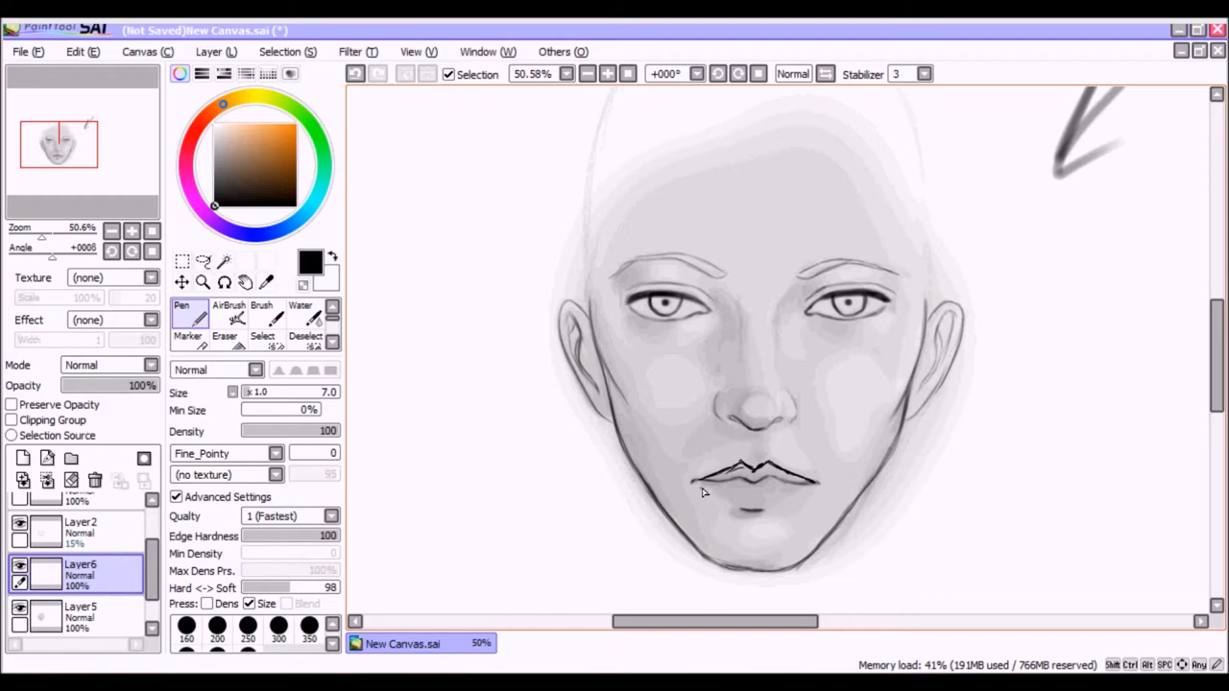
mouse_move(707, 498)
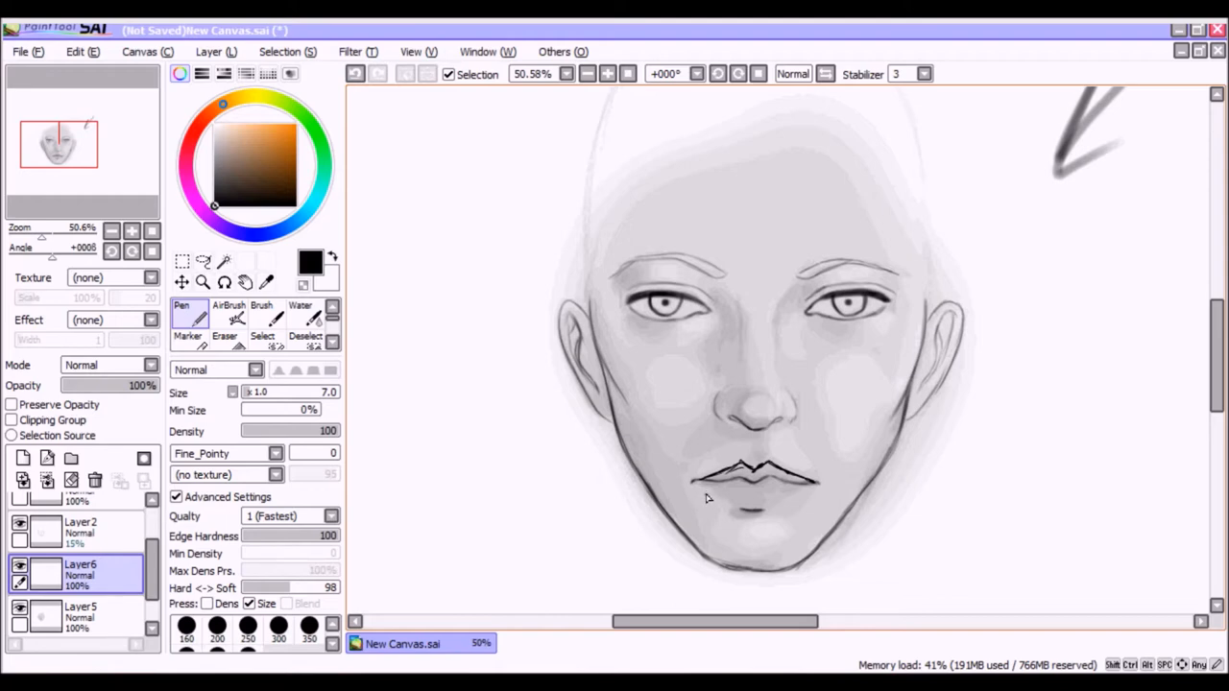
mouse_move(706, 496)
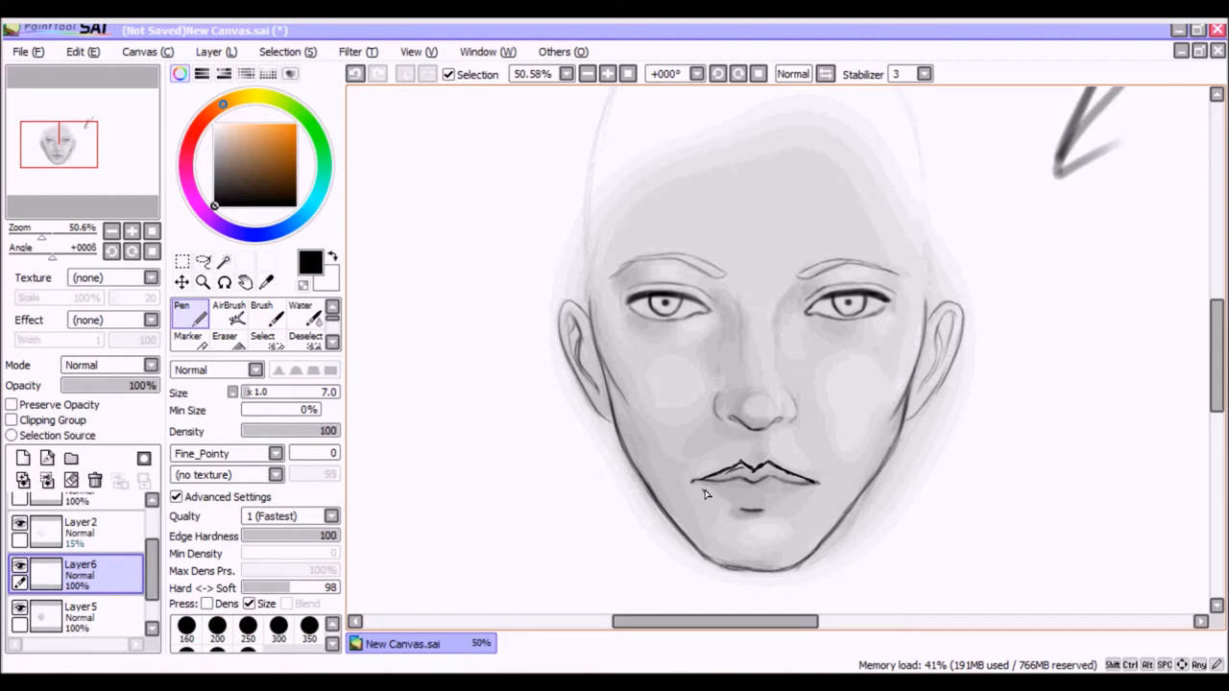
mouse_move(752, 488)
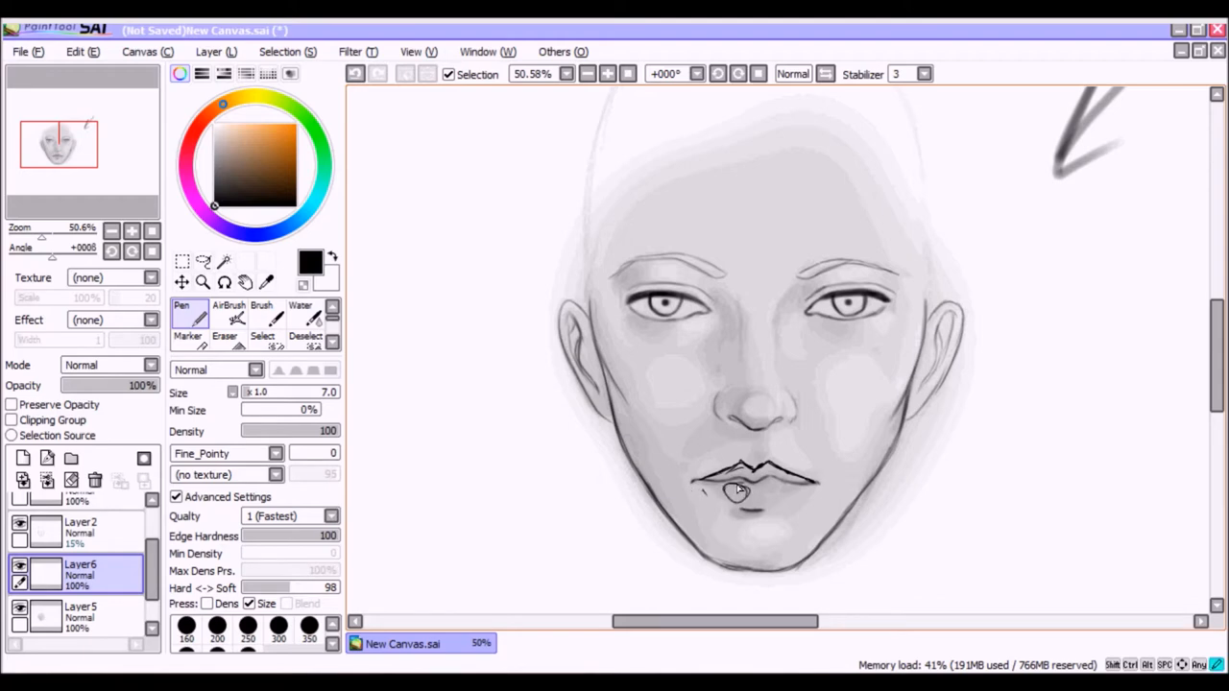
drag(730, 489, 768, 492)
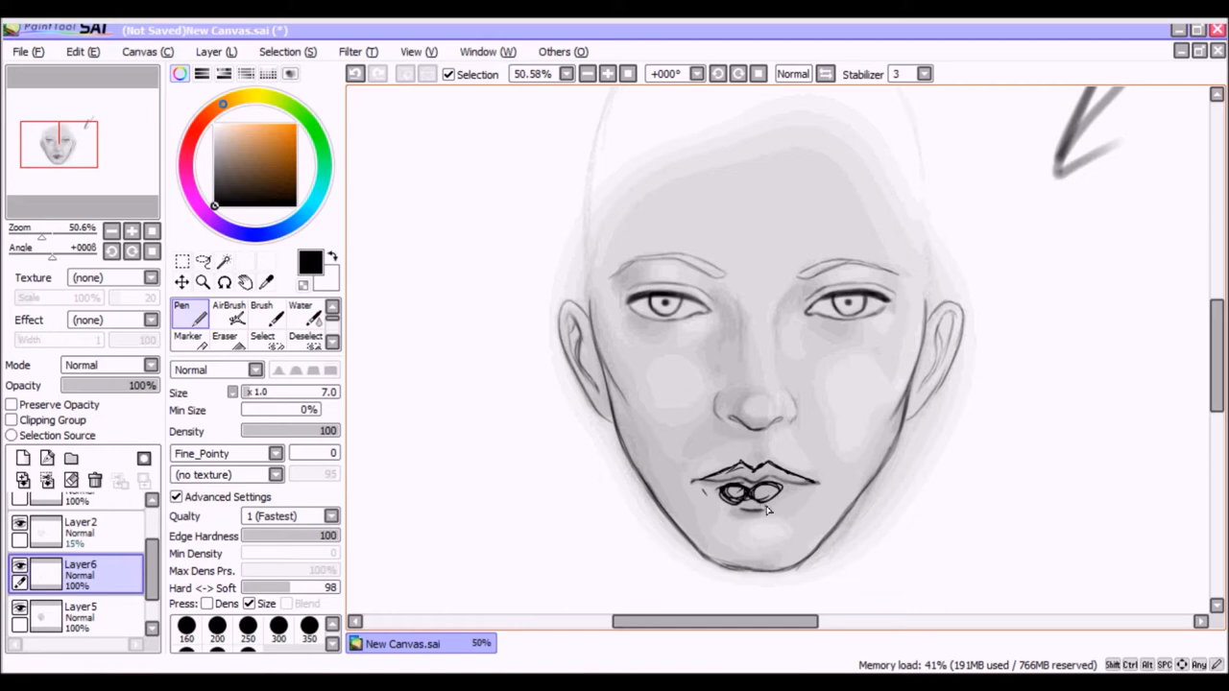
click(753, 495)
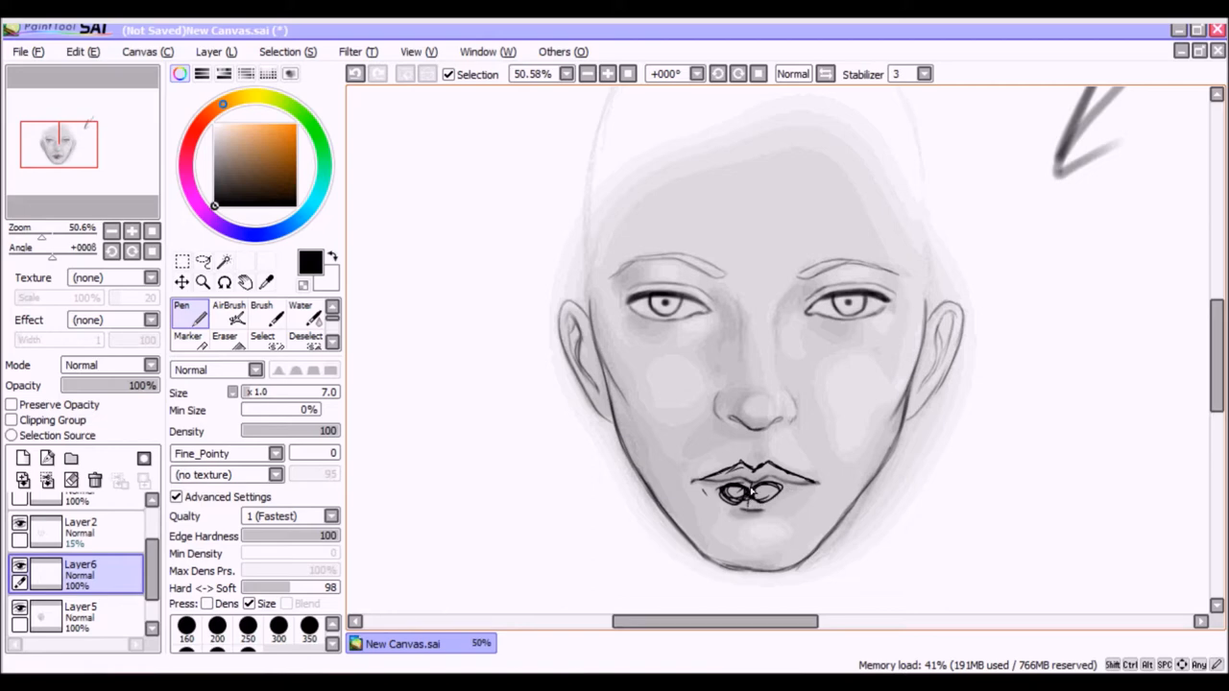
mouse_move(753, 507)
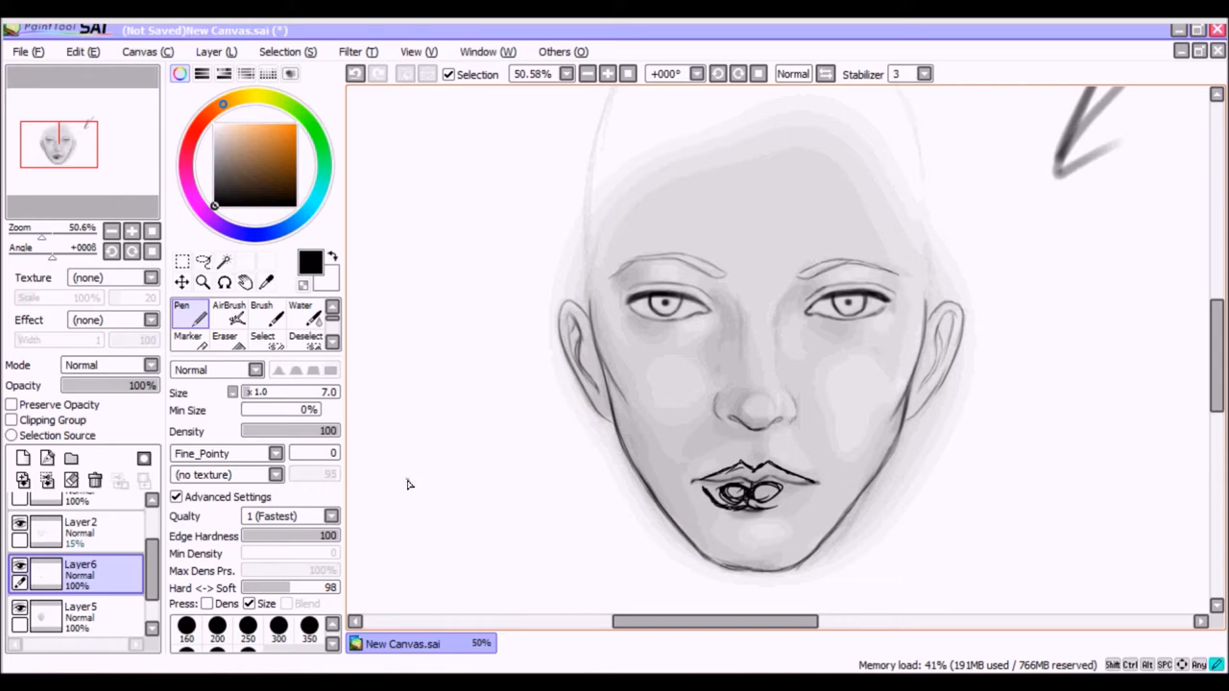
Draw test pen strokes on the empty canvas beside the face
drag(407, 490, 484, 492)
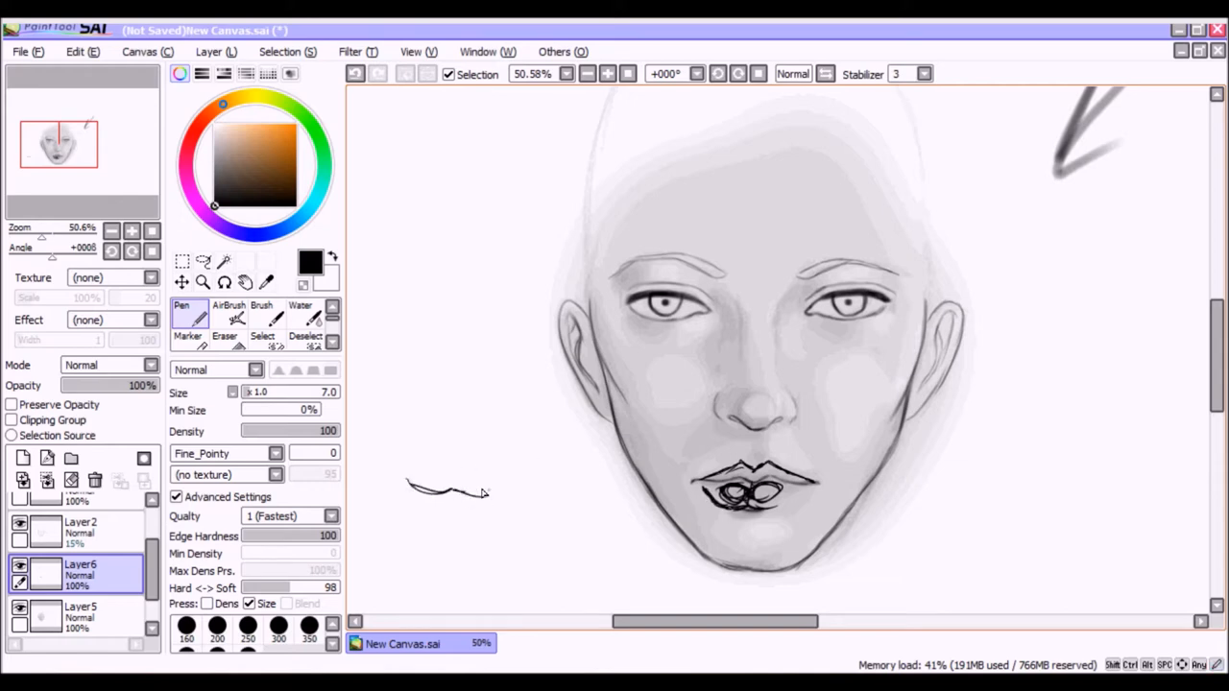
drag(452, 492, 514, 480)
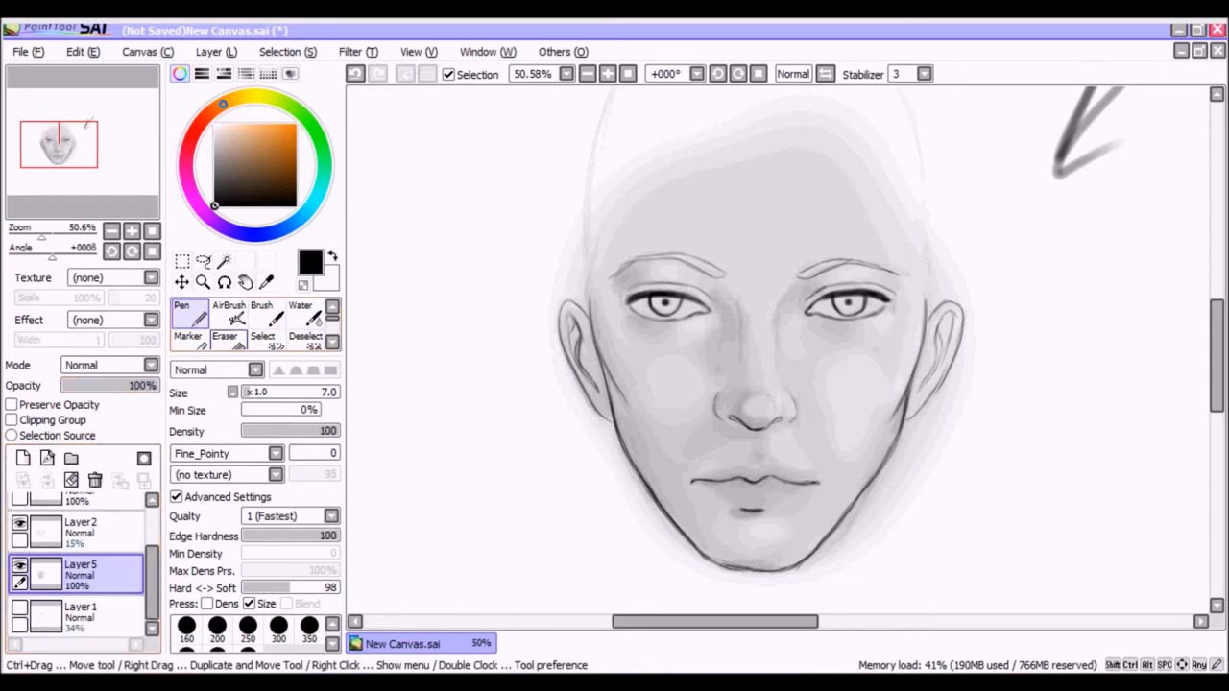
Switch back to the soft Marker for lip shading
click(188, 336)
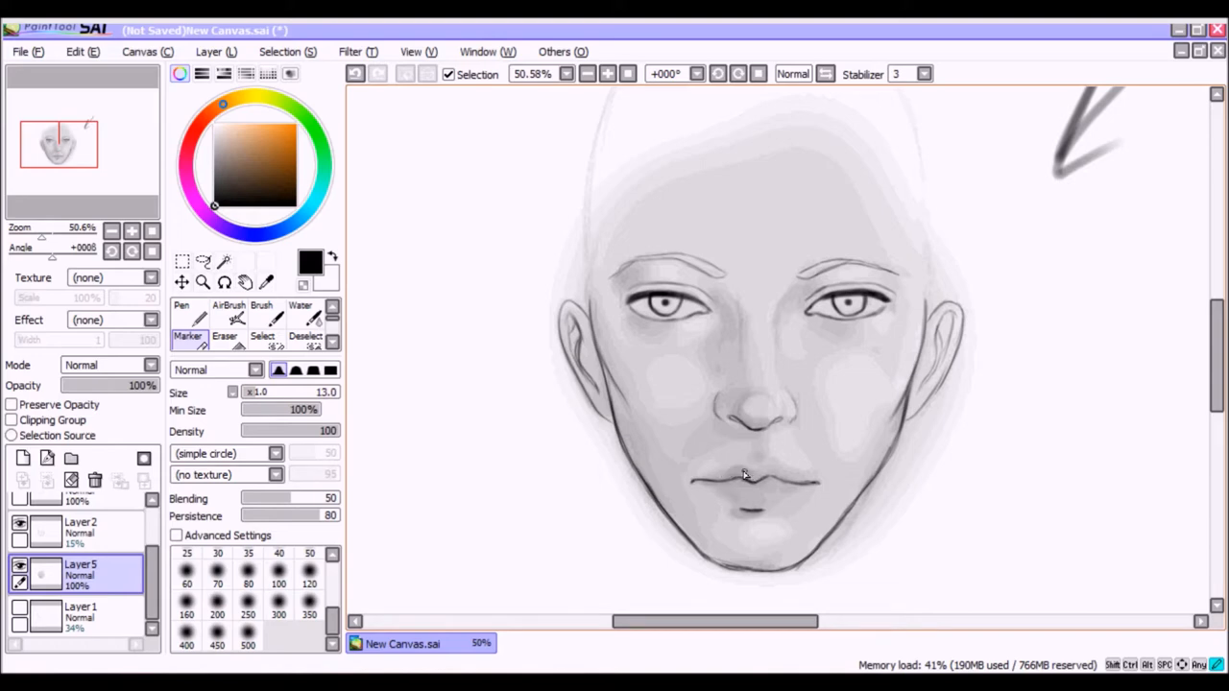
mouse_move(776, 472)
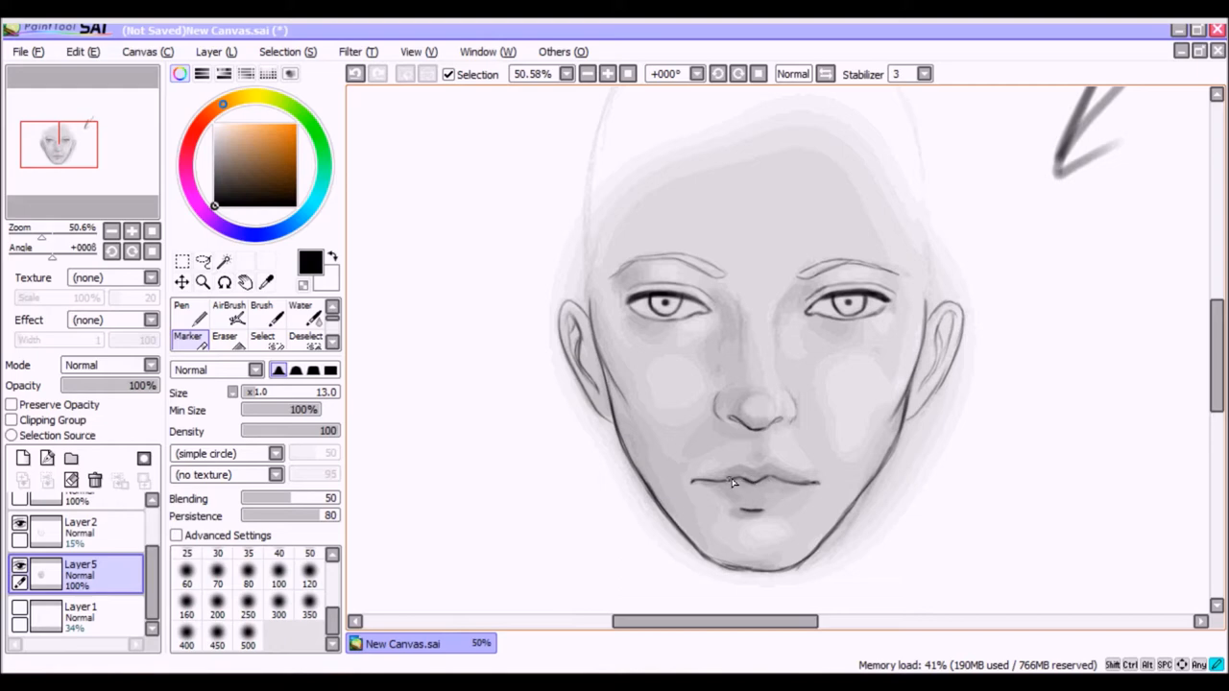
mouse_move(720, 495)
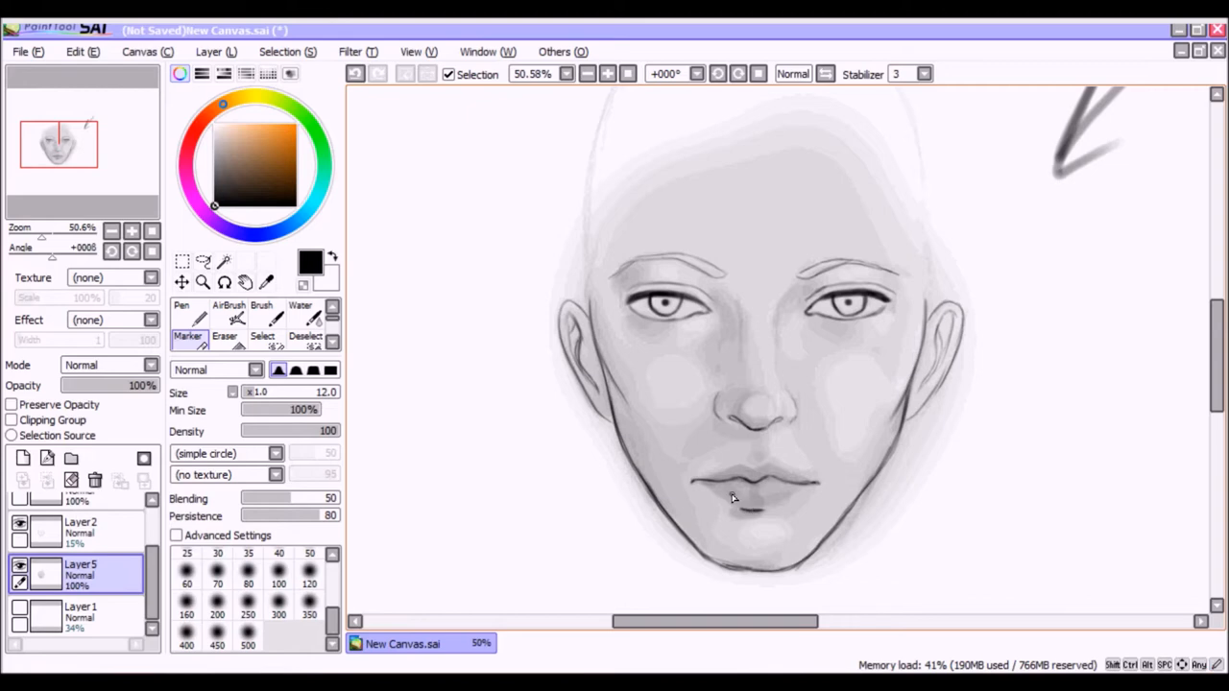
mouse_move(758, 495)
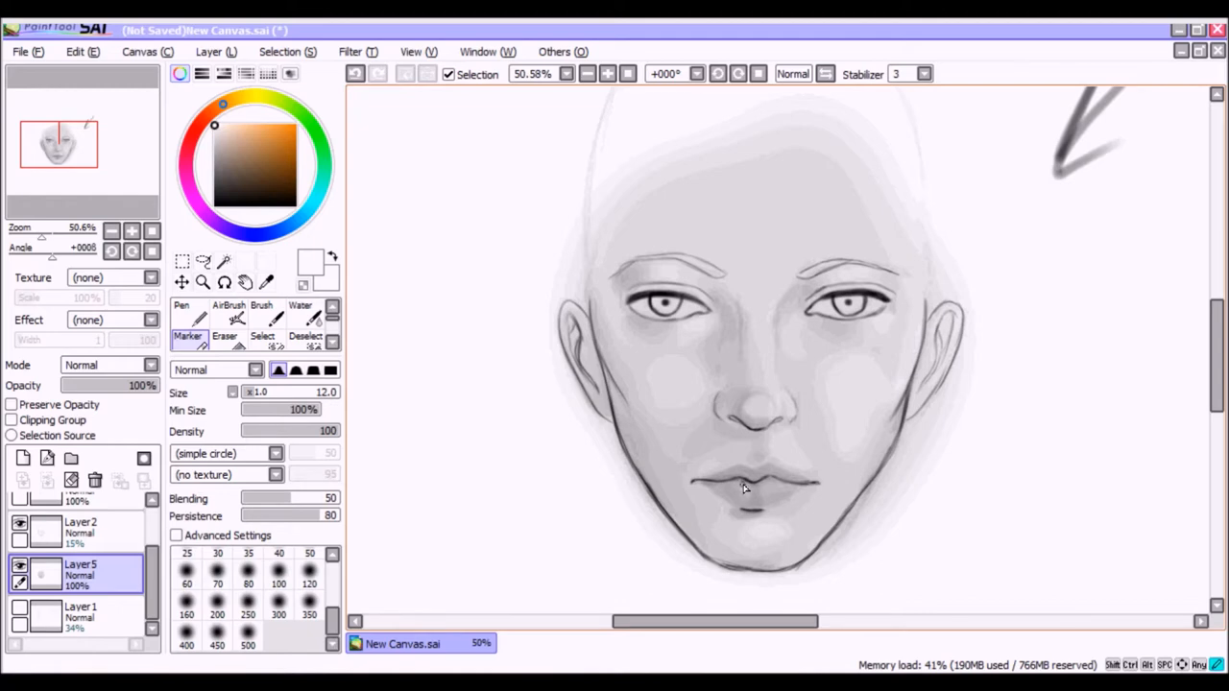
mouse_move(766, 516)
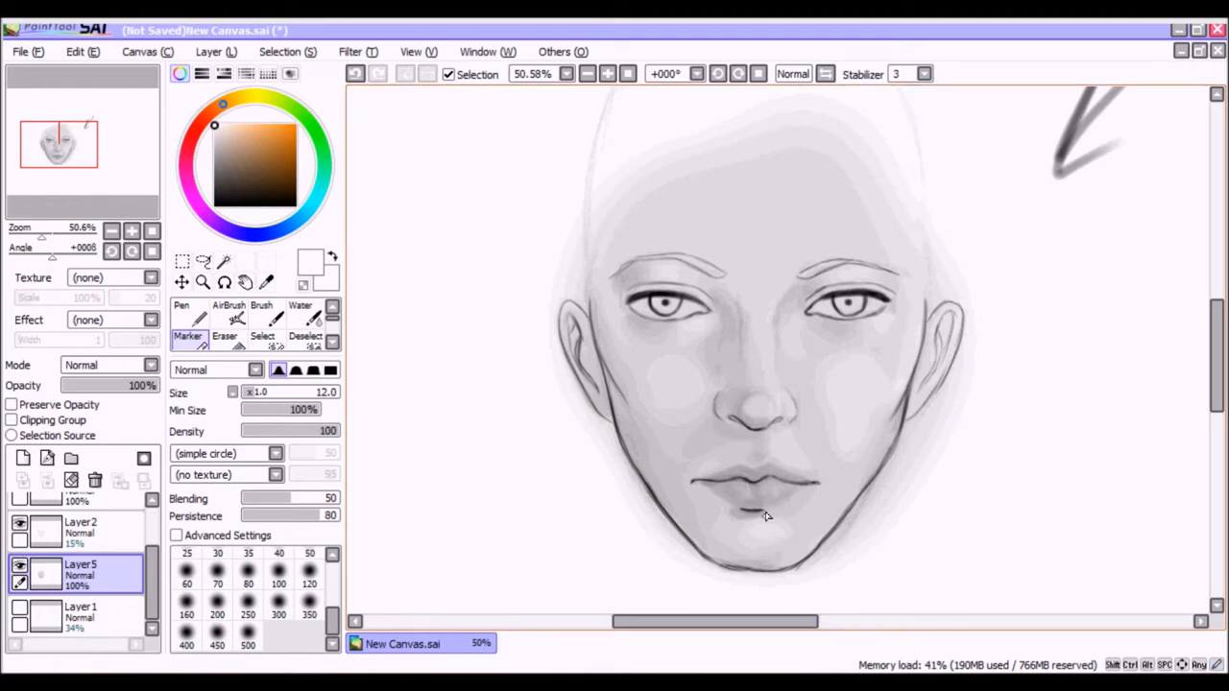
mouse_move(641, 520)
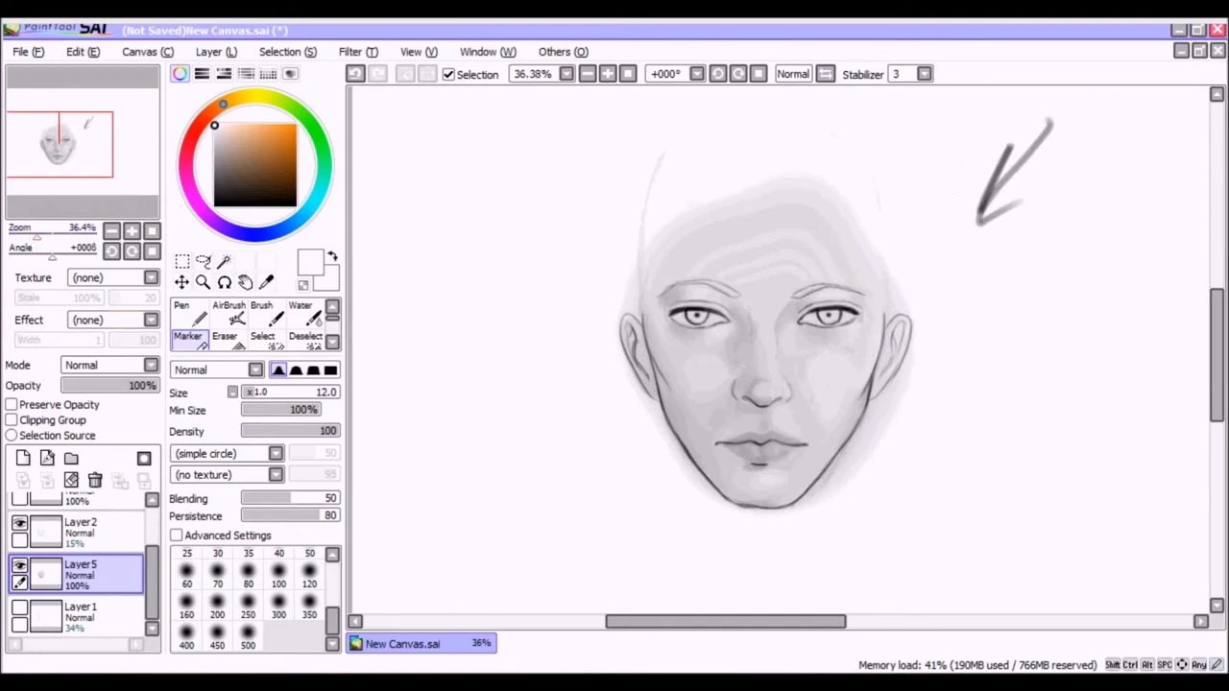
Erase stray shading around the chin and under the jaw with an enlarged Eraser
click(225, 325)
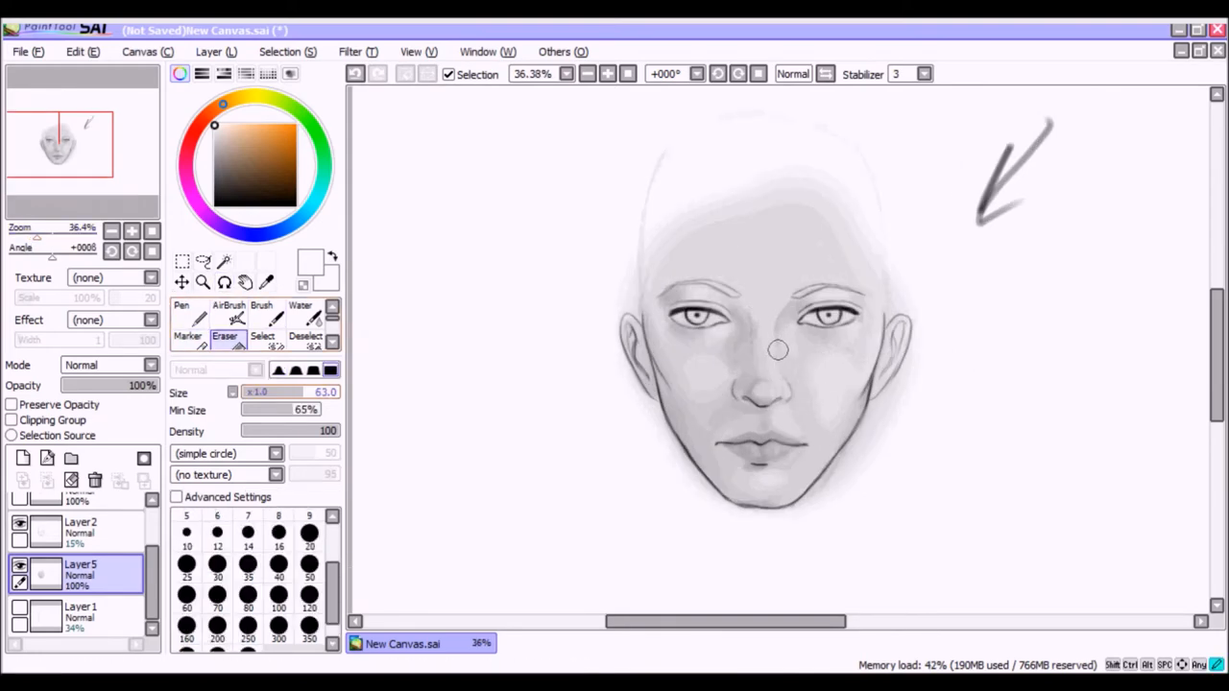
drag(777, 349, 814, 480)
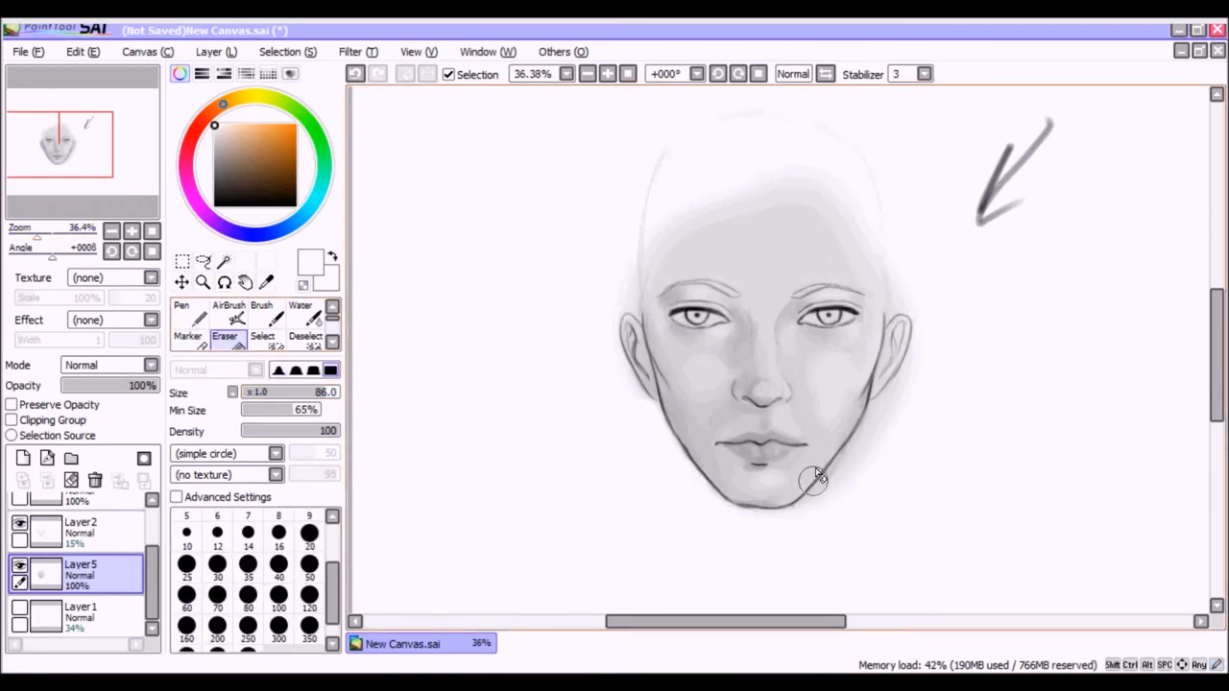
drag(816, 480, 739, 522)
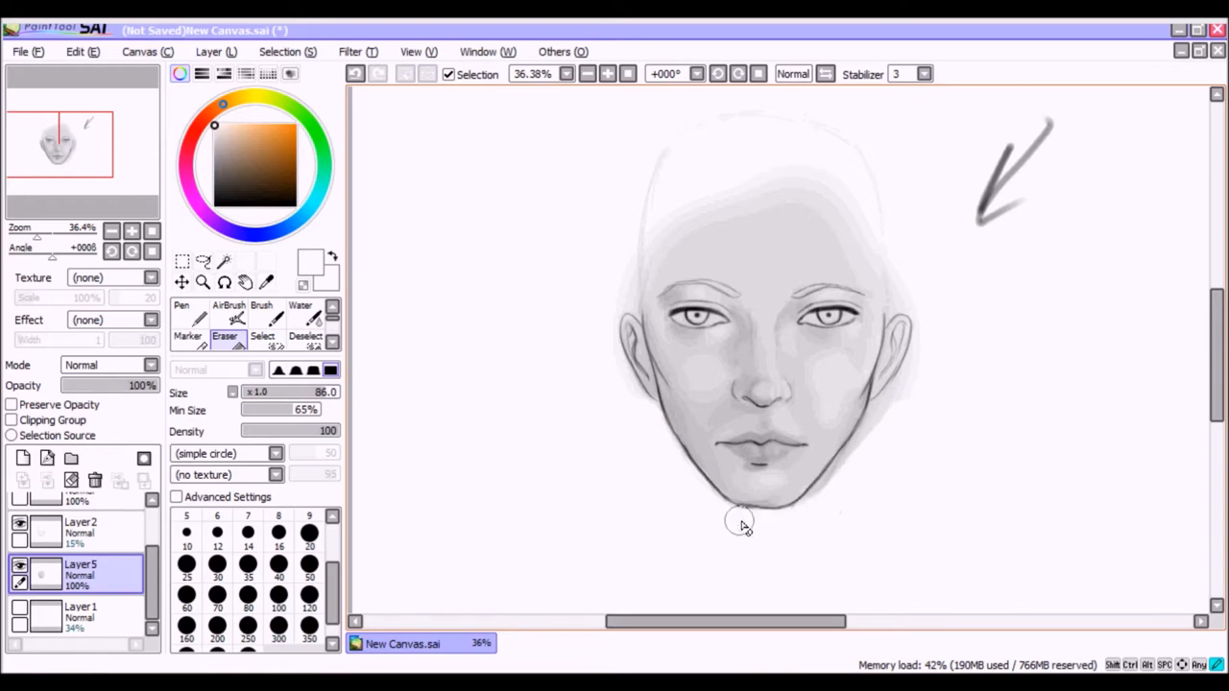
drag(739, 522, 879, 265)
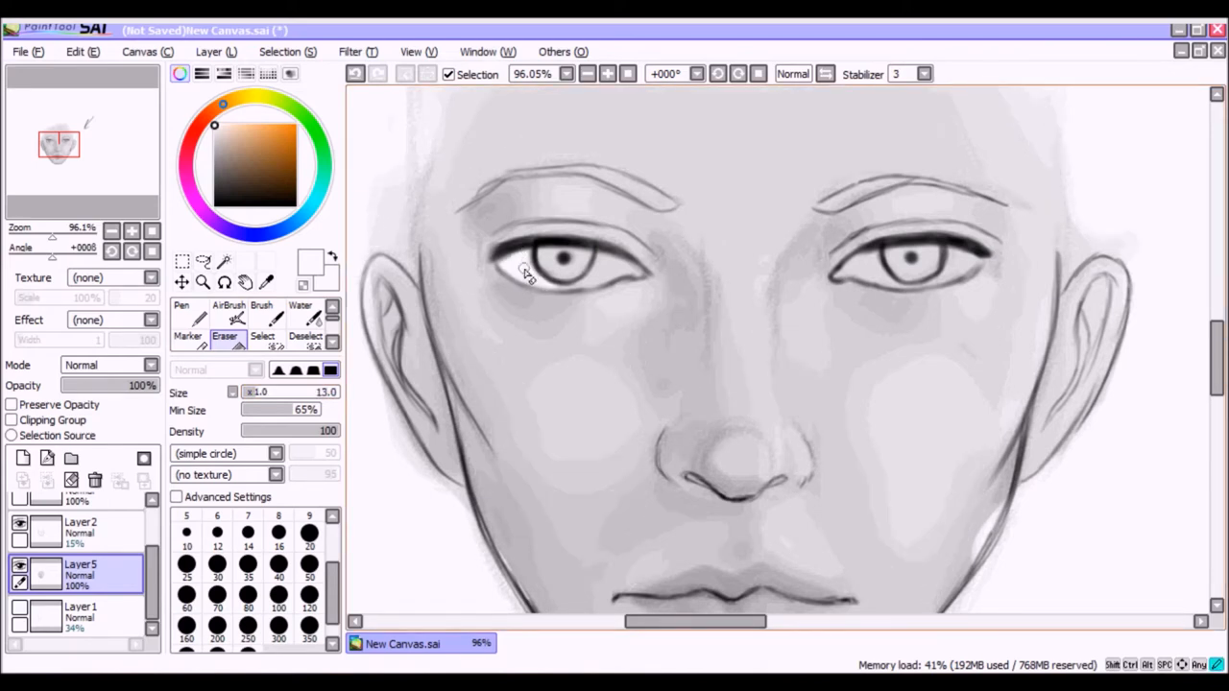
Erase smudges around the left eye and dab out a spot under it
drag(528, 272, 643, 284)
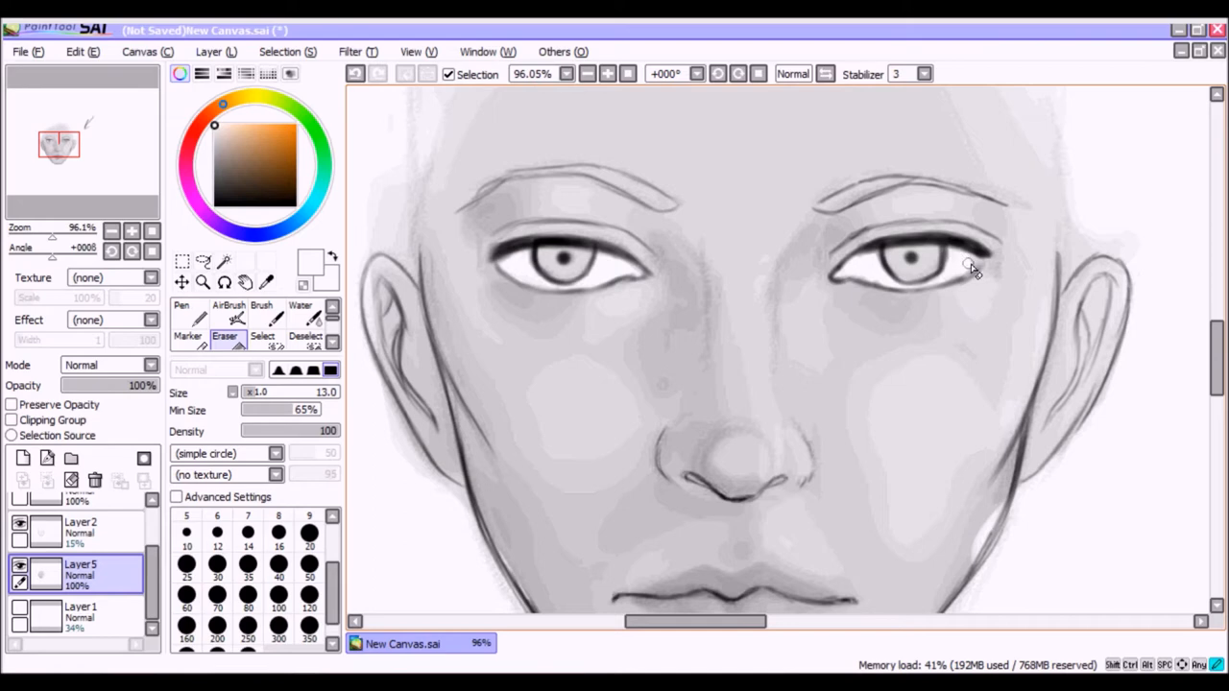
mouse_move(956, 277)
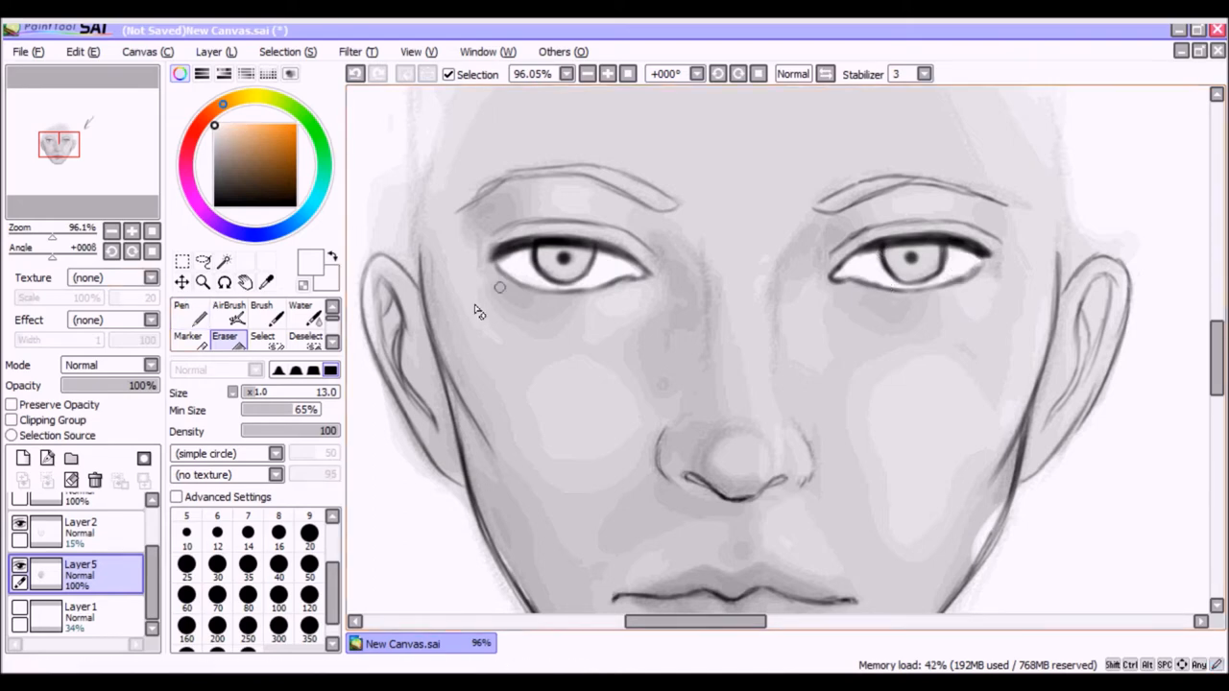
click(188, 327)
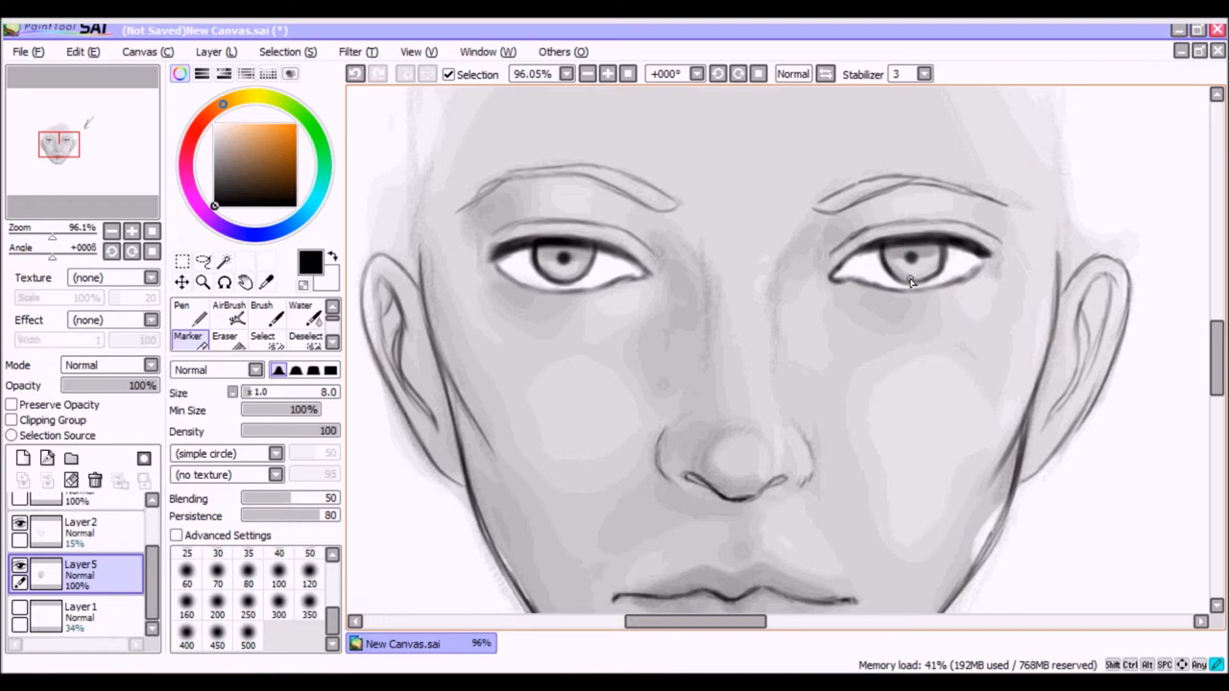
mouse_move(931, 269)
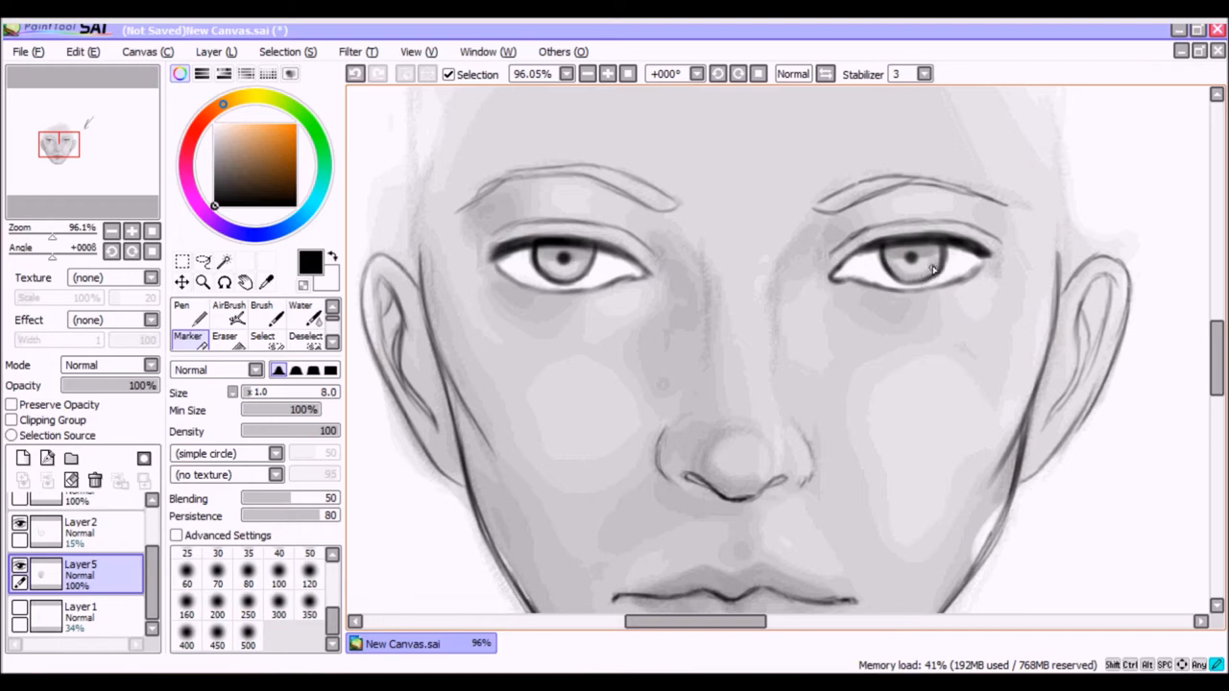
mouse_move(465, 205)
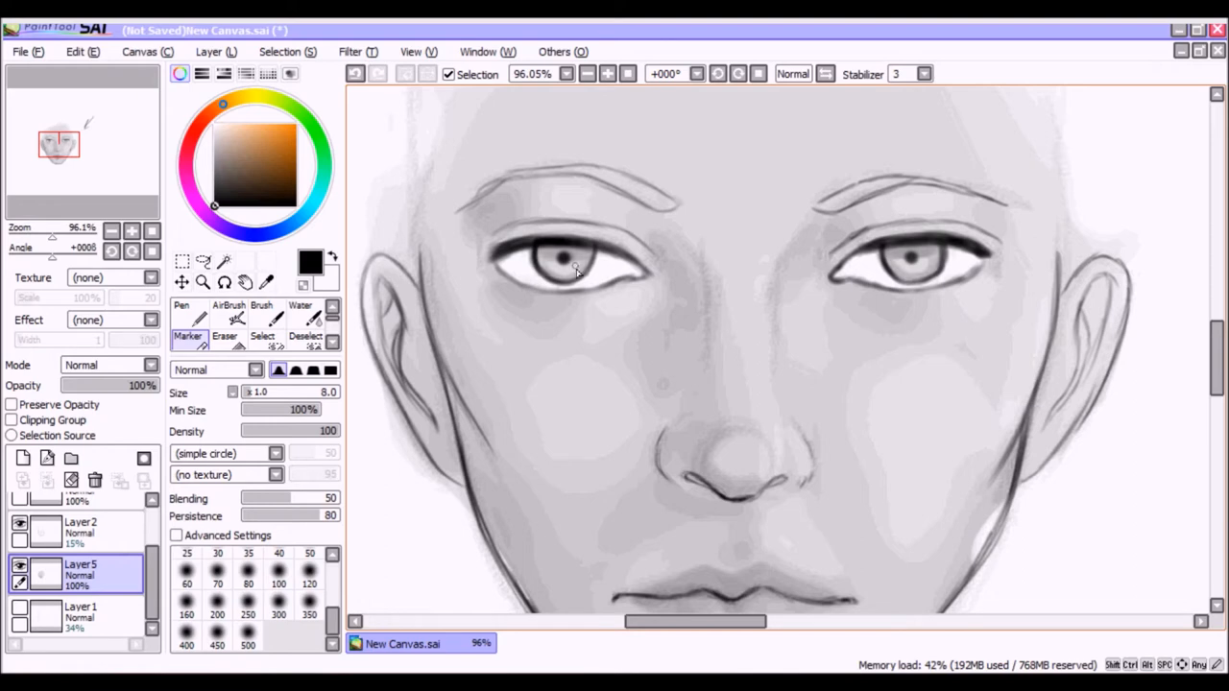
mouse_move(434, 270)
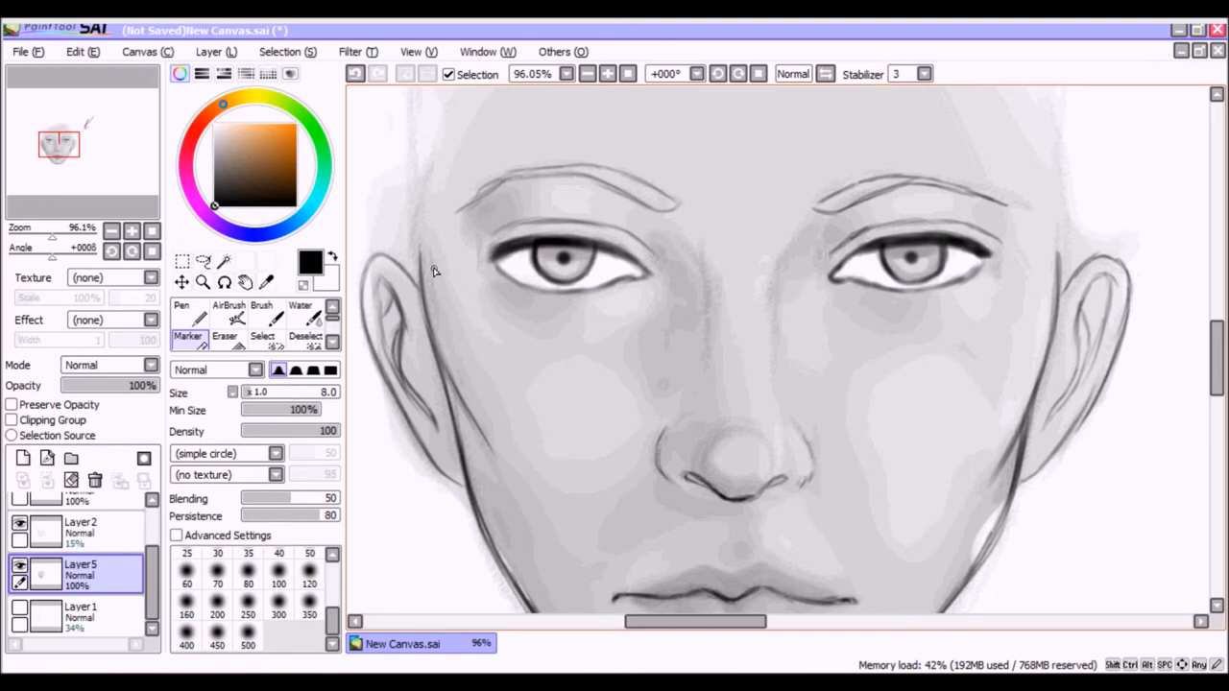
Switch to the AirBrush and add a soft highlight to the right iris
click(228, 317)
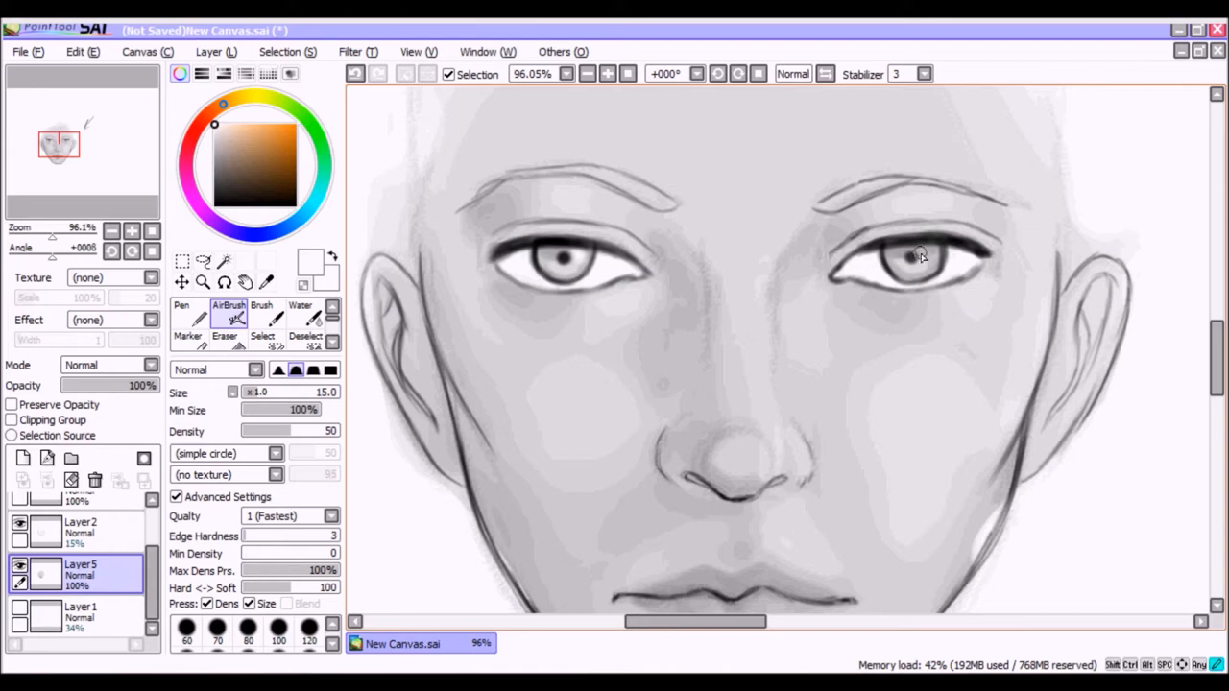
mouse_move(573, 257)
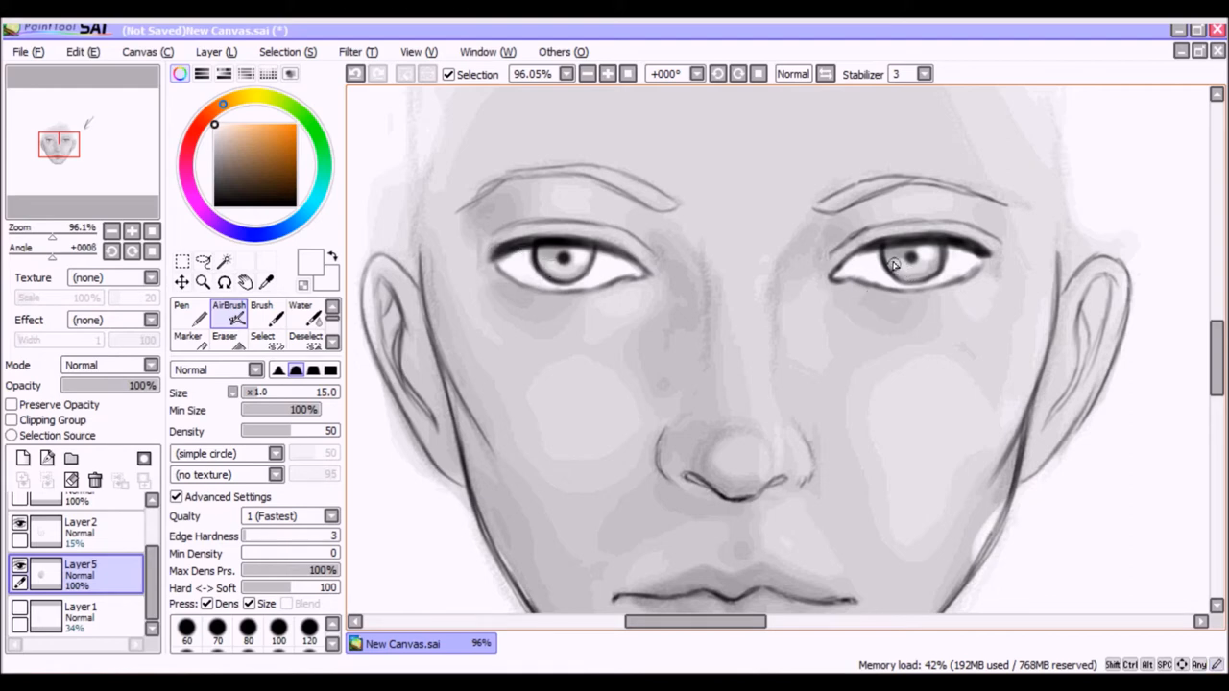
mouse_move(893, 265)
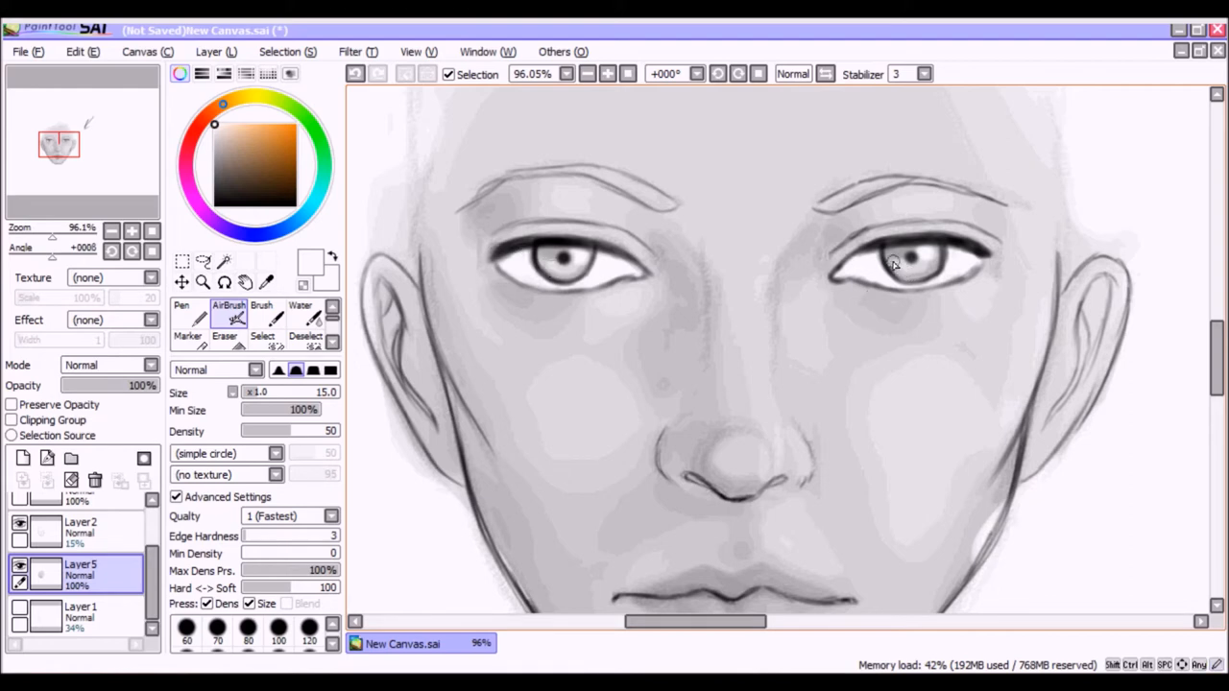
click(893, 265)
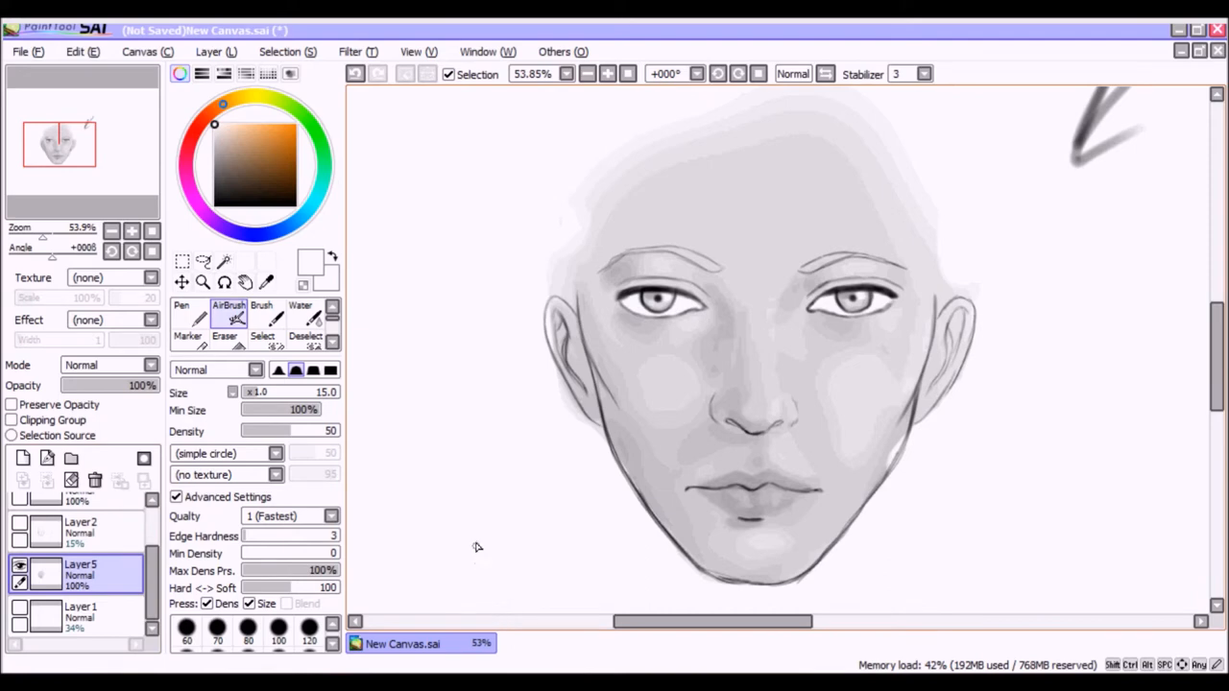
mouse_move(484, 545)
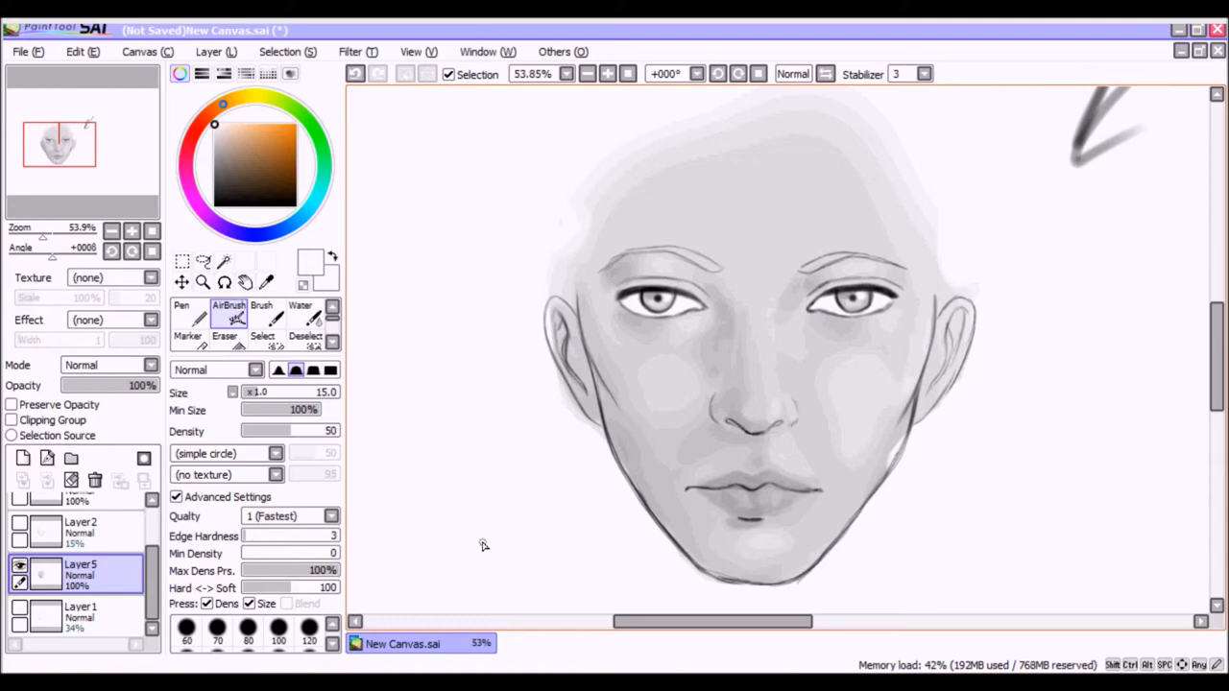
mouse_move(688, 359)
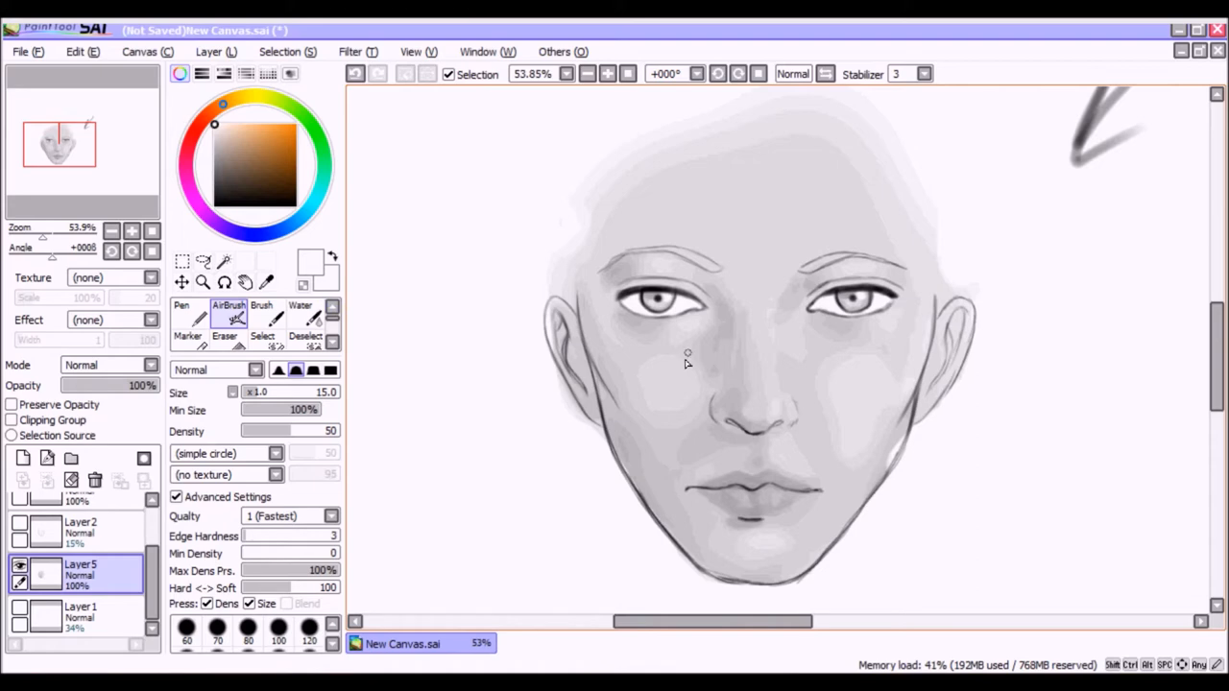
mouse_move(422, 306)
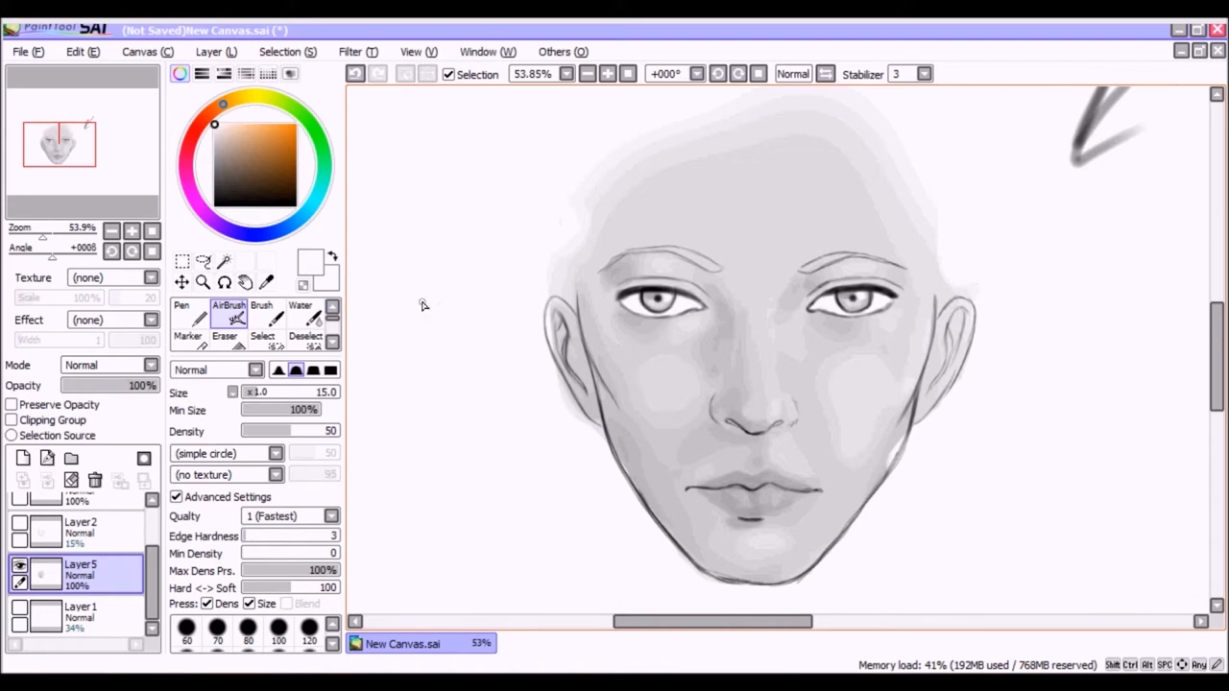
mouse_move(238, 142)
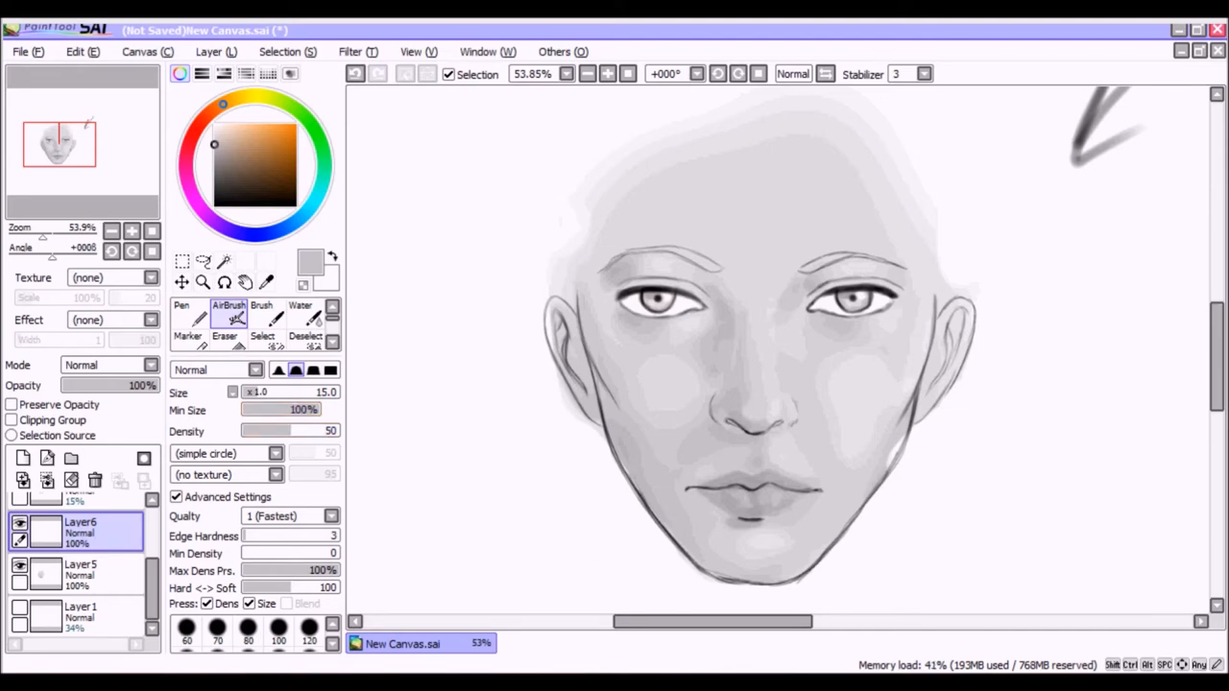
drag(288, 430, 335, 430)
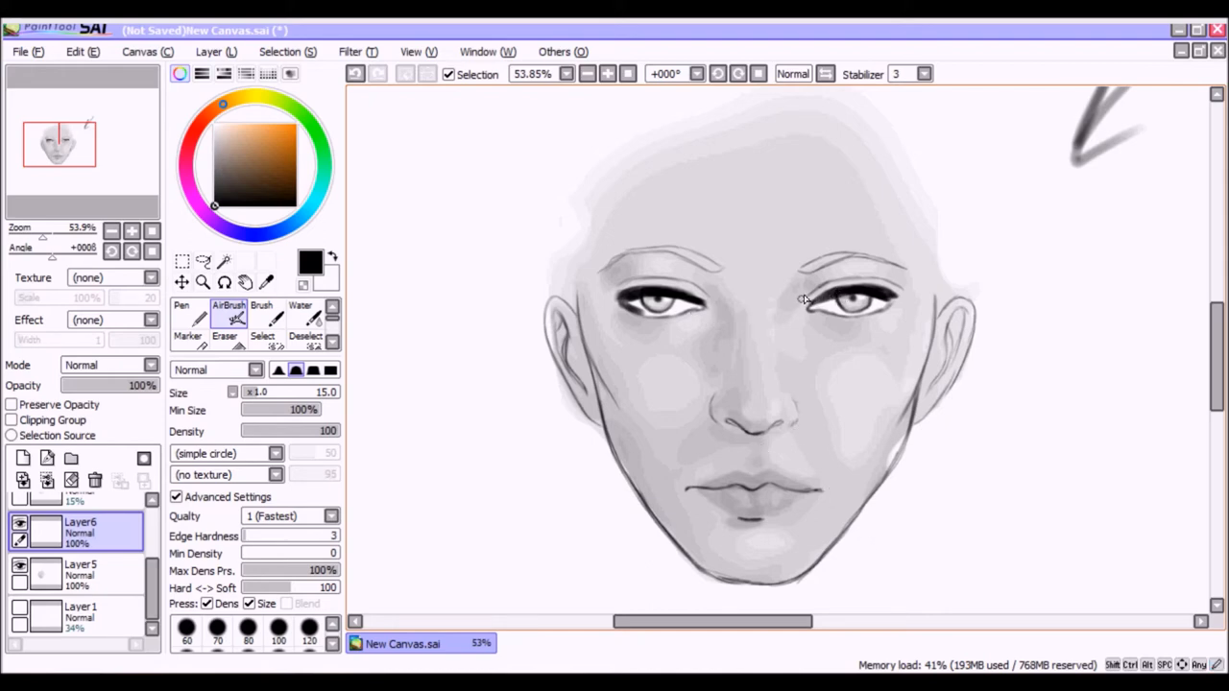
mouse_move(816, 307)
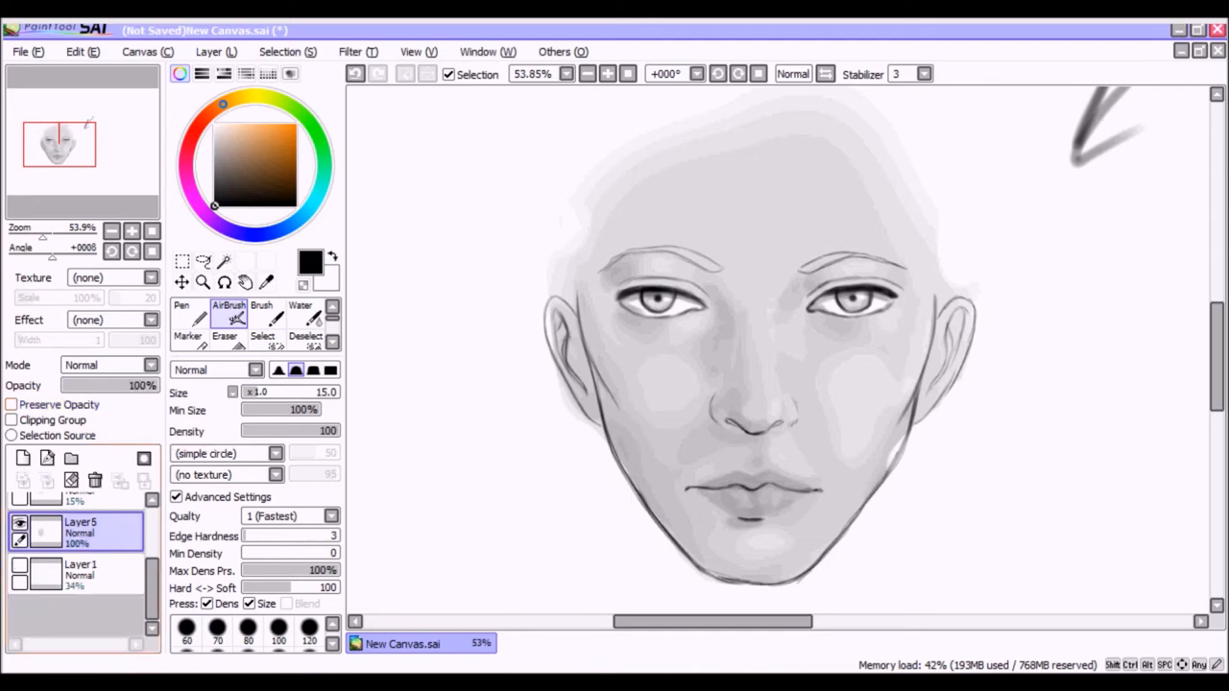
click(23, 457)
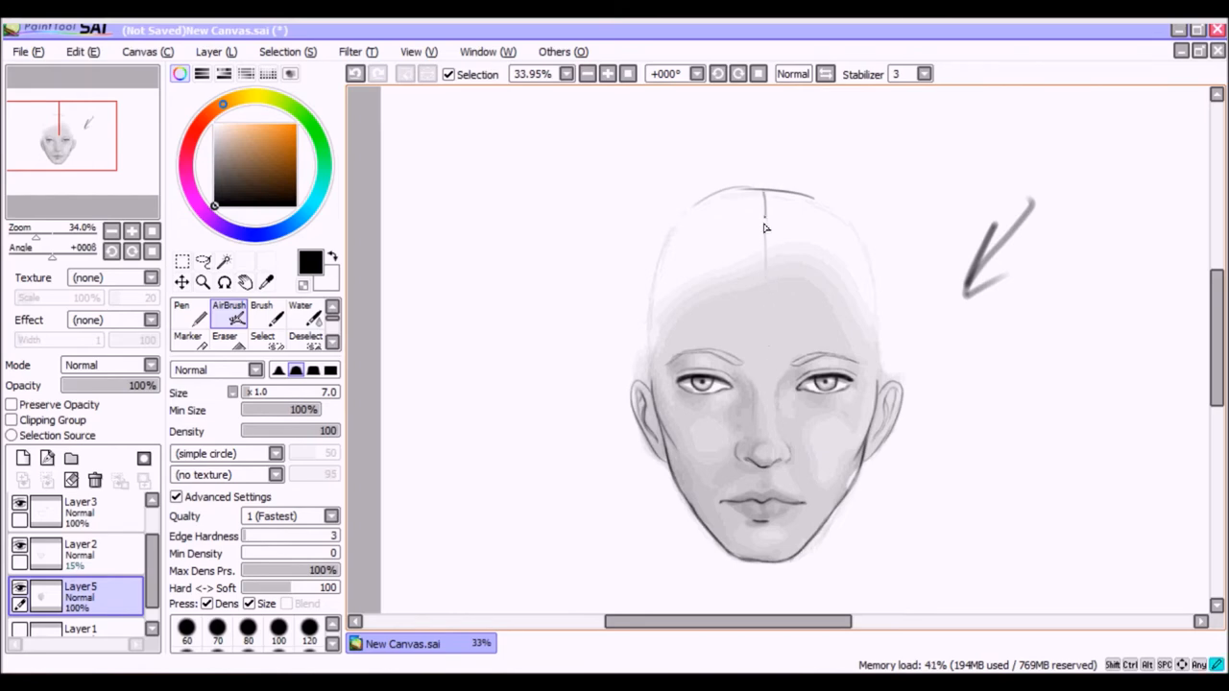
Sketch a vertical centre line over the scalp and a hairline curve with side outline
drag(766, 221, 753, 355)
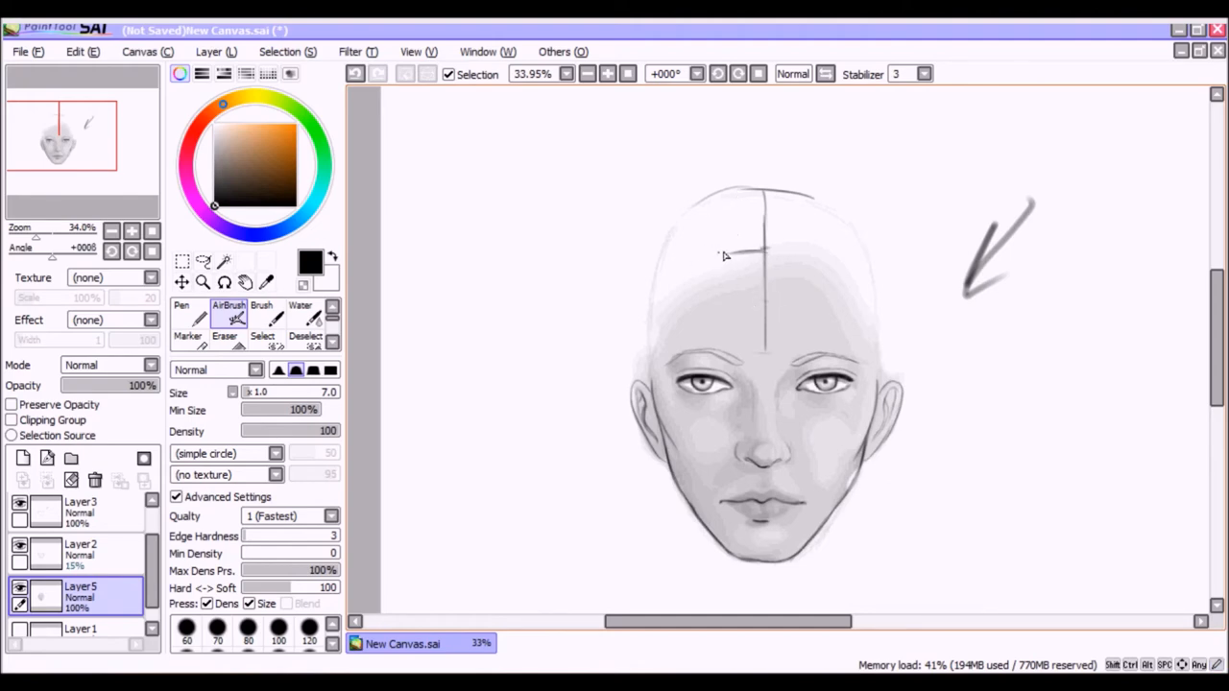
drag(657, 384, 772, 247)
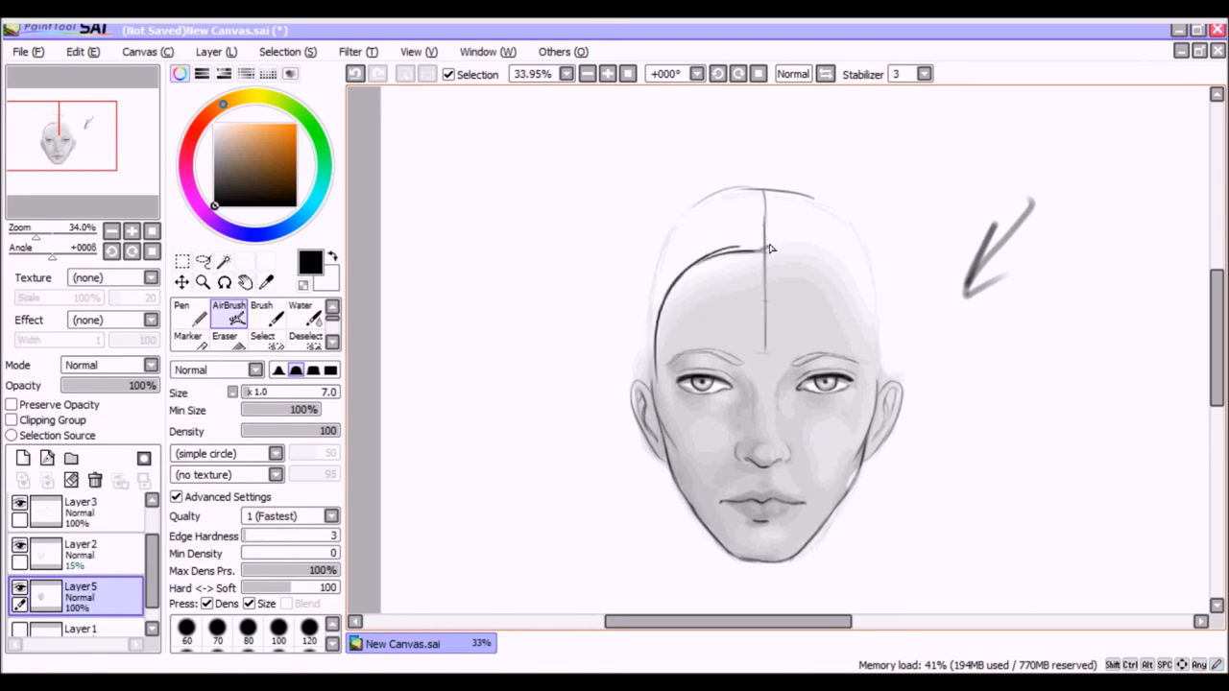
drag(768, 249, 880, 387)
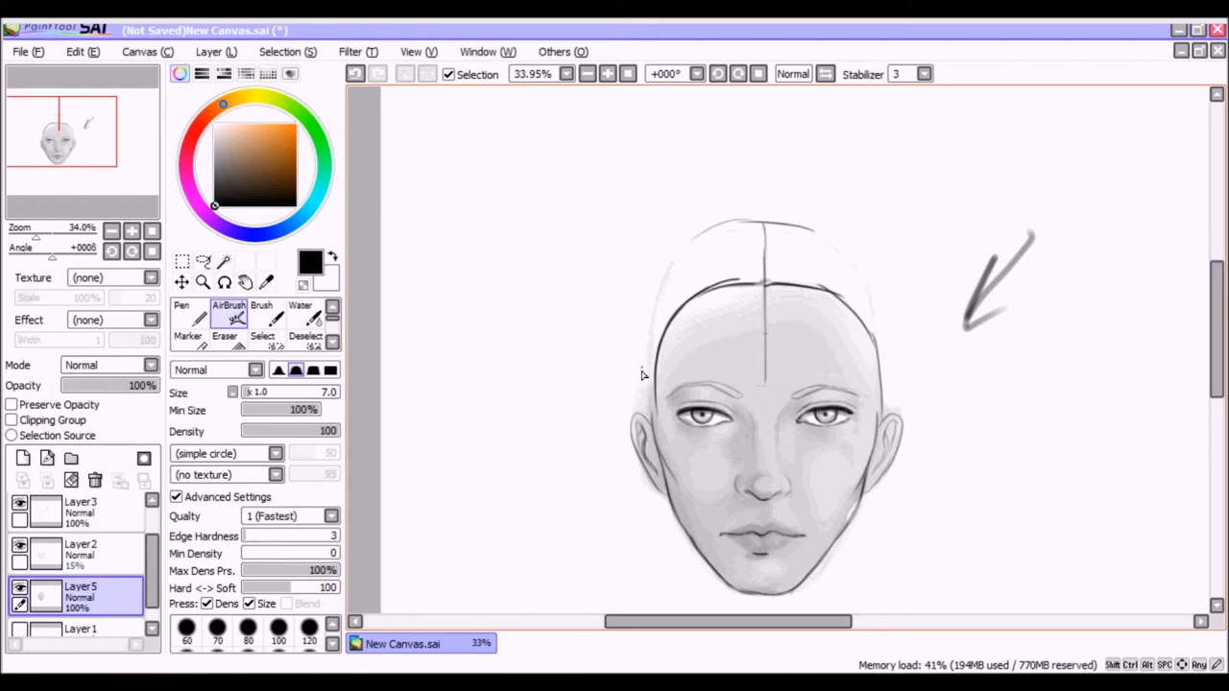
drag(644, 374, 701, 291)
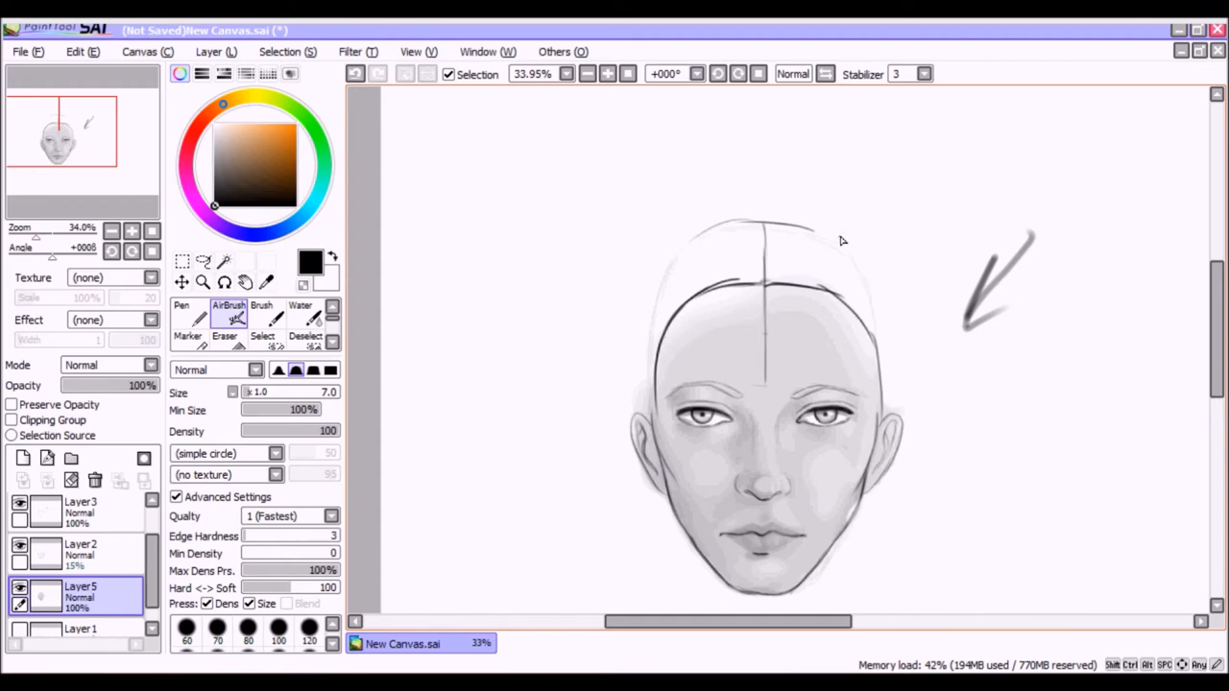
Draw dark upswept hair spikes from the crown and outline hair down the sides
drag(833, 286, 862, 190)
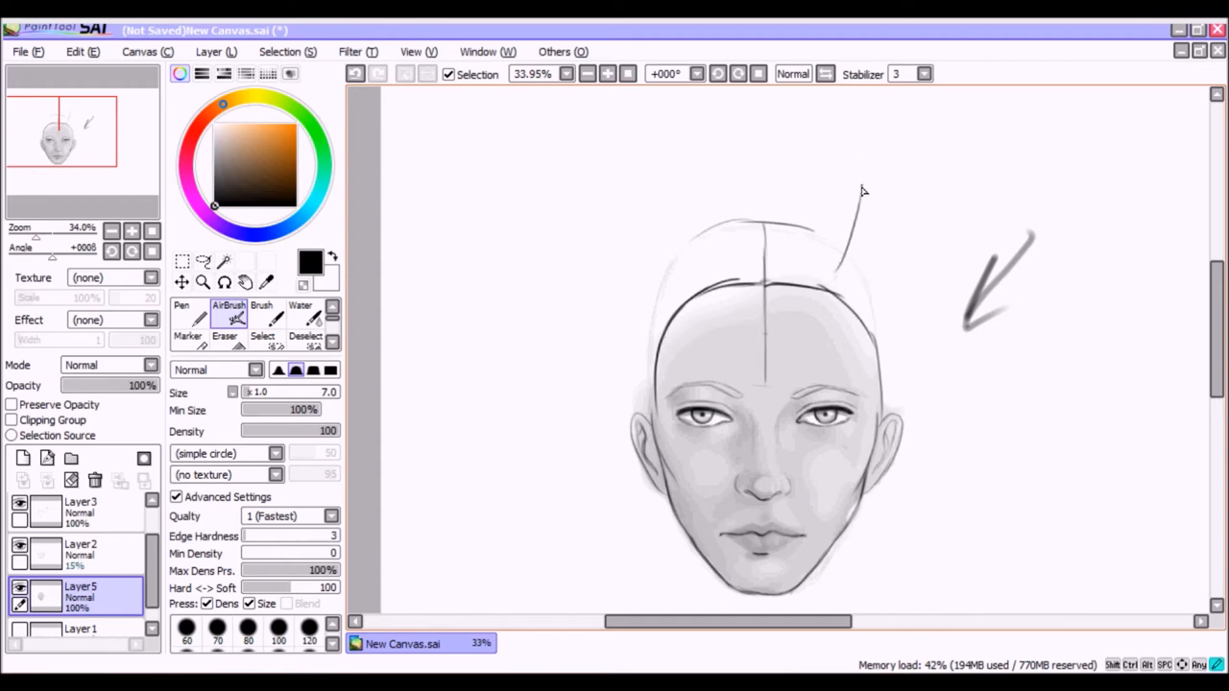
drag(862, 188, 826, 288)
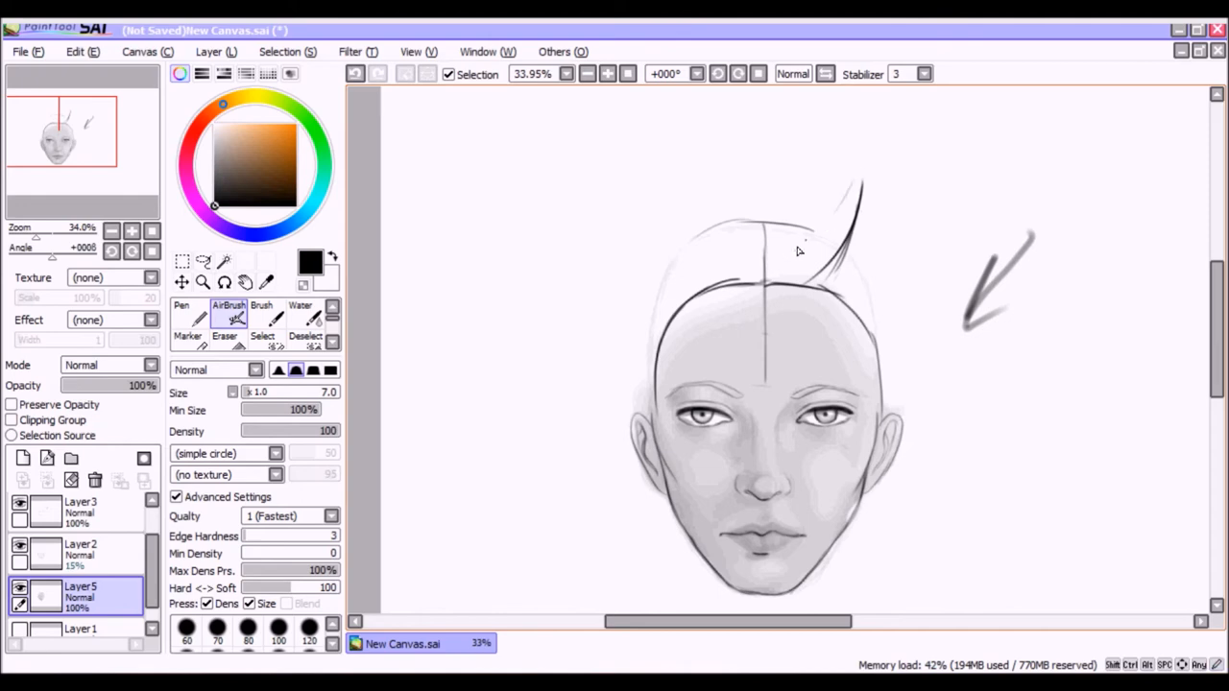
drag(797, 245, 852, 180)
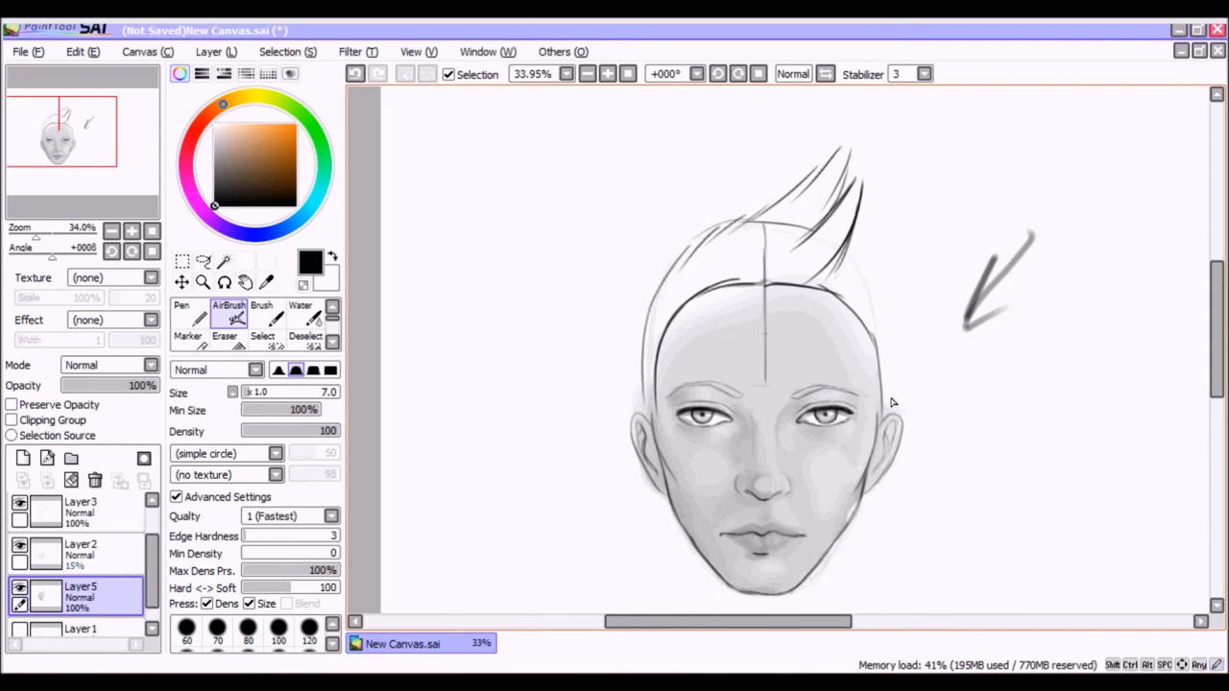
drag(887, 403, 881, 298)
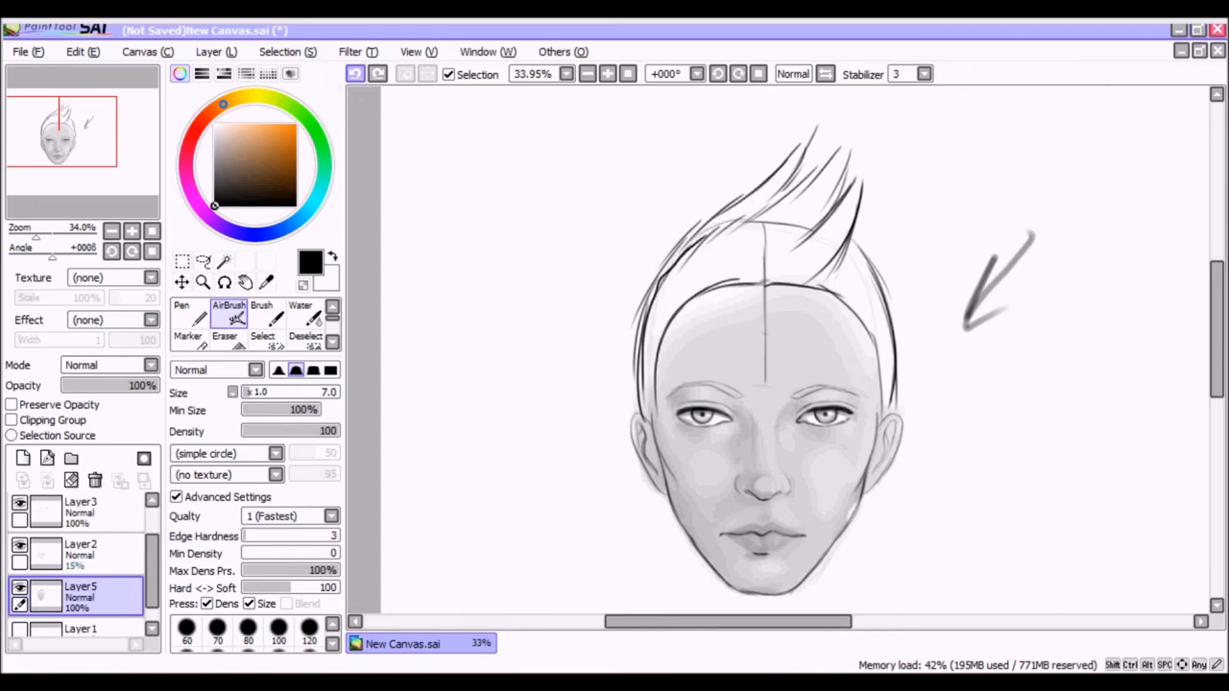
drag(788, 188, 845, 125)
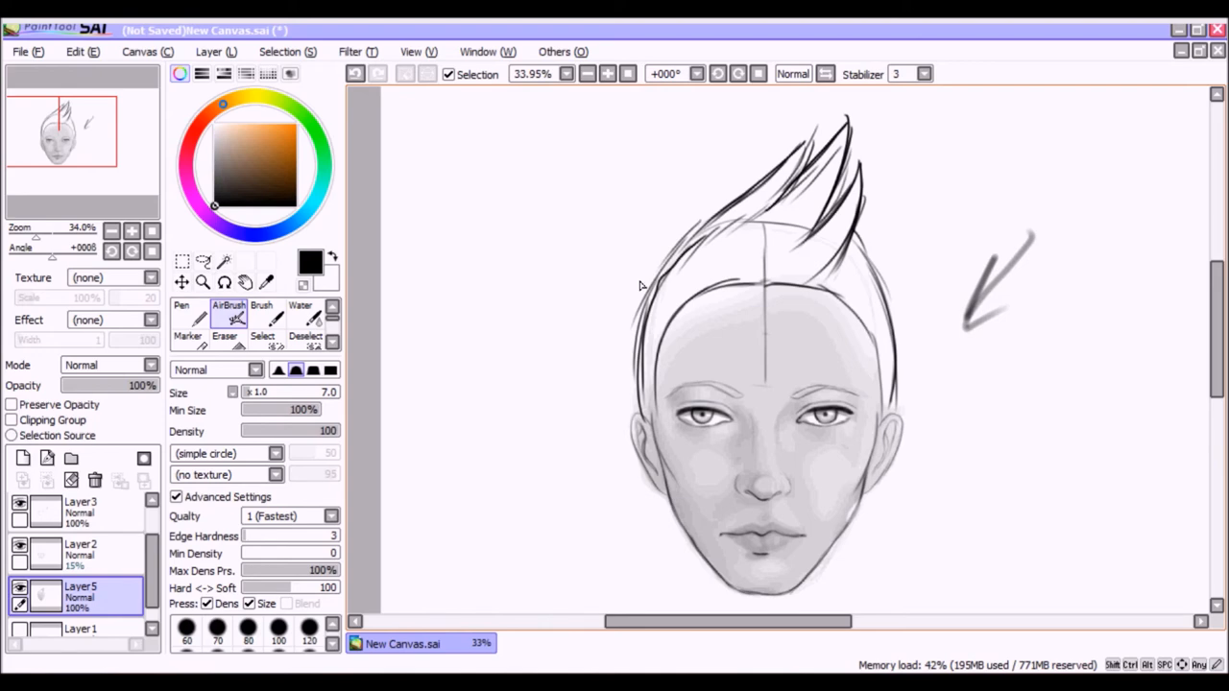
click(225, 326)
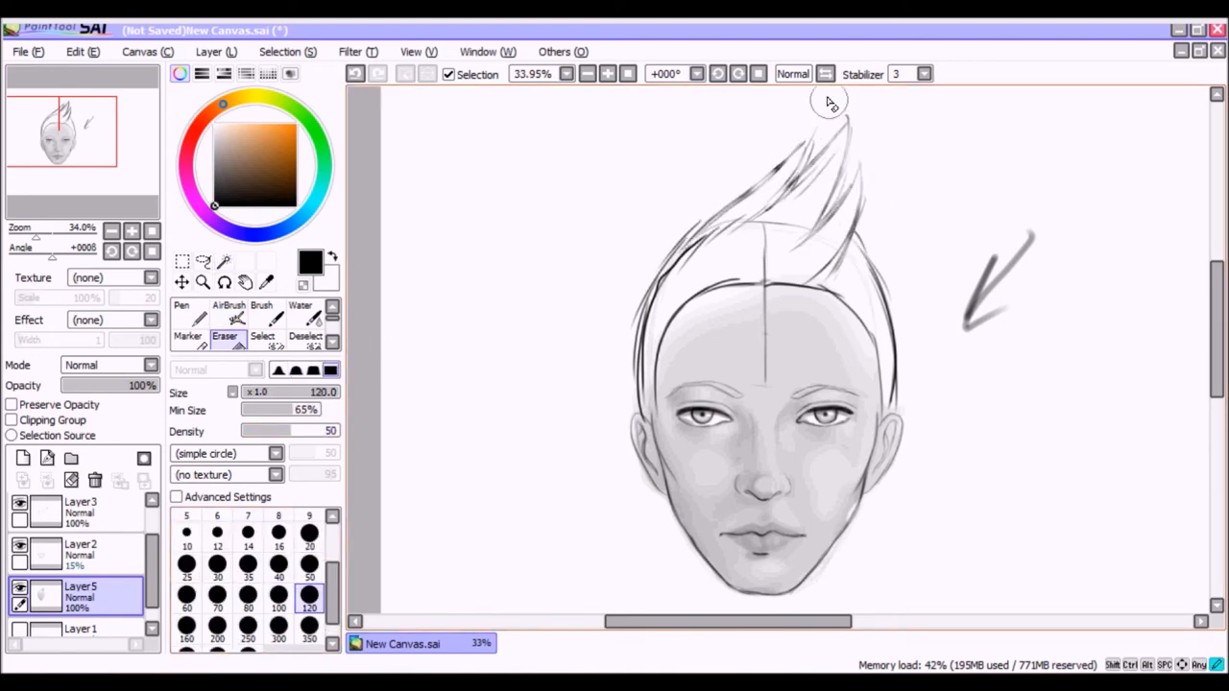
Erase the stray guideline marks above the forehead and in the hair sketch
drag(829, 104, 632, 326)
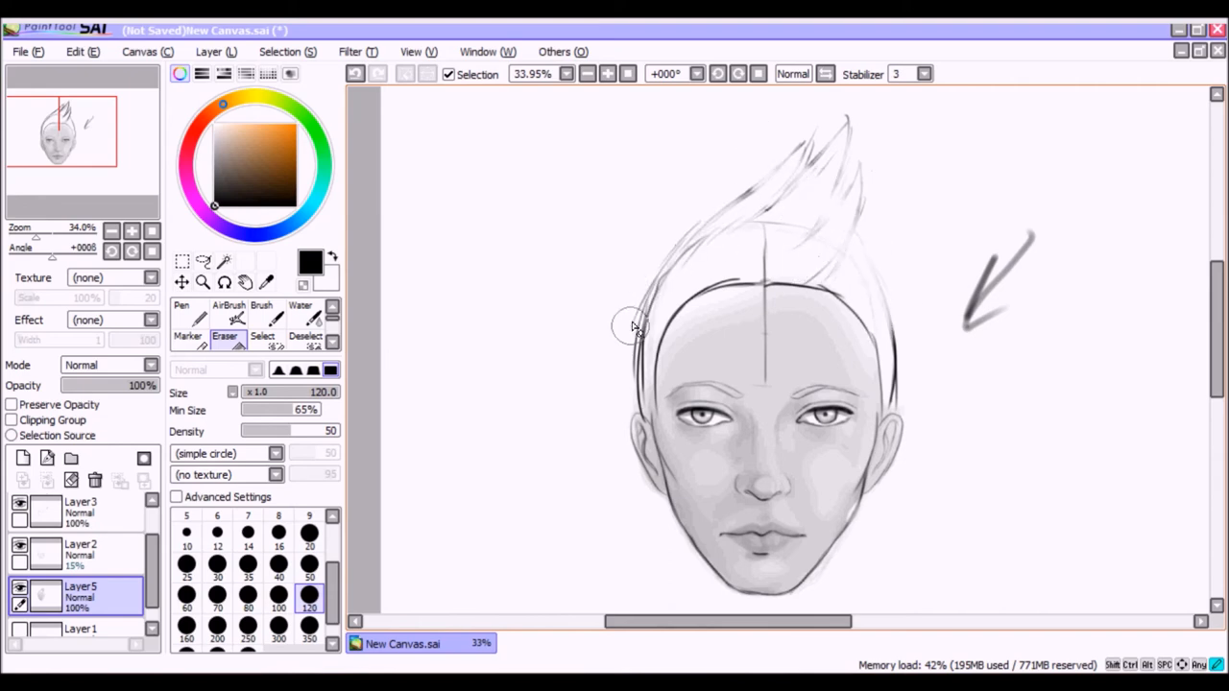
drag(634, 326, 874, 221)
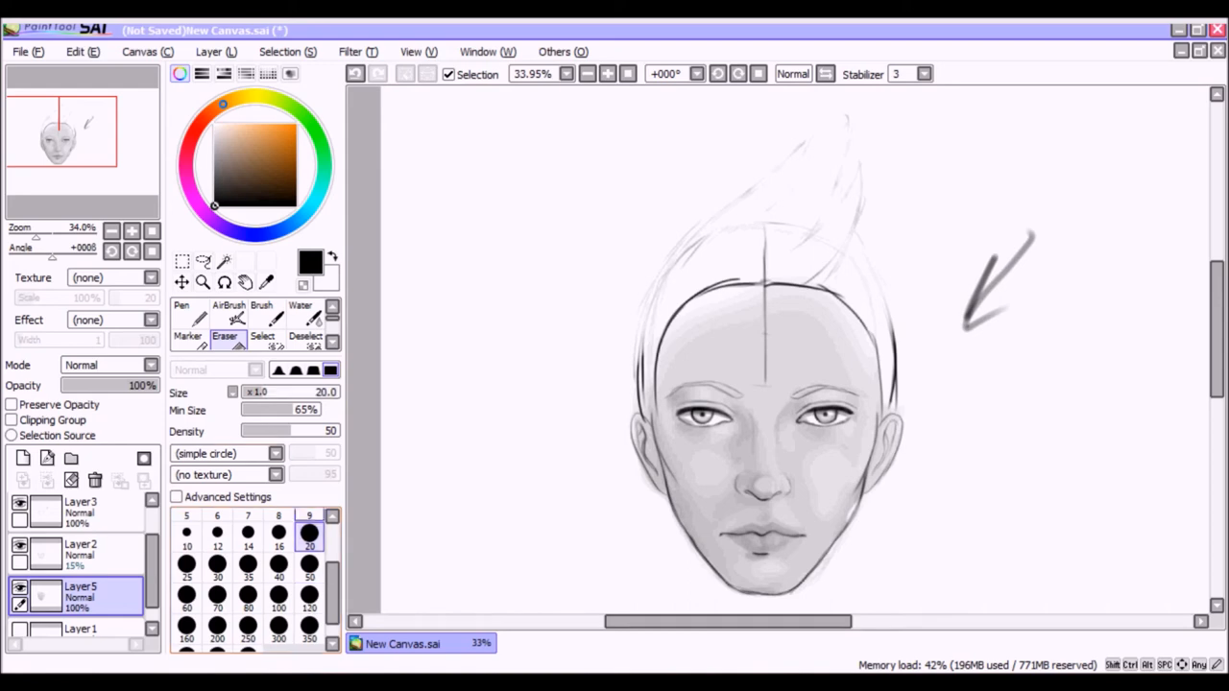
click(262, 315)
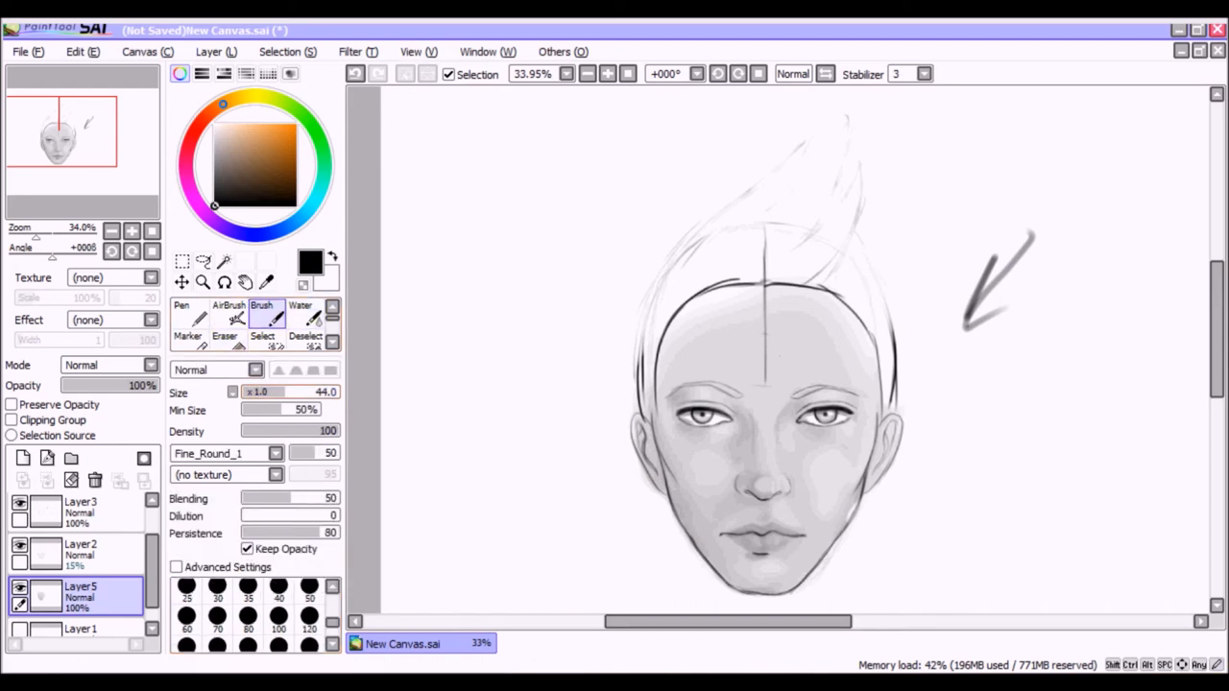
With dark grey and Brush size 100, block in upswept hair strokes rising to the crest
drag(317, 430, 273, 430)
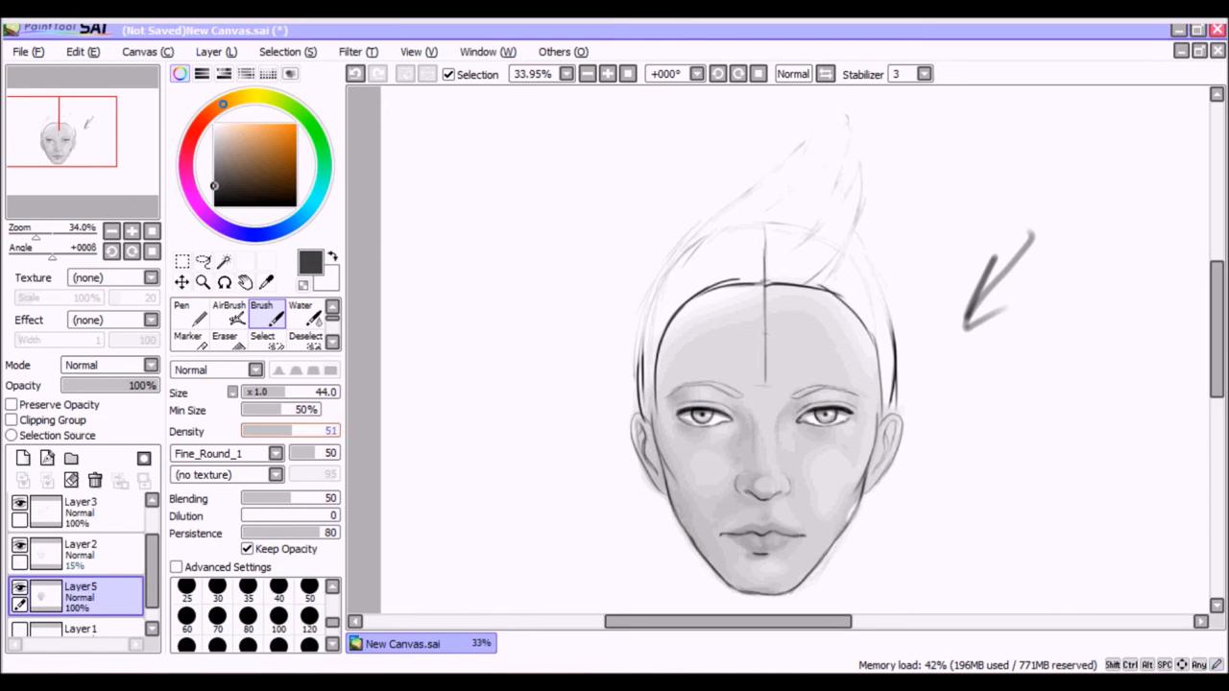
click(278, 618)
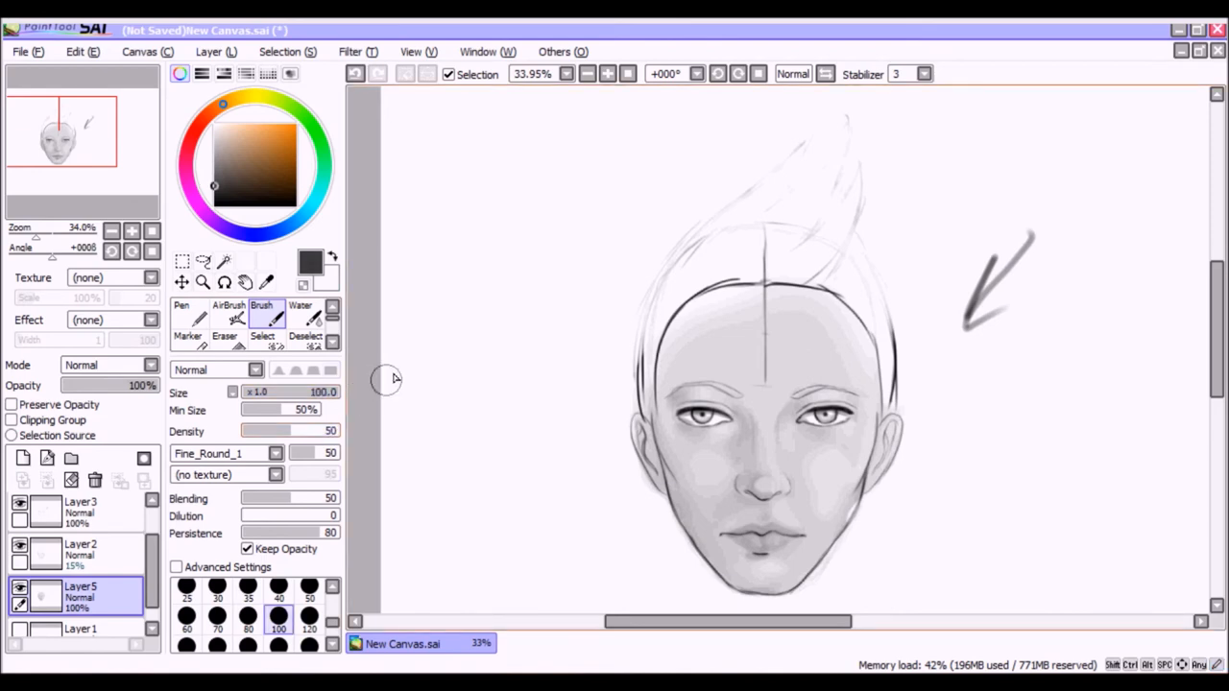
drag(695, 288, 772, 188)
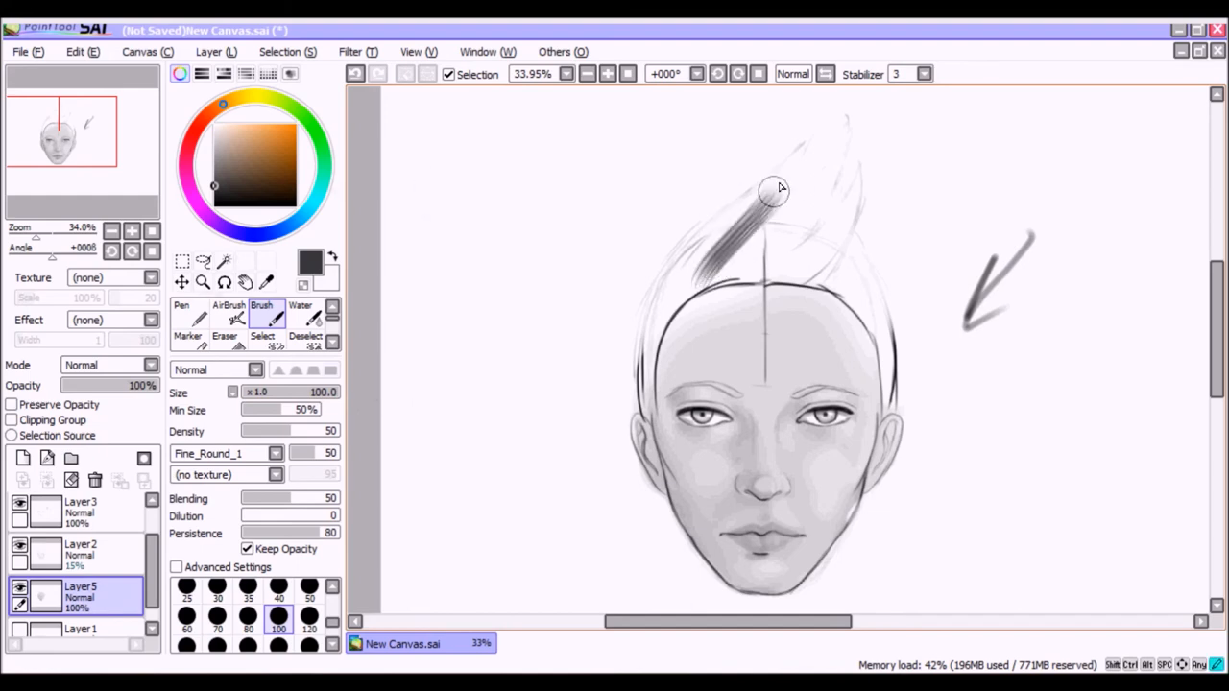
drag(777, 188, 726, 240)
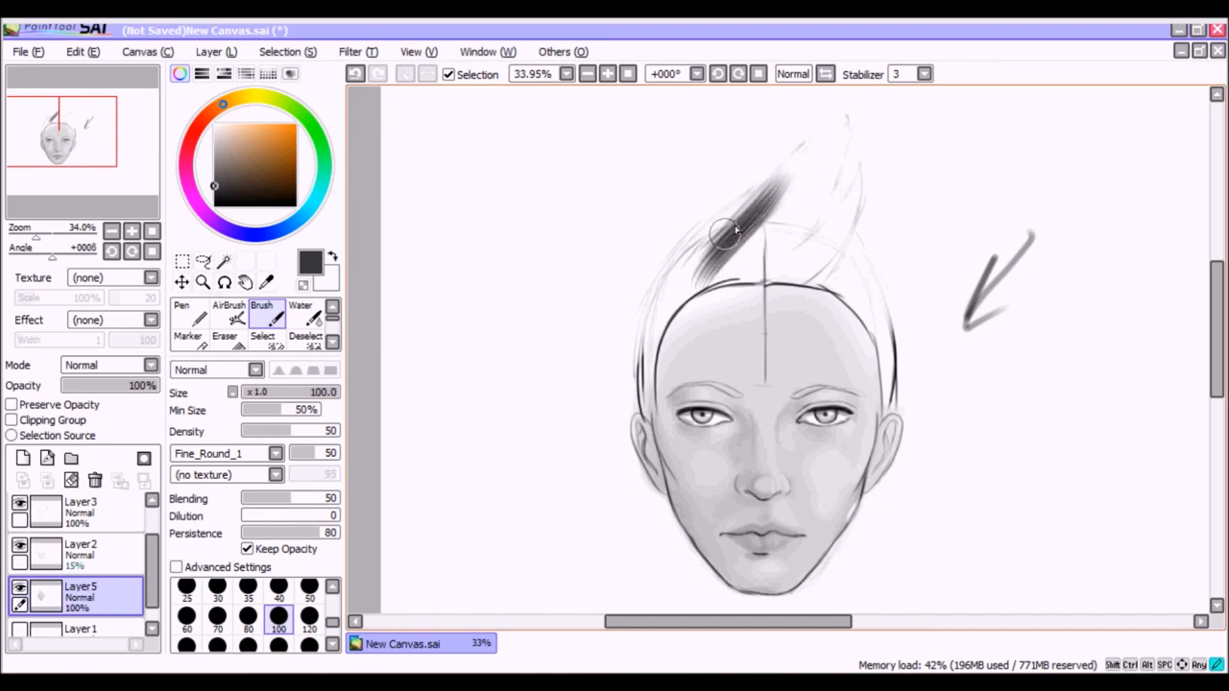
drag(726, 235, 822, 164)
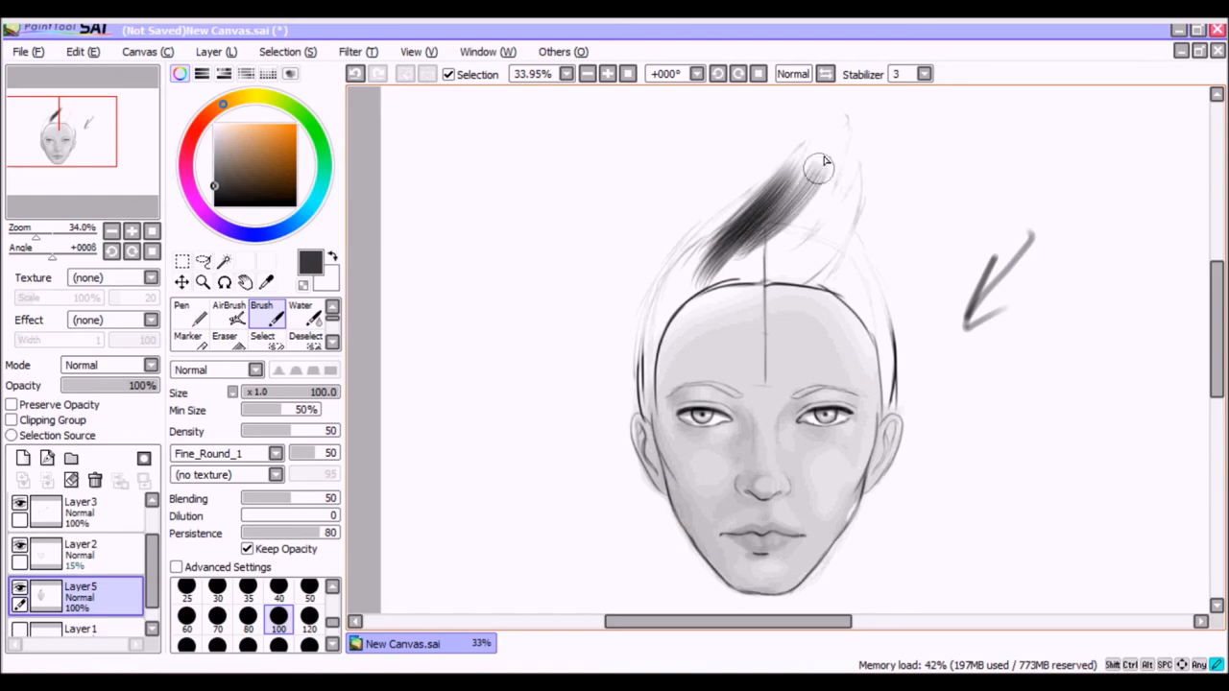
drag(822, 169, 849, 169)
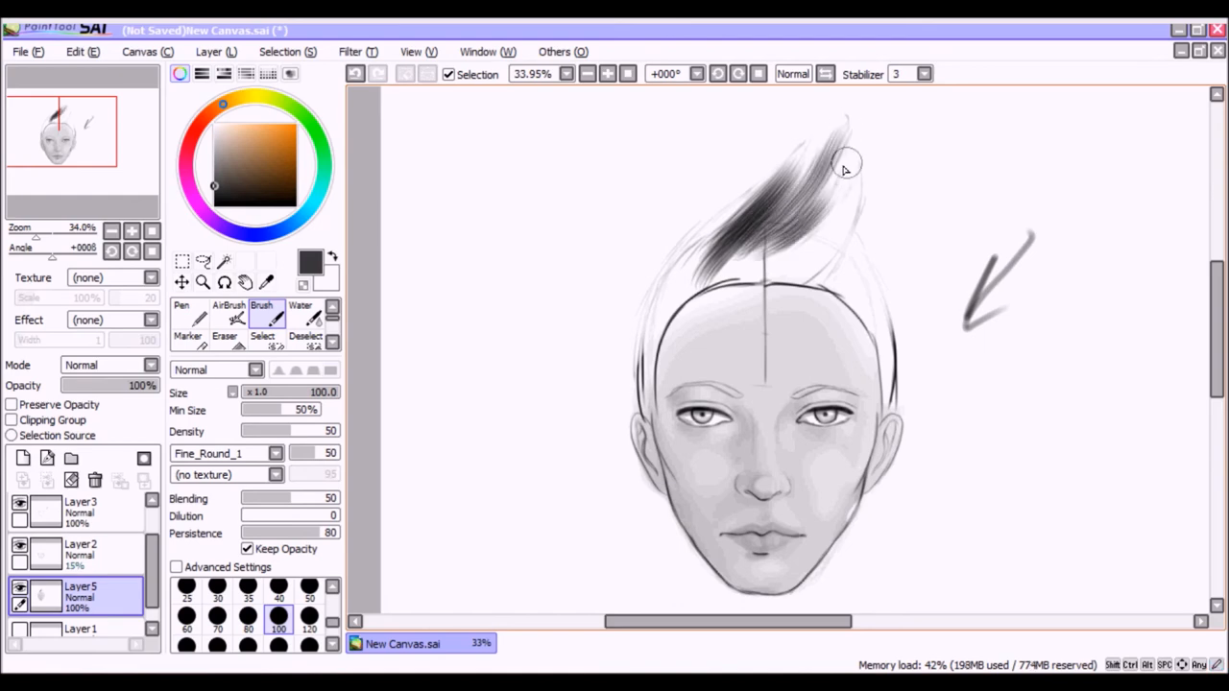
drag(845, 163, 791, 226)
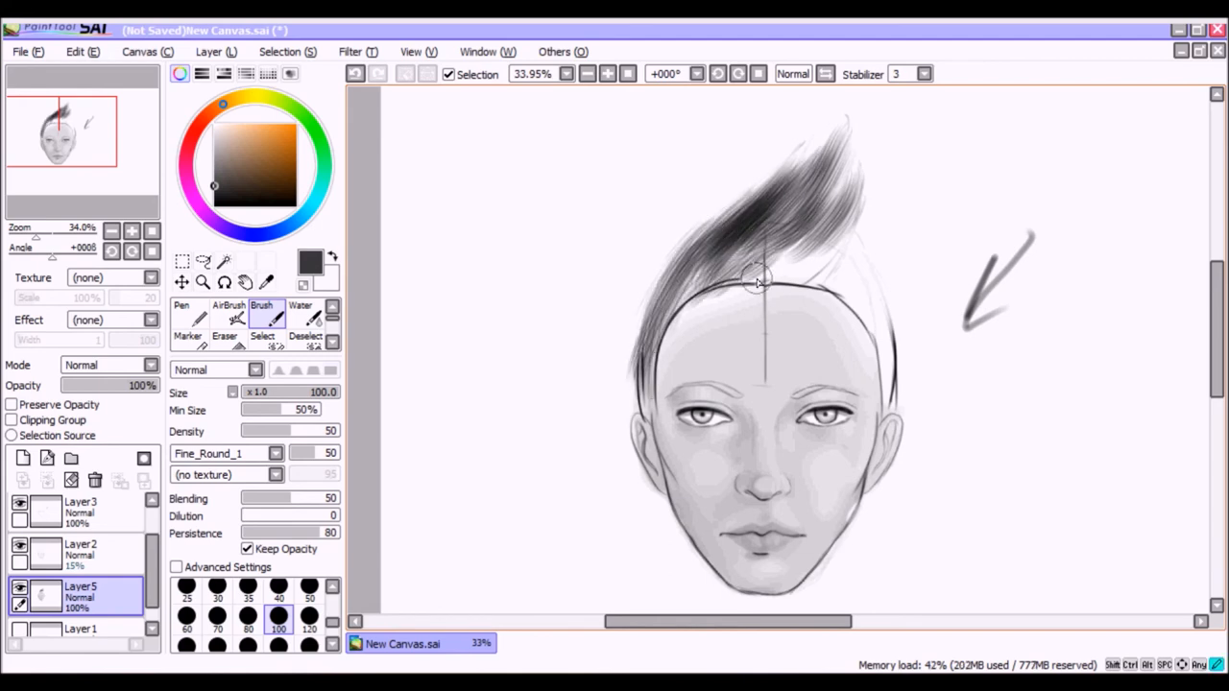
Fill the hair mass down to the hairline and along both sides, deepening the tone
drag(759, 284, 830, 273)
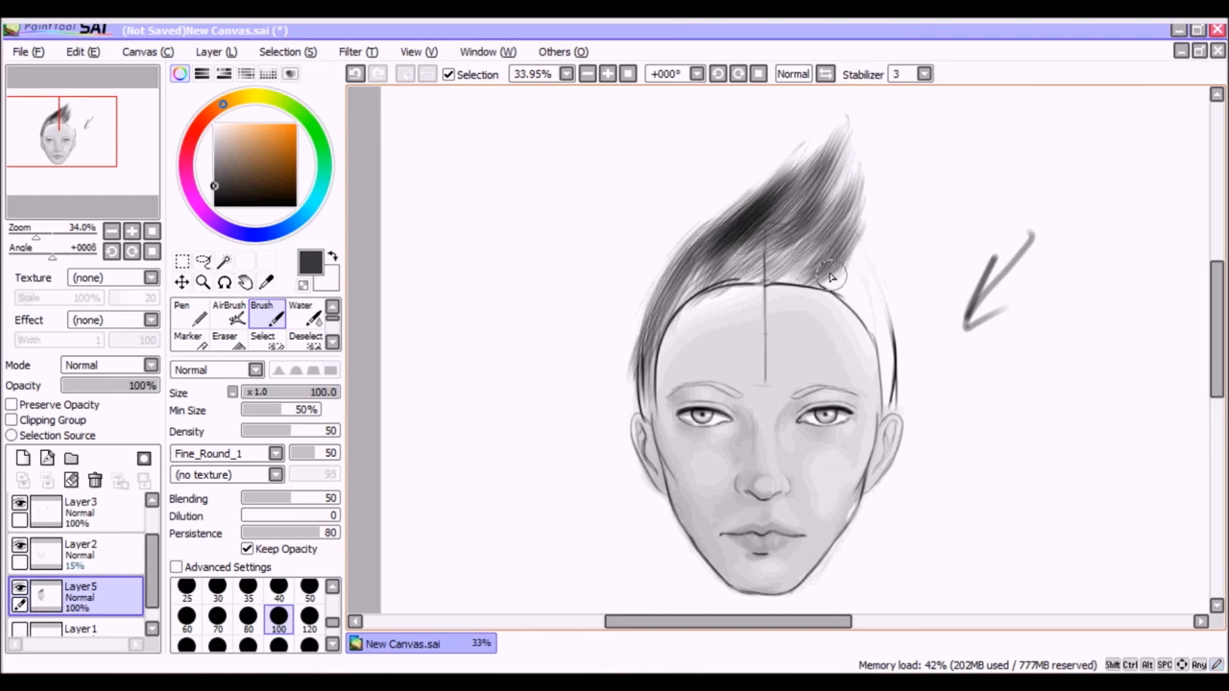
drag(829, 279, 784, 259)
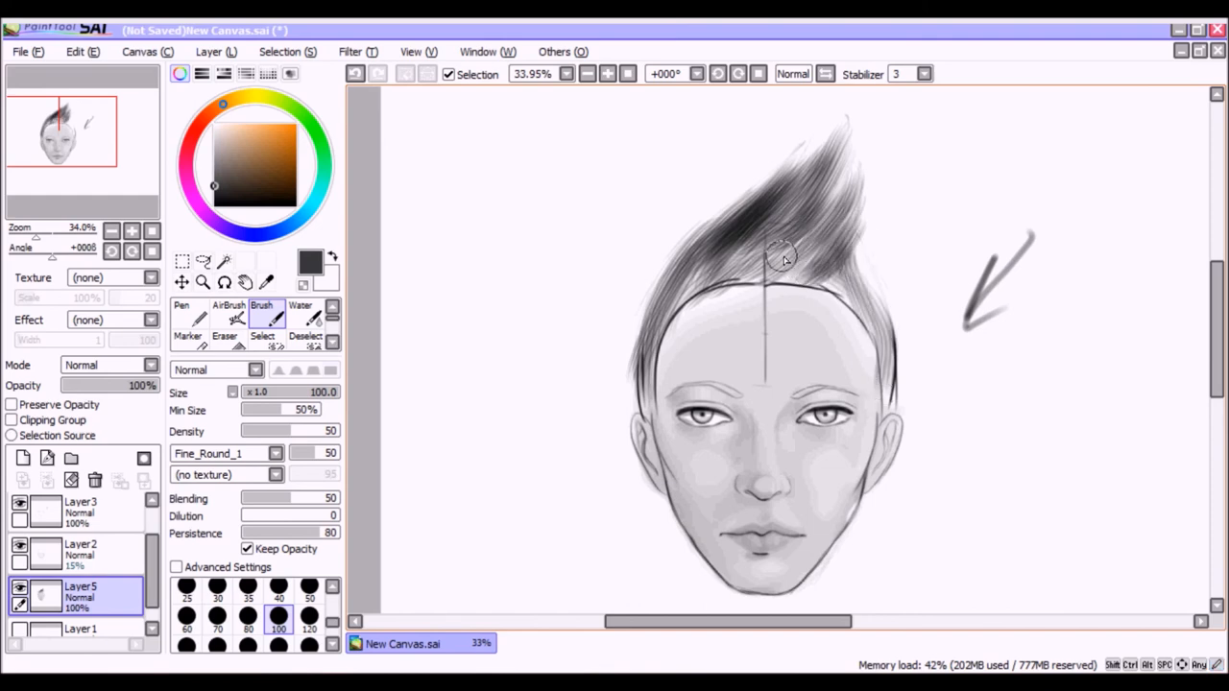
drag(784, 259, 672, 272)
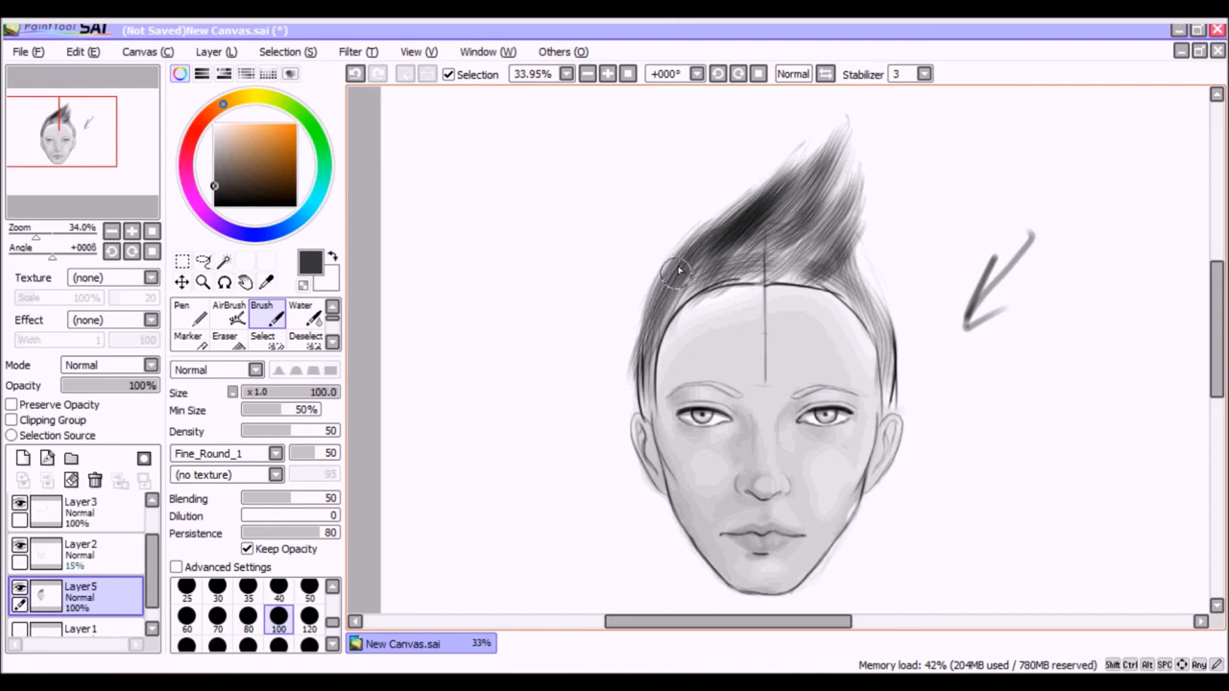
drag(672, 273, 653, 384)
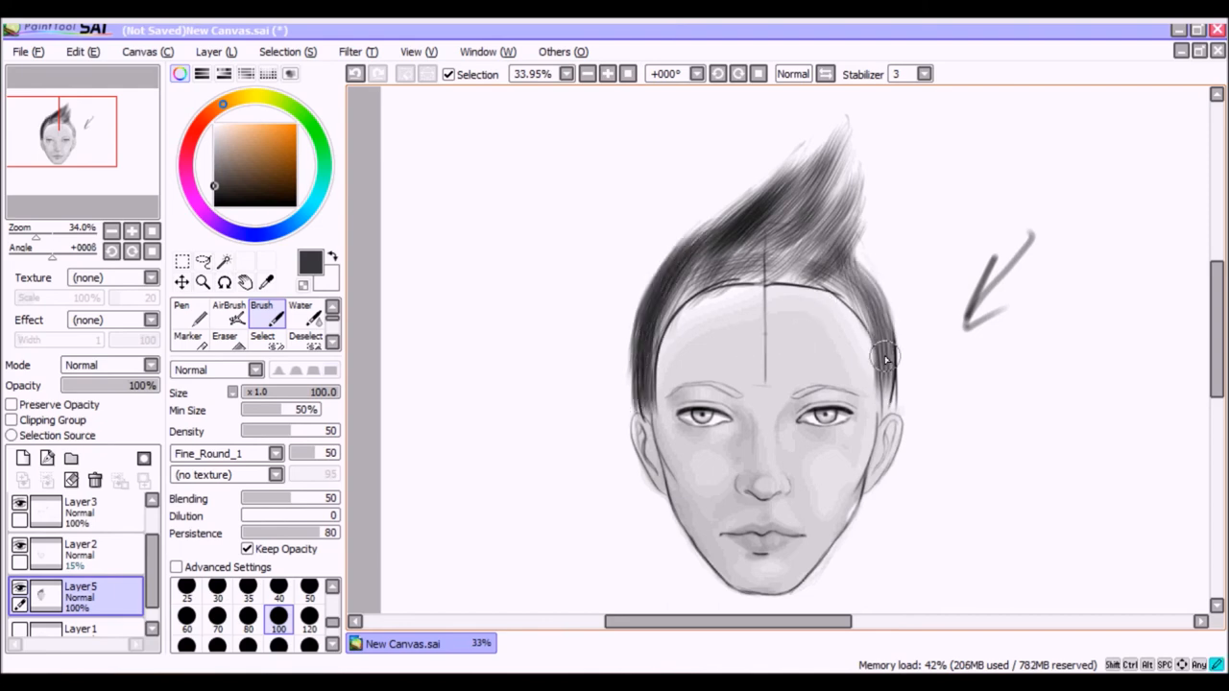
drag(883, 361, 691, 284)
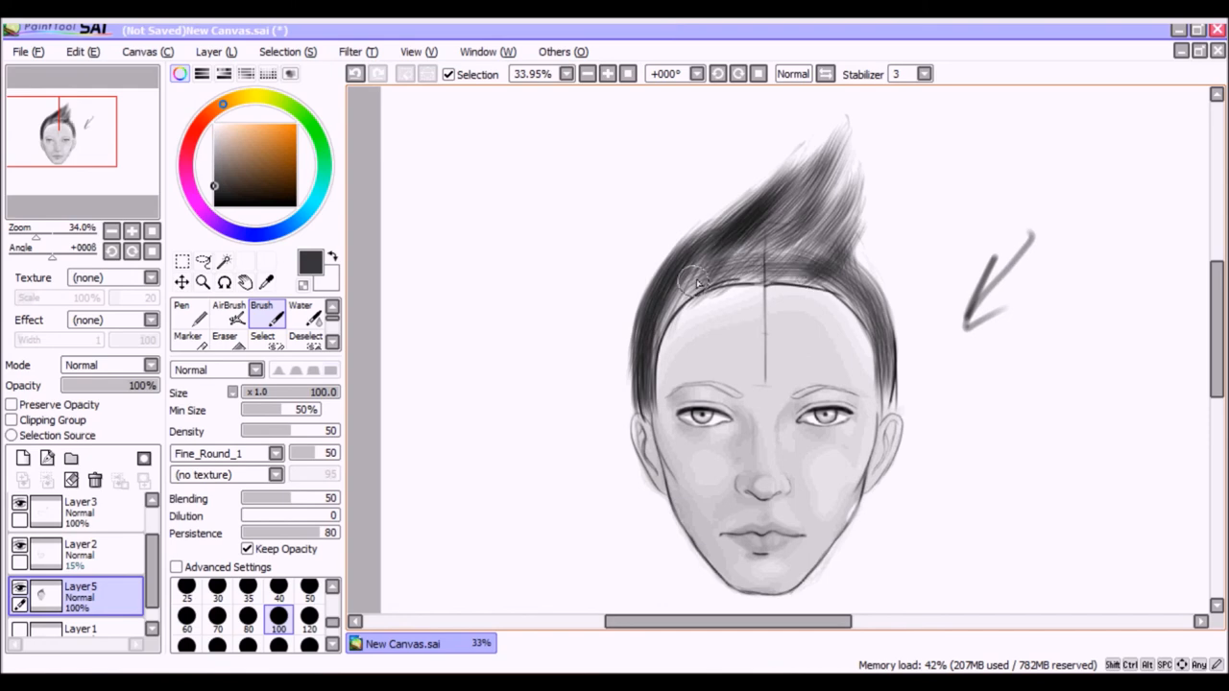
drag(692, 284, 803, 211)
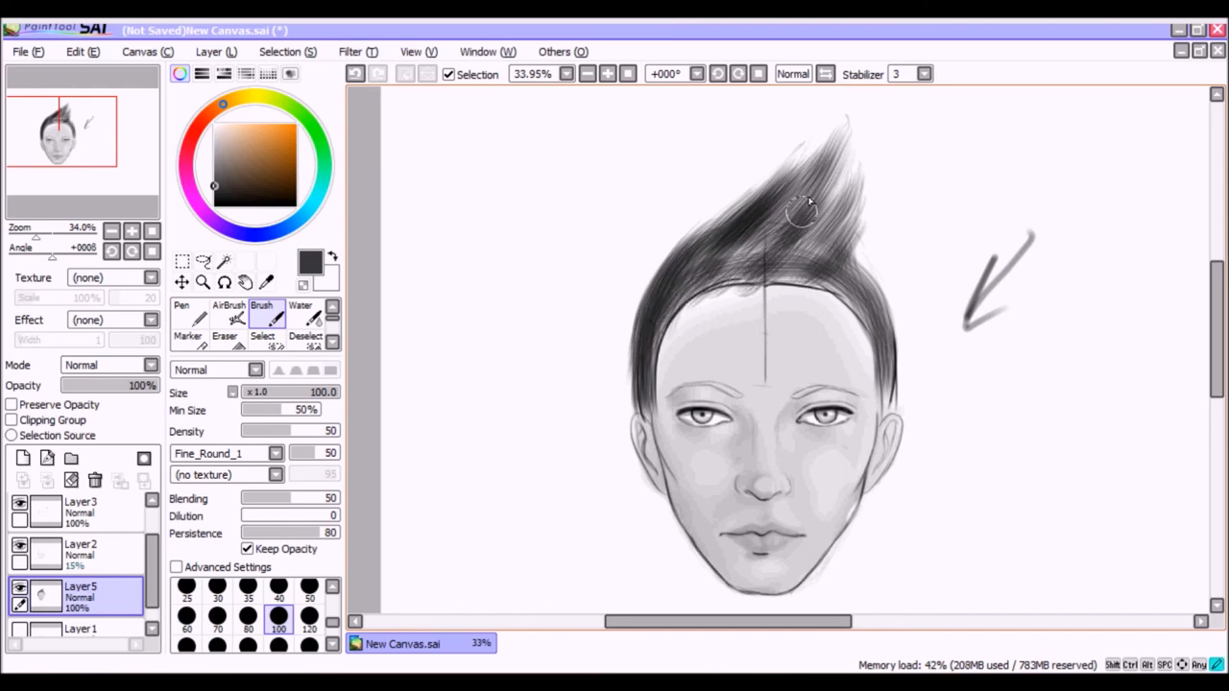
drag(806, 207, 881, 331)
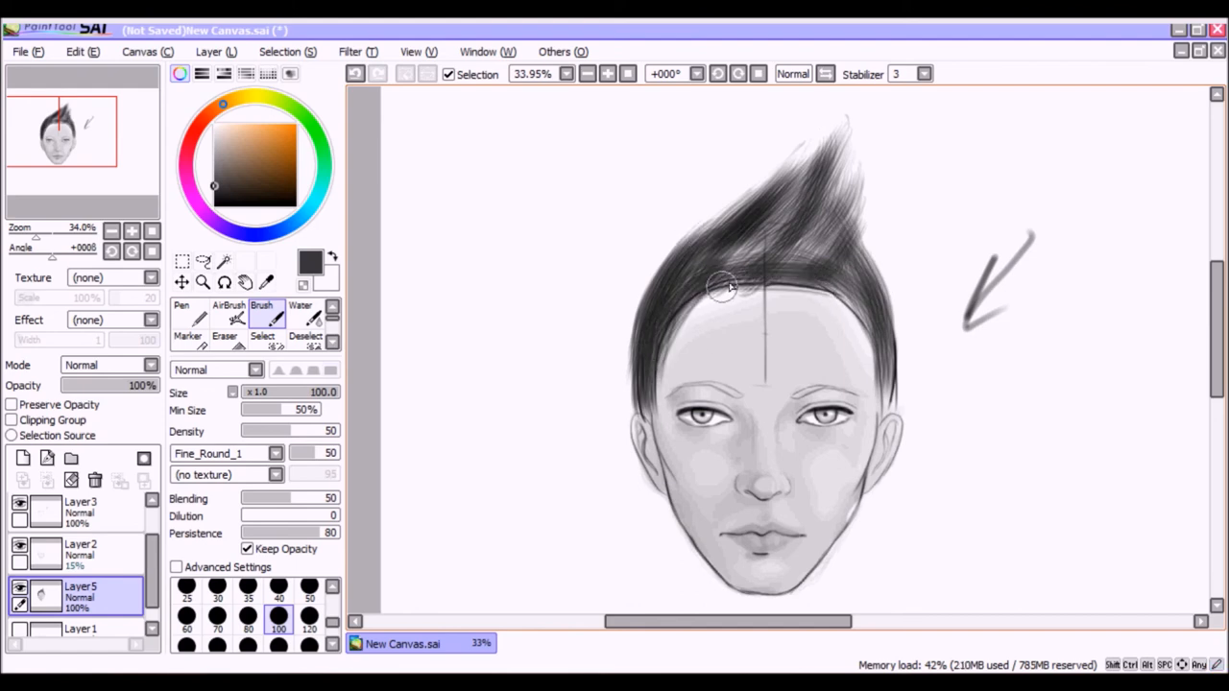
drag(726, 288, 771, 230)
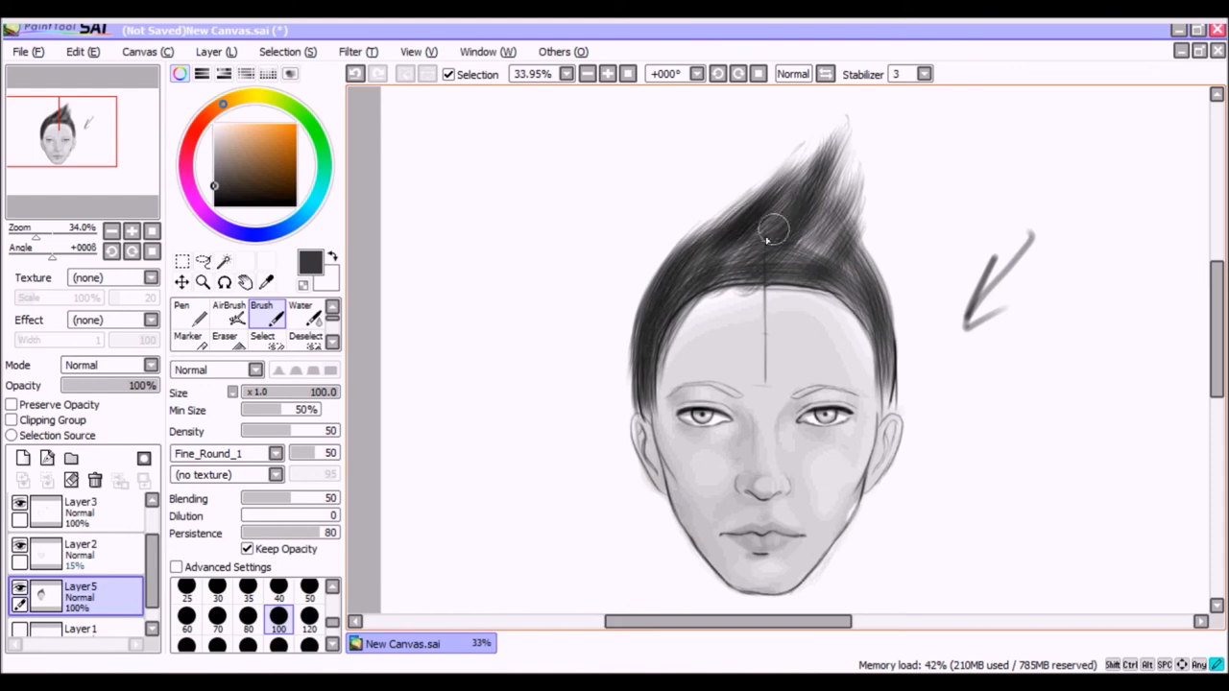
drag(772, 228, 864, 290)
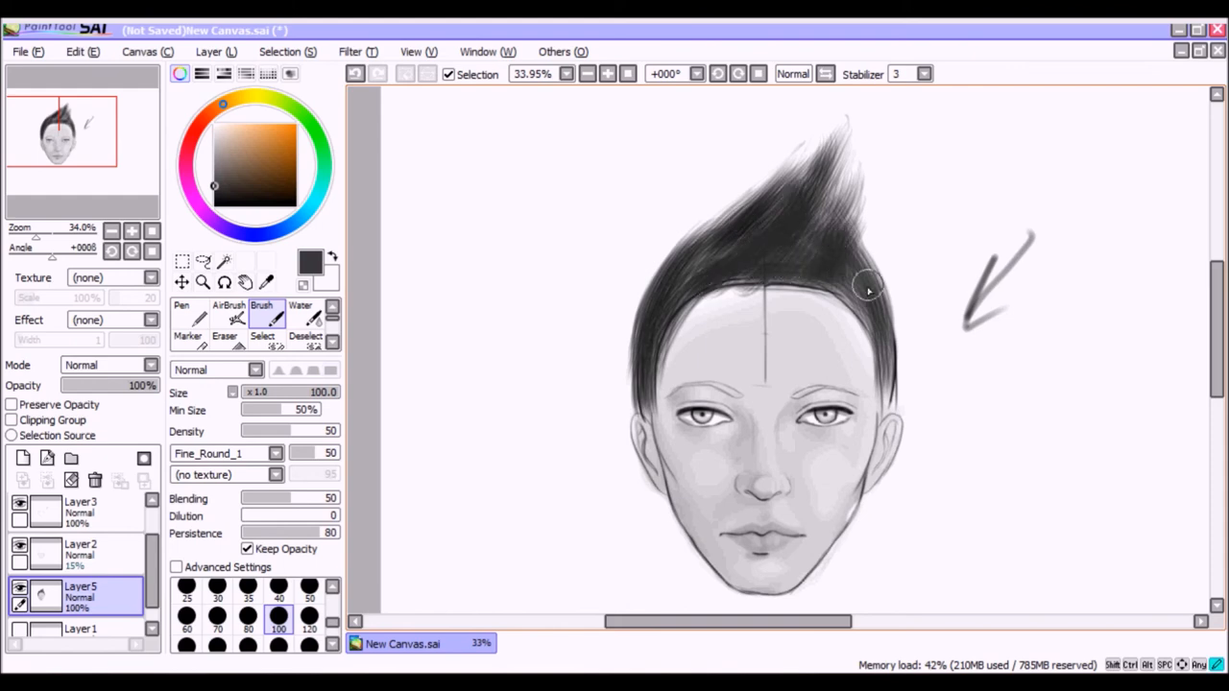
drag(864, 288, 699, 250)
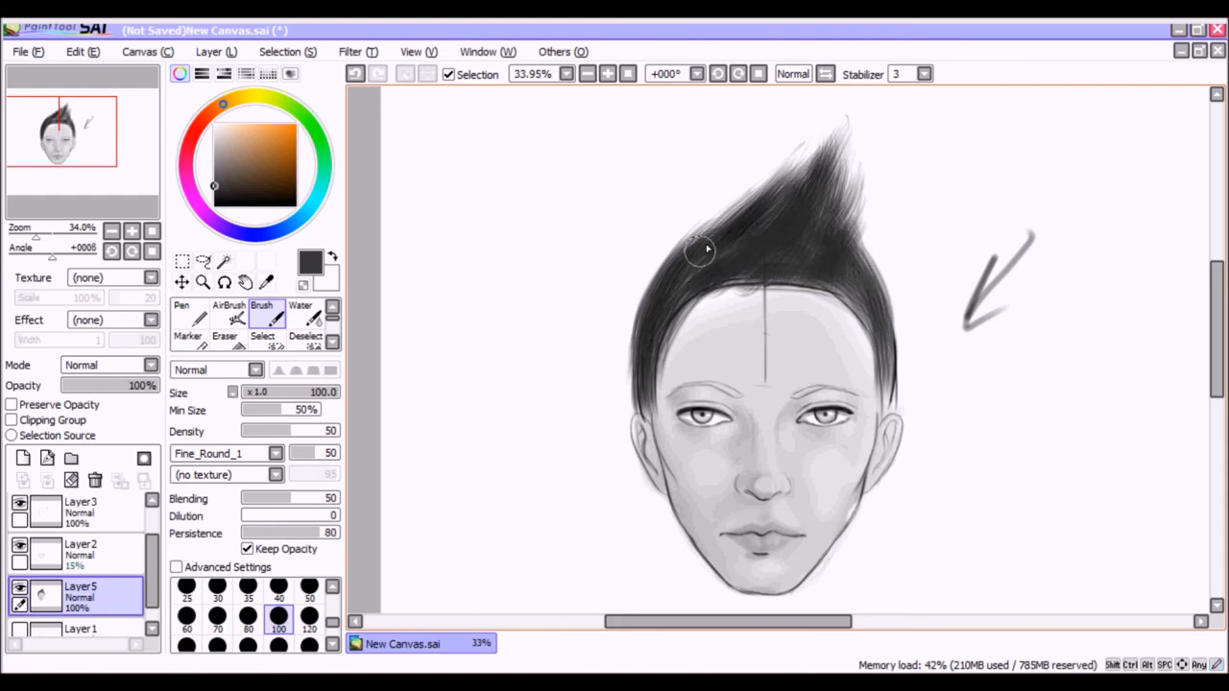
click(228, 305)
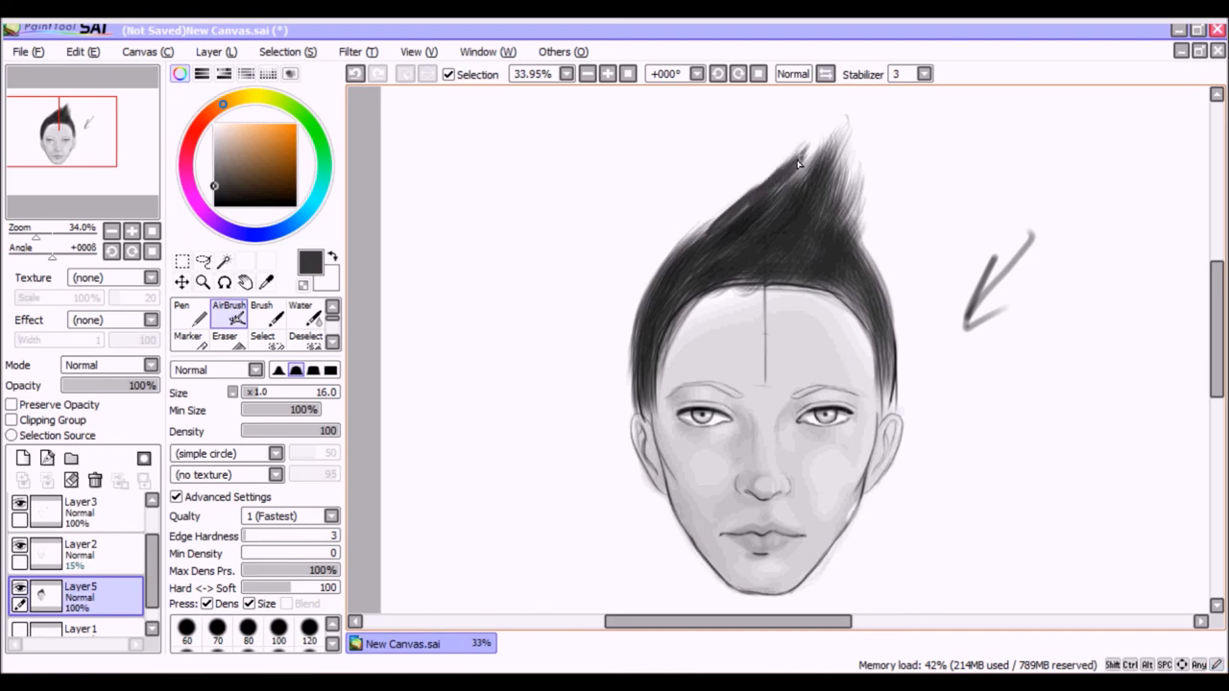
Paint thin near-black spiky strand tips at the top of the quiff with the AirBrush
drag(796, 163, 843, 138)
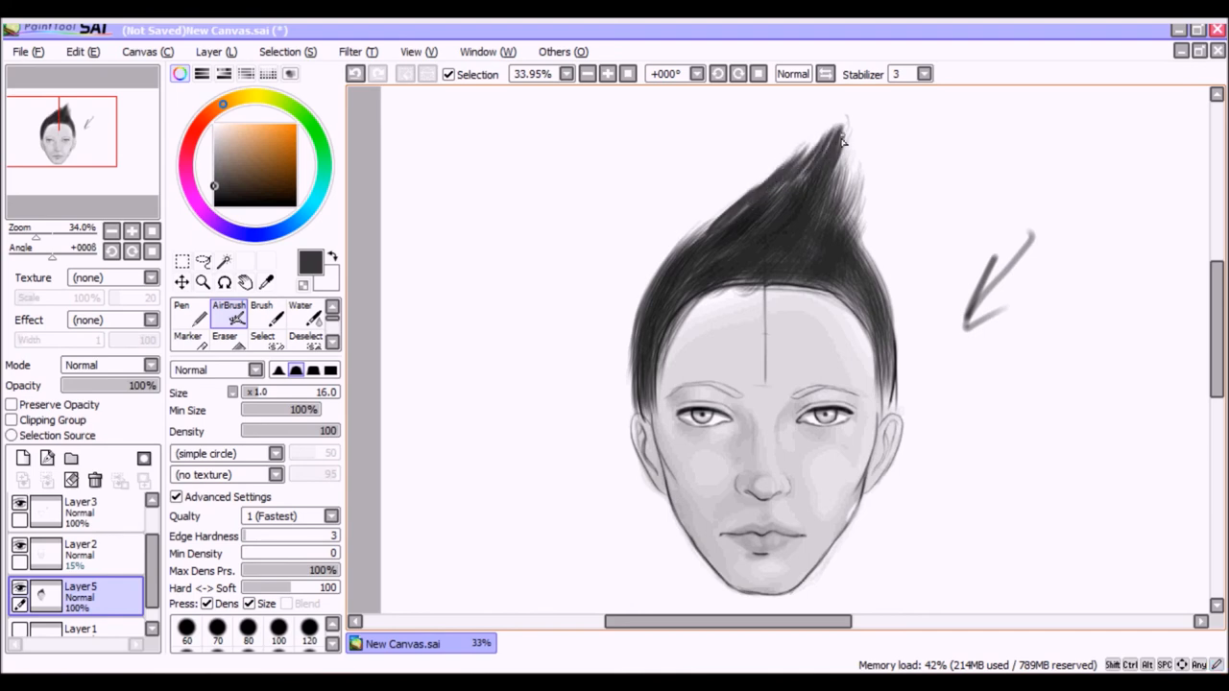
drag(843, 138, 849, 240)
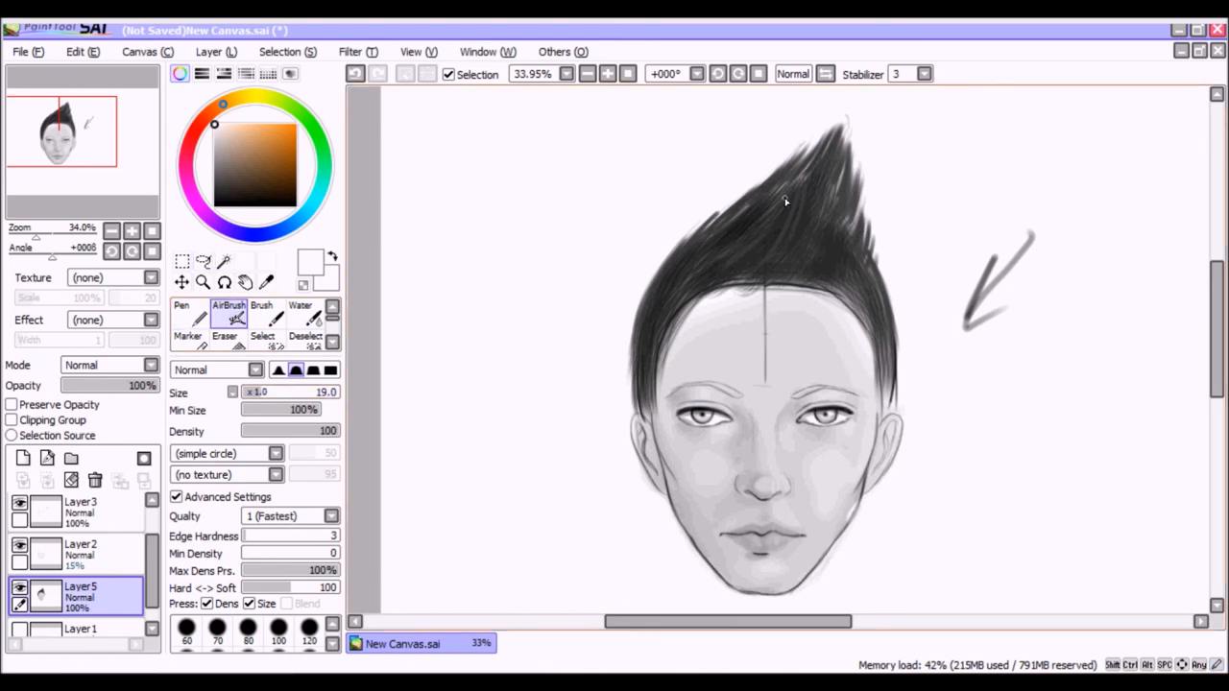
mouse_move(833, 177)
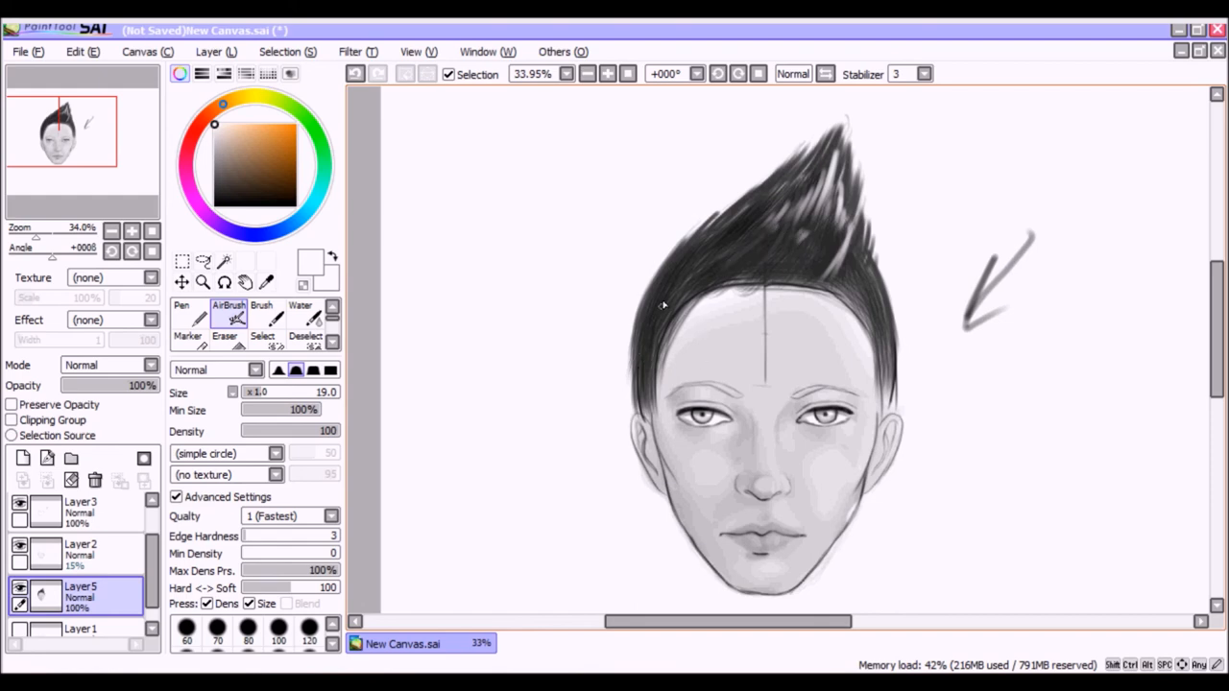
mouse_move(883, 346)
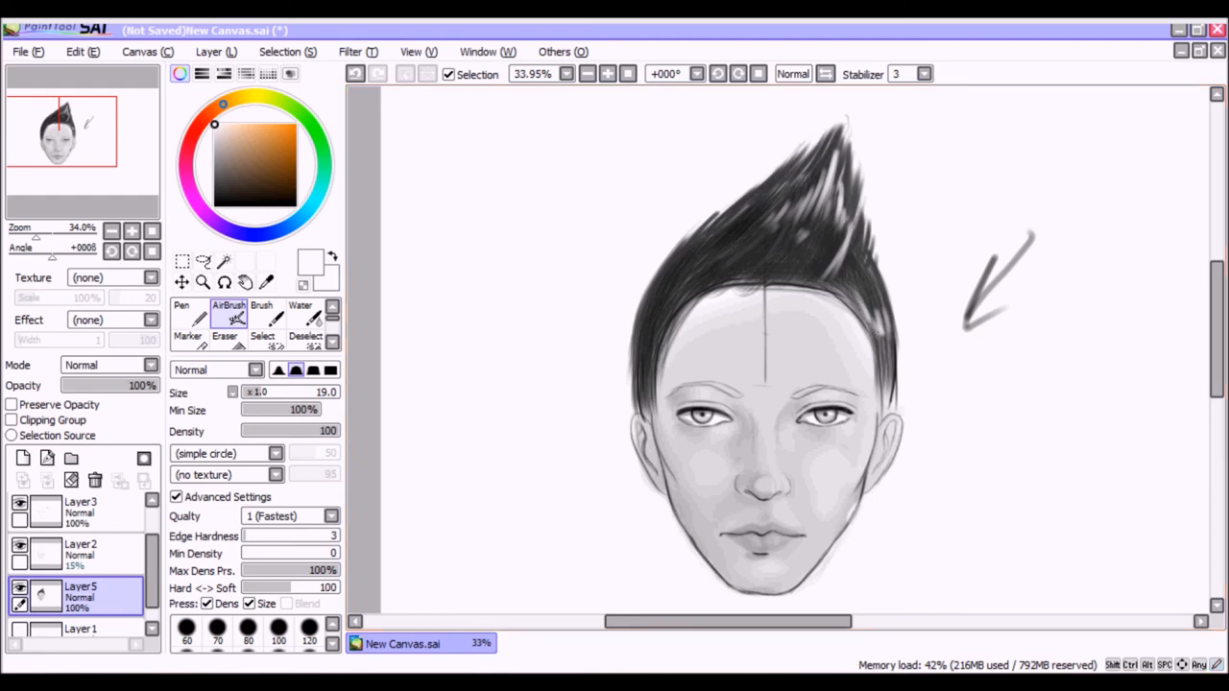
Paint black streaks through the hair and dark strands along the left temple
click(223, 261)
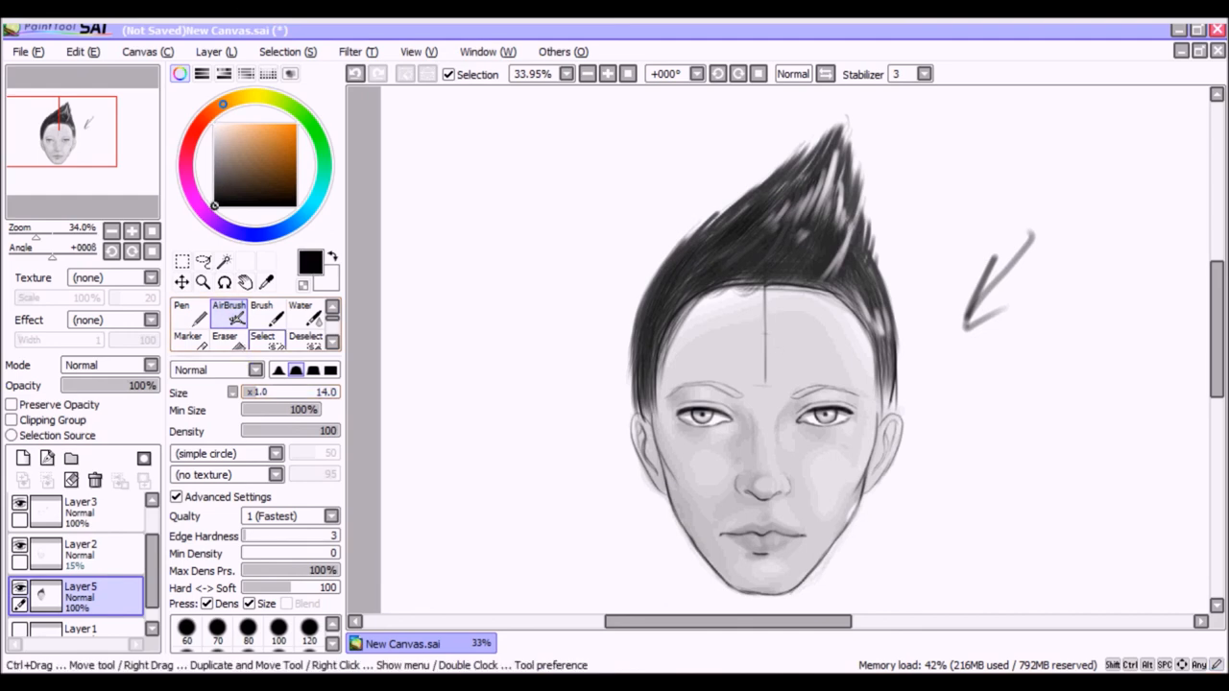
drag(681, 253, 630, 394)
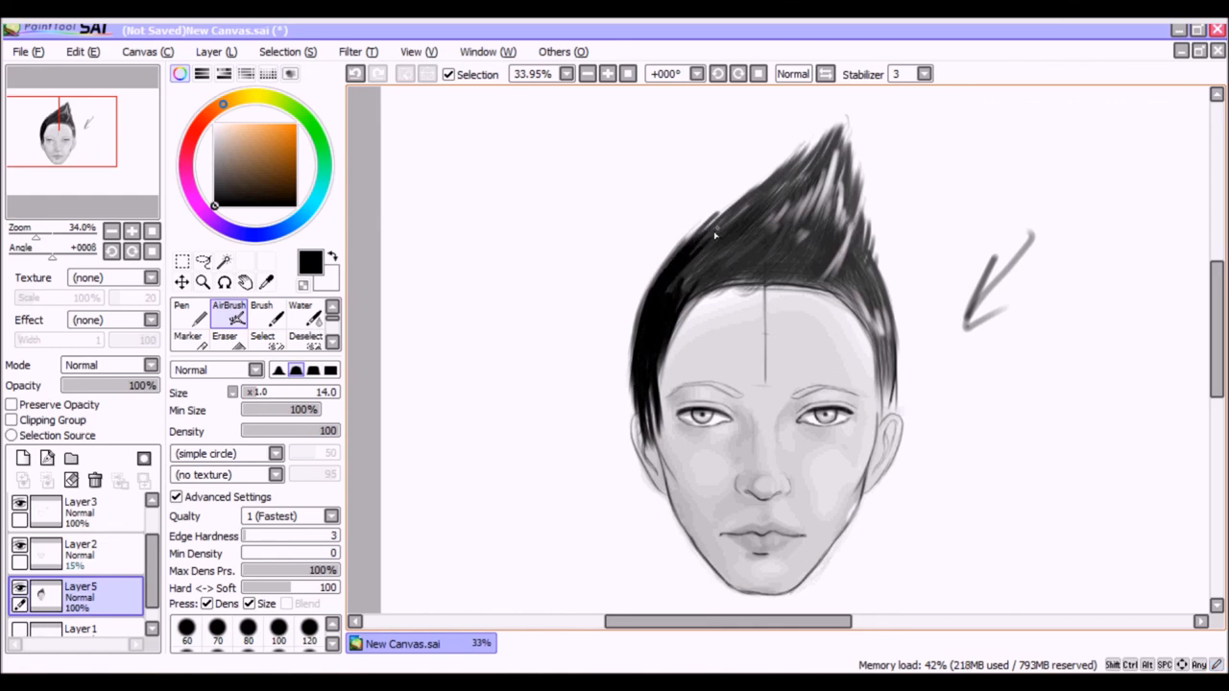
drag(715, 234, 701, 288)
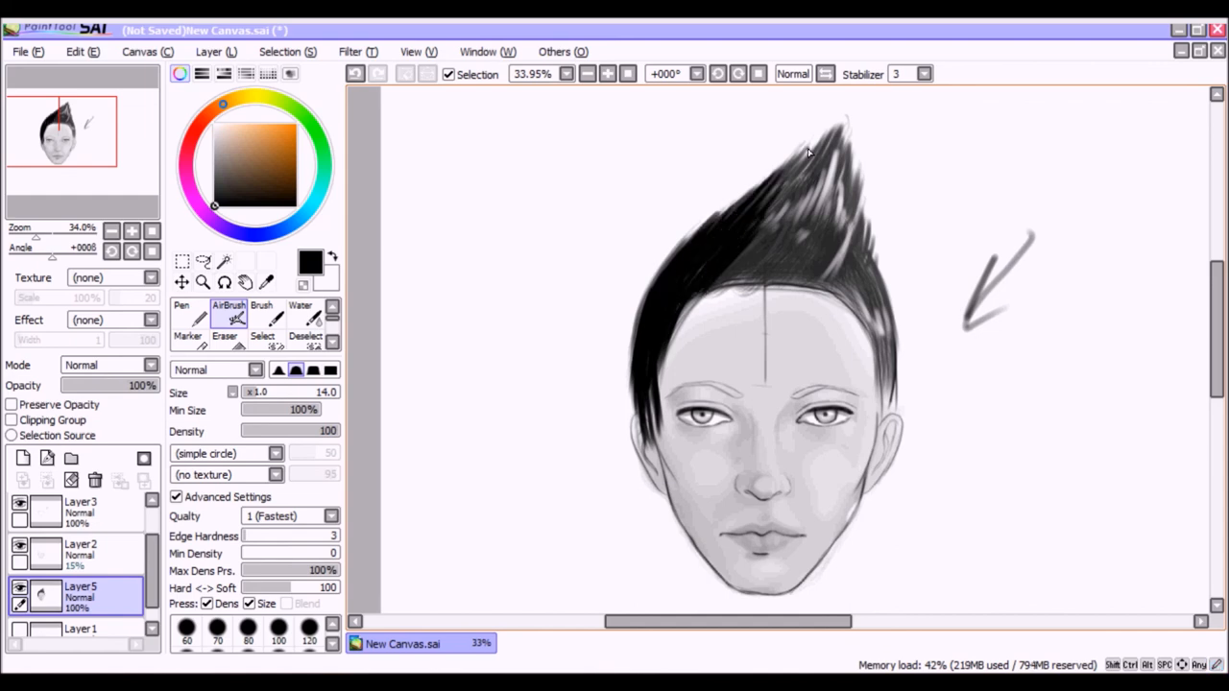
scroll(down, 3)
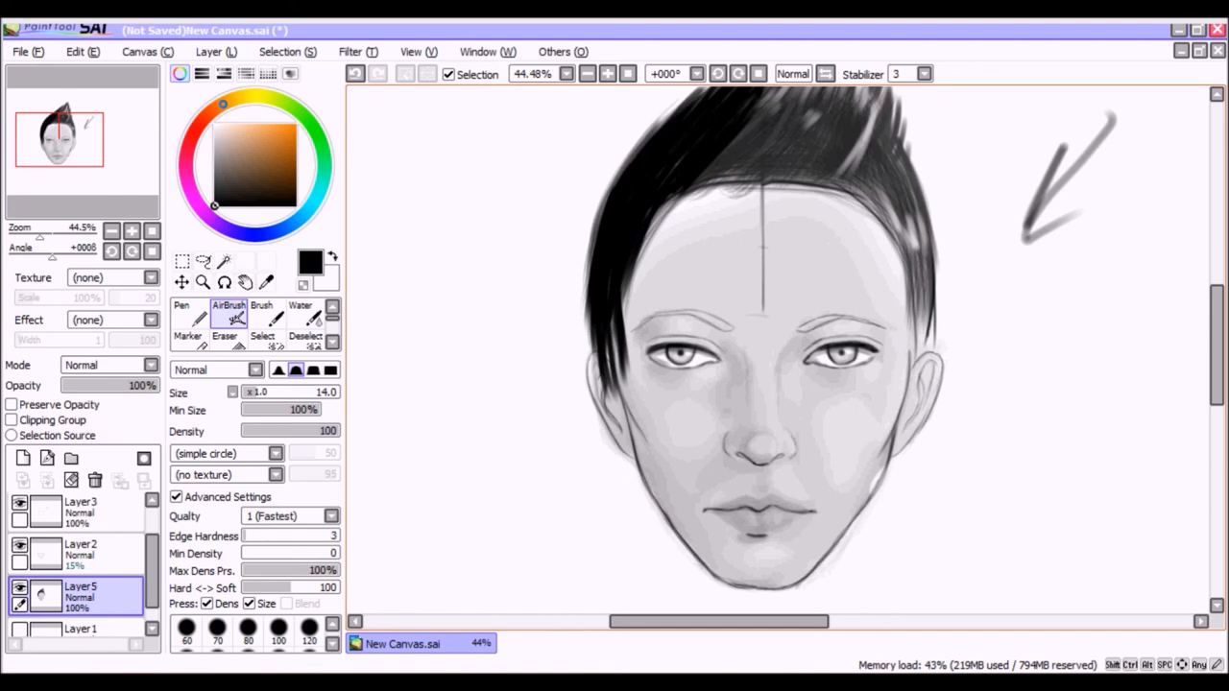
click(300, 309)
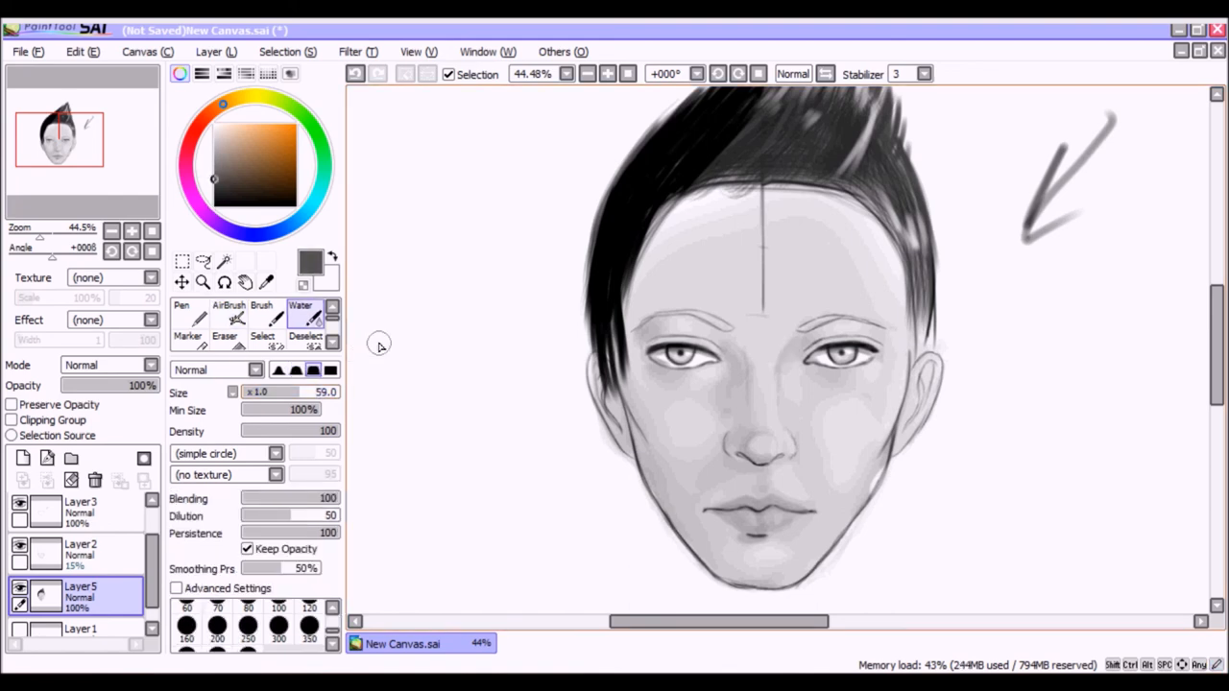